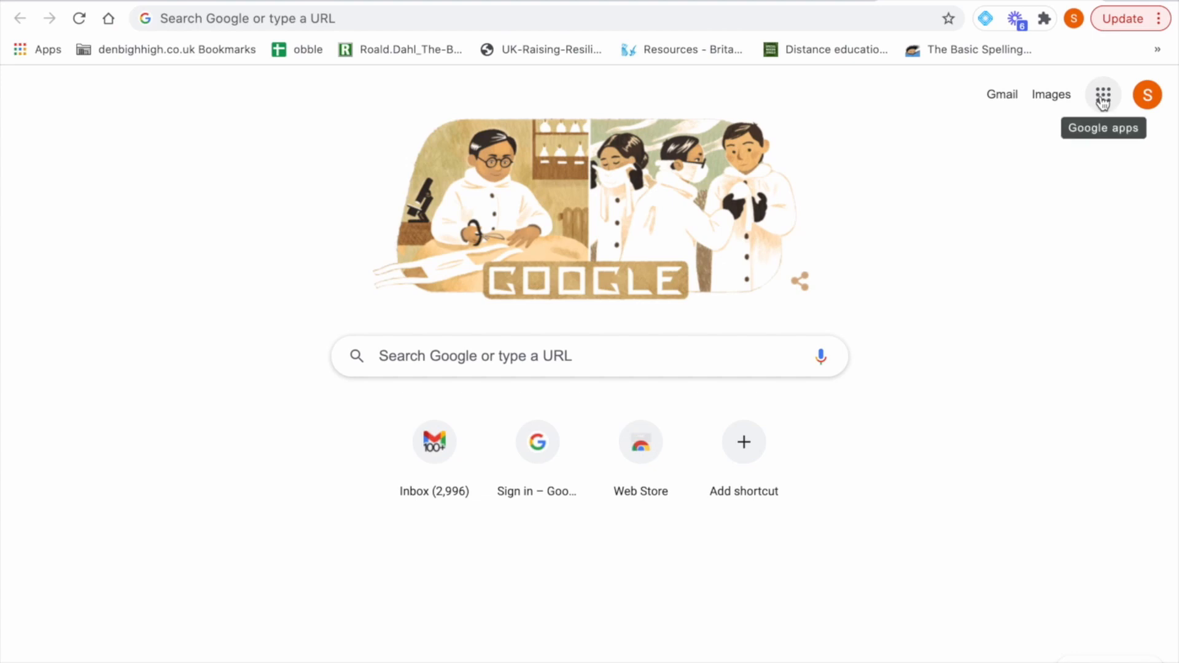
# Step: Open the Google apps launcher and scroll through the apps until Forms shows
pyautogui.click(1102, 94)
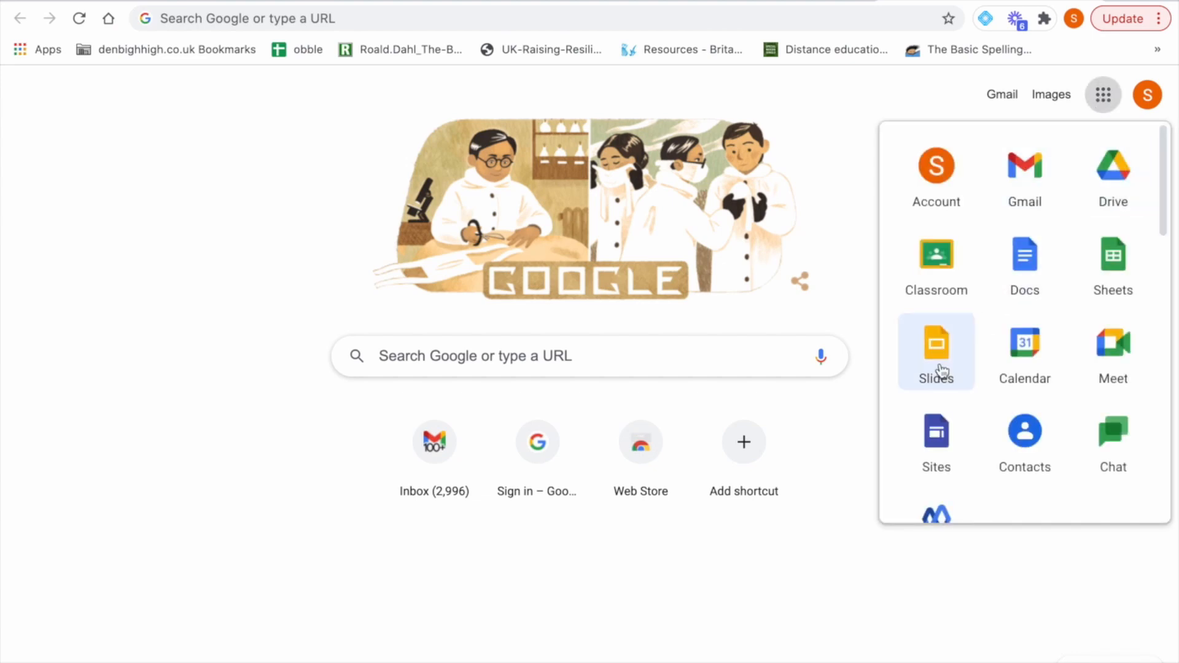
pyautogui.scroll(-3)
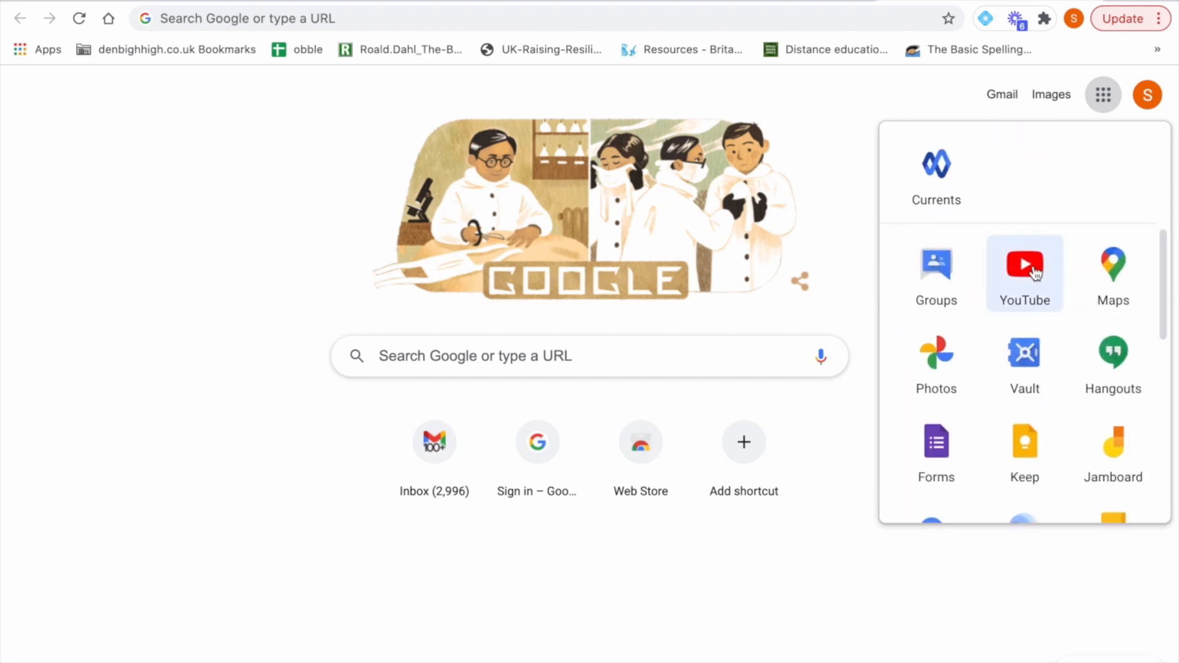
pyautogui.scroll(-3)
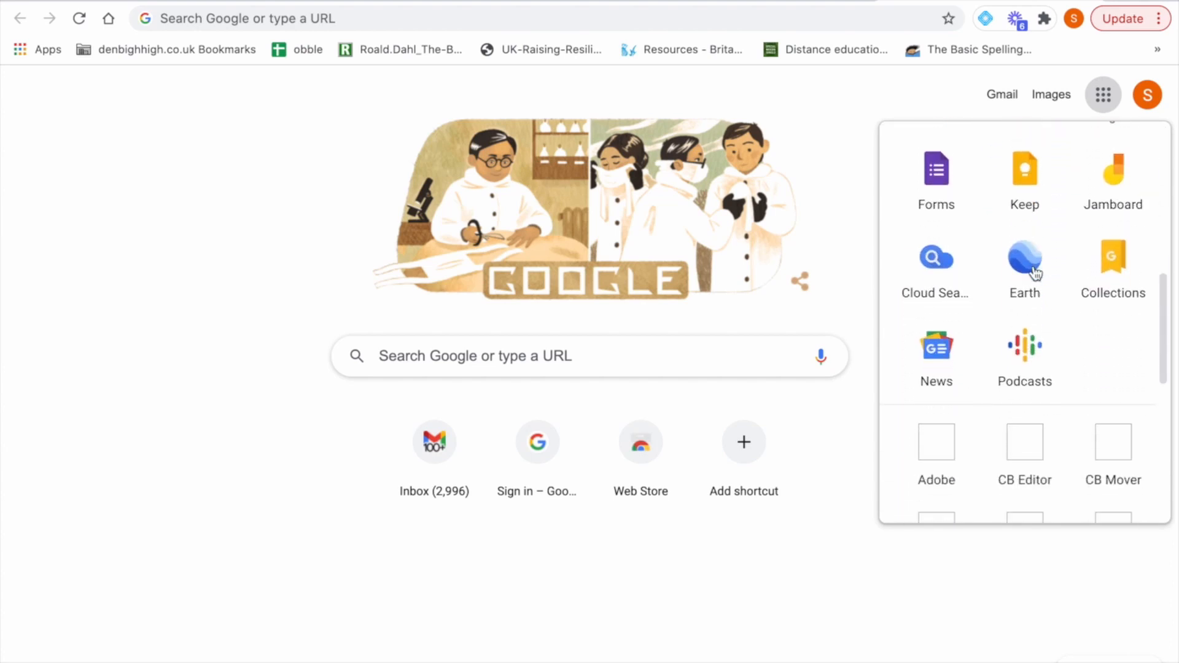
pyautogui.scroll(3)
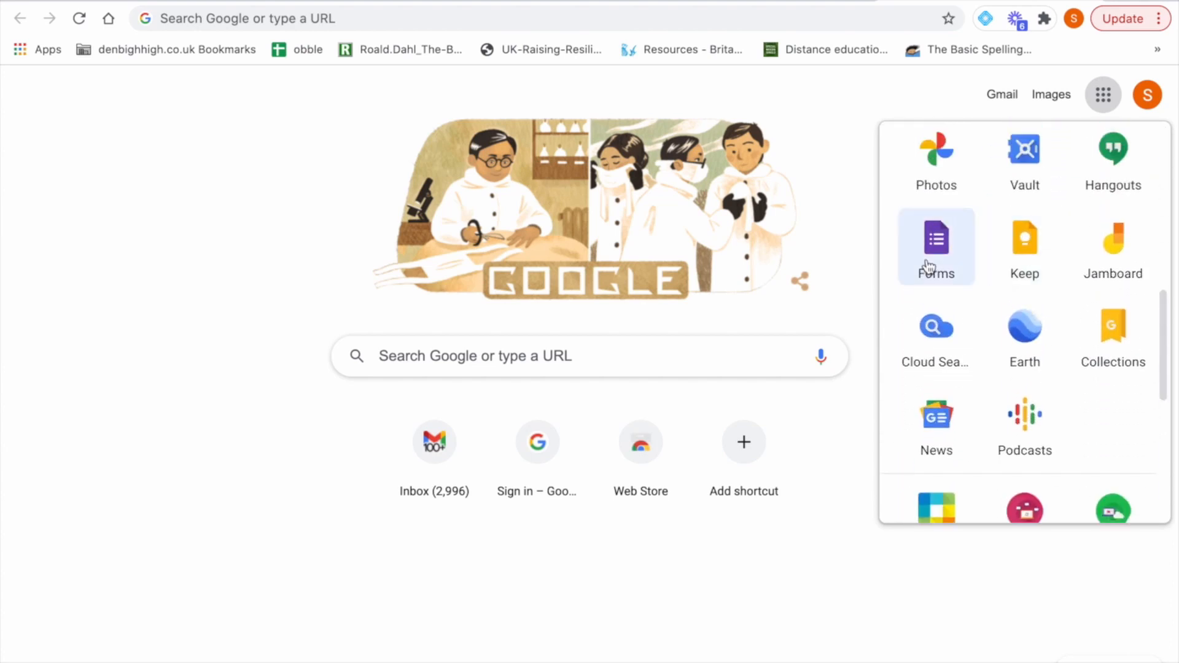
pyautogui.moveTo(1076, 274)
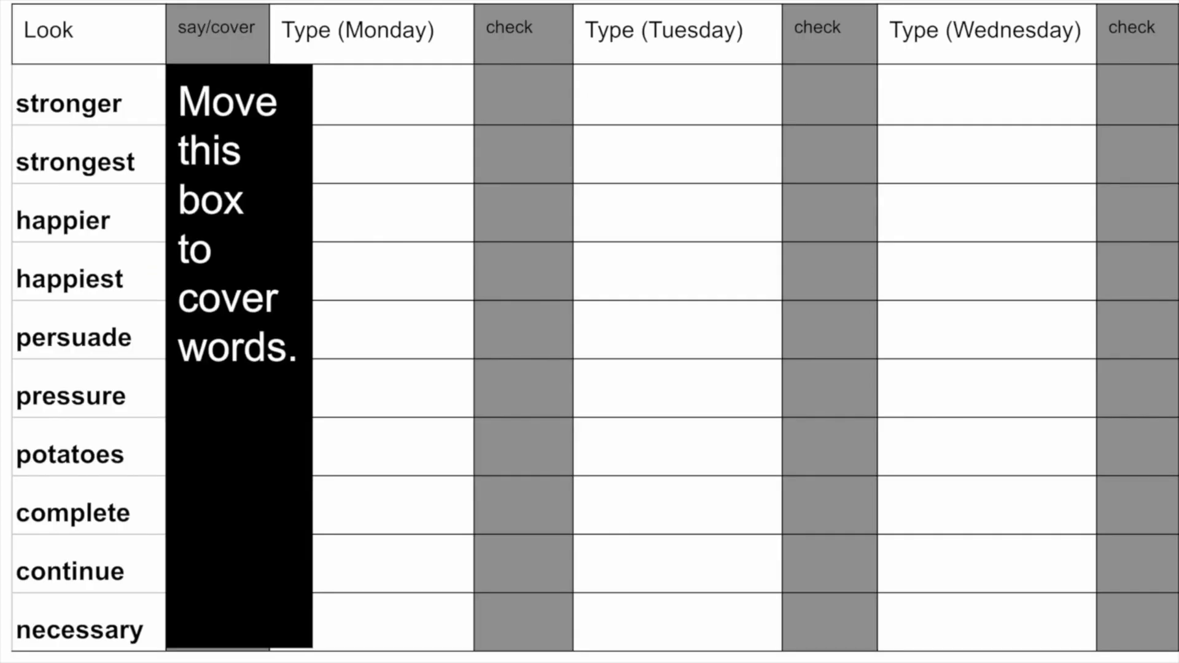
pyautogui.moveTo(685, 86)
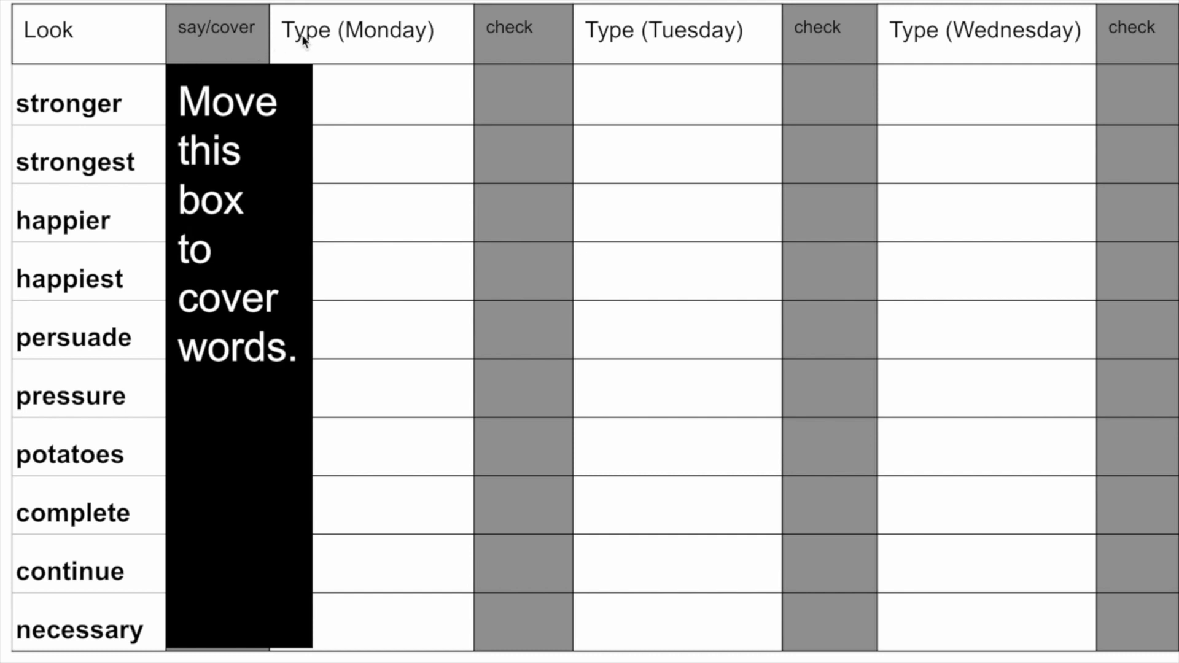
pyautogui.moveTo(91, 80)
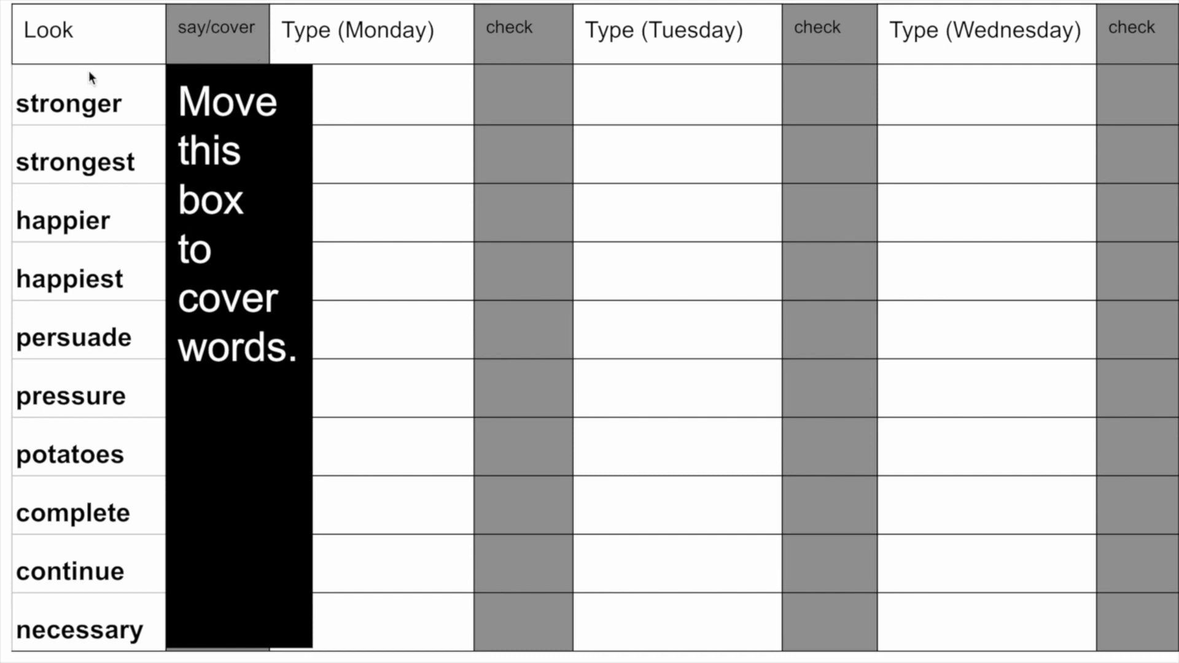
pyautogui.moveTo(77, 107)
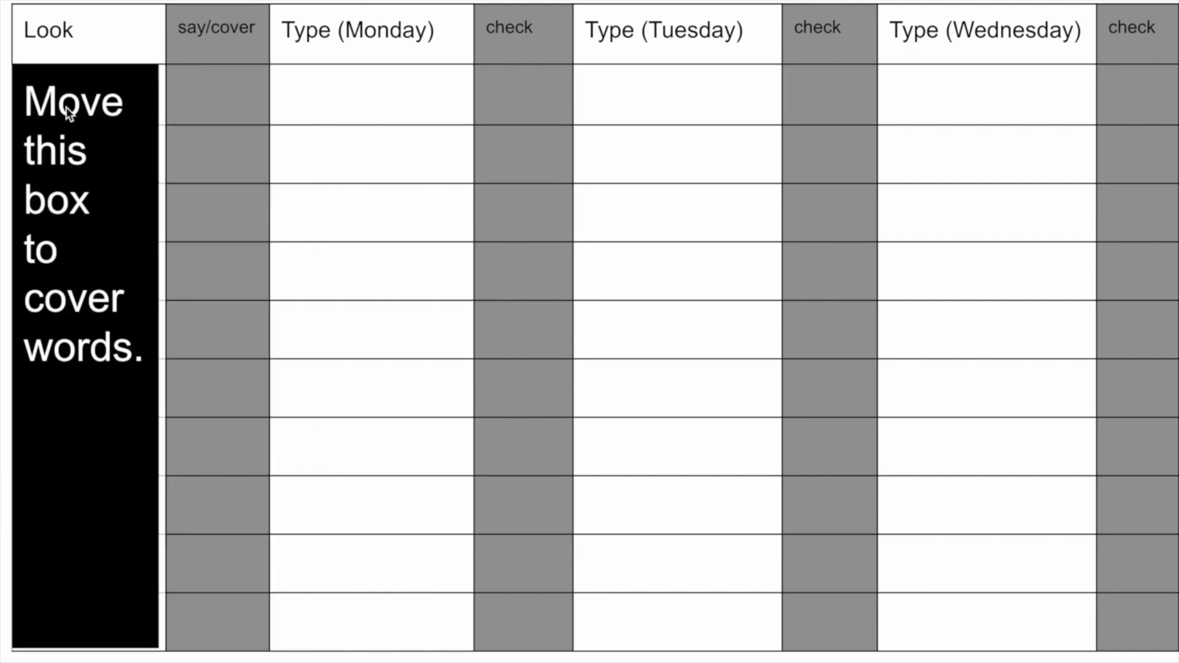
pyautogui.moveTo(105, 114)
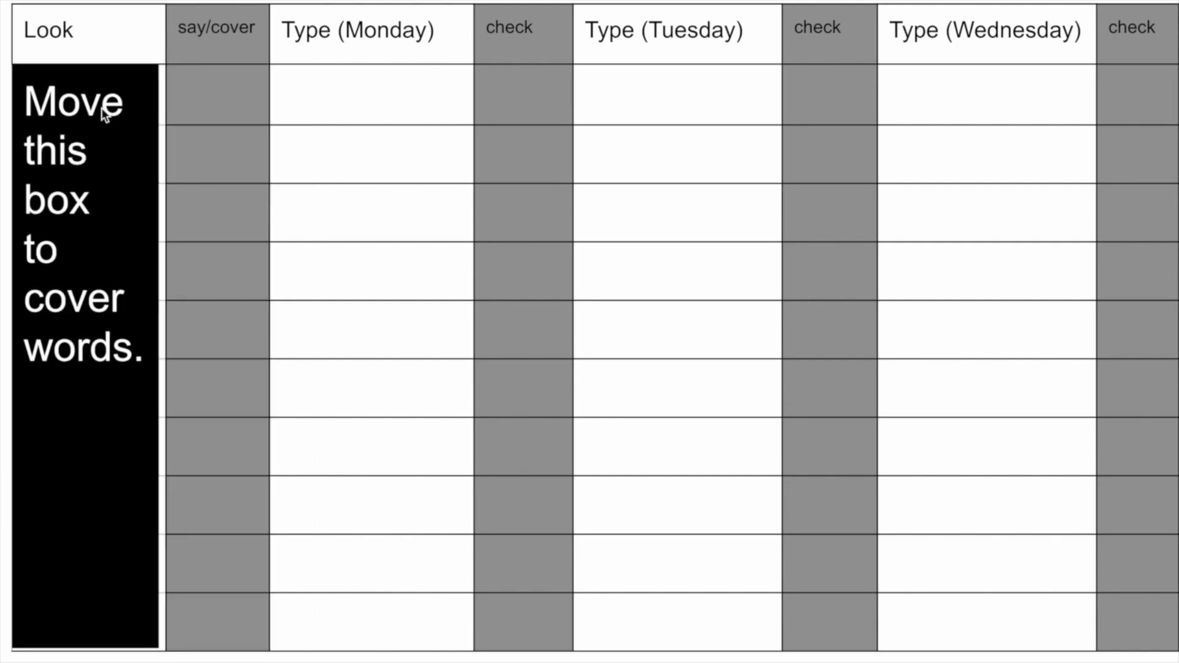
pyautogui.moveTo(320, 95)
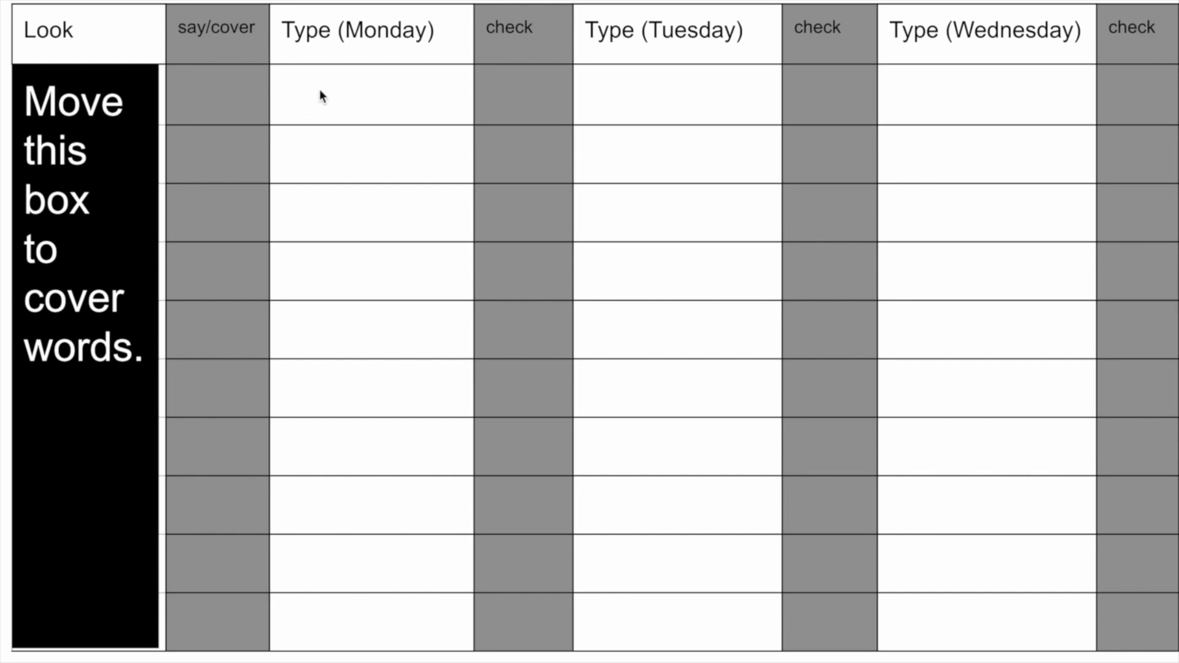
# Step: Enter 'stronger' in the first Monday row and confirm it for checking
pyautogui.write('stronger')
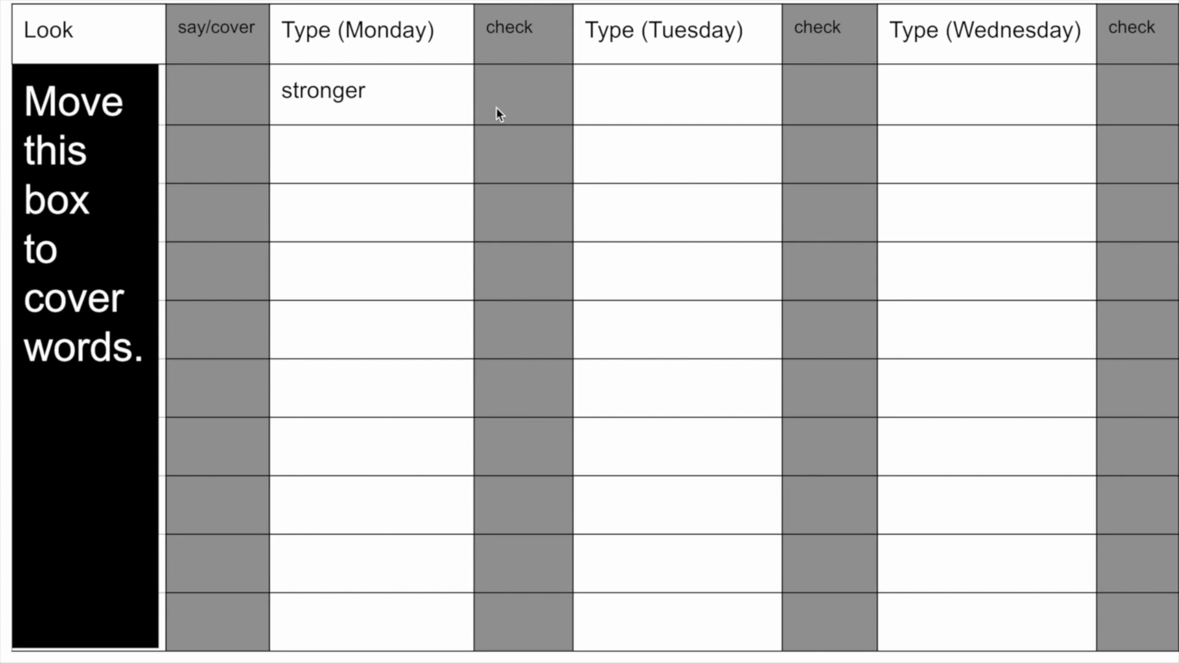
pyautogui.click(496, 90)
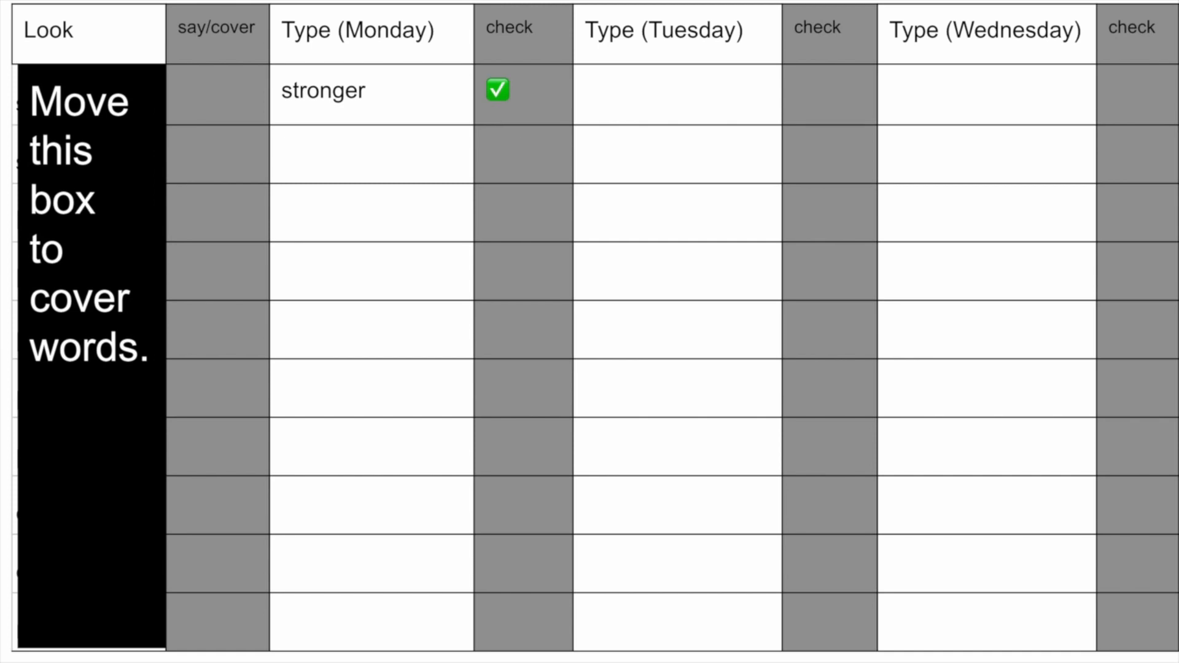
pyautogui.moveTo(412, 108)
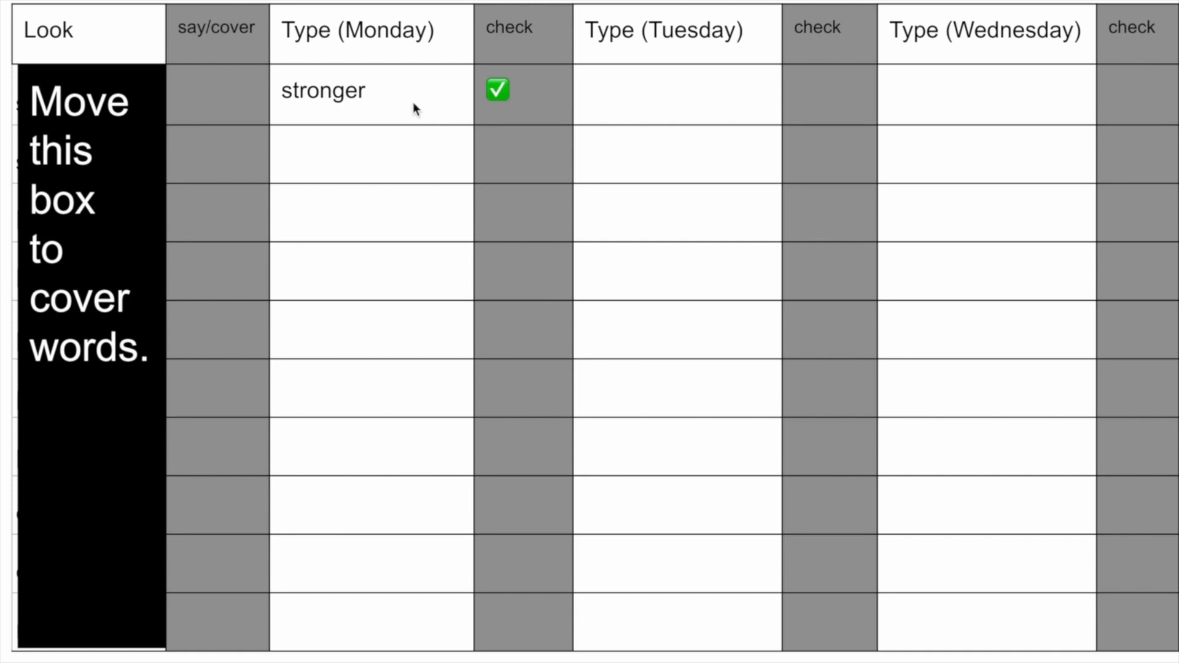
pyautogui.moveTo(409, 208)
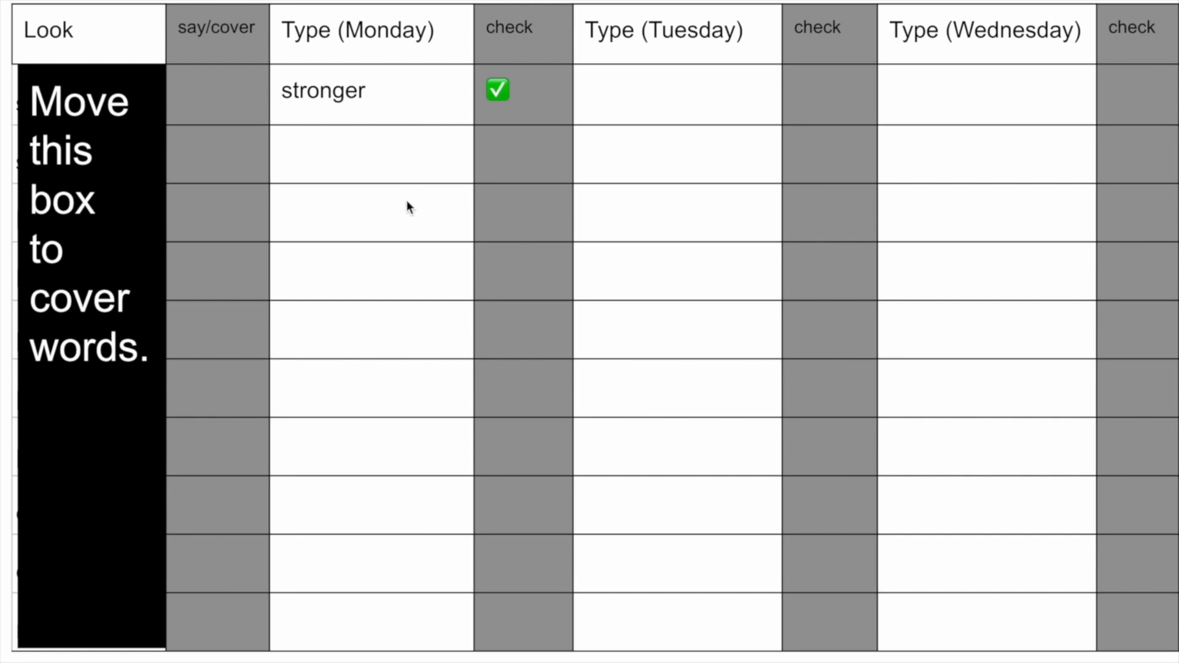
pyautogui.moveTo(401, 246)
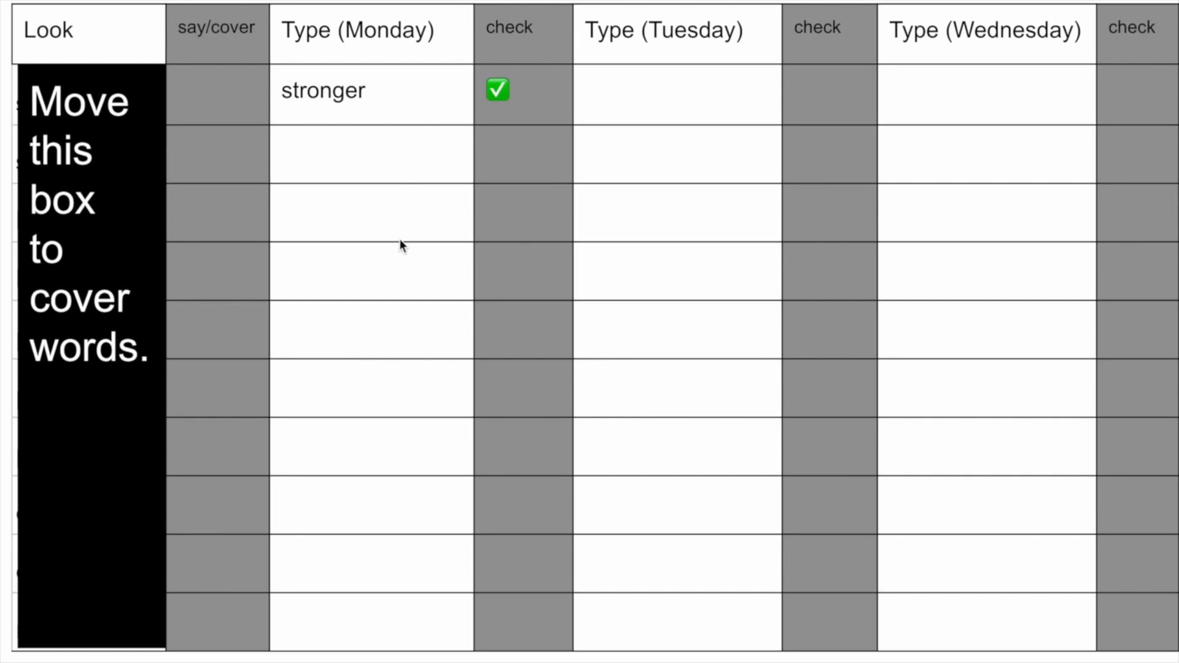
pyautogui.moveTo(630, 125)
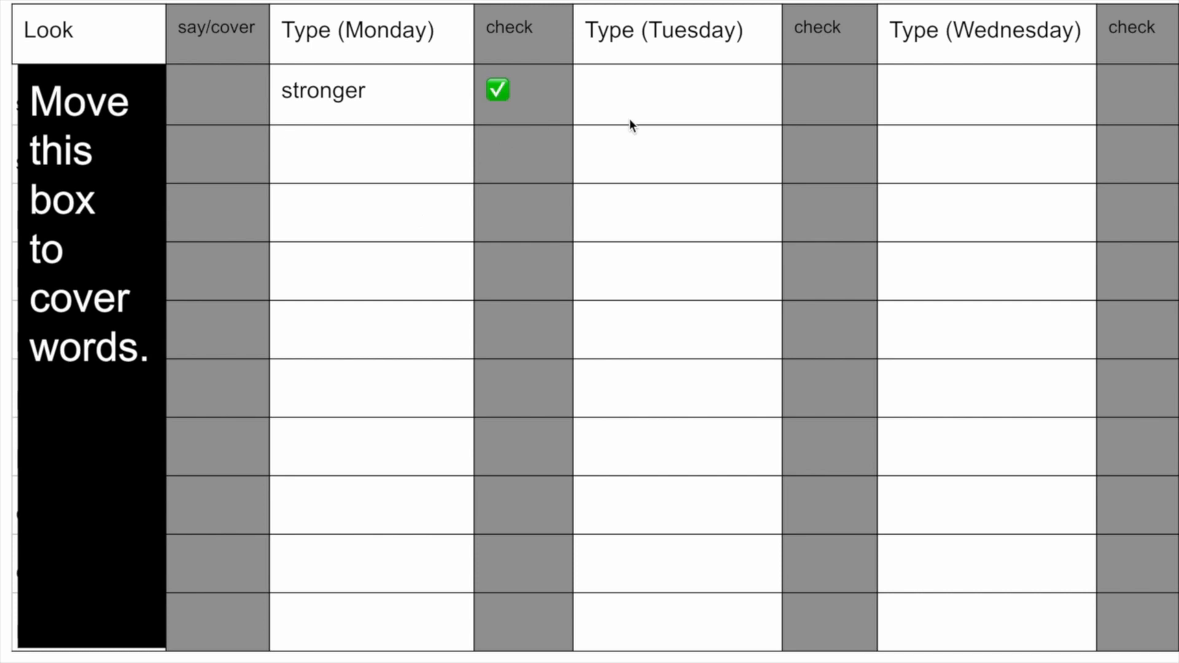
pyautogui.moveTo(897, 74)
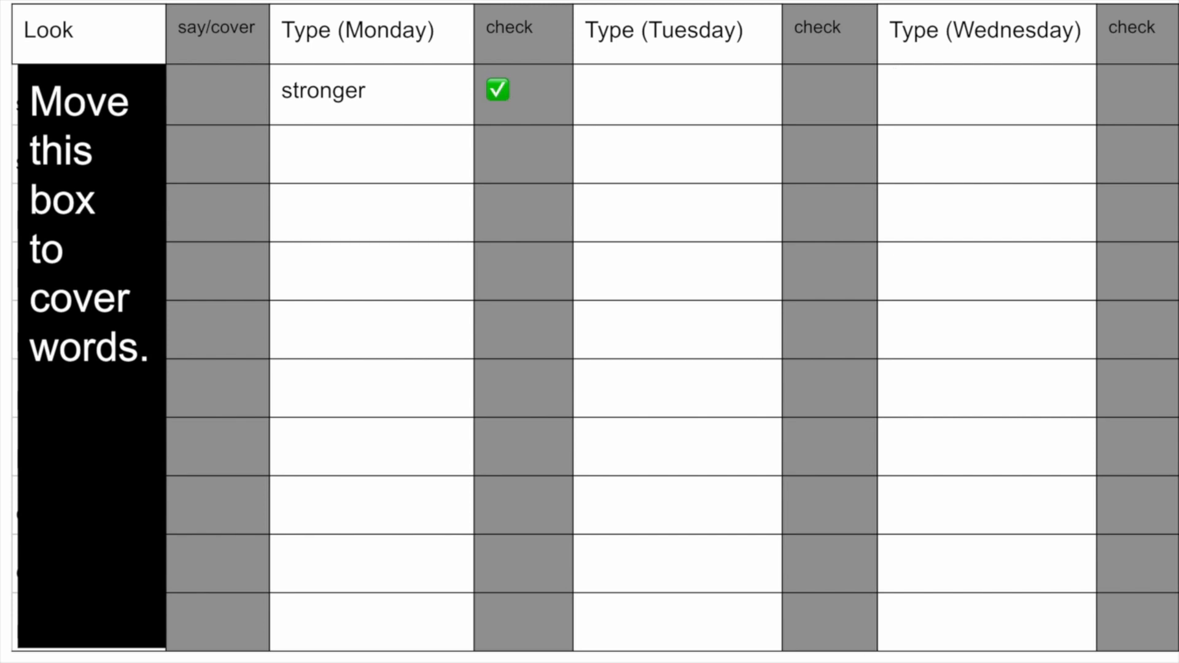
pyautogui.moveTo(526, 127)
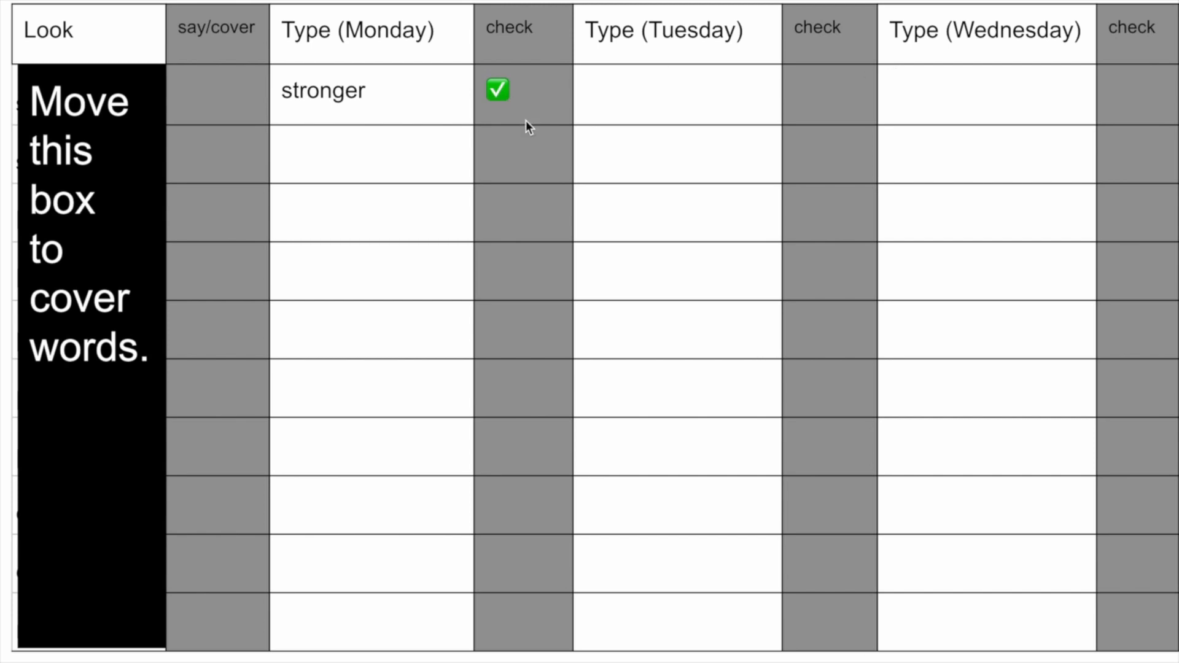
pyautogui.moveTo(749, 113)
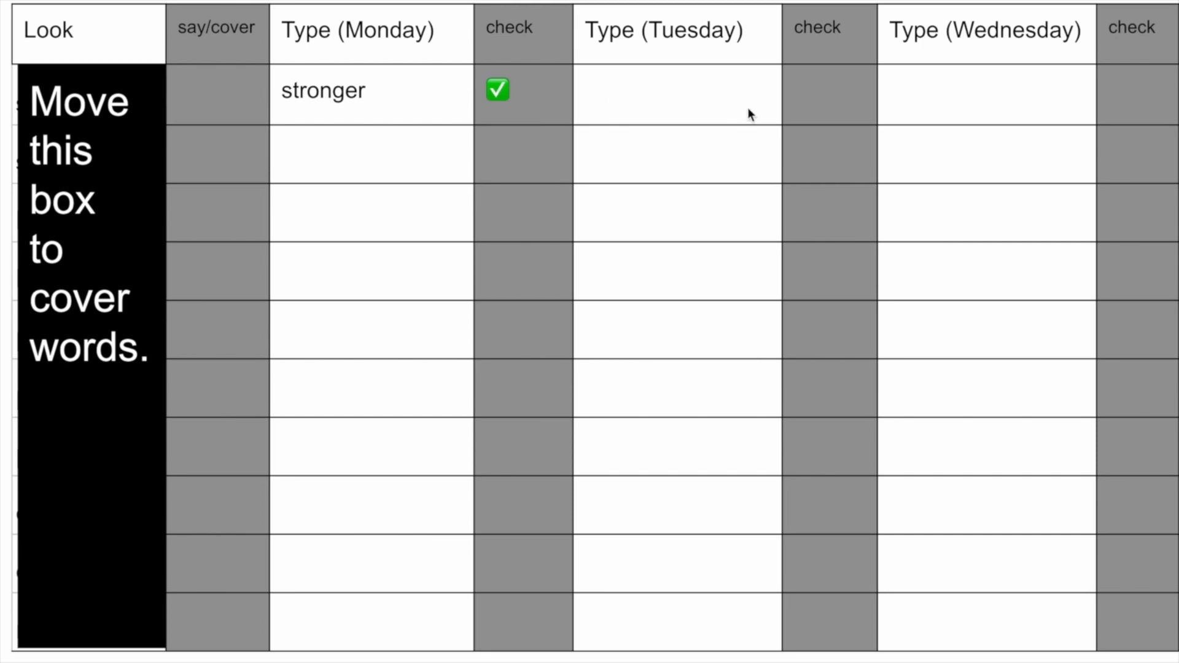
pyautogui.moveTo(959, 103)
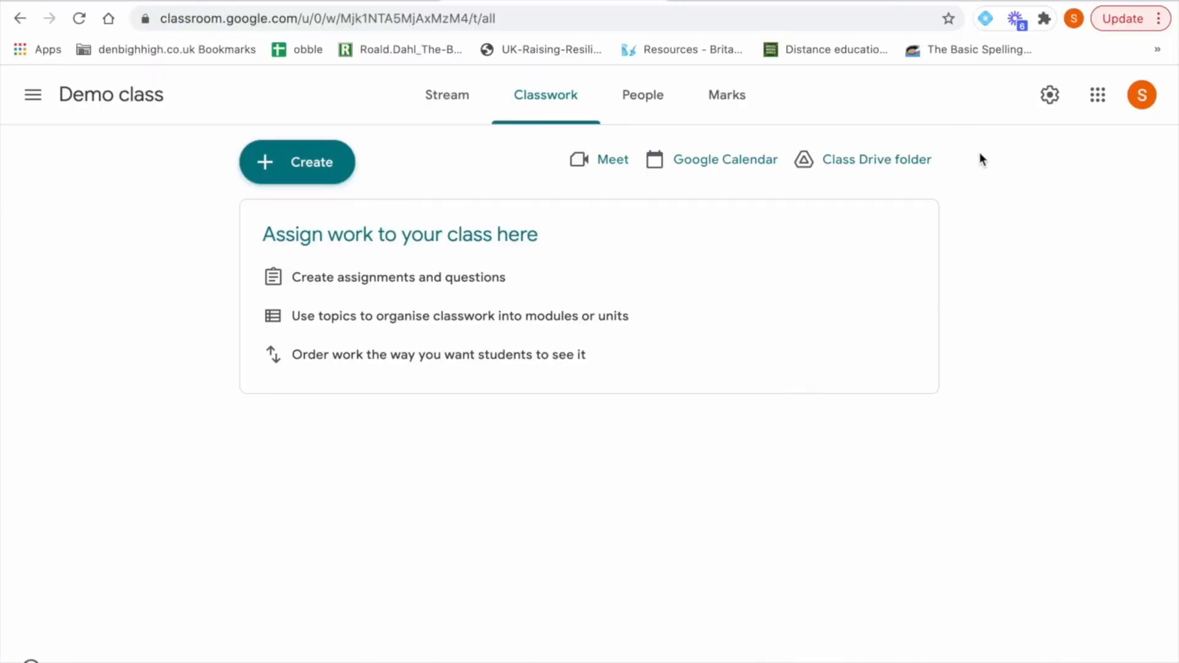
pyautogui.moveTo(1049, 94)
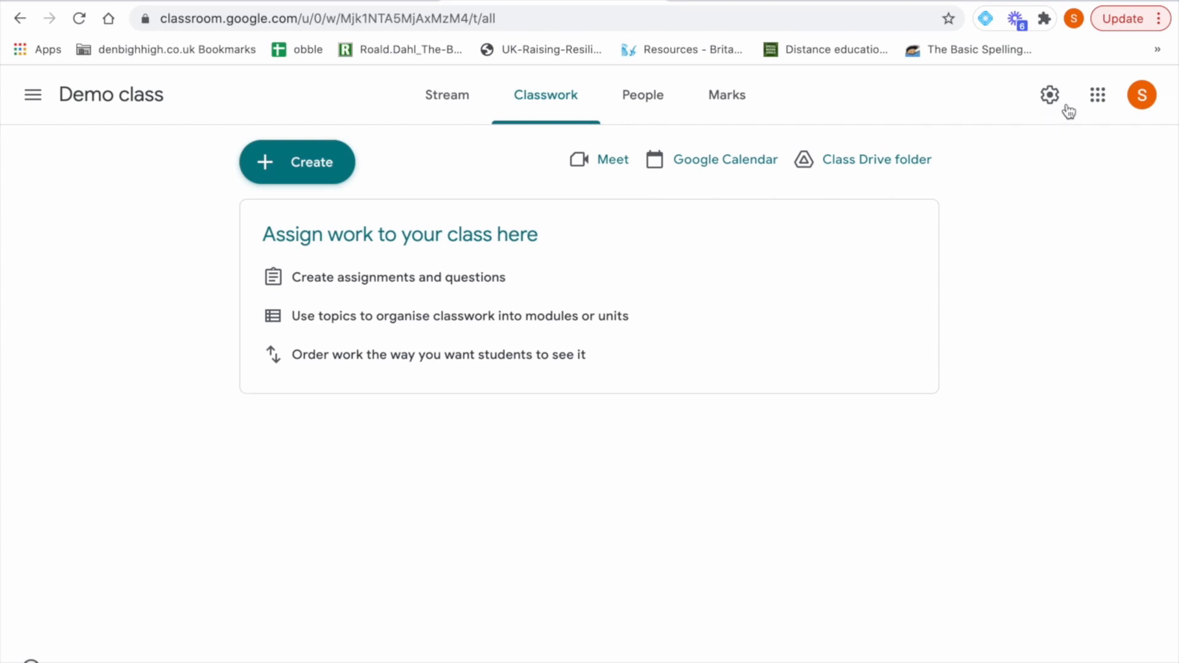
# Step: Open Classroom from the apps launcher, go to Demo class Classwork and open Create
pyautogui.click(1097, 95)
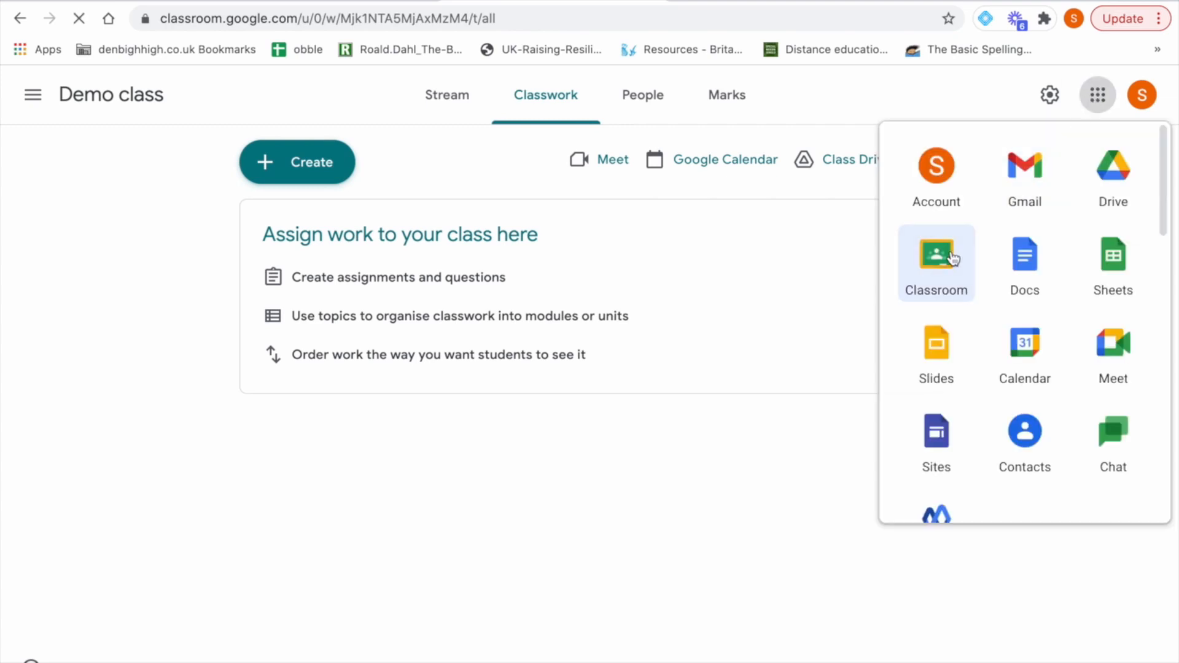
pyautogui.click(935, 257)
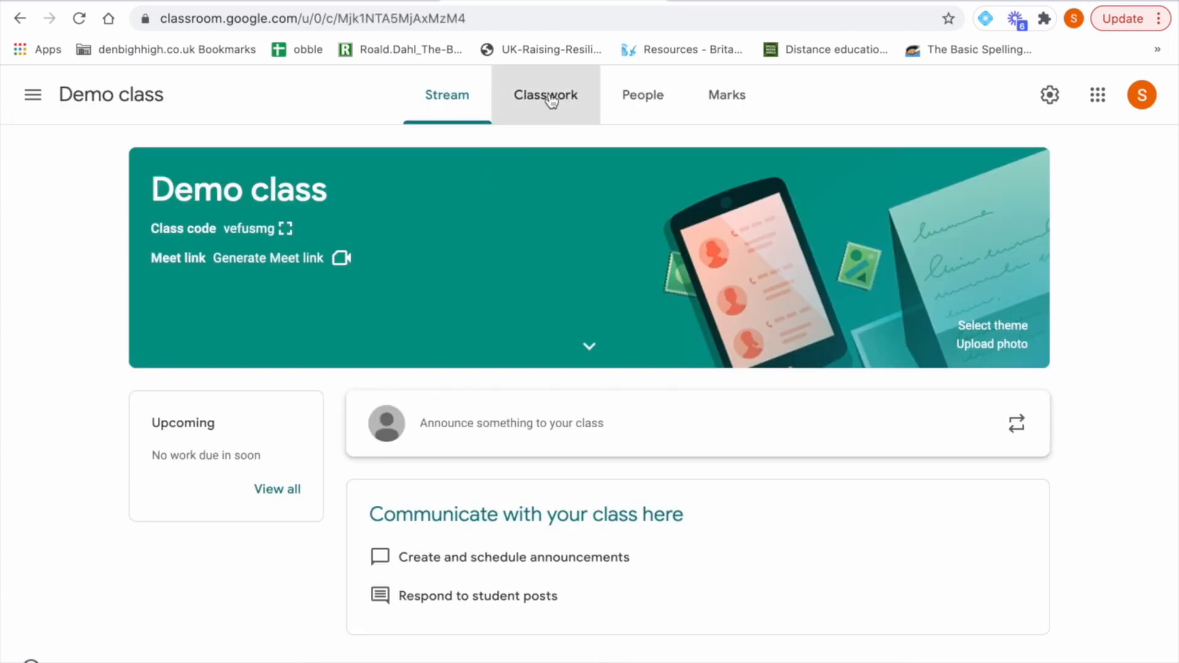
pyautogui.click(545, 94)
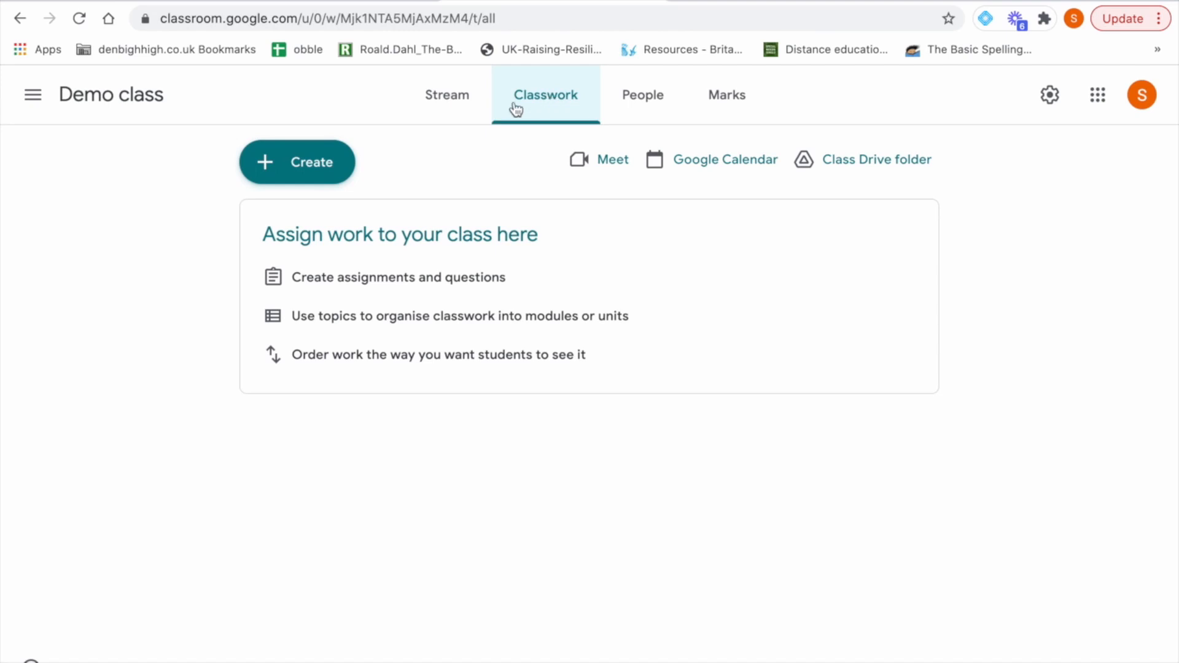
pyautogui.click(296, 162)
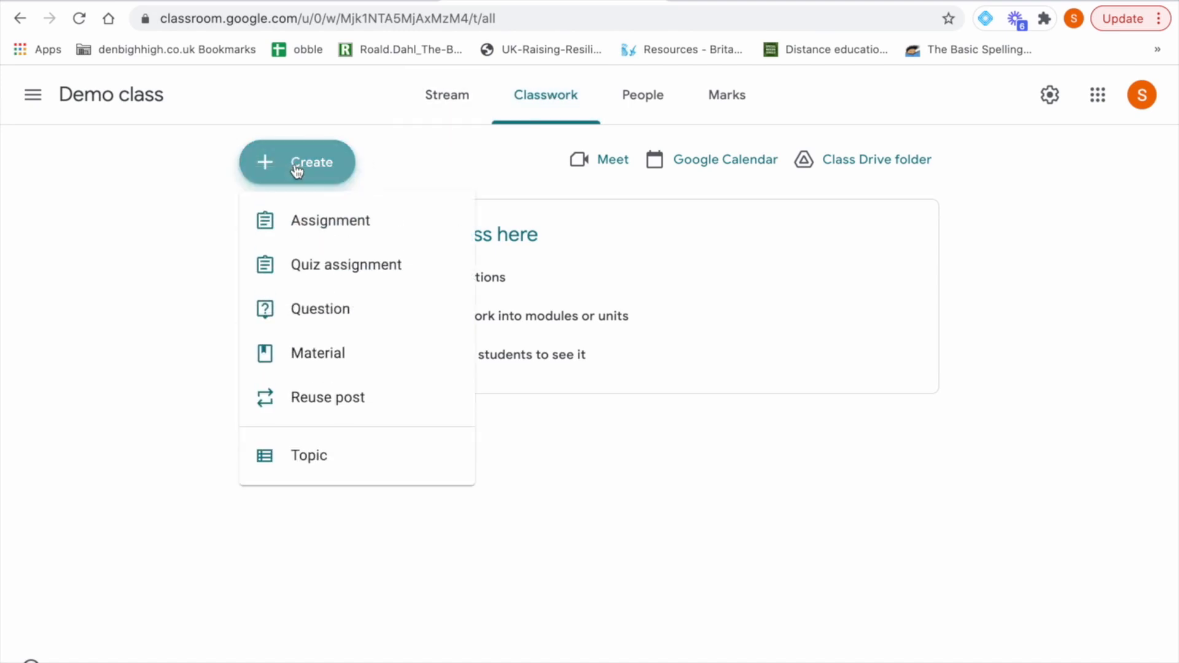
# Step: Add a topic named 'Weekly spellings' to Demo class's Classwork page
pyautogui.click(308, 455)
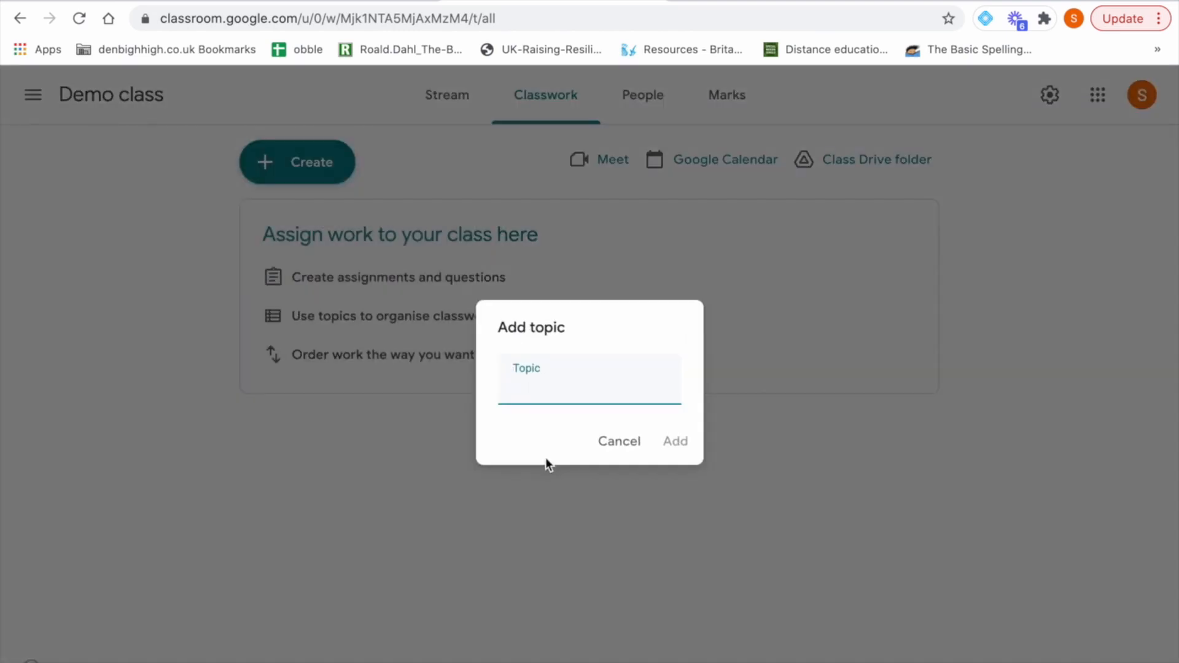
pyautogui.write('Weekly')
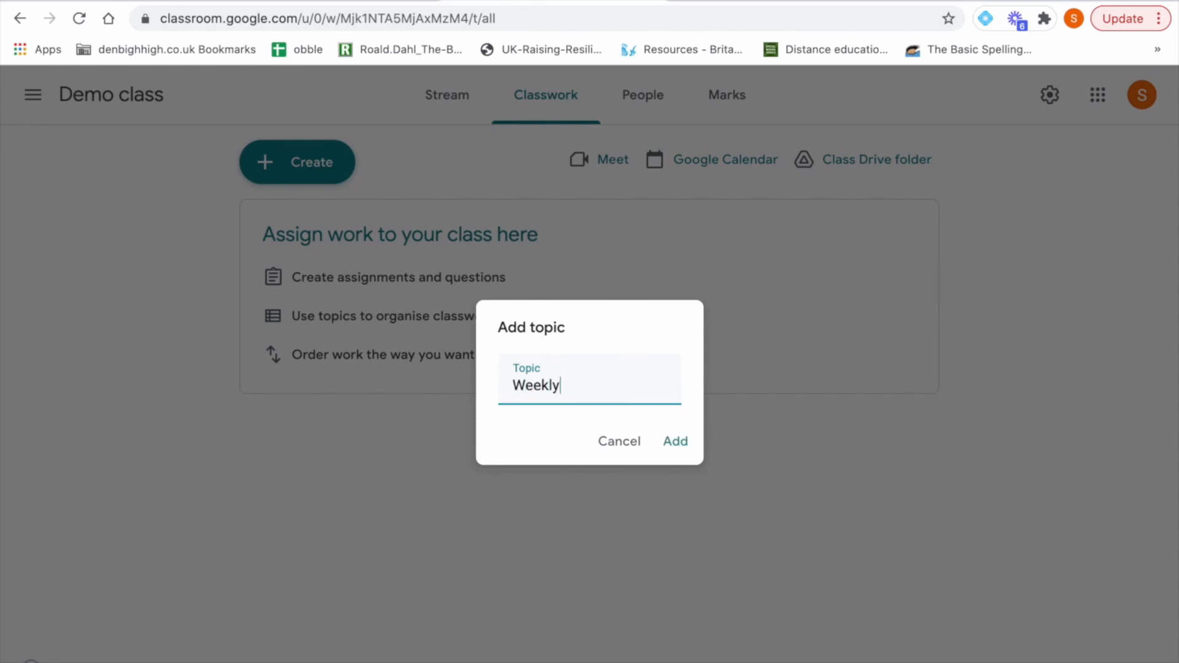
pyautogui.write('spellings')
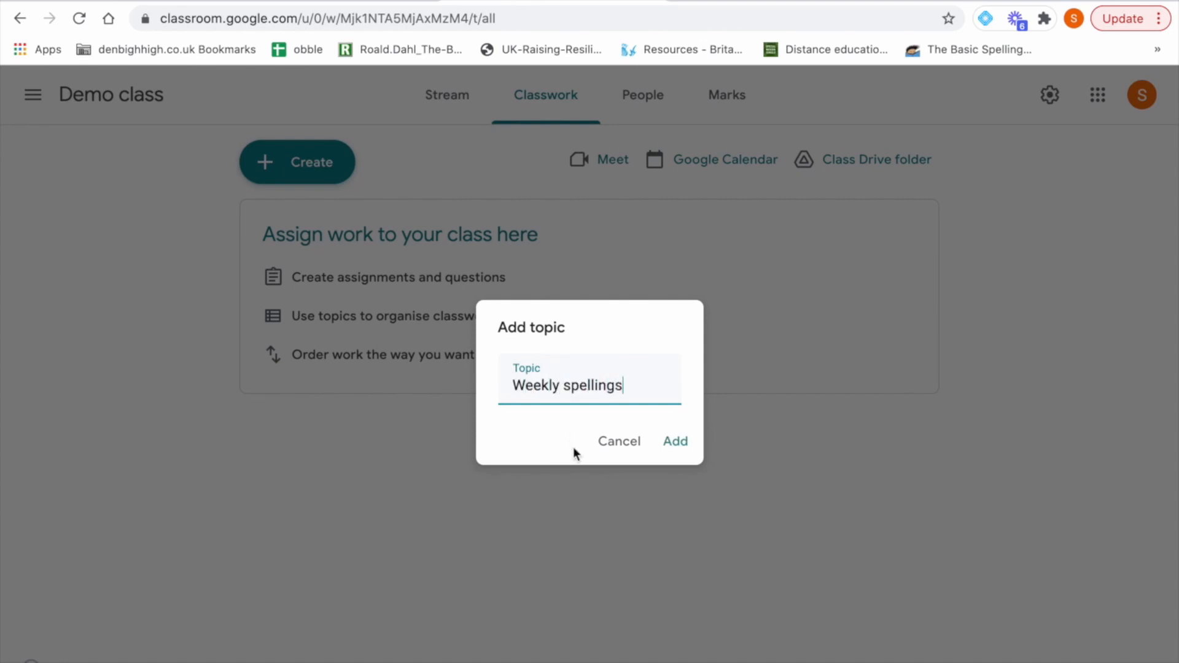
pyautogui.click(674, 441)
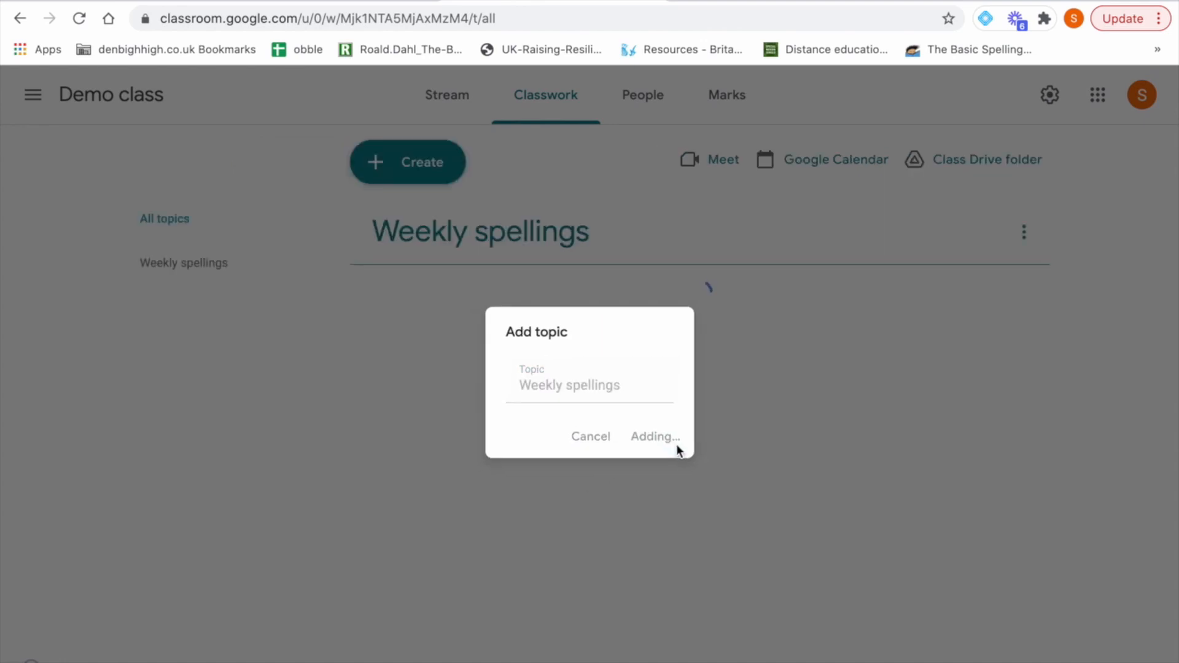
pyautogui.click(653, 436)
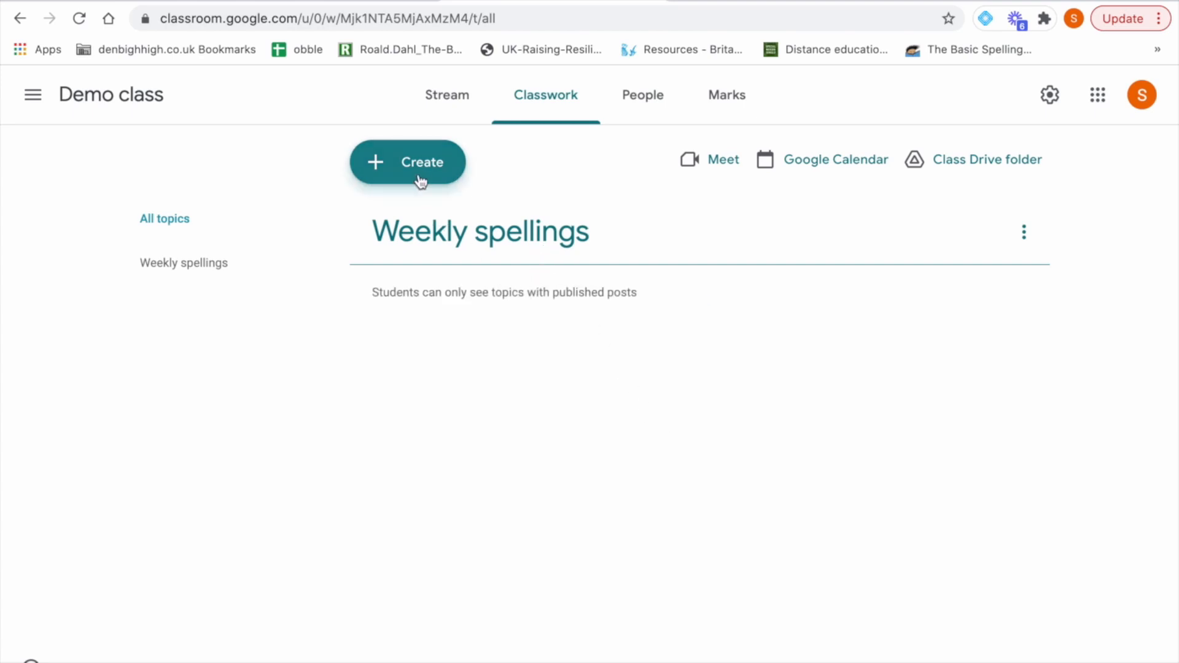
# Step: Create a new assignment titled 'Spelling list 1'
pyautogui.click(407, 161)
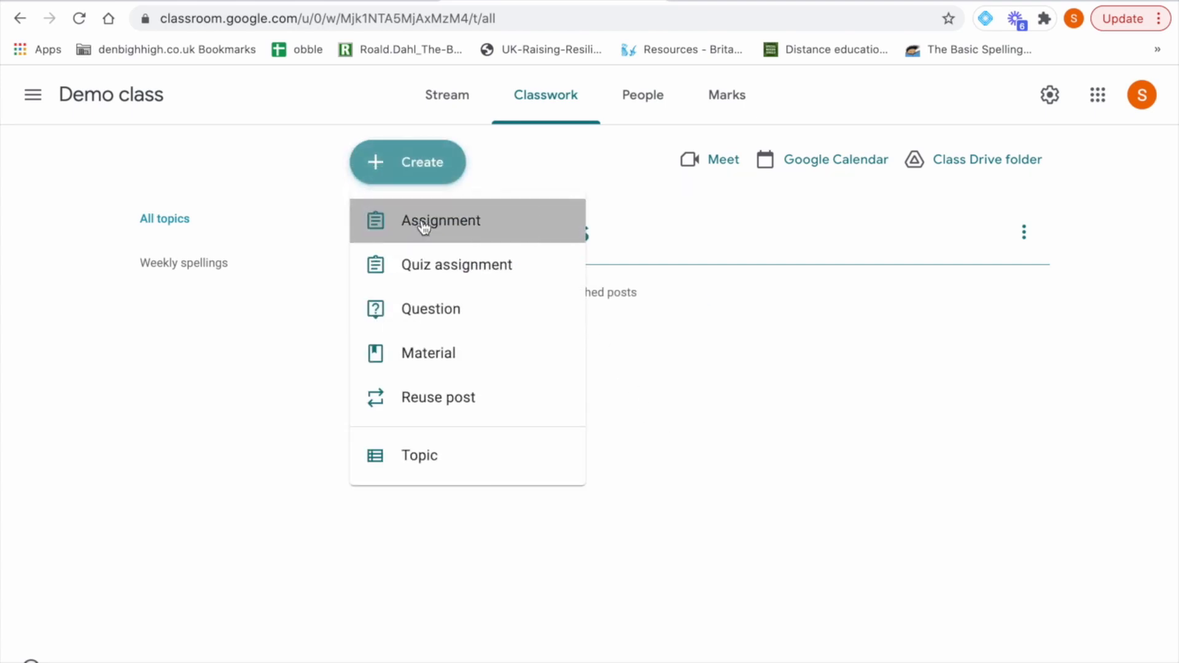
pyautogui.click(439, 221)
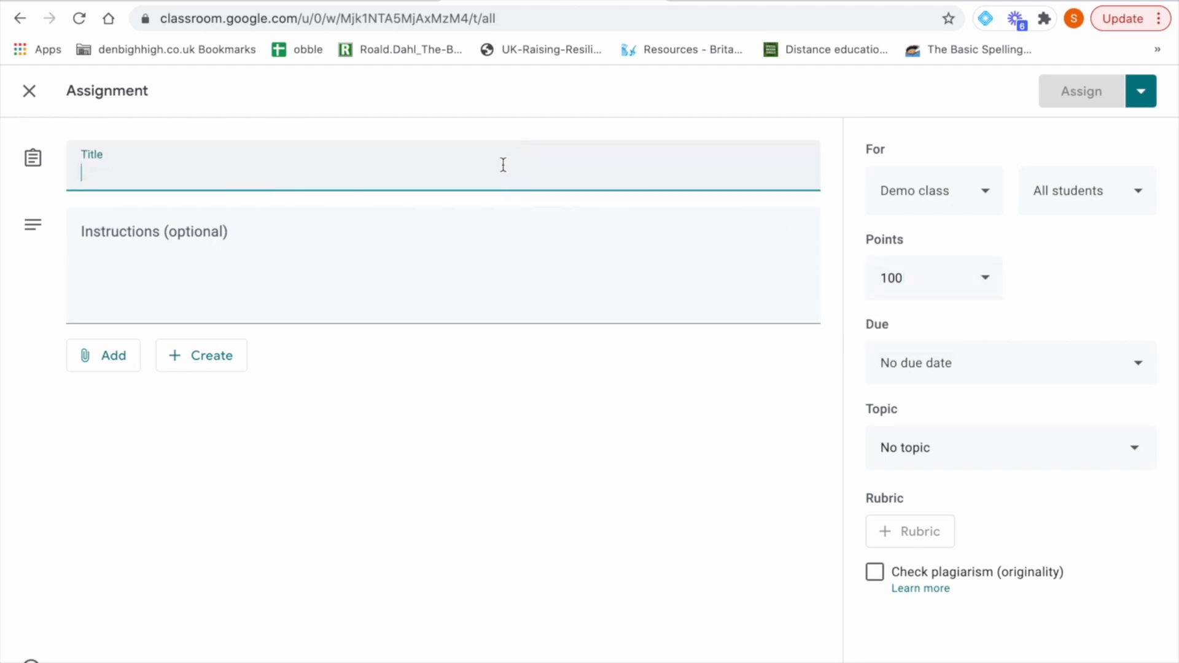
pyautogui.write('Spellin')
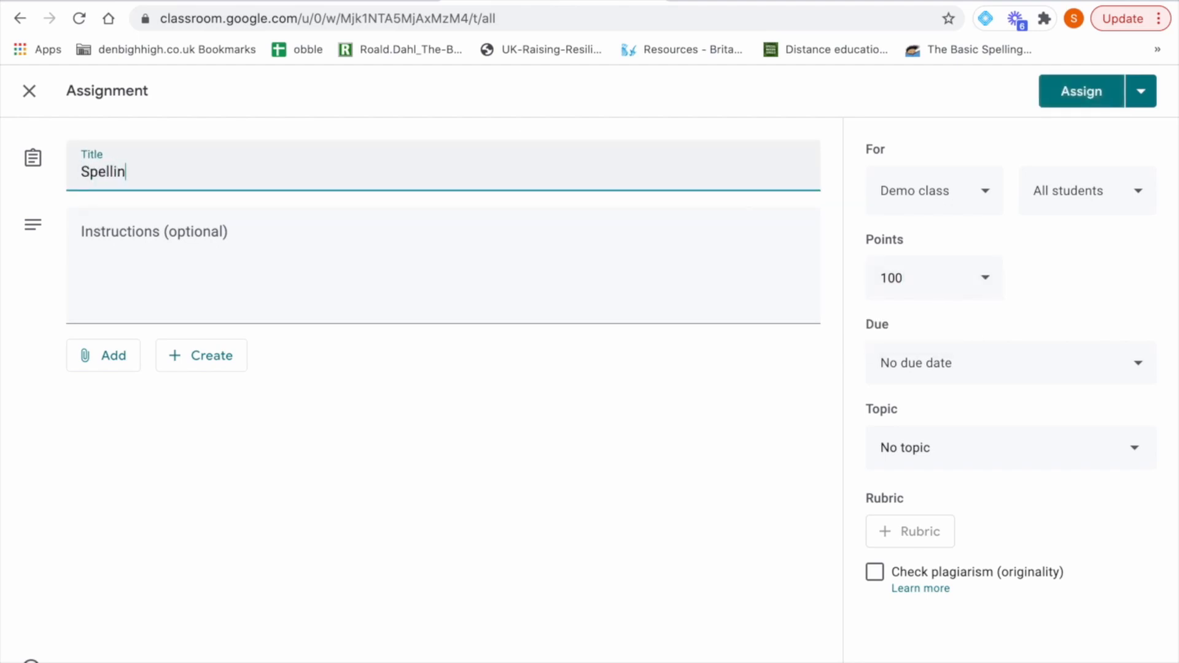
pyautogui.write('g list 1')
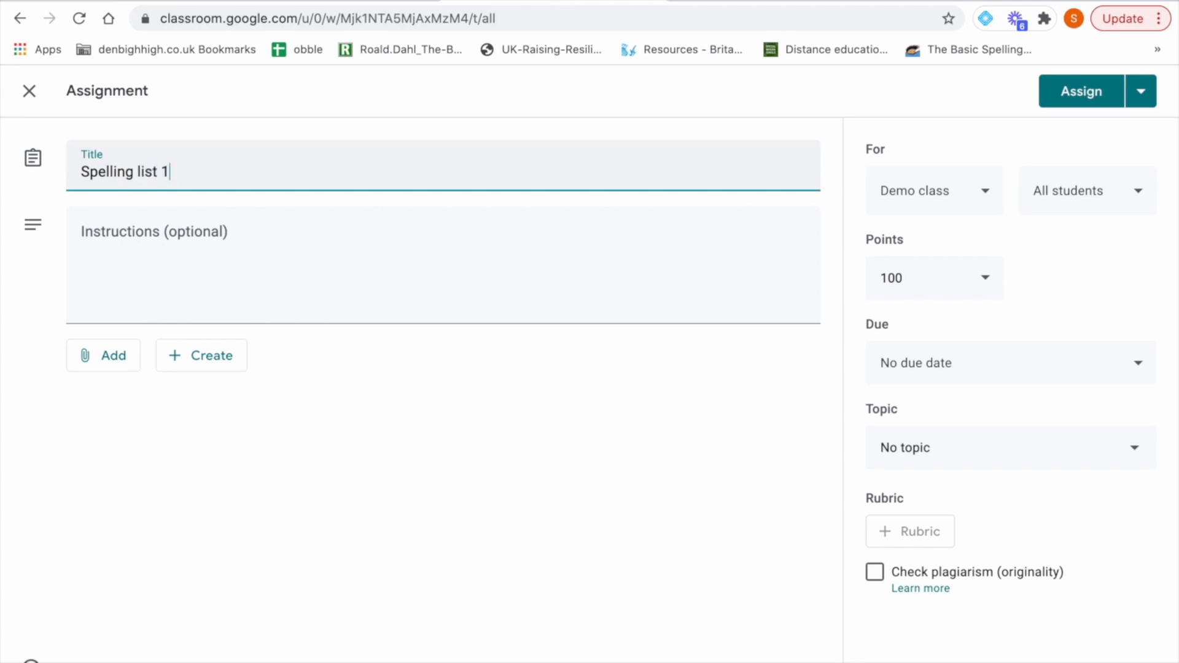
# Step: Set the assignment's points to Unmarked and its topic to Weekly spellings
pyautogui.click(984, 277)
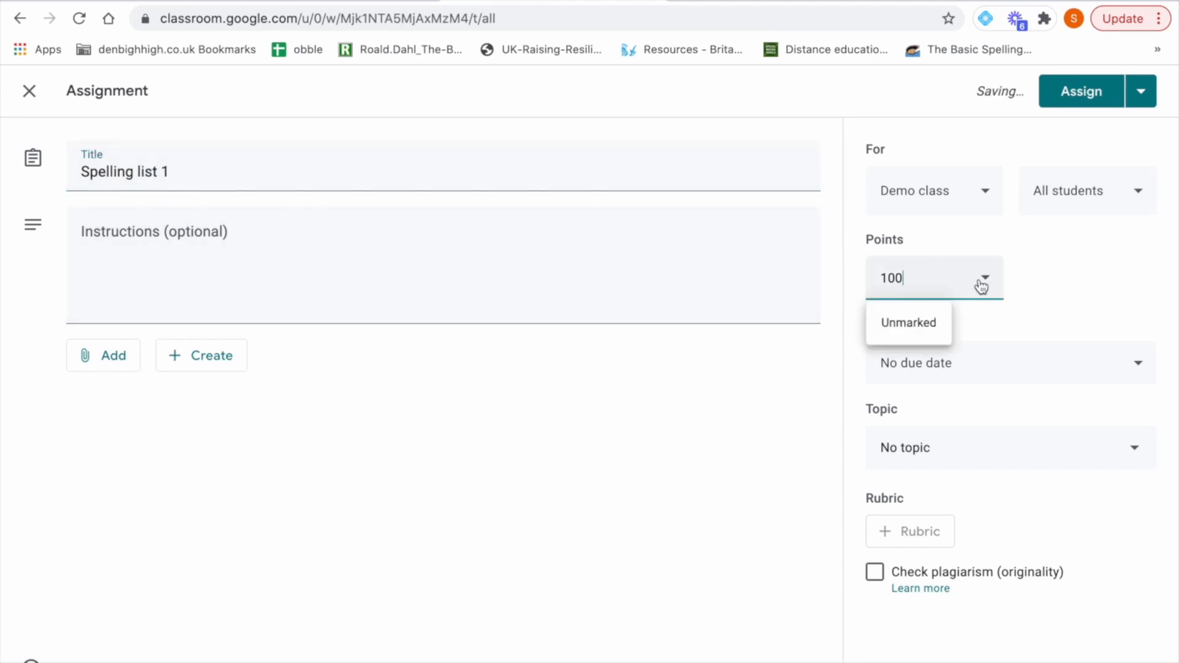
pyautogui.click(908, 321)
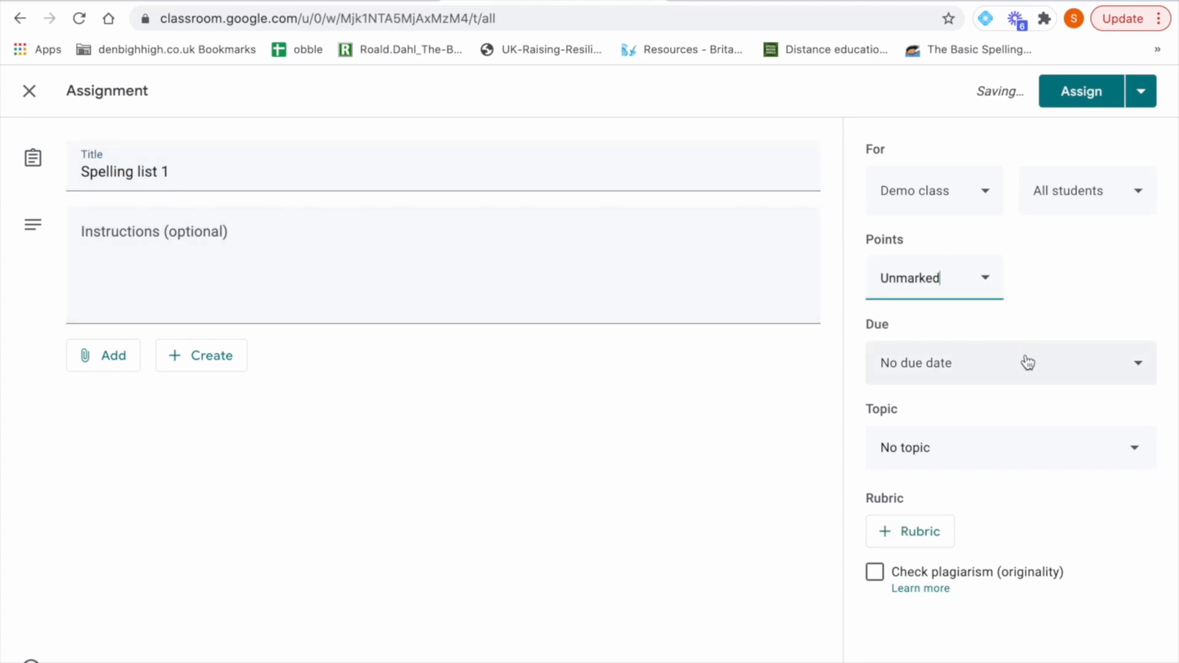
pyautogui.moveTo(991, 368)
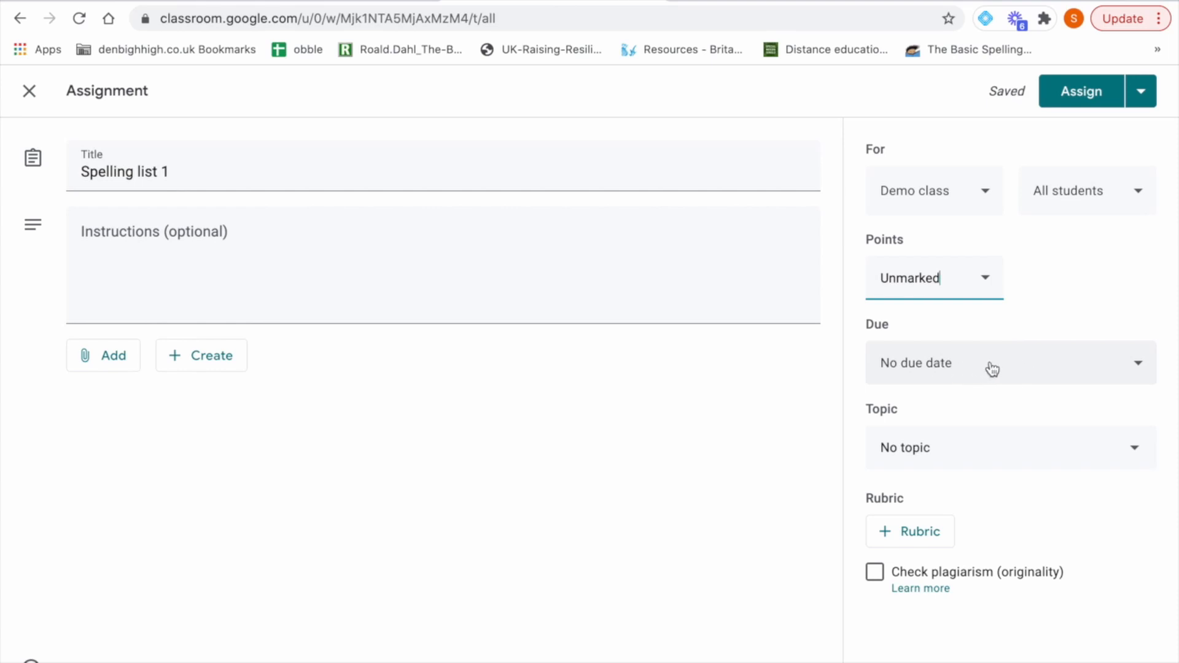
pyautogui.click(1007, 448)
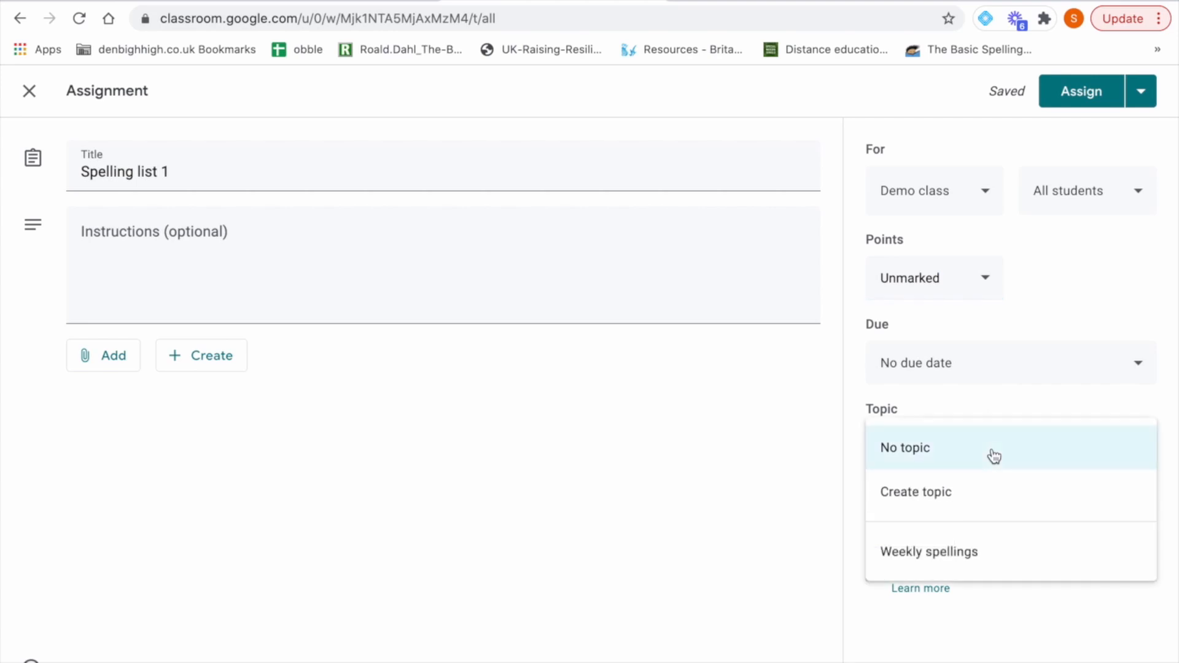
pyautogui.moveTo(967, 564)
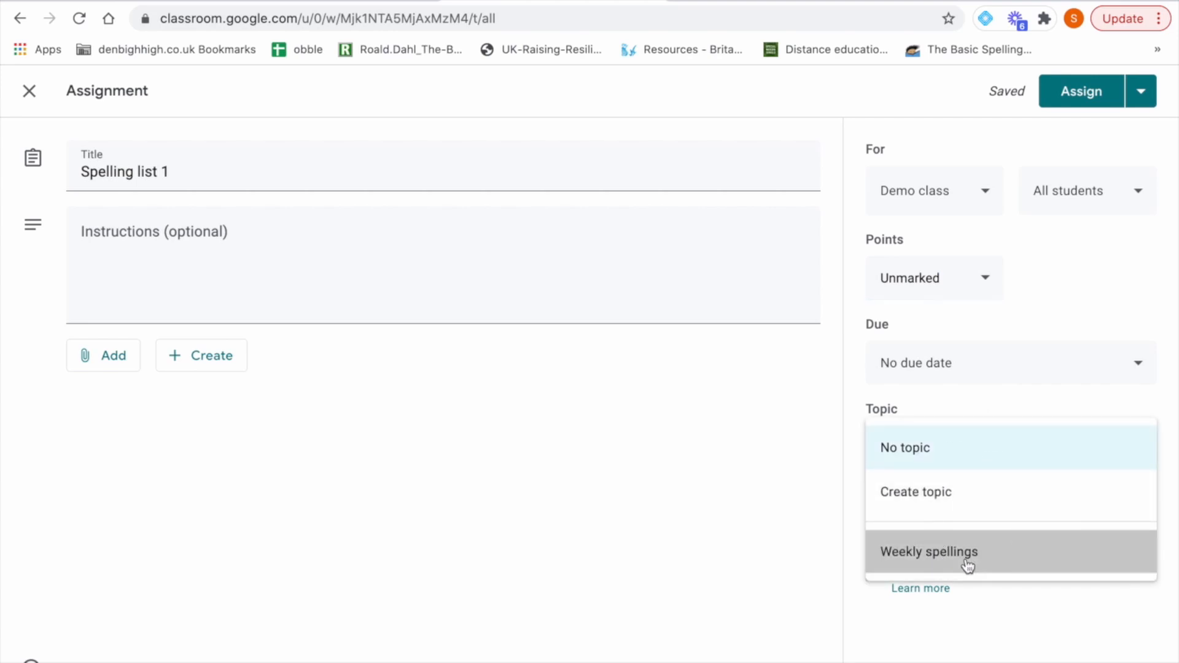
pyautogui.click(929, 551)
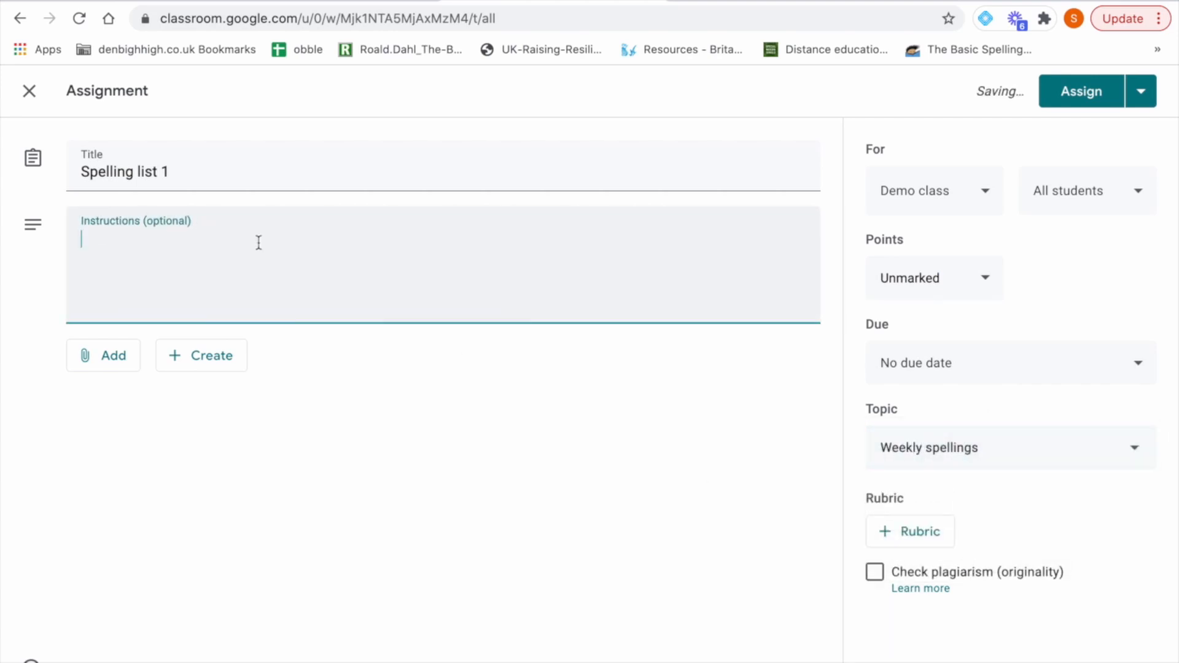
# Step: Write the instructions 'Please complete one column of the spelling list per day.'
pyautogui.write('Please')
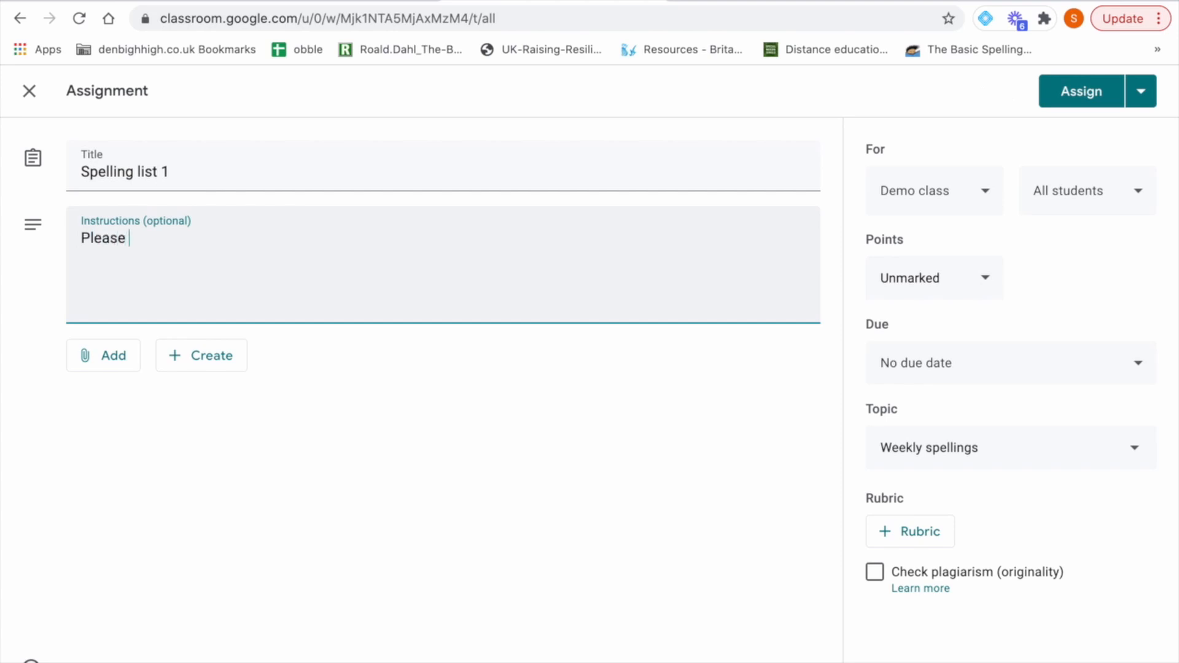
pyautogui.write('complet')
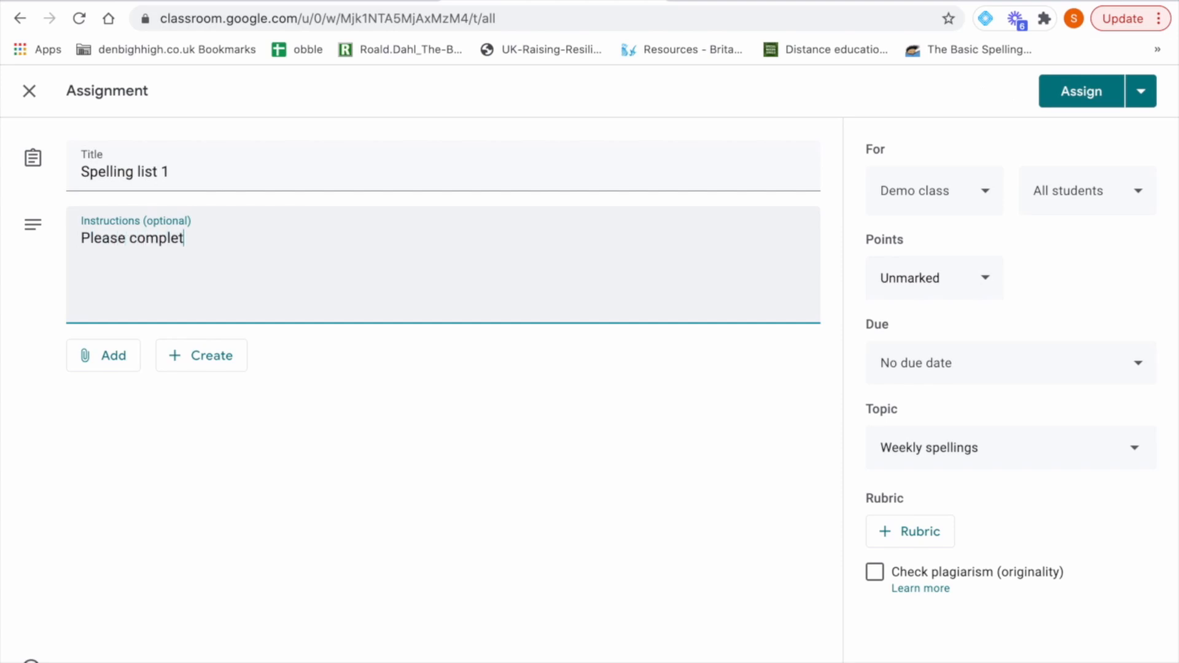
pyautogui.write('e')
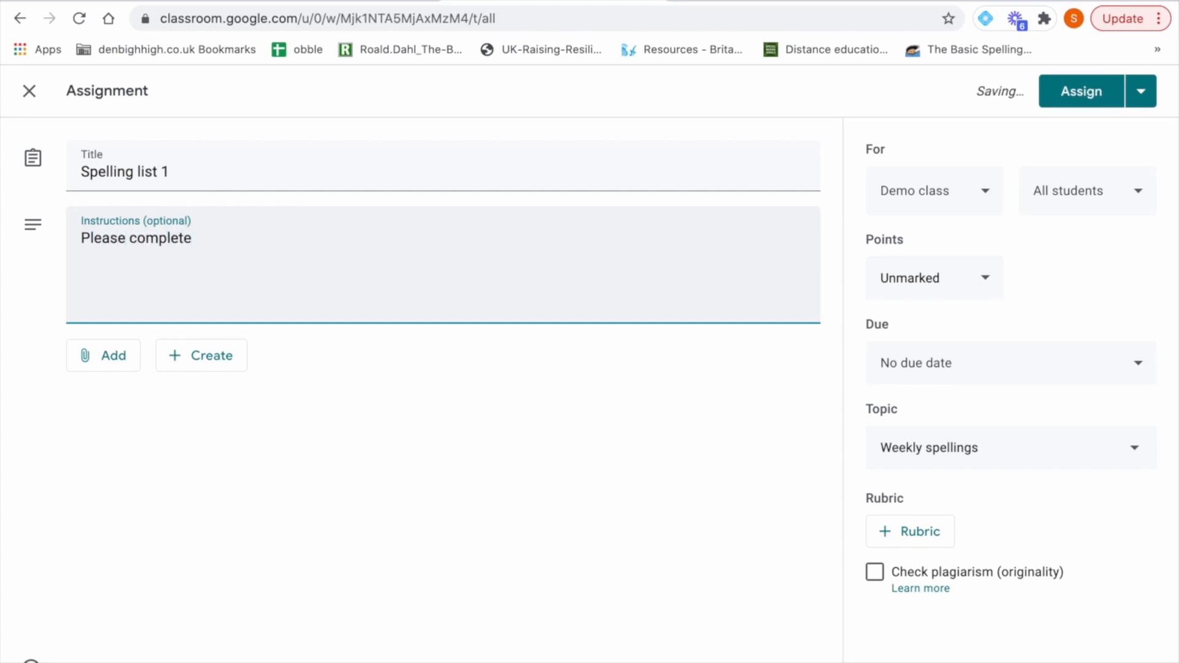
pyautogui.write('one colum')
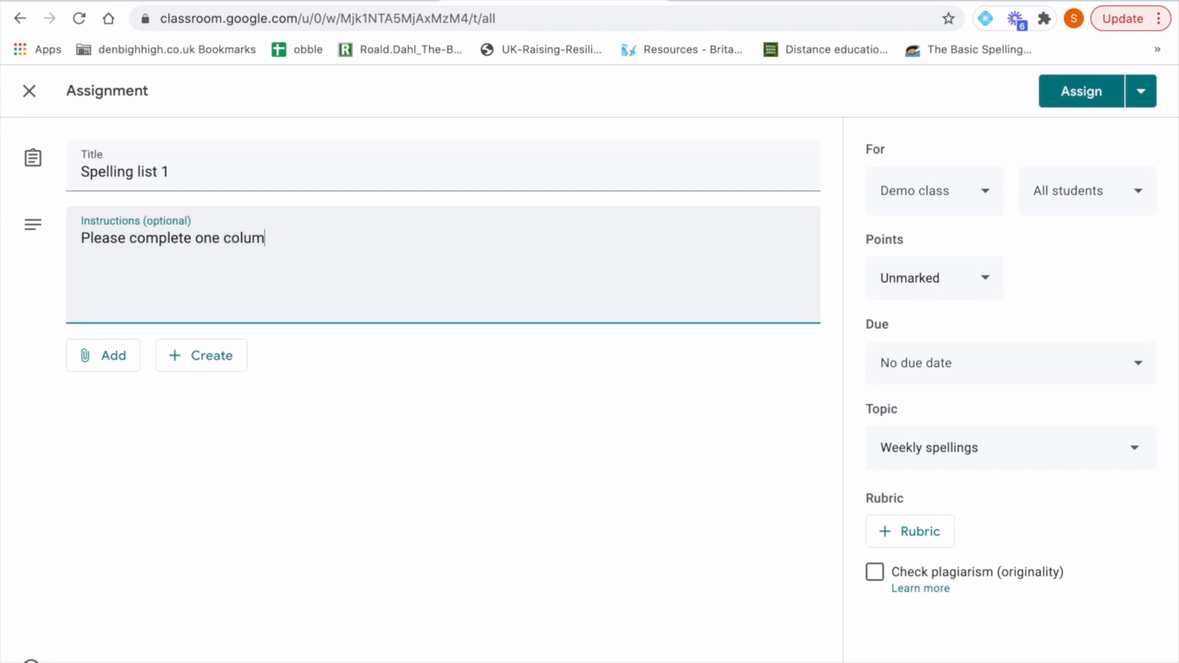
pyautogui.write('n of the spellin')
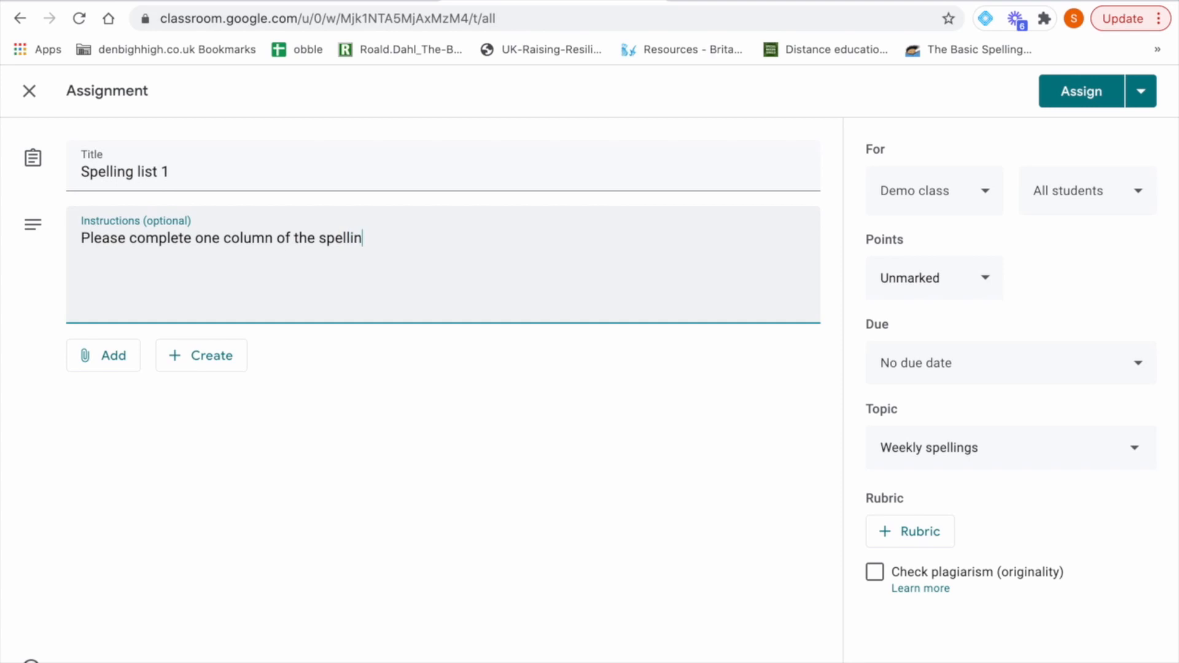
pyautogui.write('g')
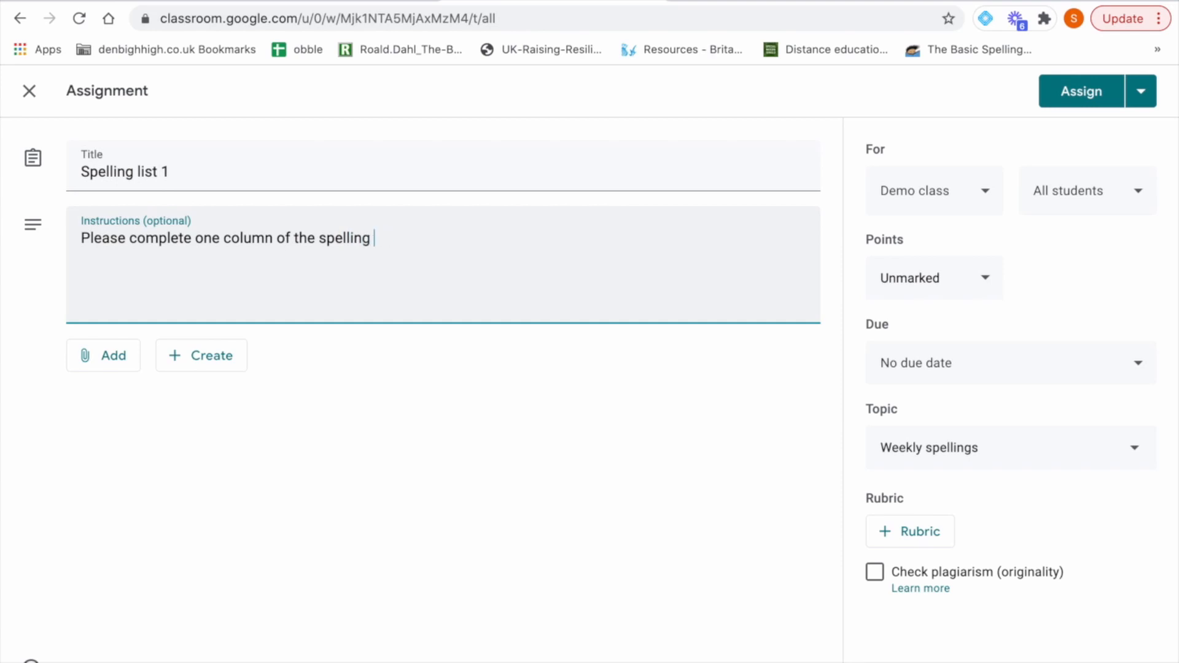
pyautogui.write('list per d')
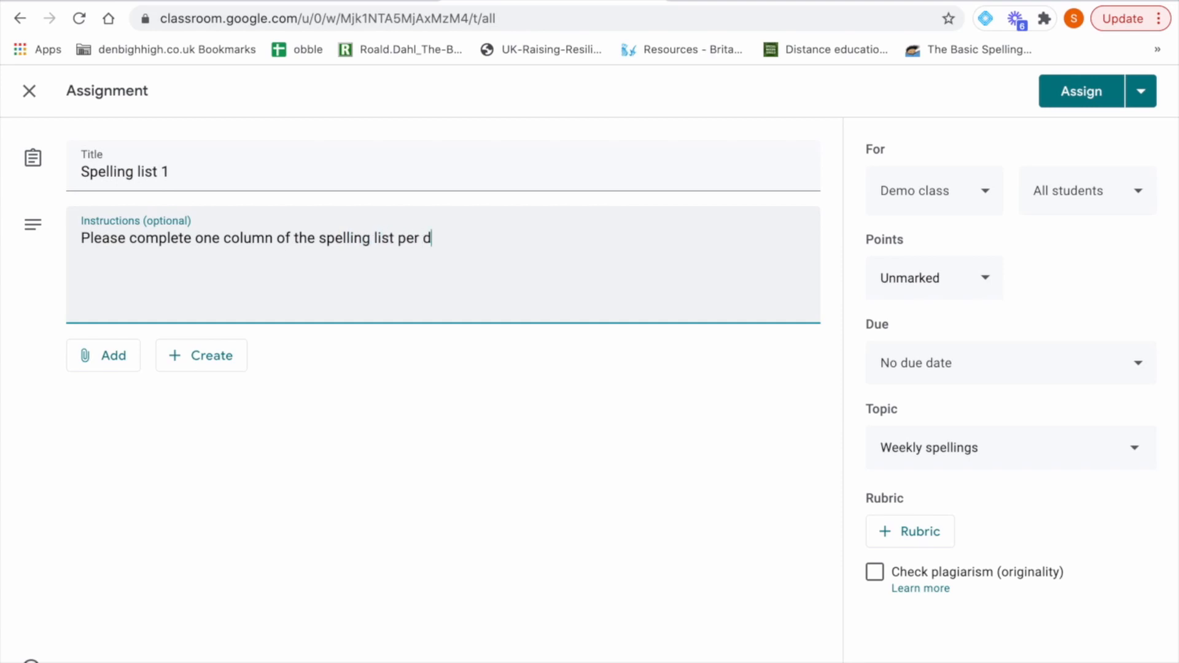
pyautogui.write('ay.')
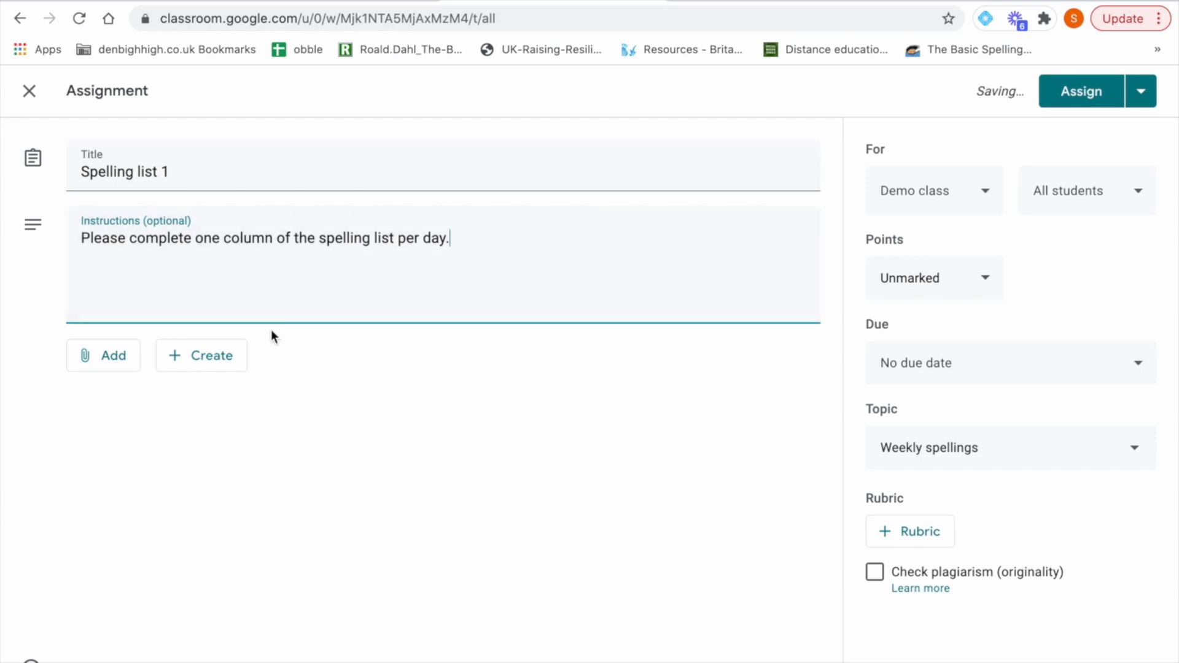
# Step: Attach 'Spelling list 01/03/21' from Drive as a copy per student and assign
pyautogui.click(103, 355)
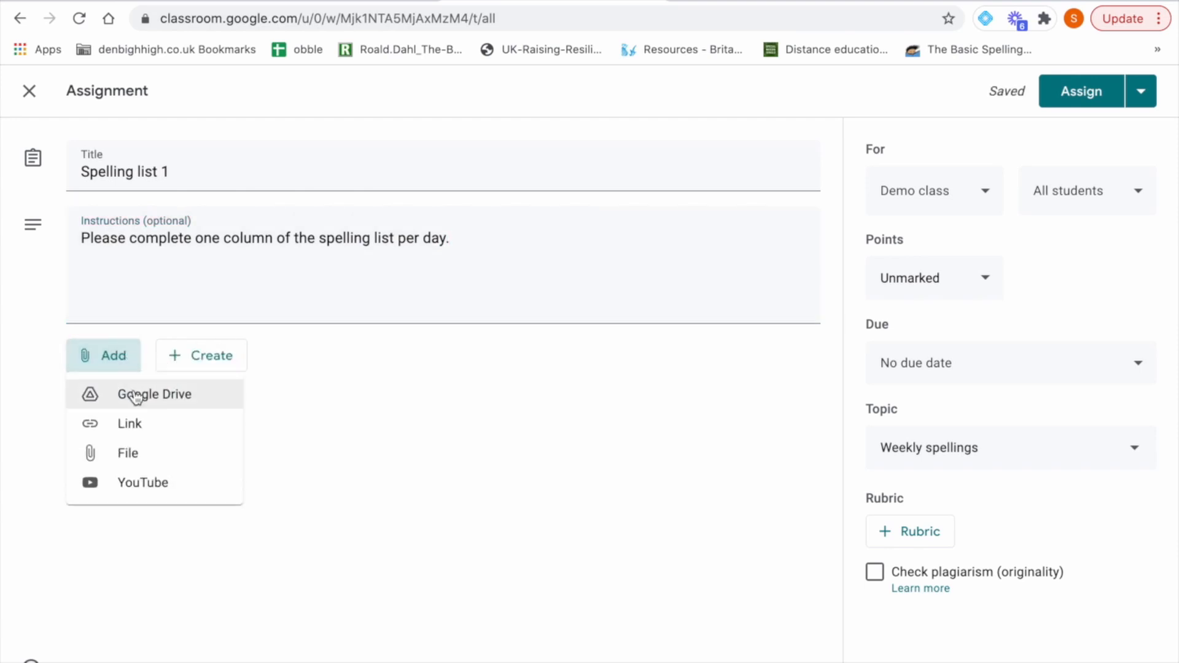
pyautogui.click(154, 393)
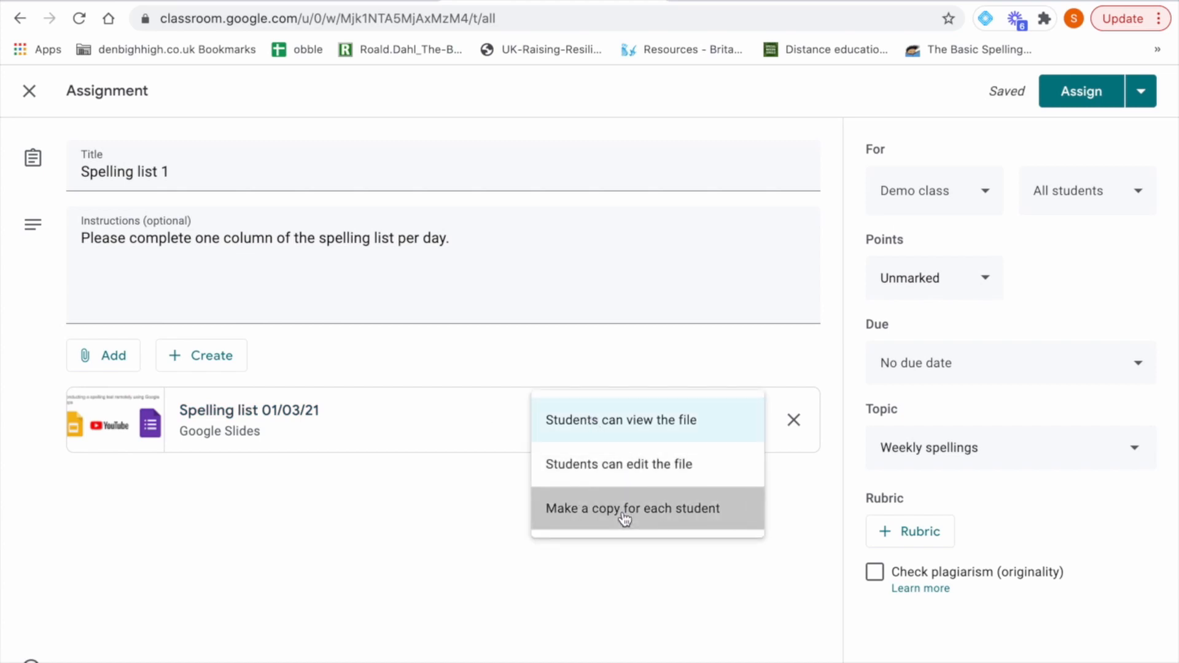
pyautogui.click(631, 508)
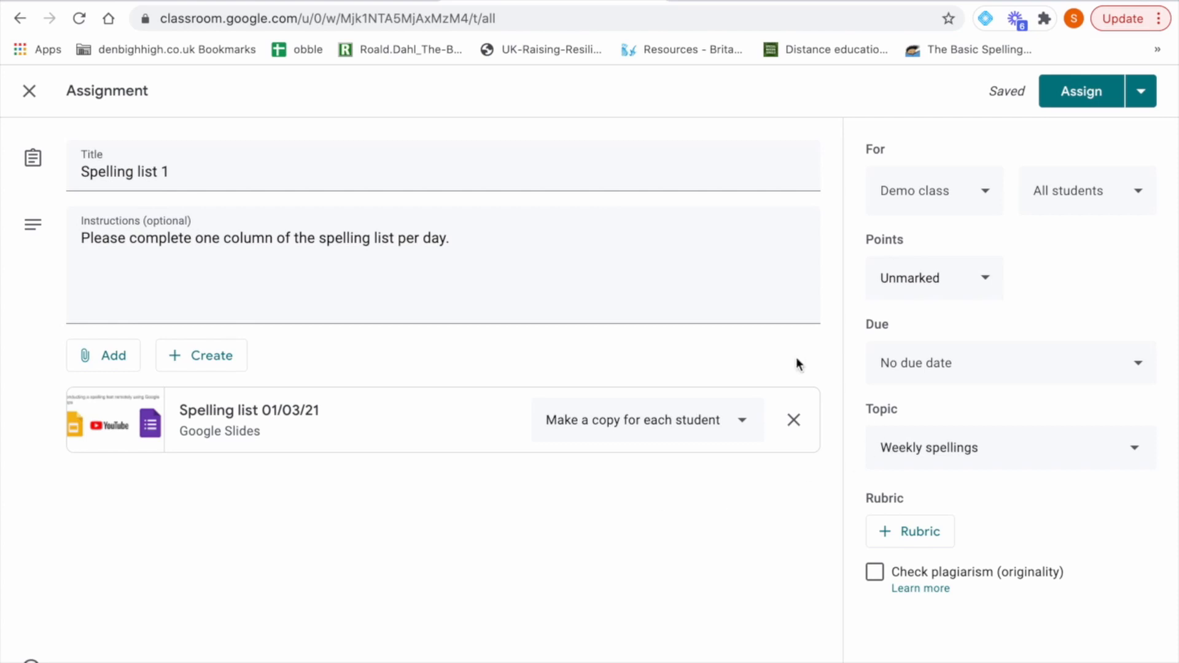
pyautogui.click(1082, 91)
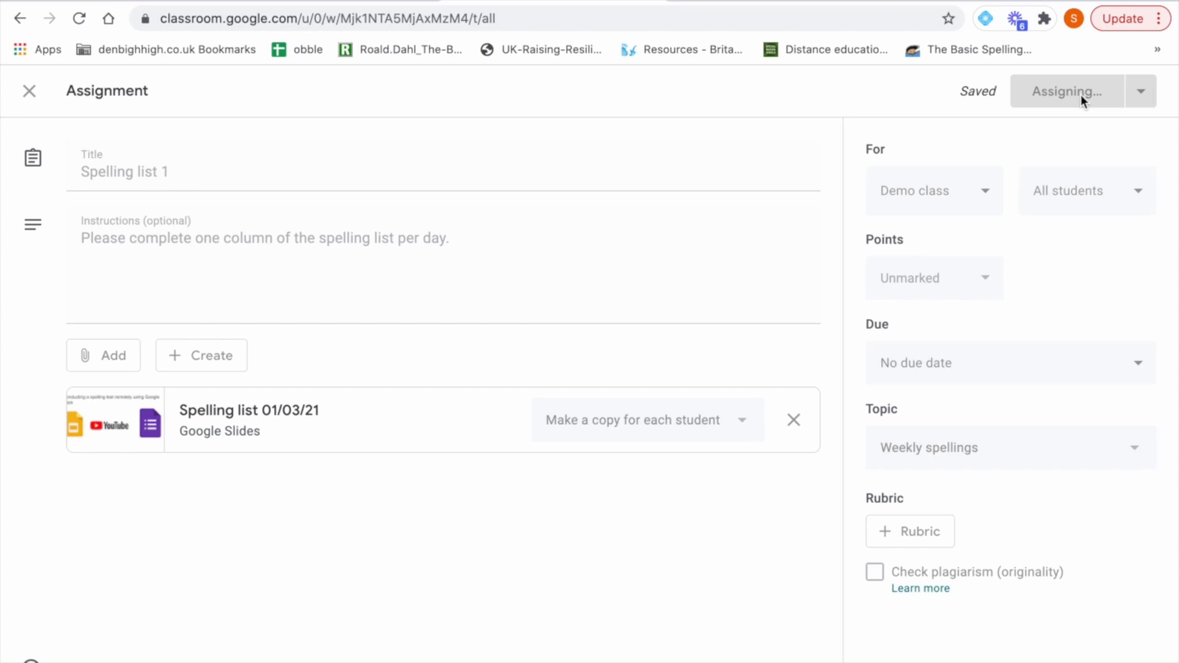
# Step: Post the Spelling list 1 assignment to Demo class
pyautogui.click(1062, 91)
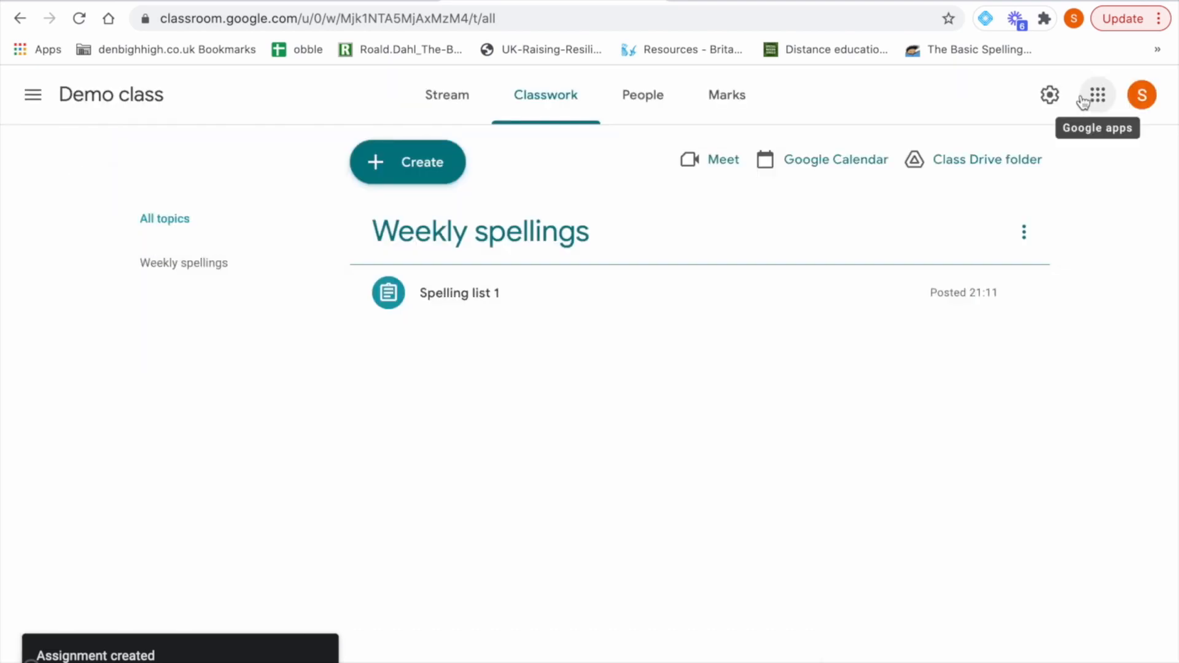
pyautogui.moveTo(522, 237)
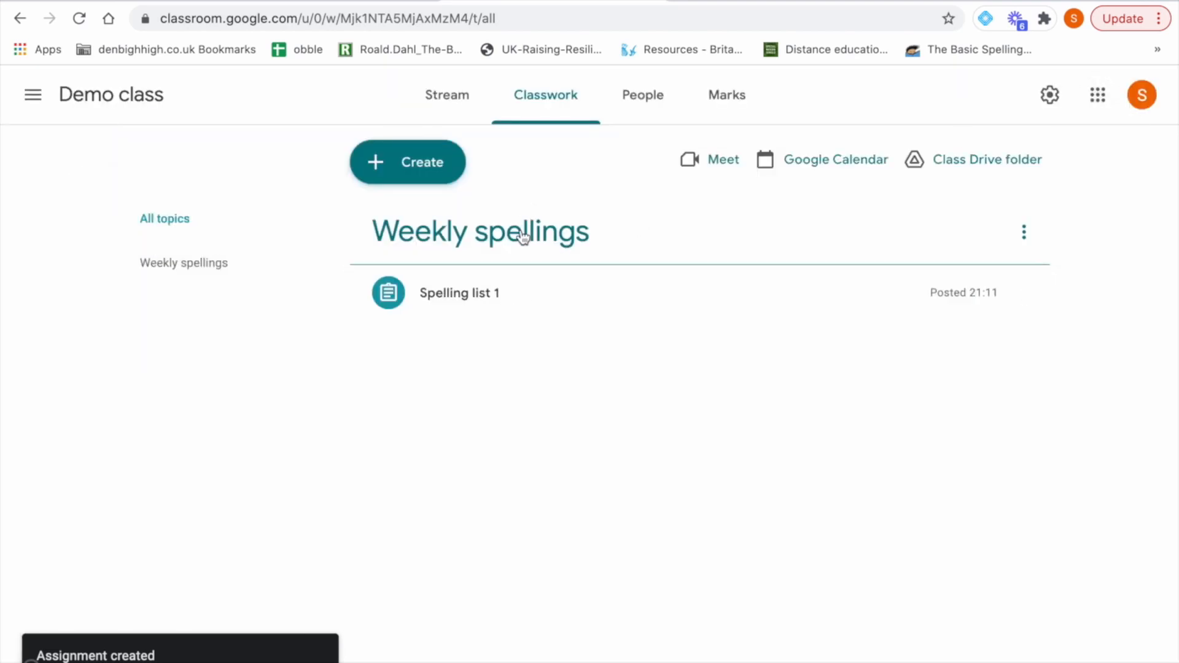
pyautogui.moveTo(581, 303)
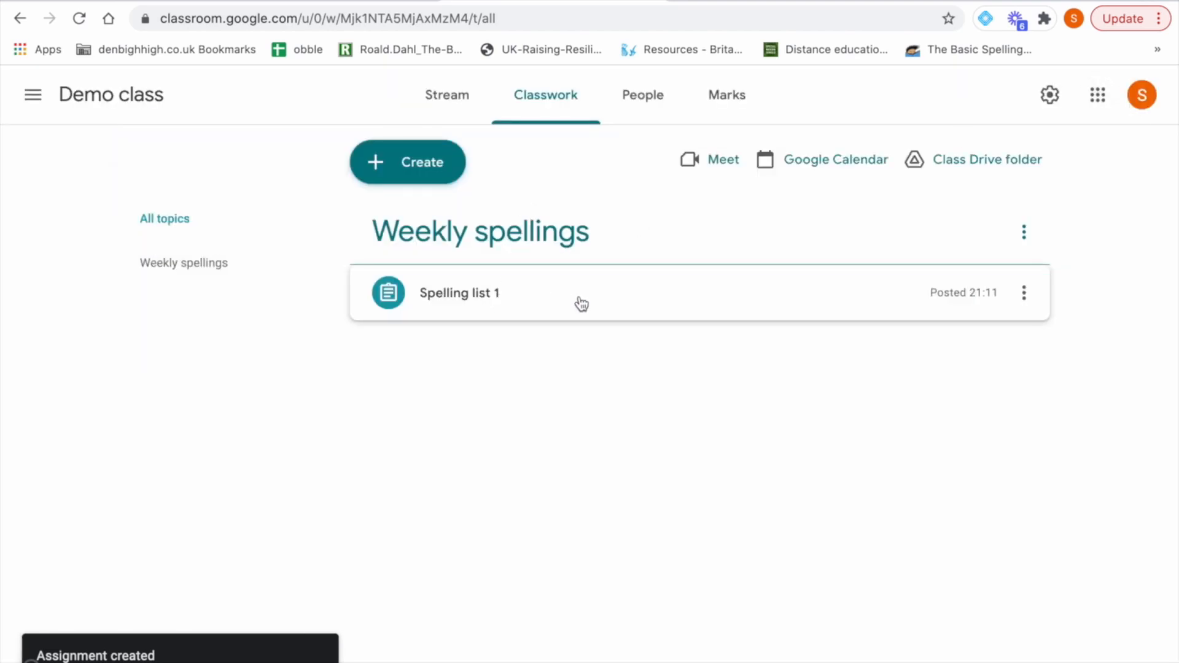
pyautogui.moveTo(551, 306)
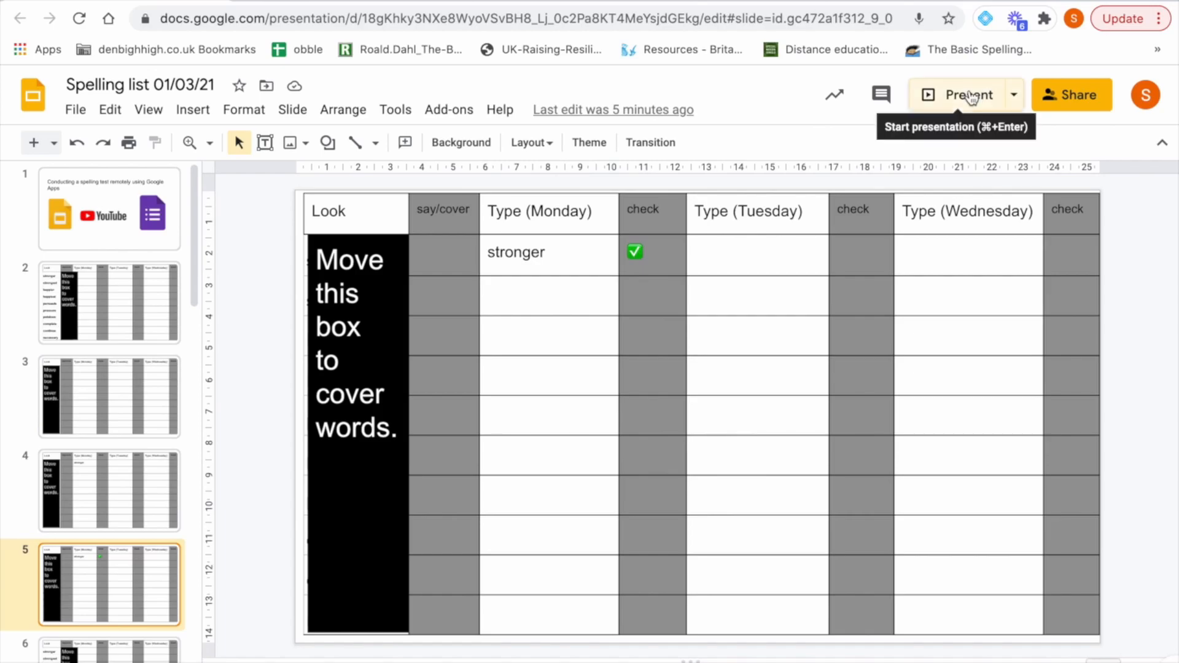
# Step: Present the 'Spelling list 01/03/21' slides as a full-screen slideshow
pyautogui.click(964, 95)
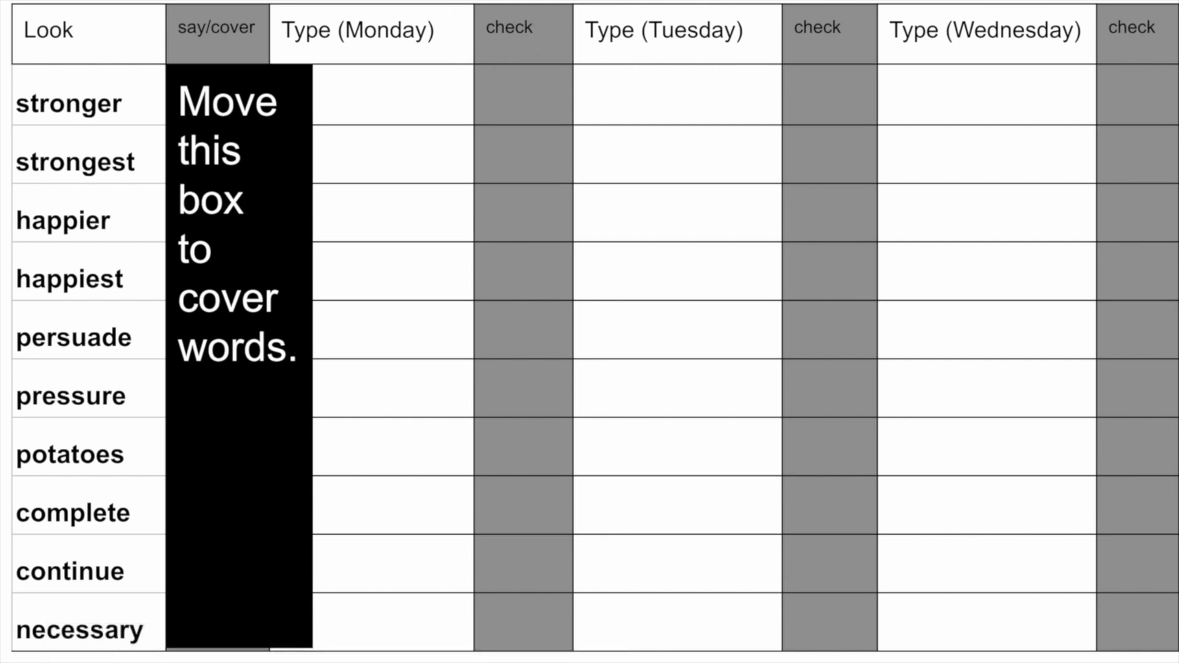
pyautogui.moveTo(156, 111)
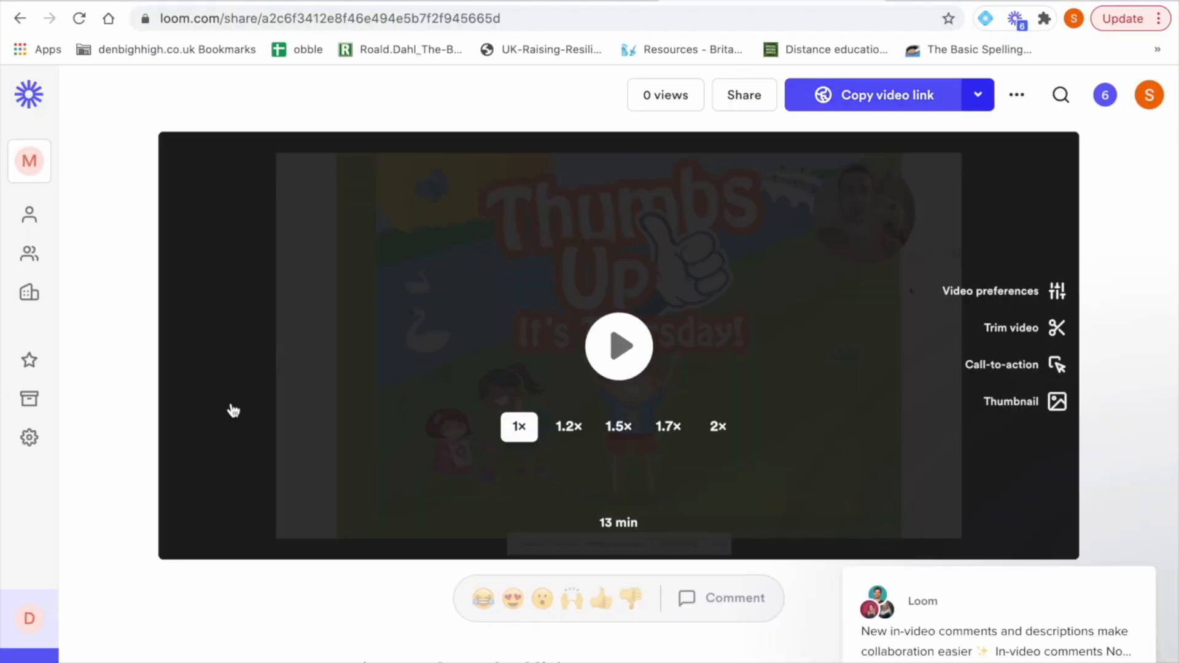
# Step: Open the Loom video's more-options menu
pyautogui.click(1015, 95)
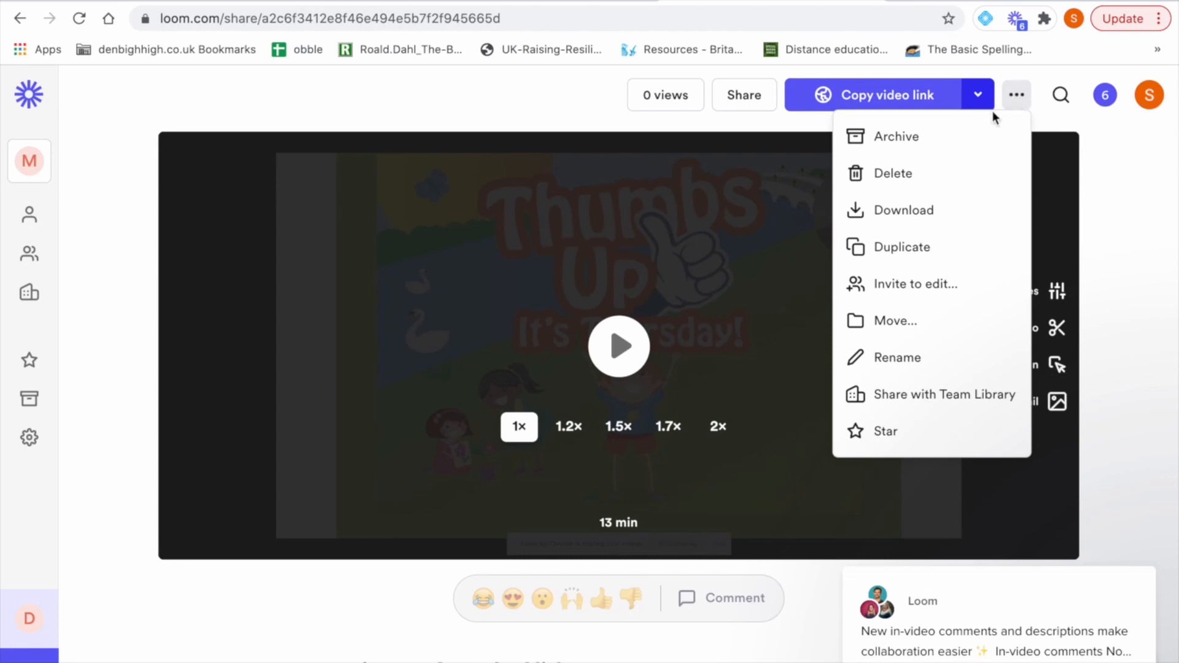
pyautogui.moveTo(922, 231)
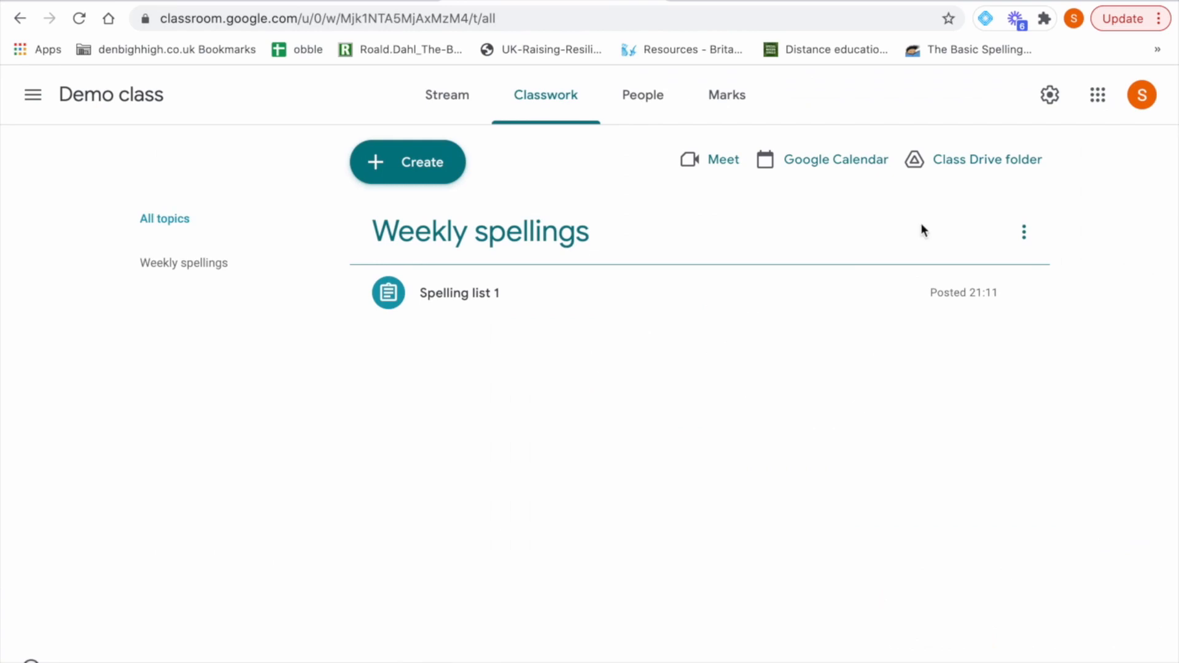
# Step: Switch browser tabs, then open YouTube's home page from the Google apps launcher
pyautogui.click(459, 292)
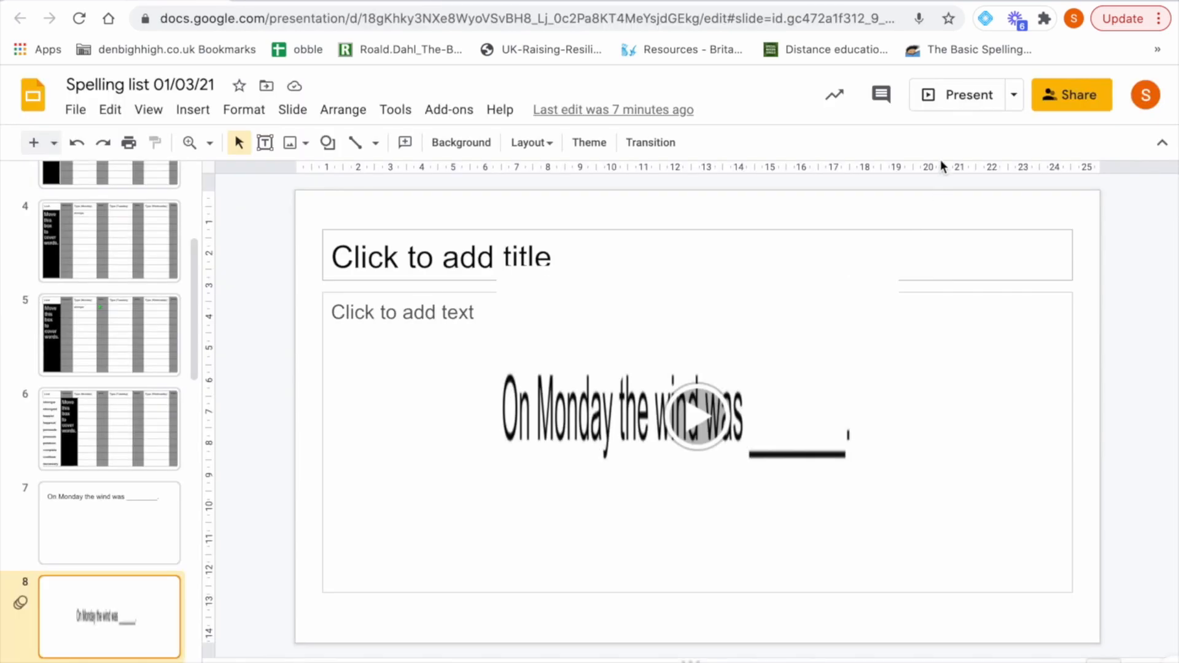
pyautogui.moveTo(935, 135)
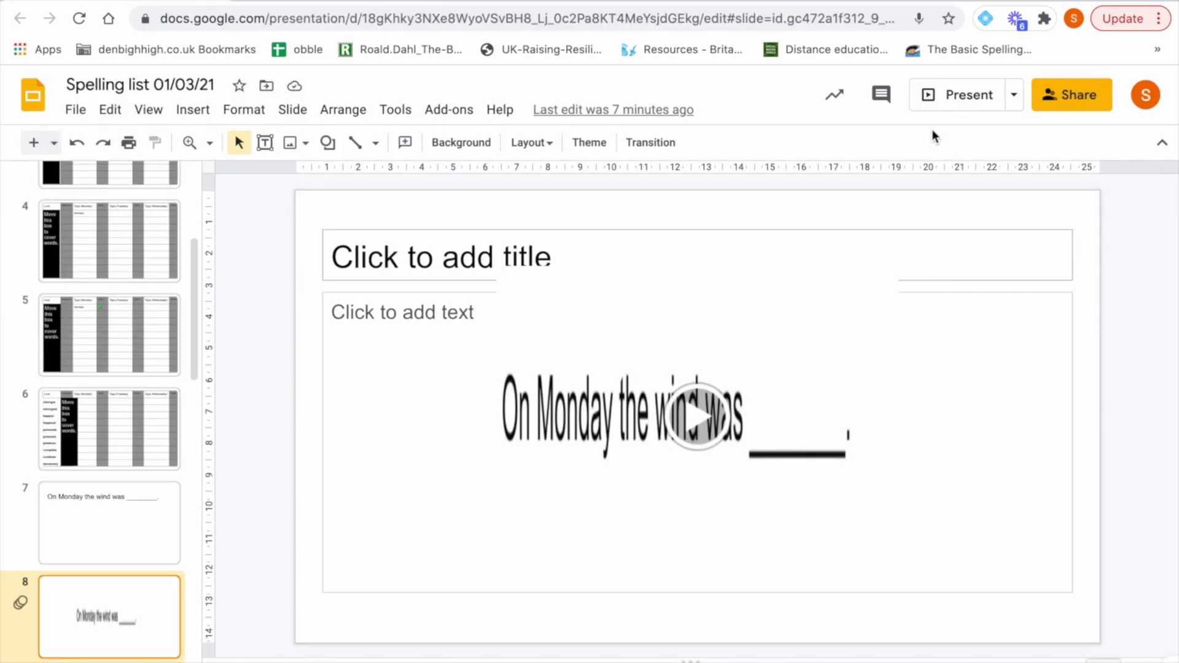
pyautogui.moveTo(966, 94)
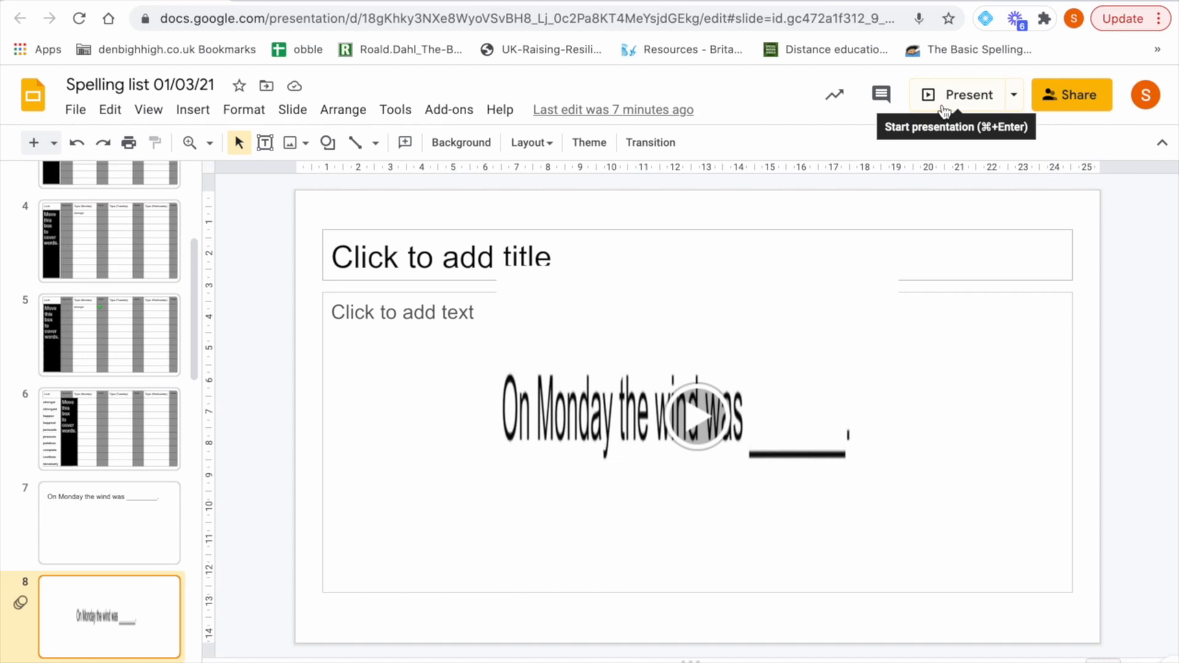
pyautogui.moveTo(301, 3)
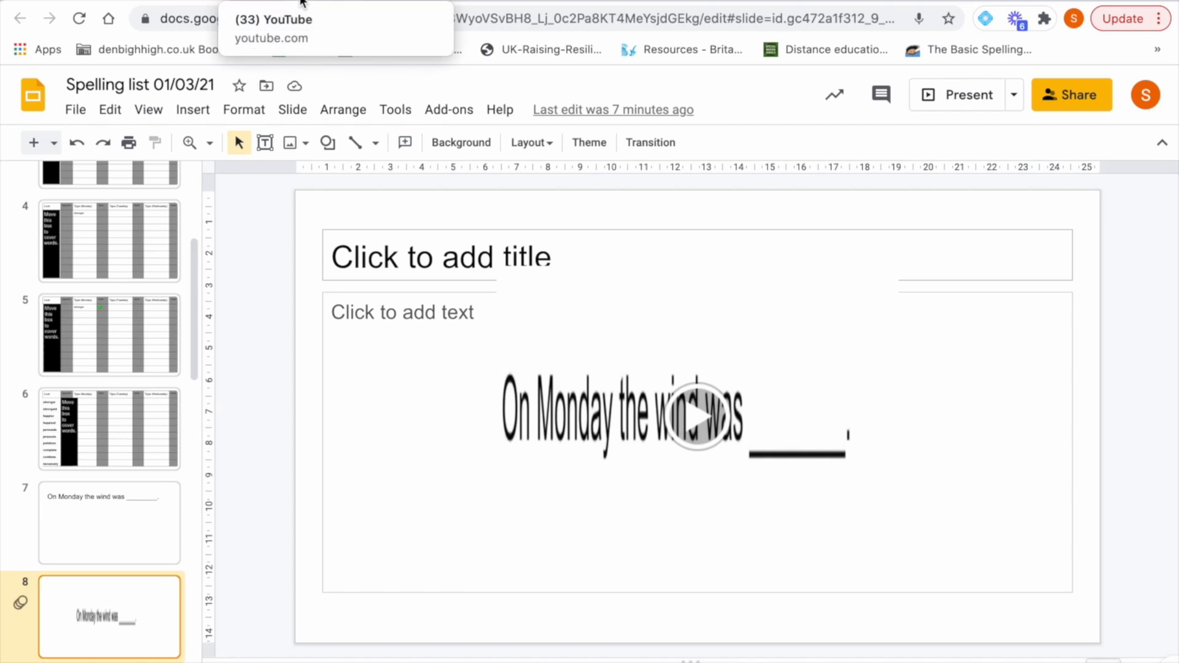
pyautogui.click(272, 27)
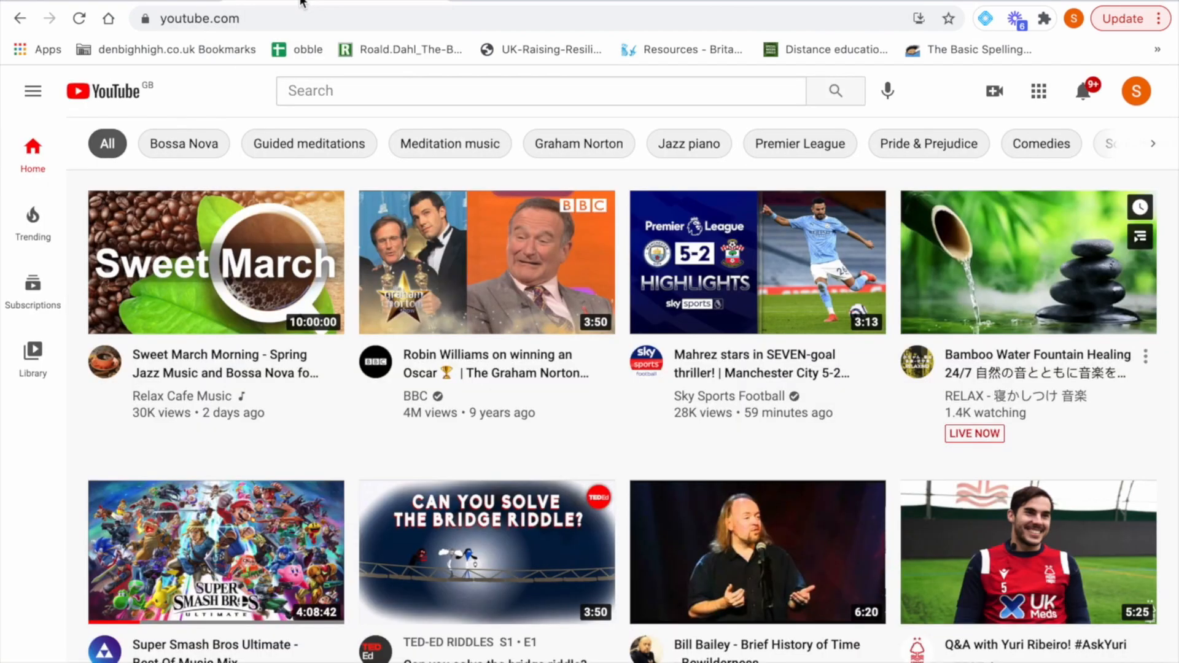
pyautogui.moveTo(1073, 68)
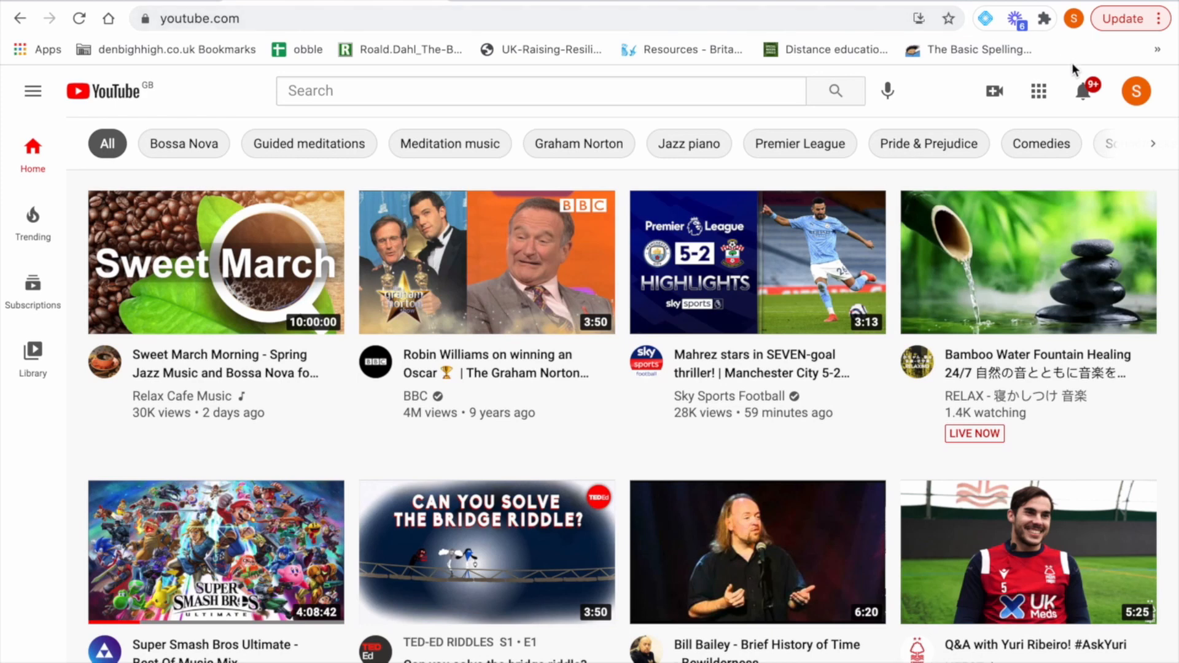
pyautogui.click(1038, 90)
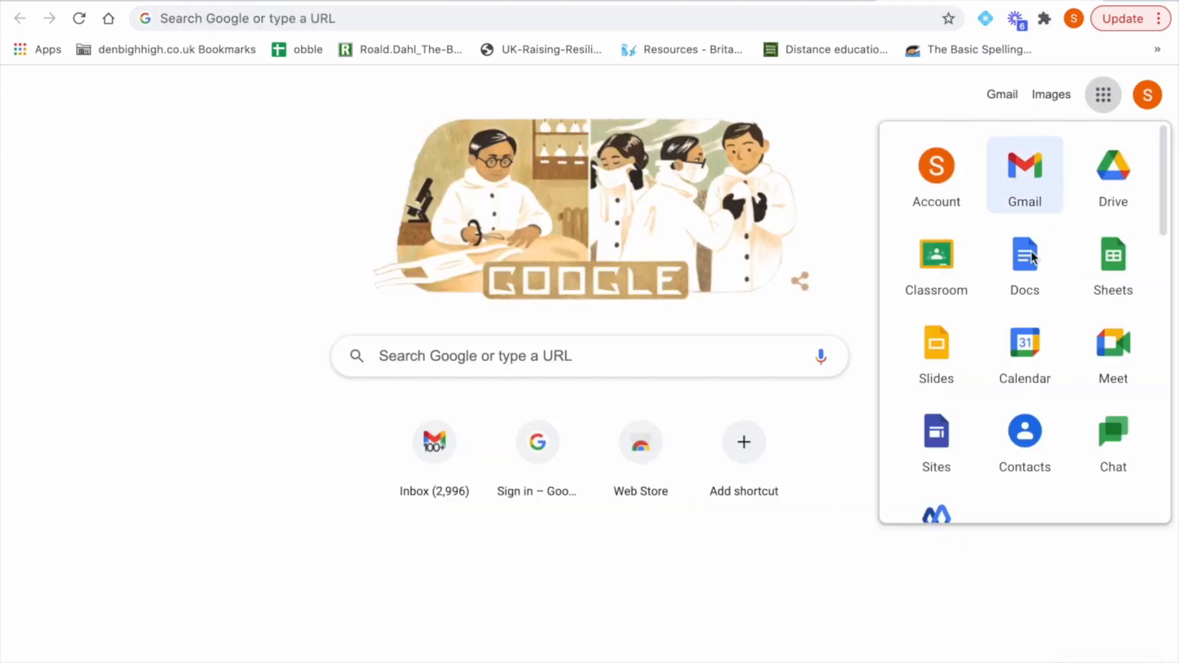
pyautogui.scroll(-3)
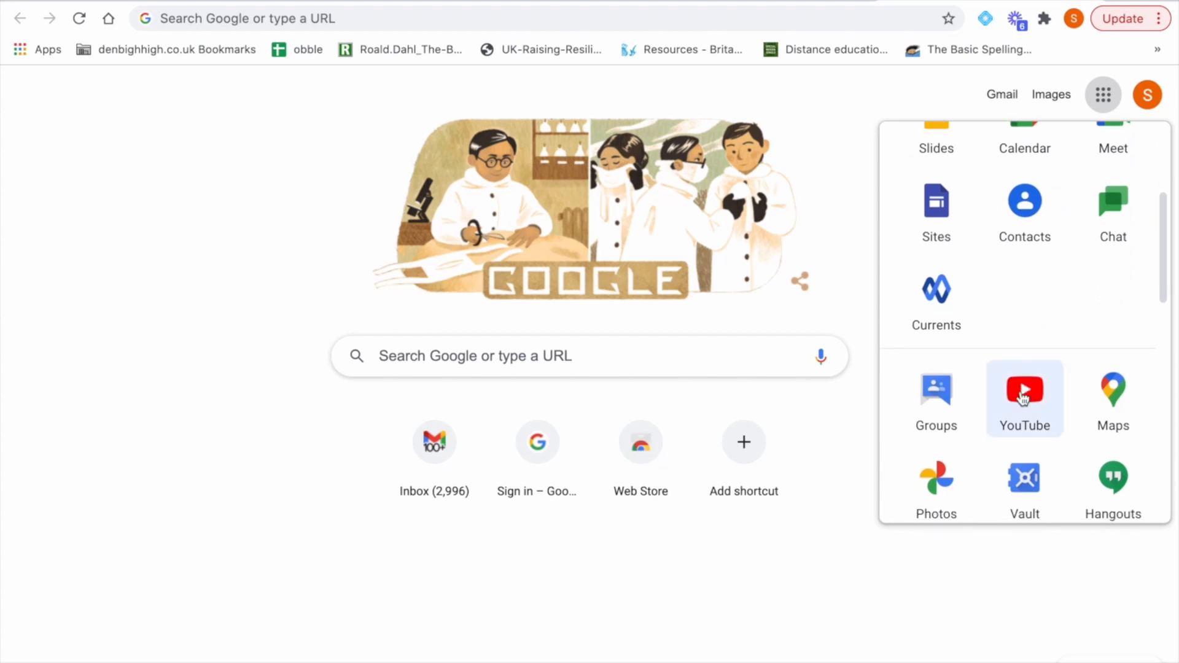
pyautogui.click(1024, 389)
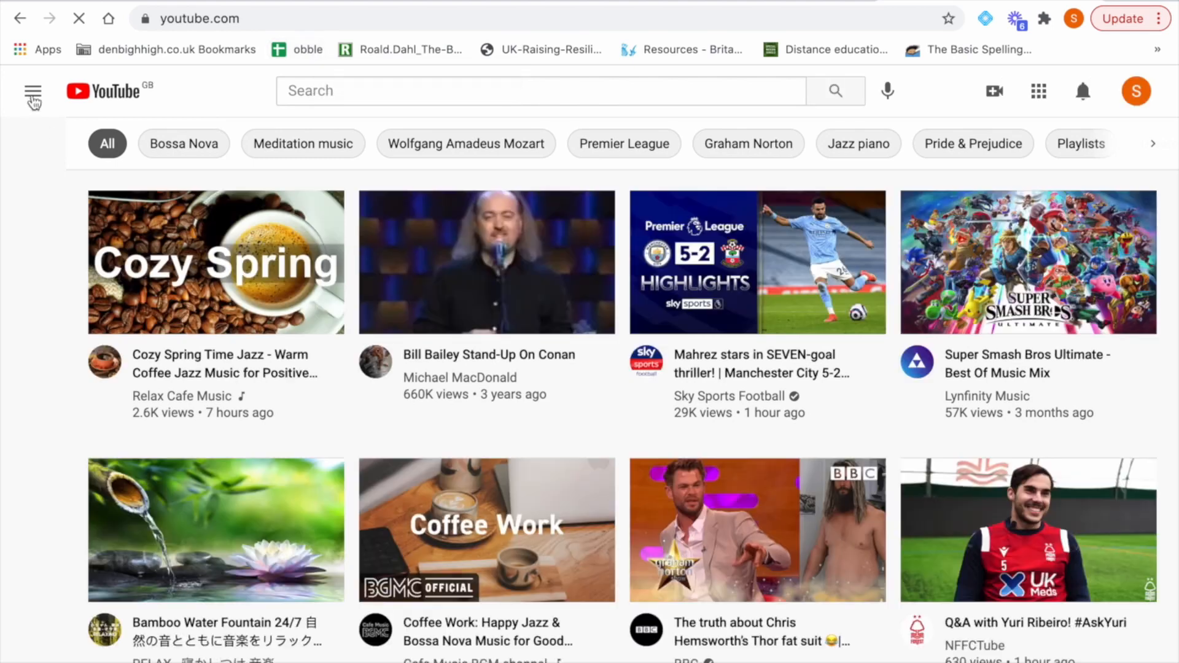
# Step: Open YouTube Studio's Channel content via the YouTube menu's Your videos entry
pyautogui.click(33, 90)
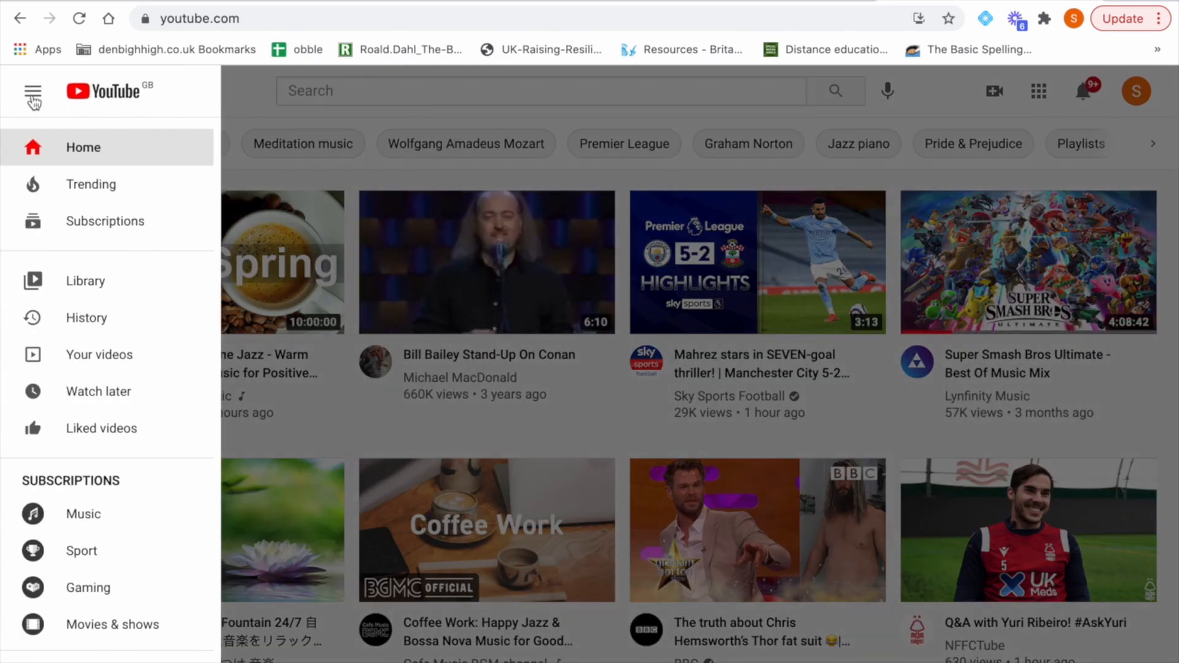
pyautogui.moveTo(88, 361)
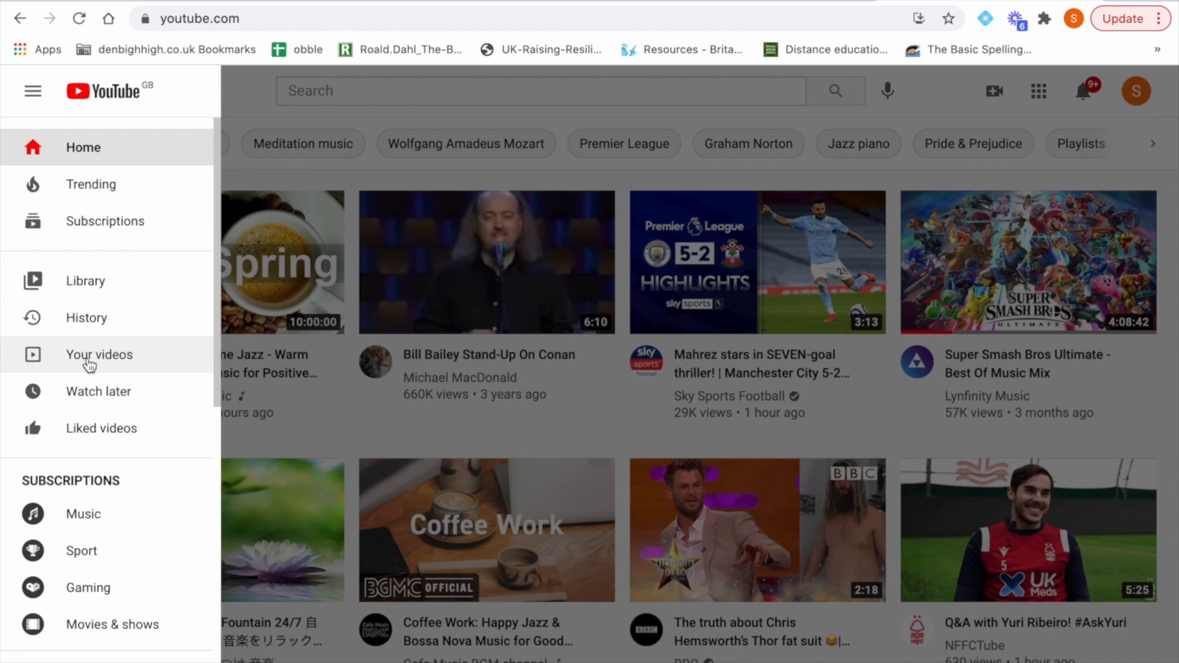
pyautogui.click(98, 354)
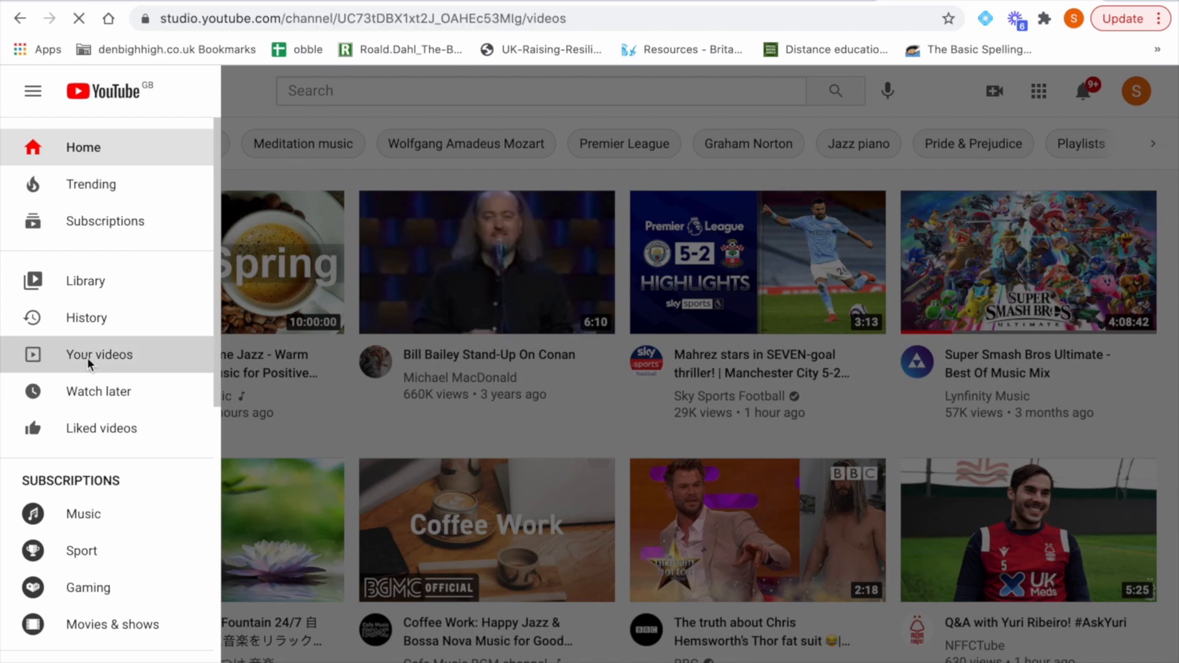
pyautogui.click(98, 354)
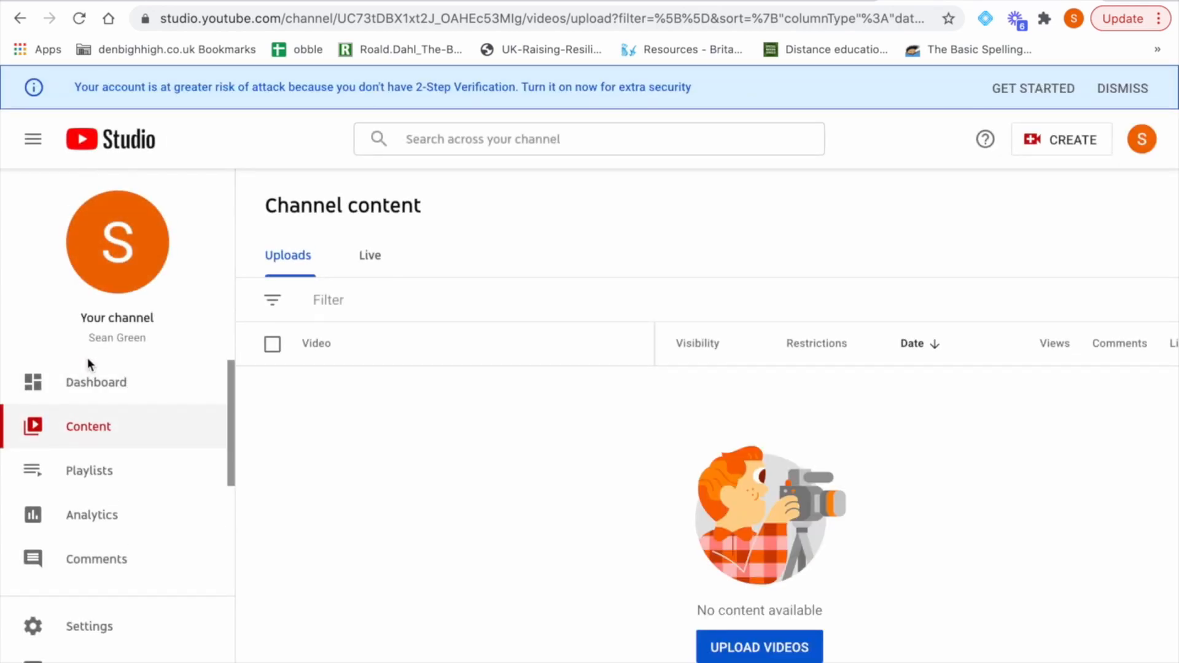
pyautogui.moveTo(547, 453)
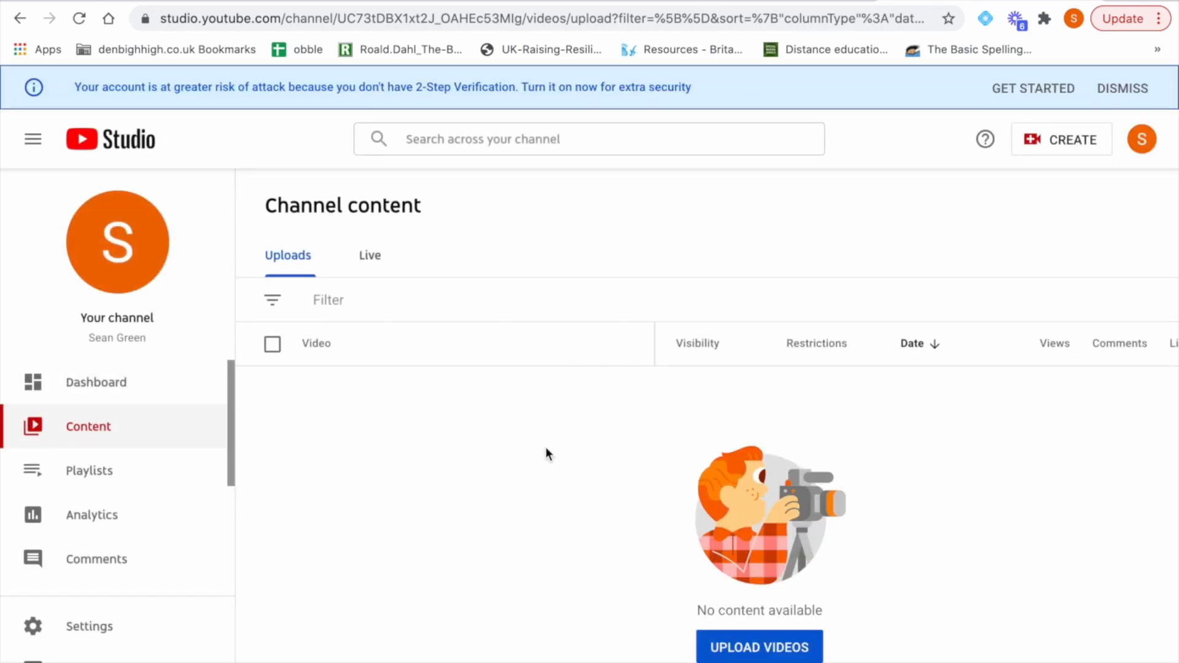
pyautogui.scroll(3)
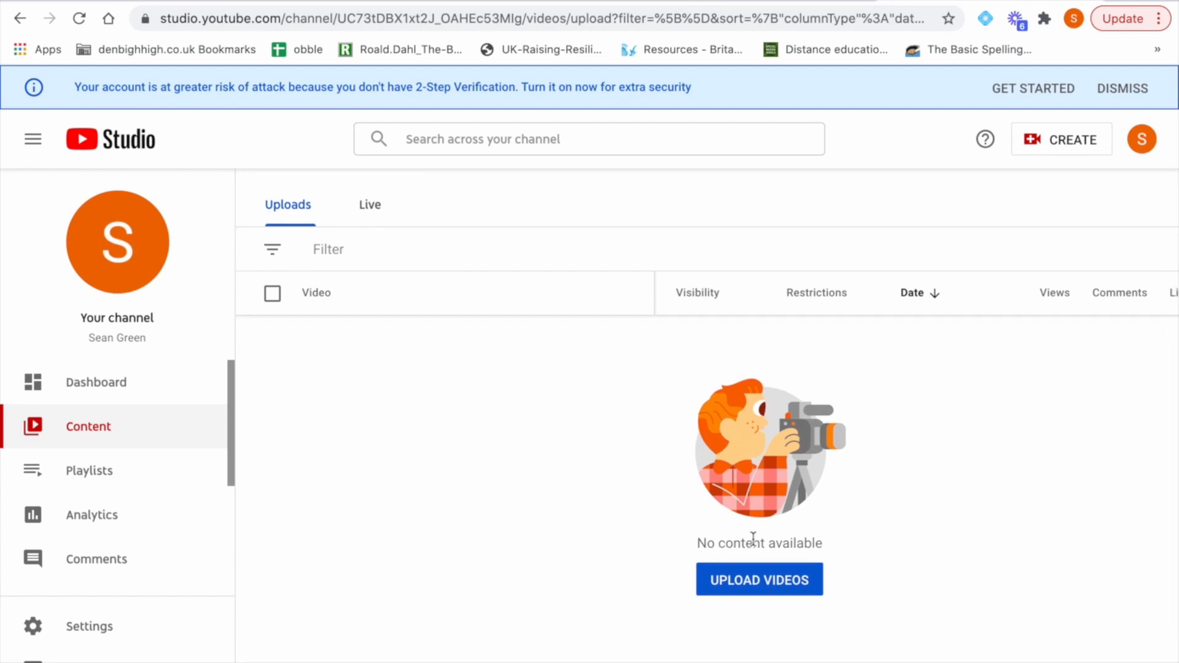
# Step: Upload the spelling-slide screen recording through Upload Videos and Select Files
pyautogui.click(759, 579)
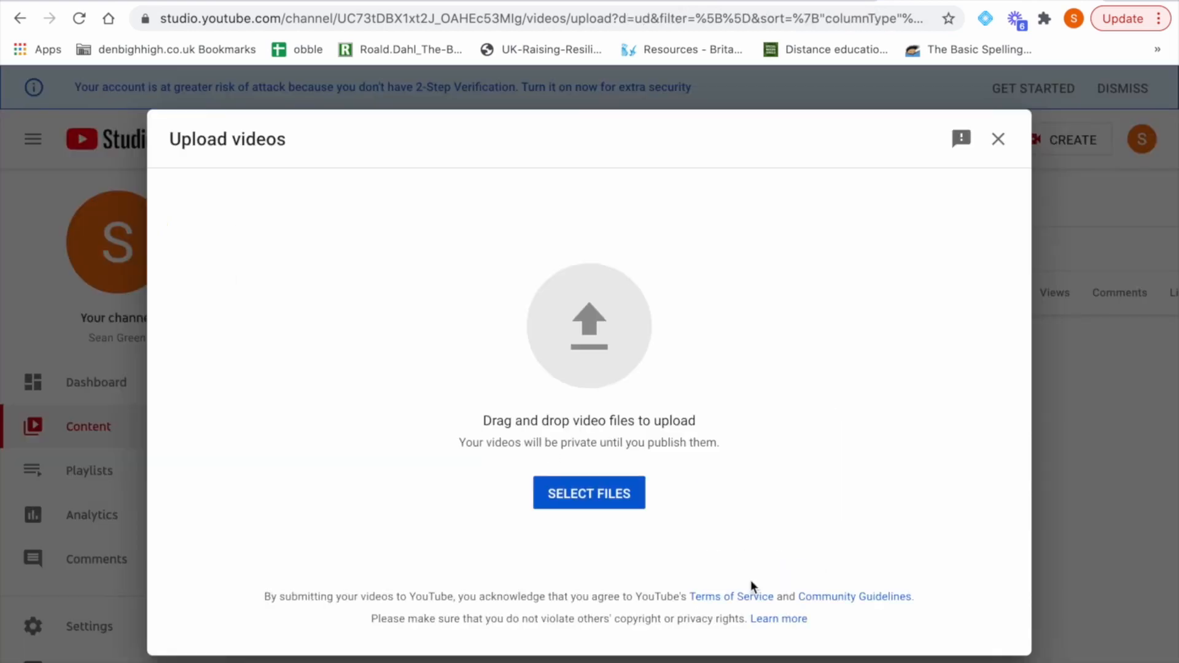
pyautogui.moveTo(588, 492)
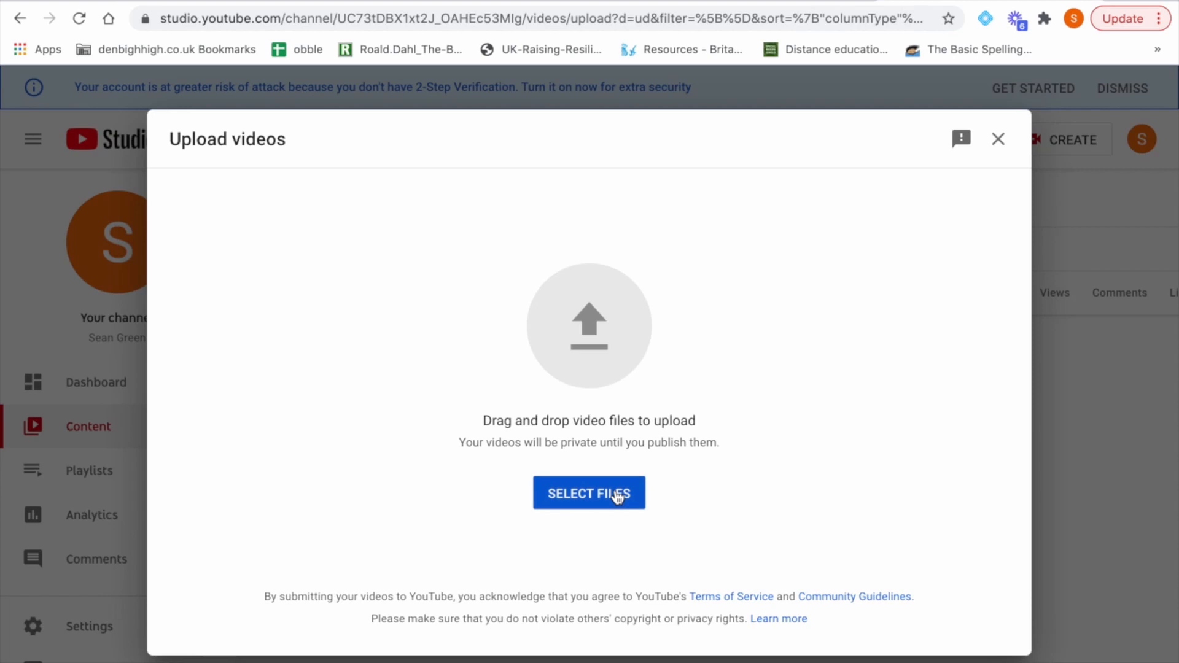
pyautogui.click(589, 493)
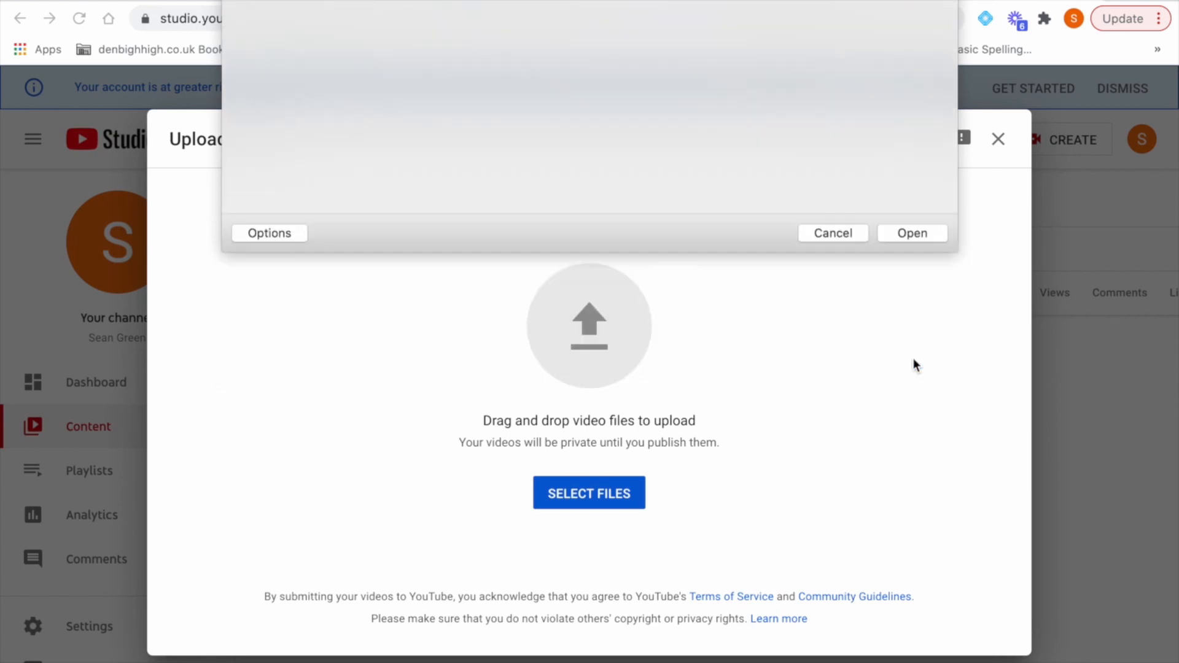
pyautogui.click(831, 234)
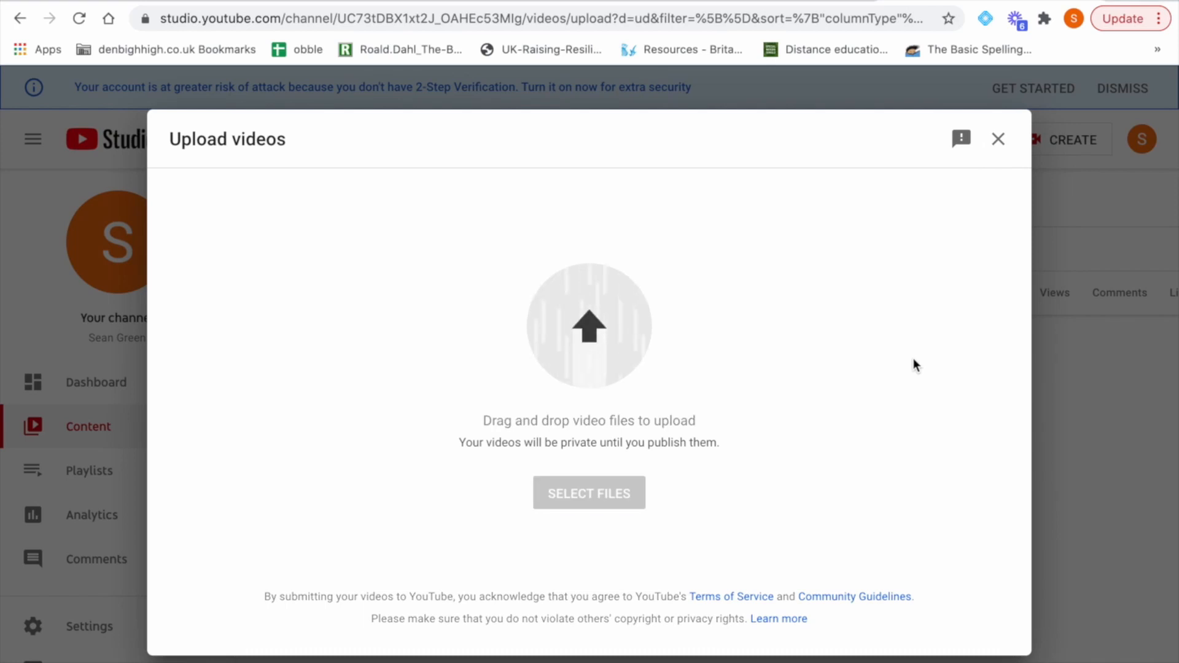
pyautogui.click(588, 492)
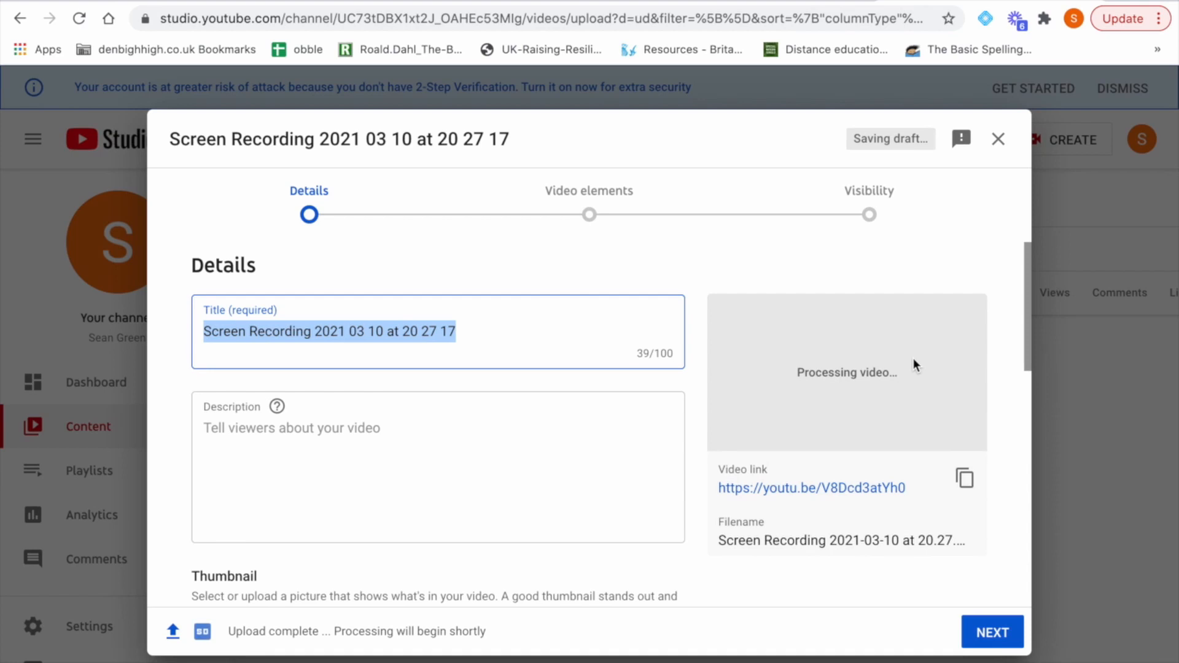
pyautogui.moveTo(597, 343)
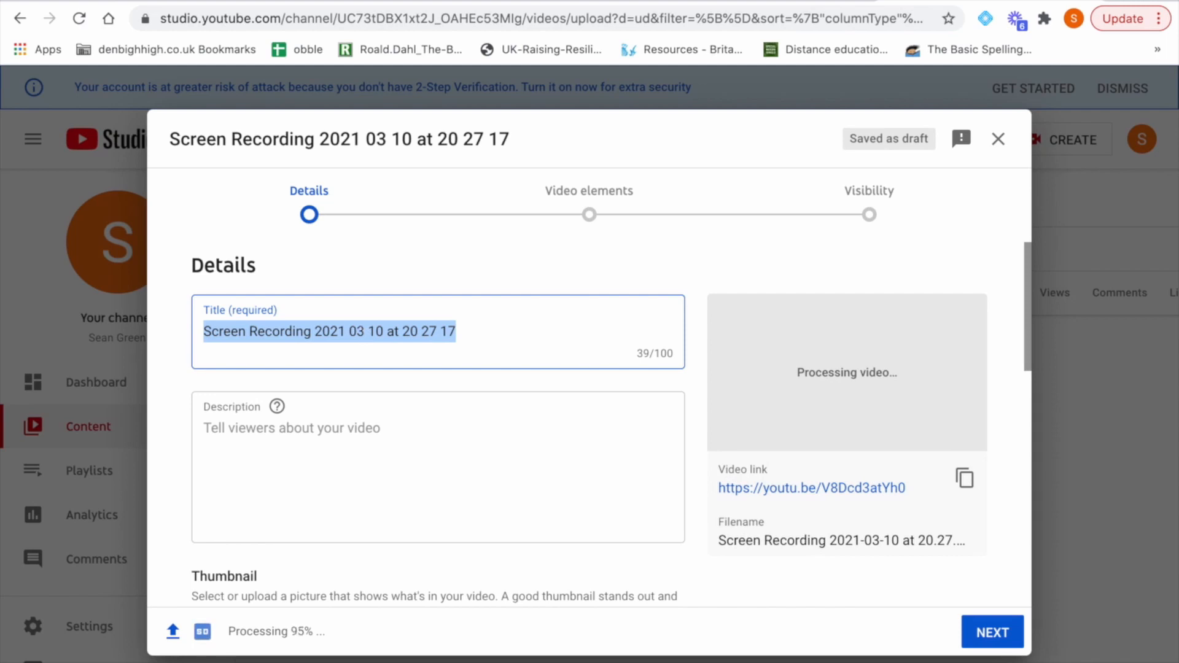
# Step: Enter 'Word 1' as the title, choose Yes, it's Made for Kids, and continue
pyautogui.write('Word 1')
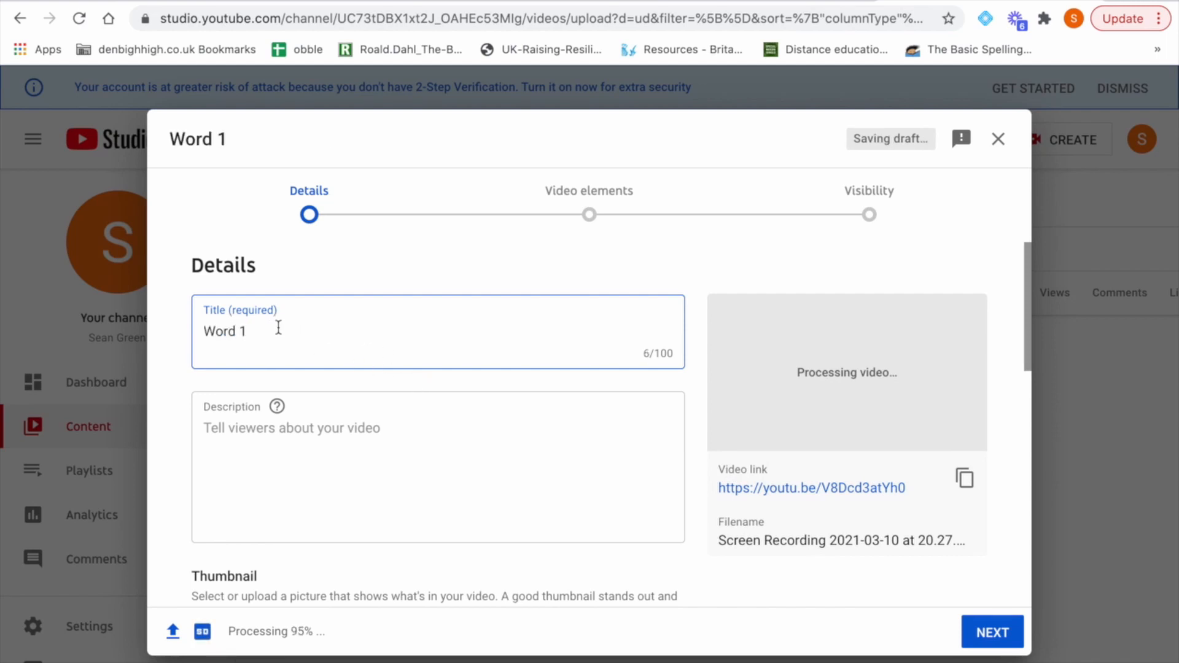
pyautogui.scroll(-3)
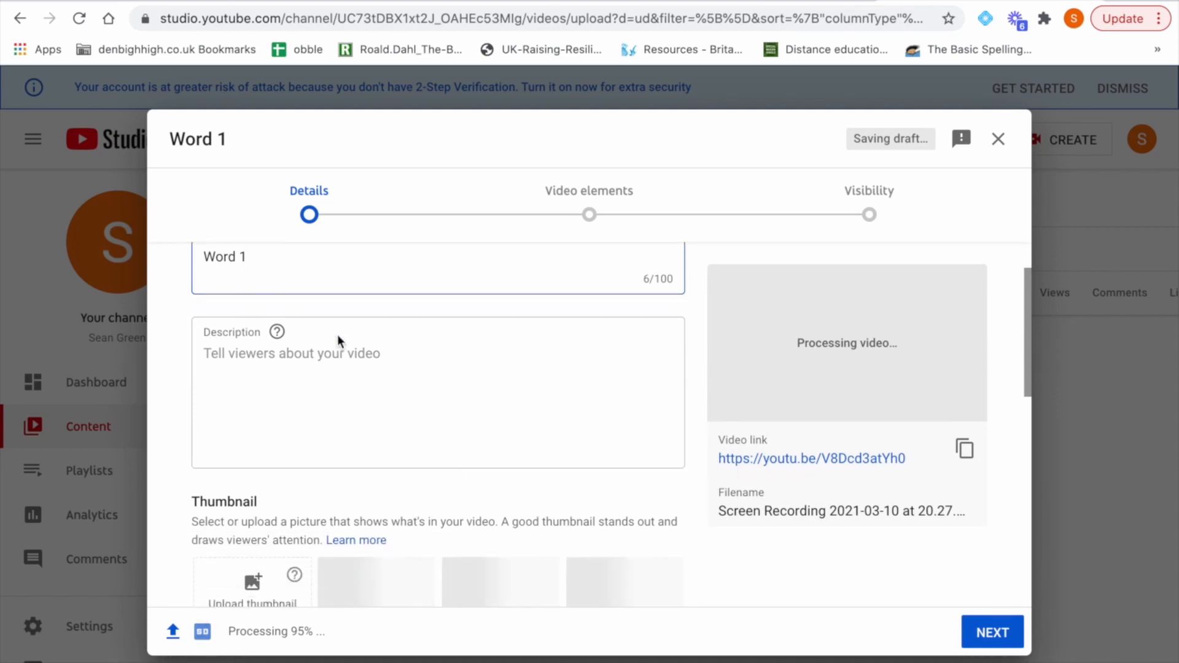
pyautogui.scroll(-3)
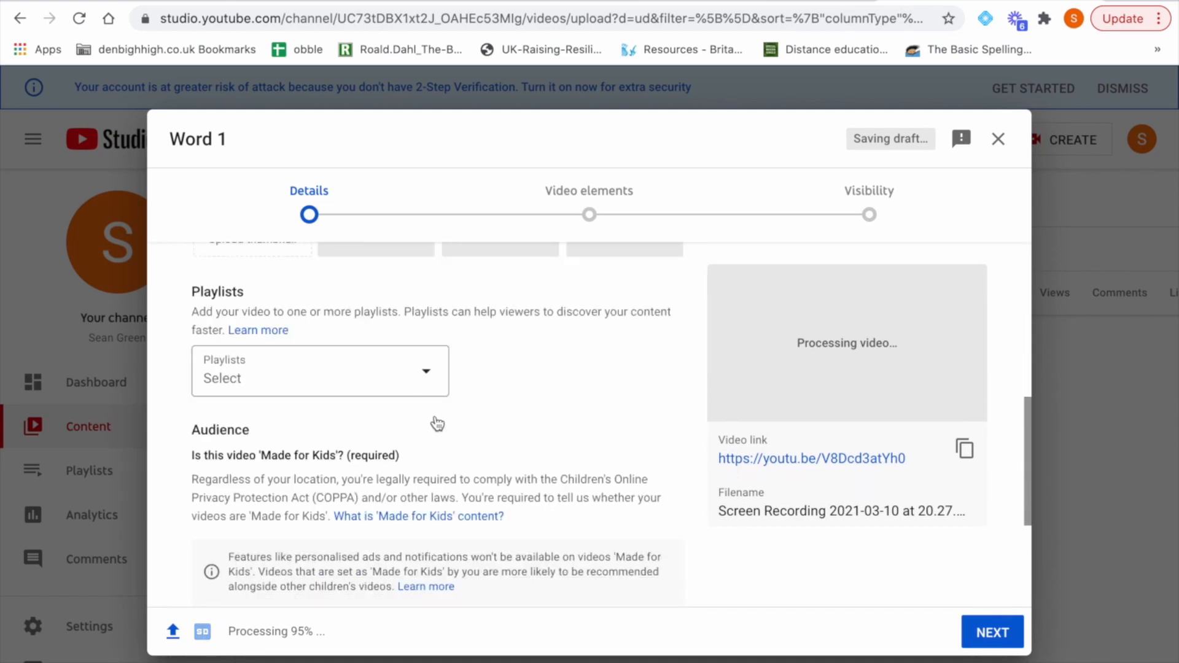
pyautogui.scroll(-3)
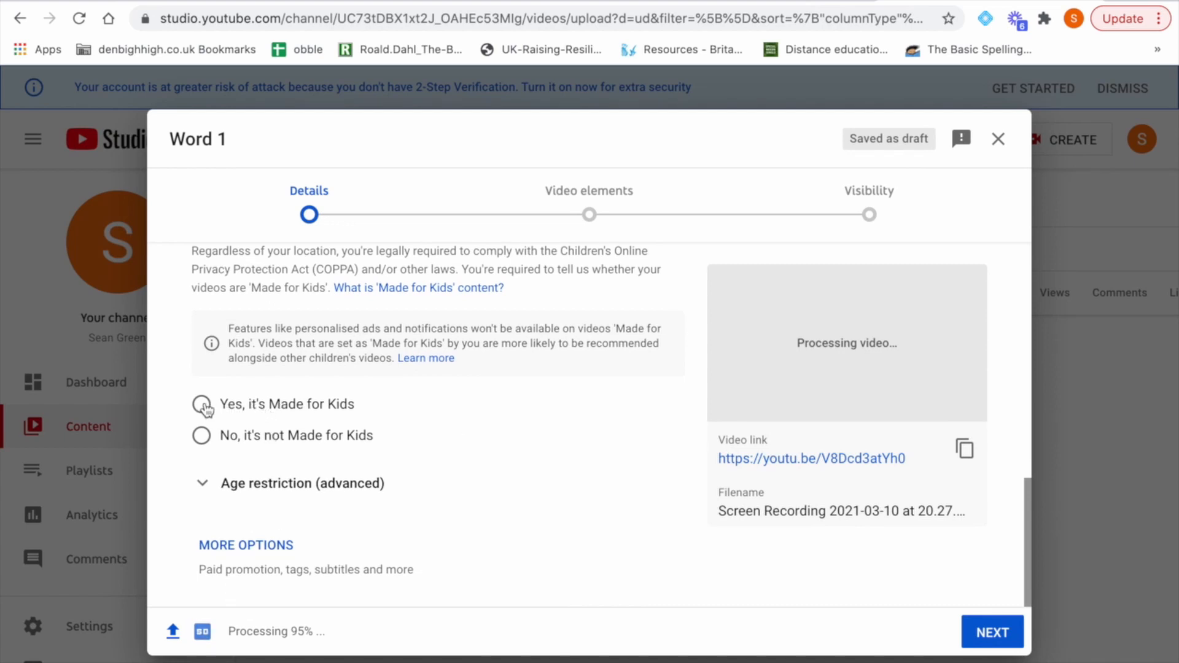
pyautogui.click(201, 404)
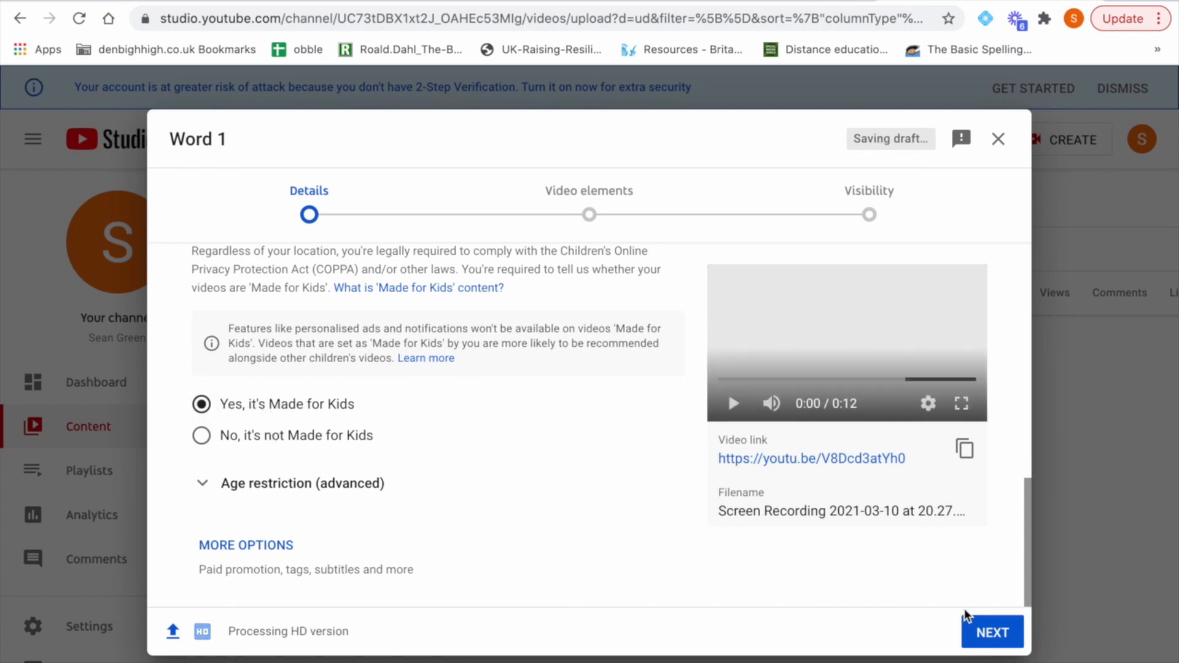
pyautogui.click(991, 632)
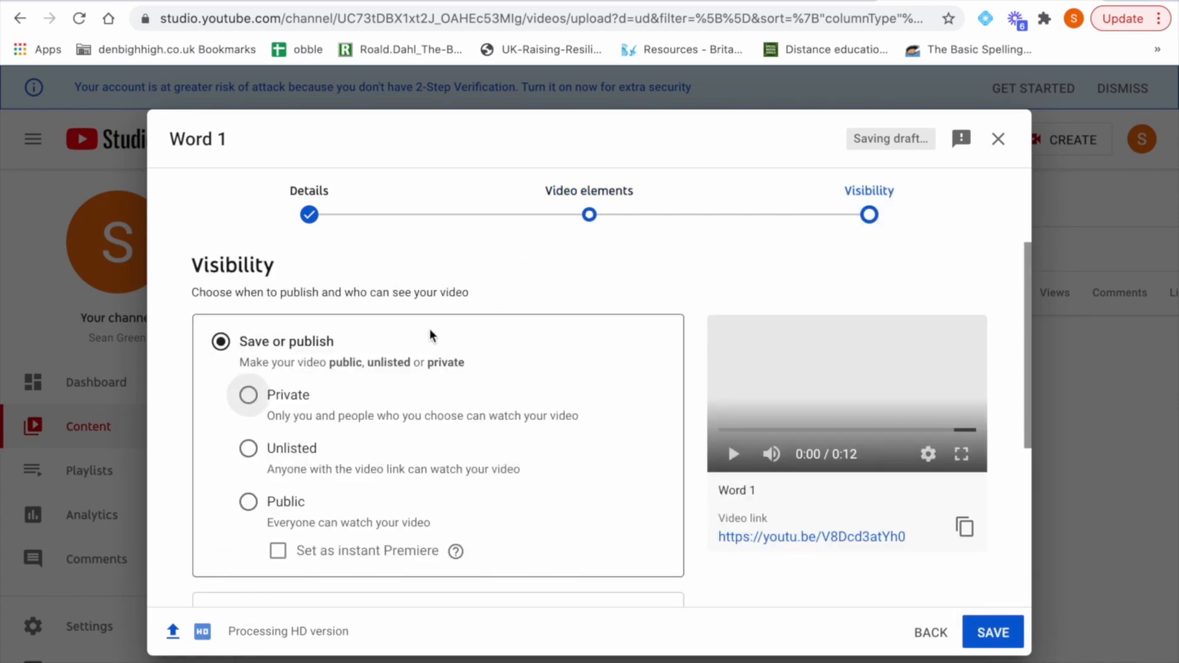
pyautogui.moveTo(263, 429)
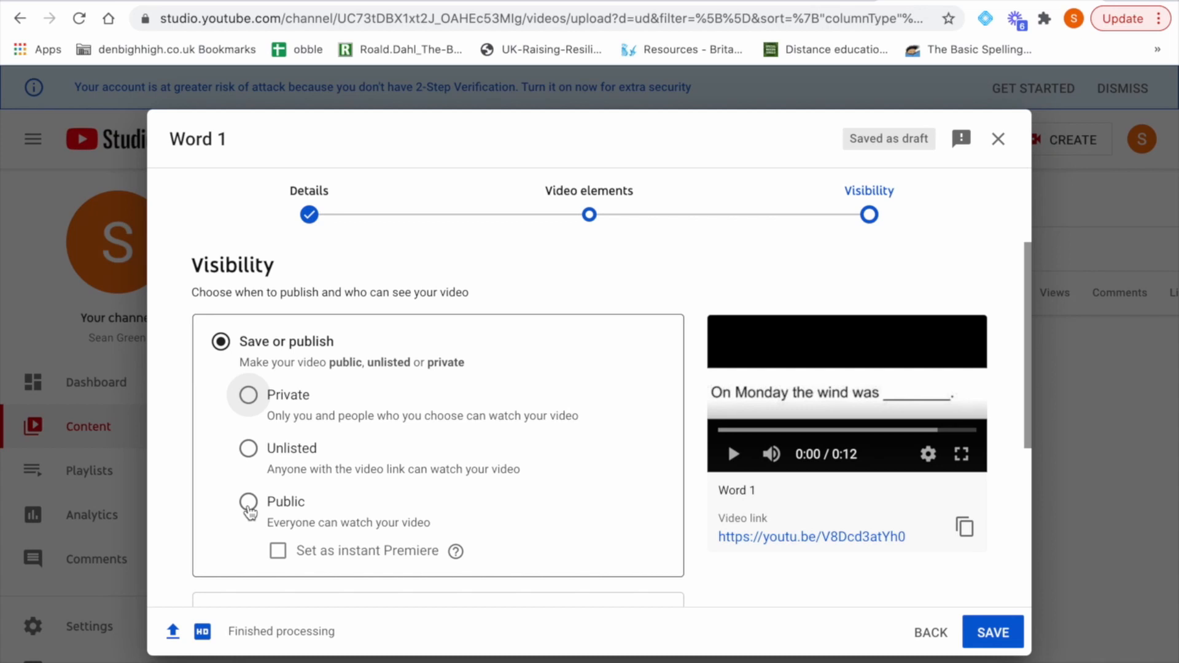
pyautogui.moveTo(251, 452)
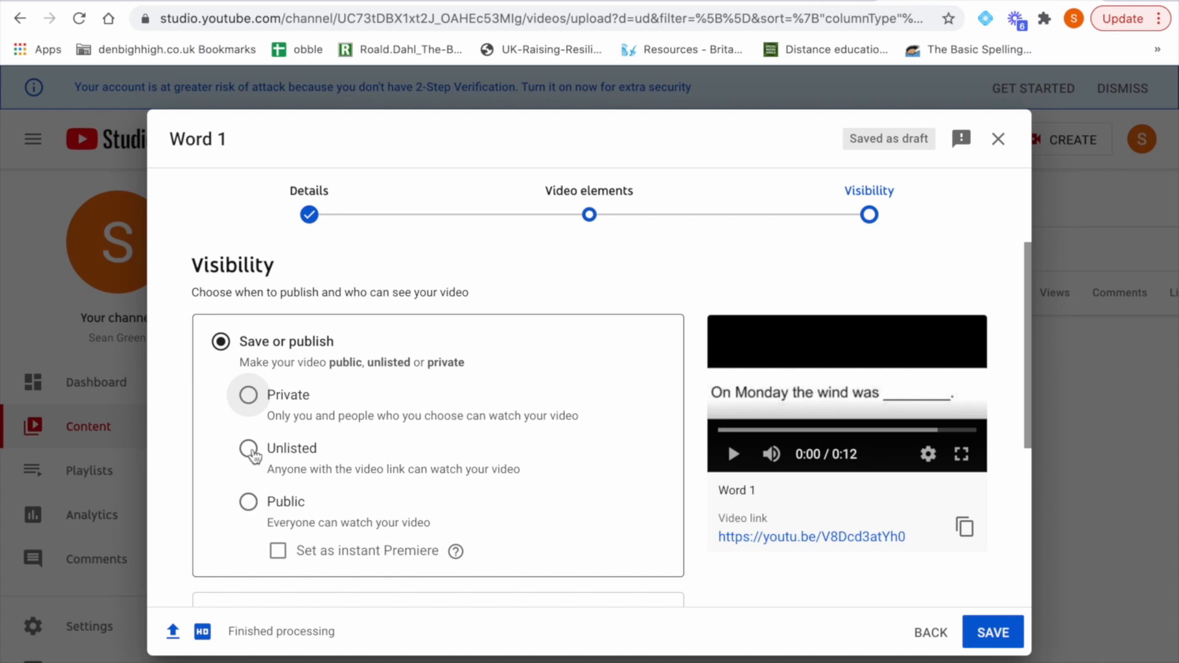
pyautogui.moveTo(248, 402)
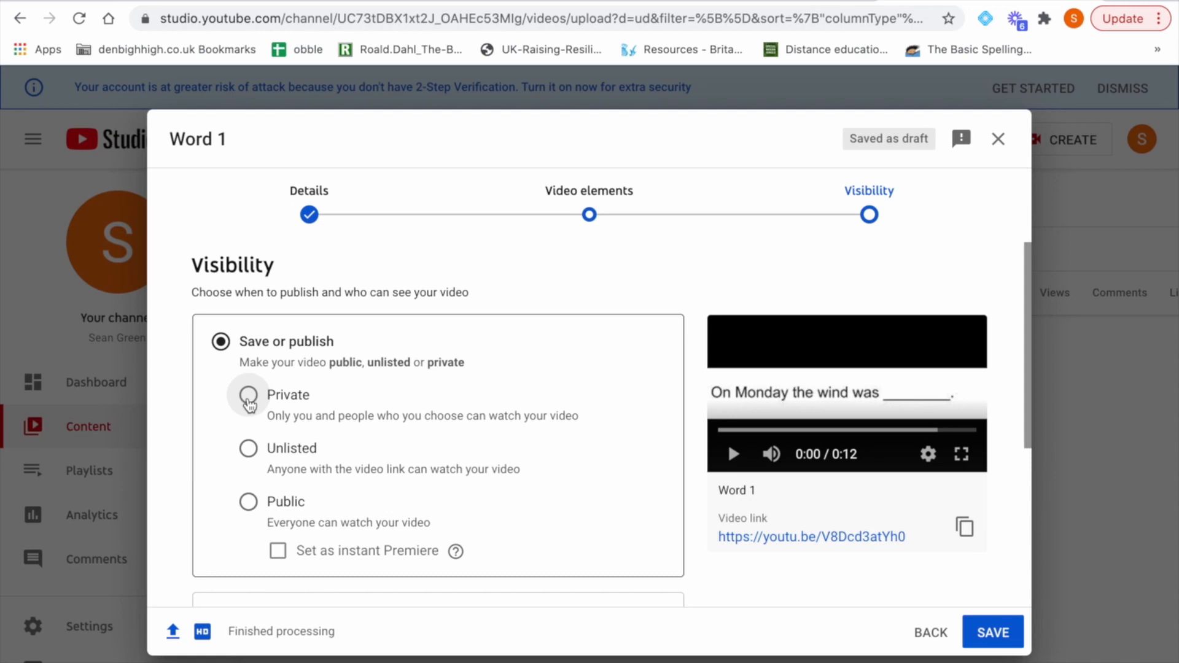
pyautogui.moveTo(250, 457)
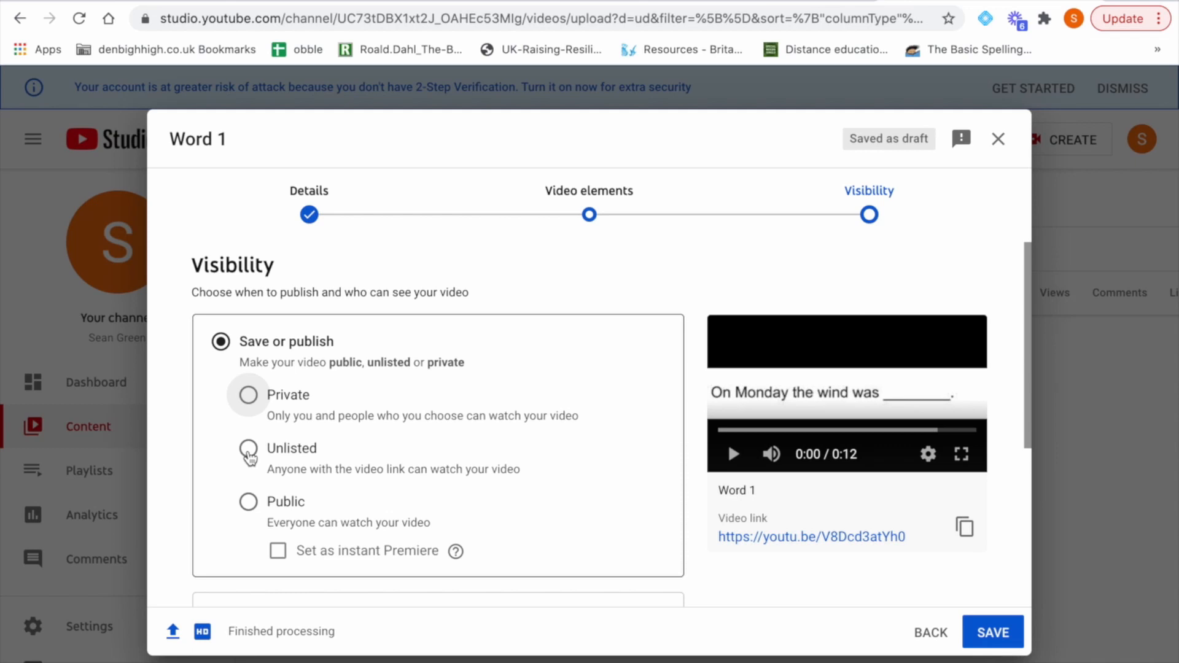
# Step: Set the Word 1 video's visibility to Unlisted and save to publish it
pyautogui.click(247, 448)
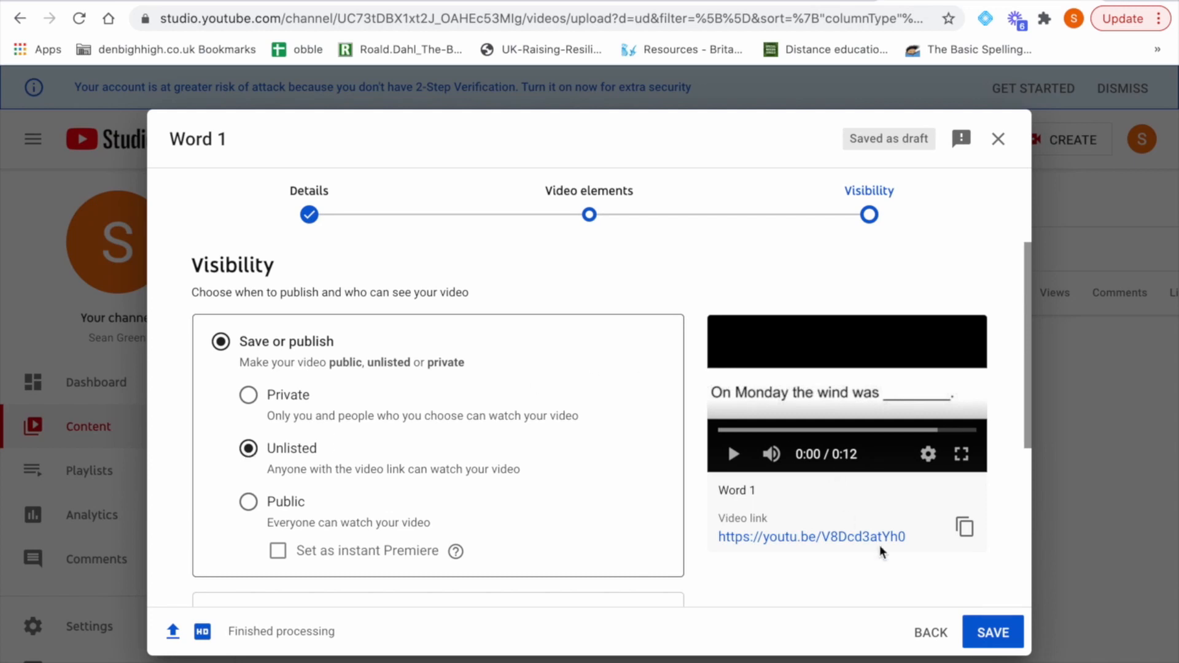
pyautogui.click(992, 631)
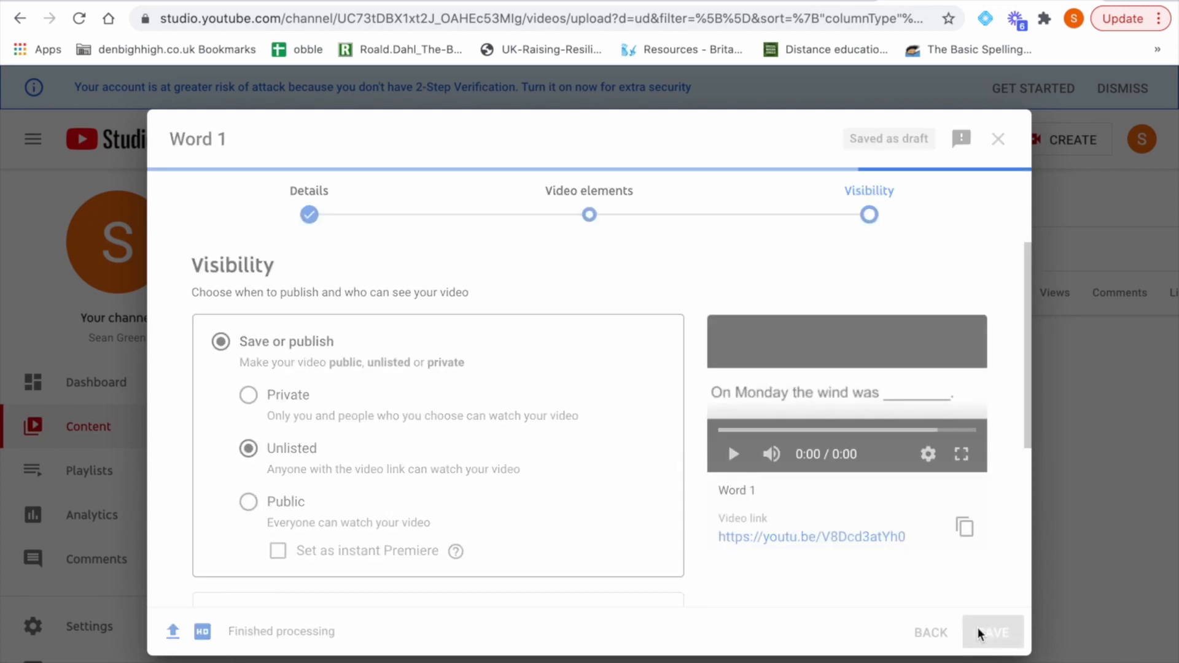
pyautogui.click(992, 632)
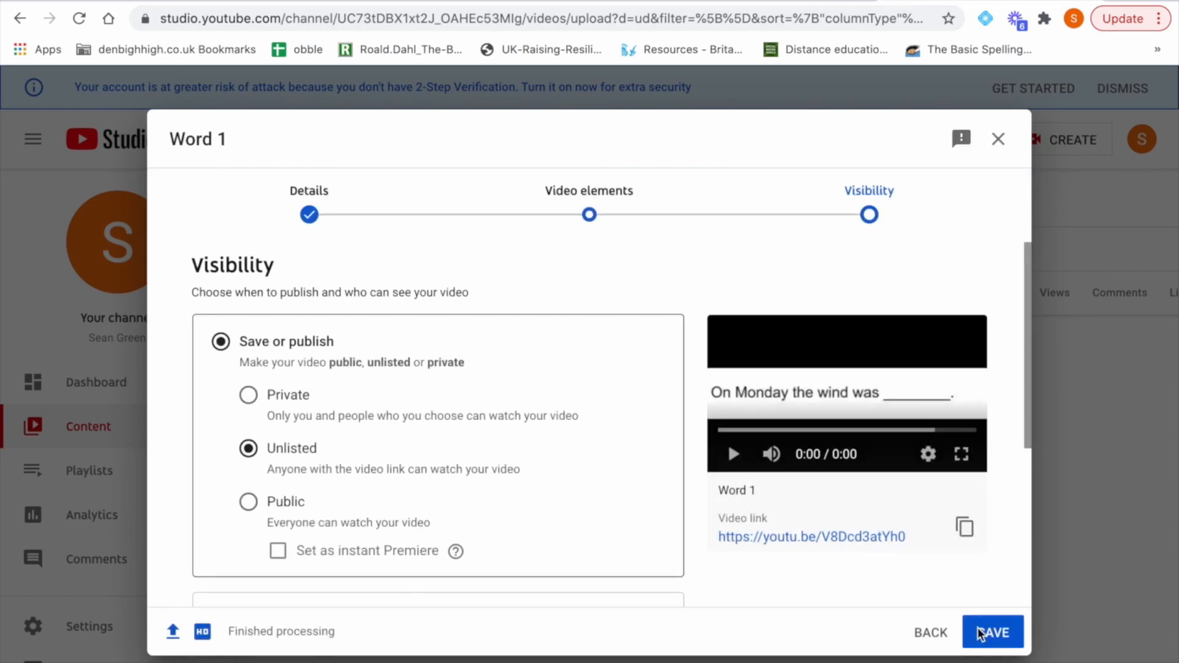
pyautogui.click(992, 632)
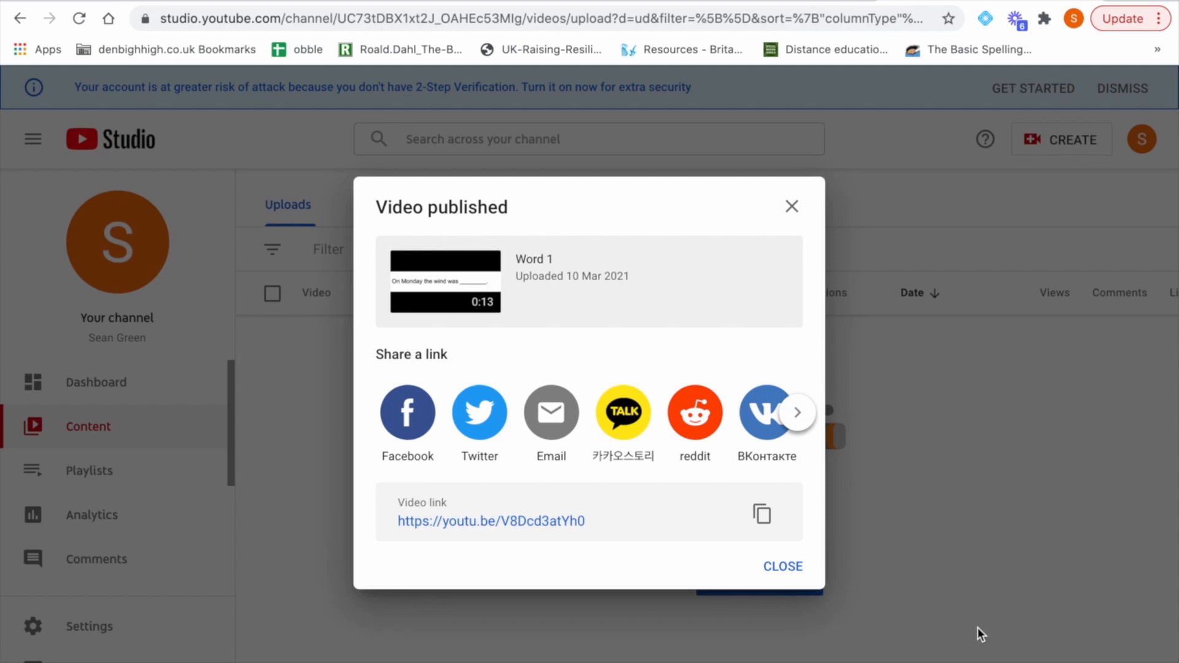
pyautogui.moveTo(567, 14)
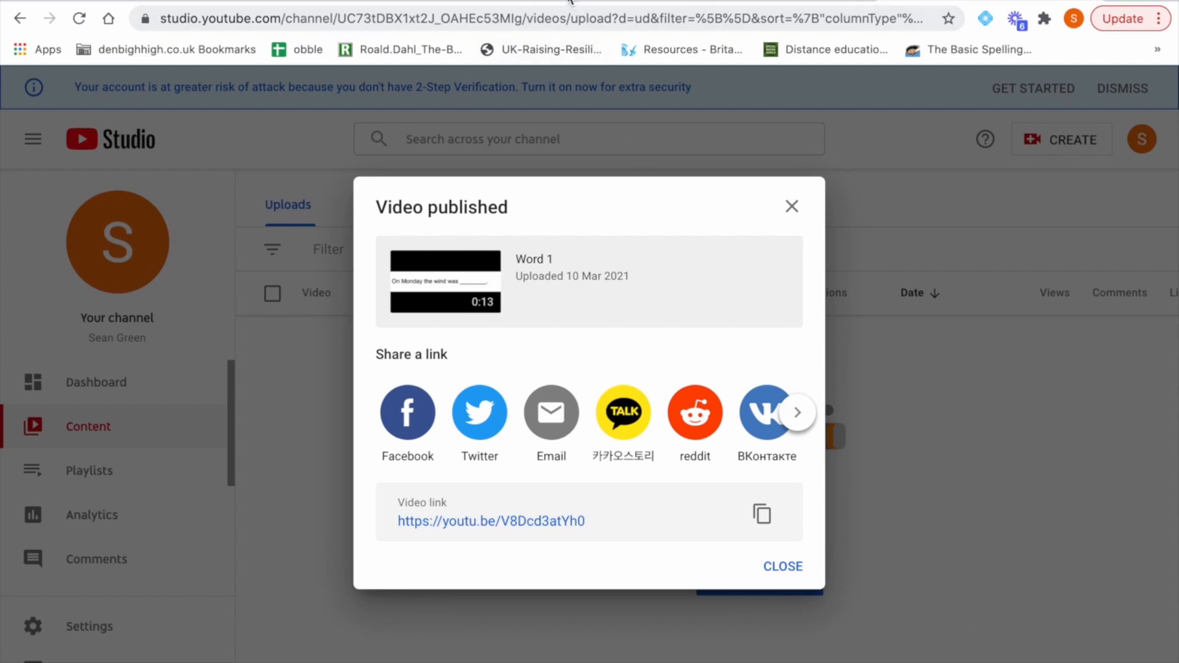
pyautogui.moveTo(568, 7)
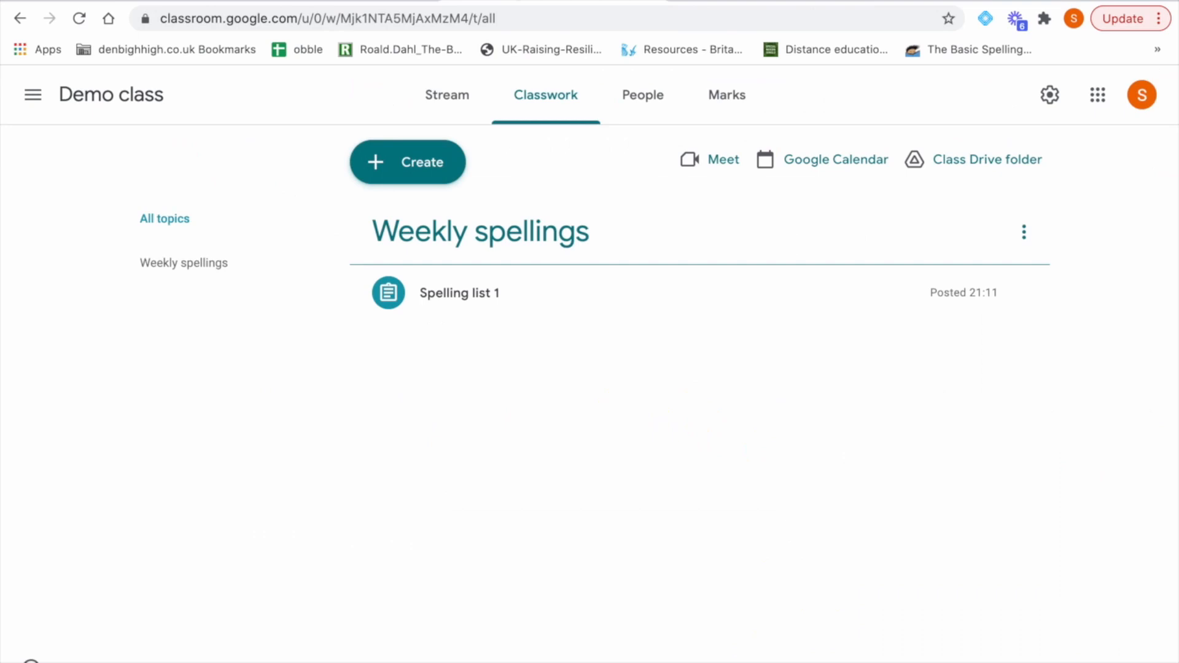
pyautogui.moveTo(517, 222)
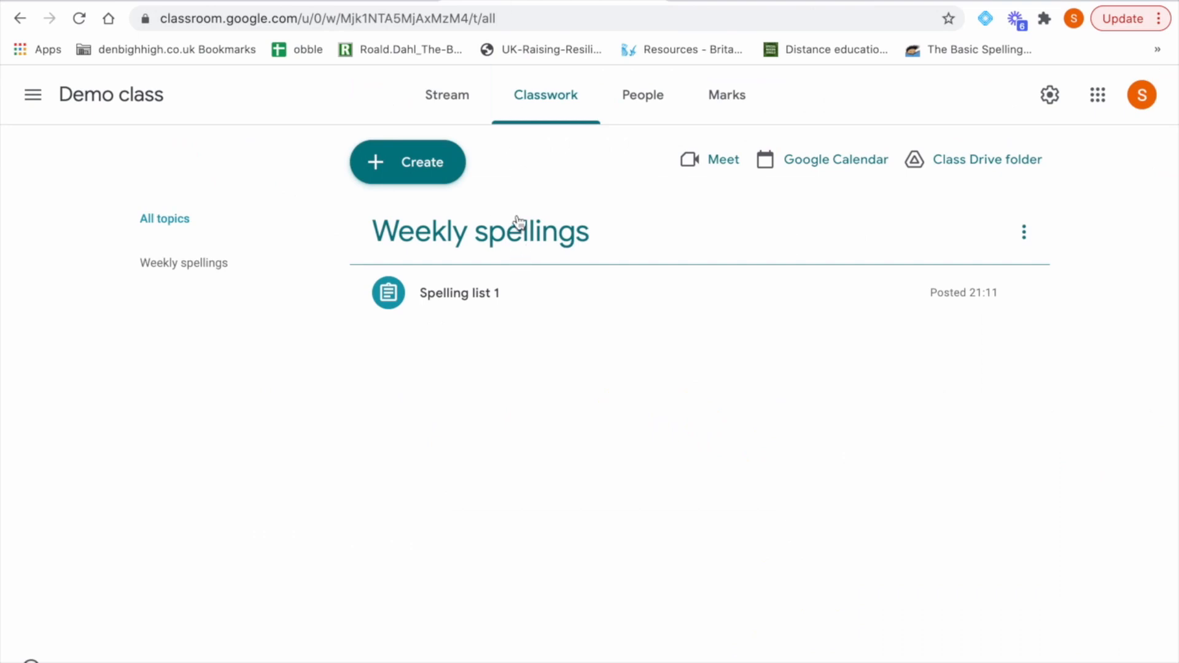
pyautogui.moveTo(461, 264)
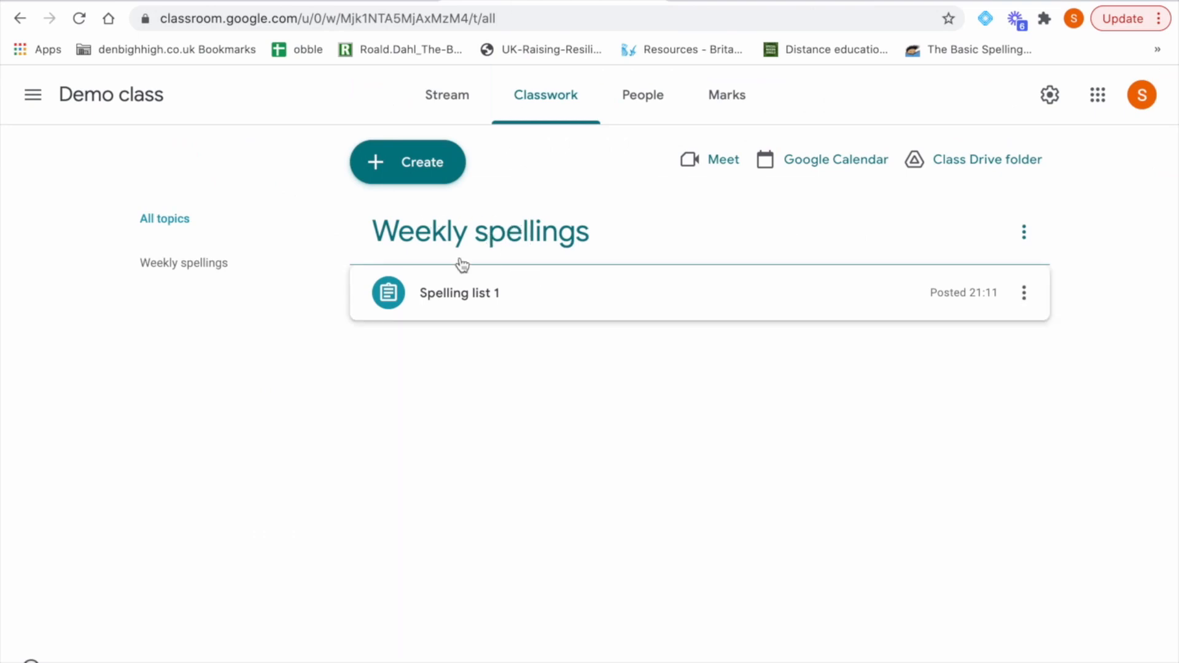
# Step: Create a new quiz assignment titled 'Spelling Test 1'
pyautogui.click(406, 161)
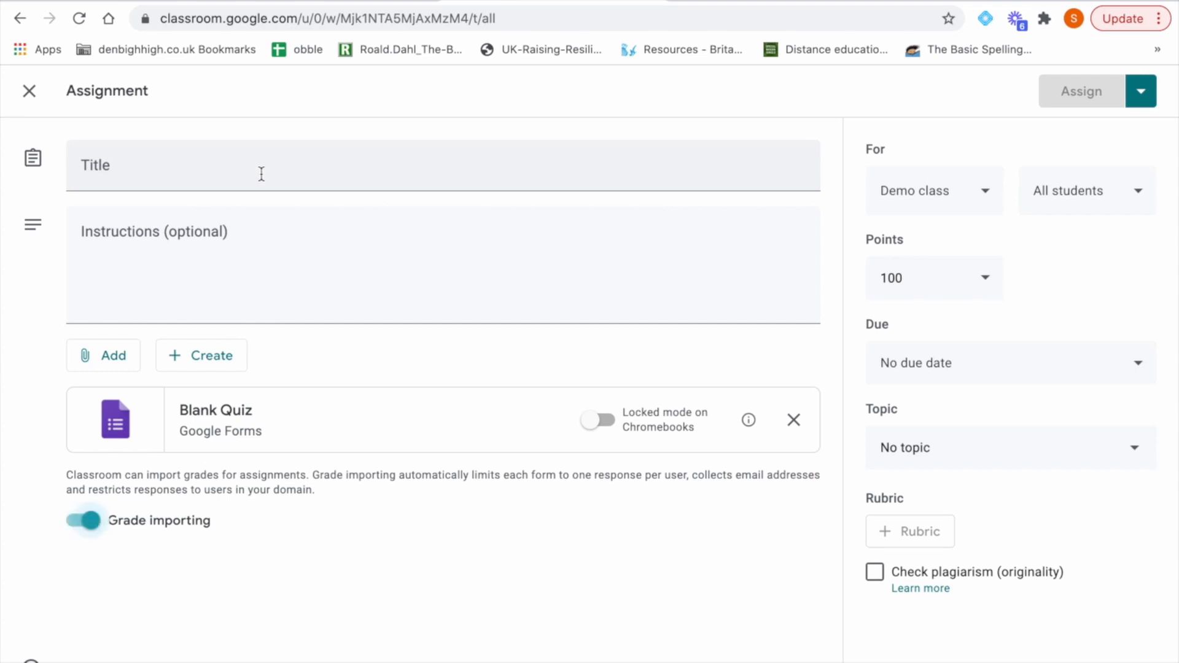
pyautogui.write('Spe')
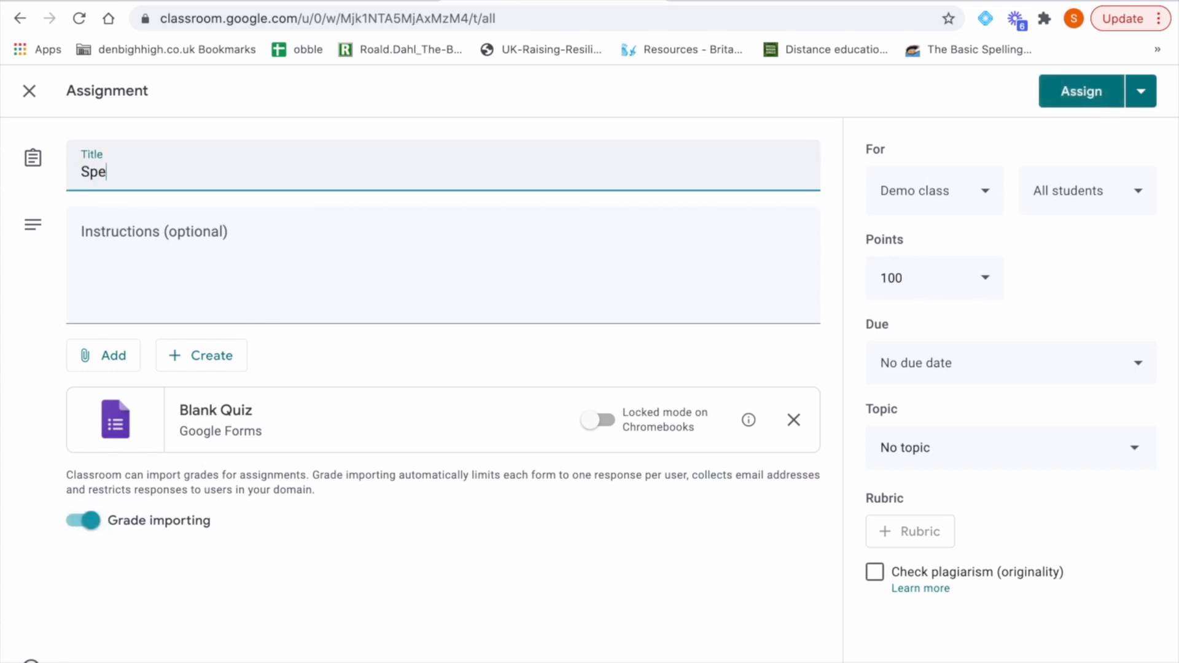
pyautogui.write('lling')
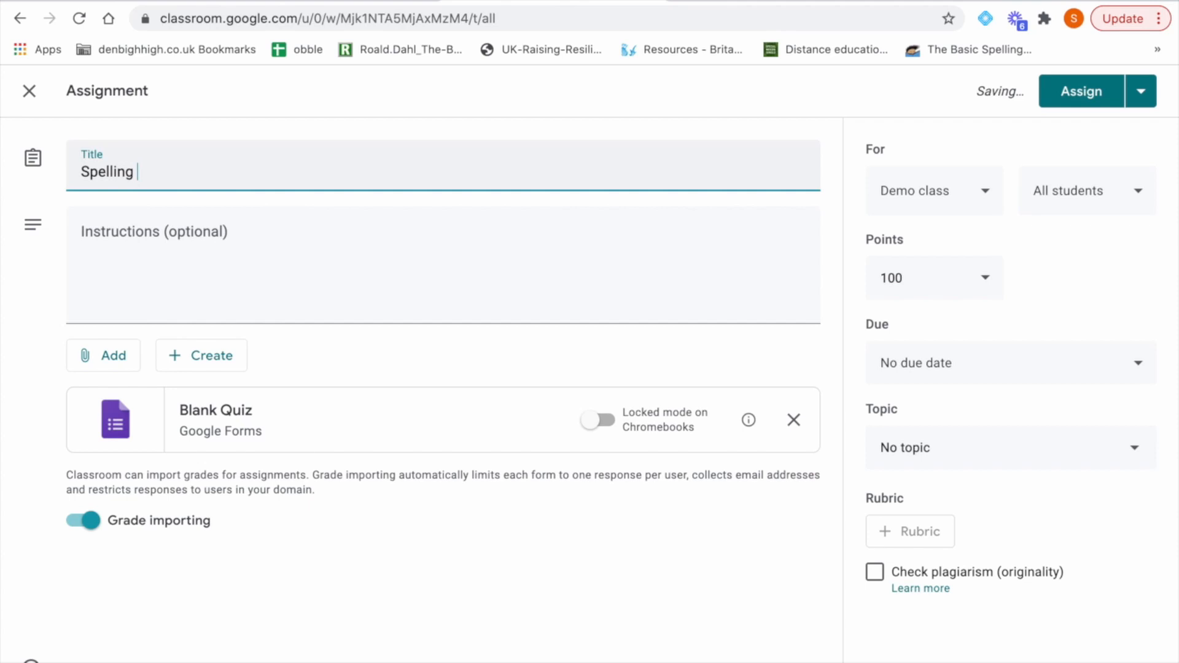
pyautogui.write('Test 1')
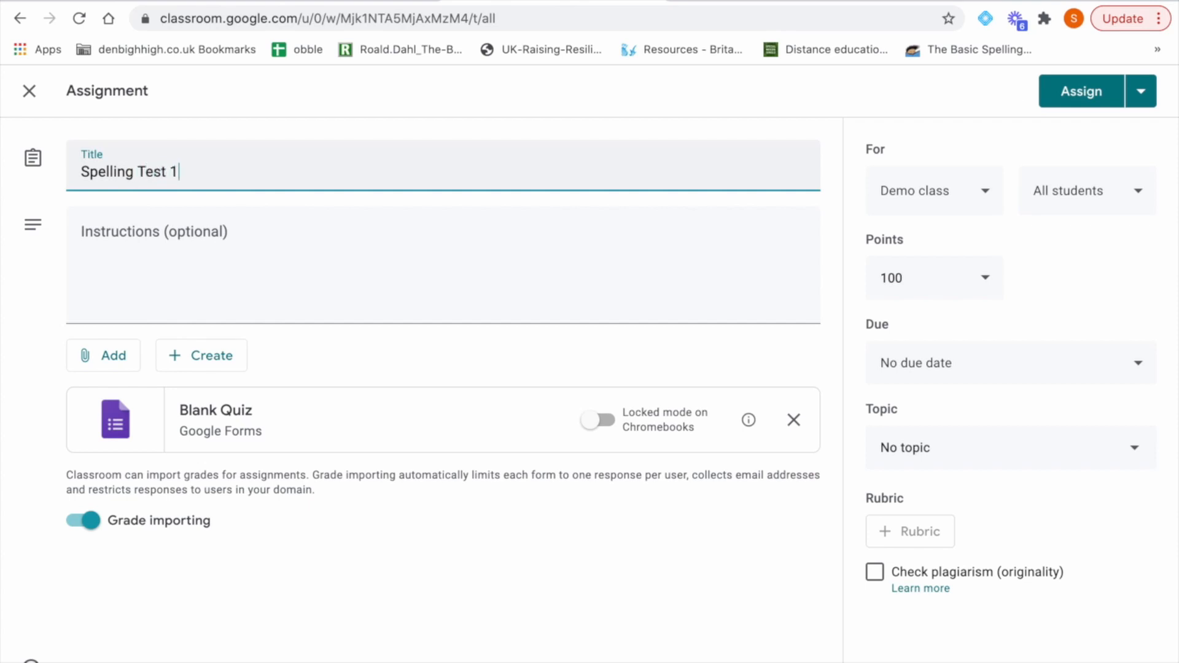
# Step: Add the instructions 'Complete the test.' and file it under Weekly spellings
pyautogui.click(316, 245)
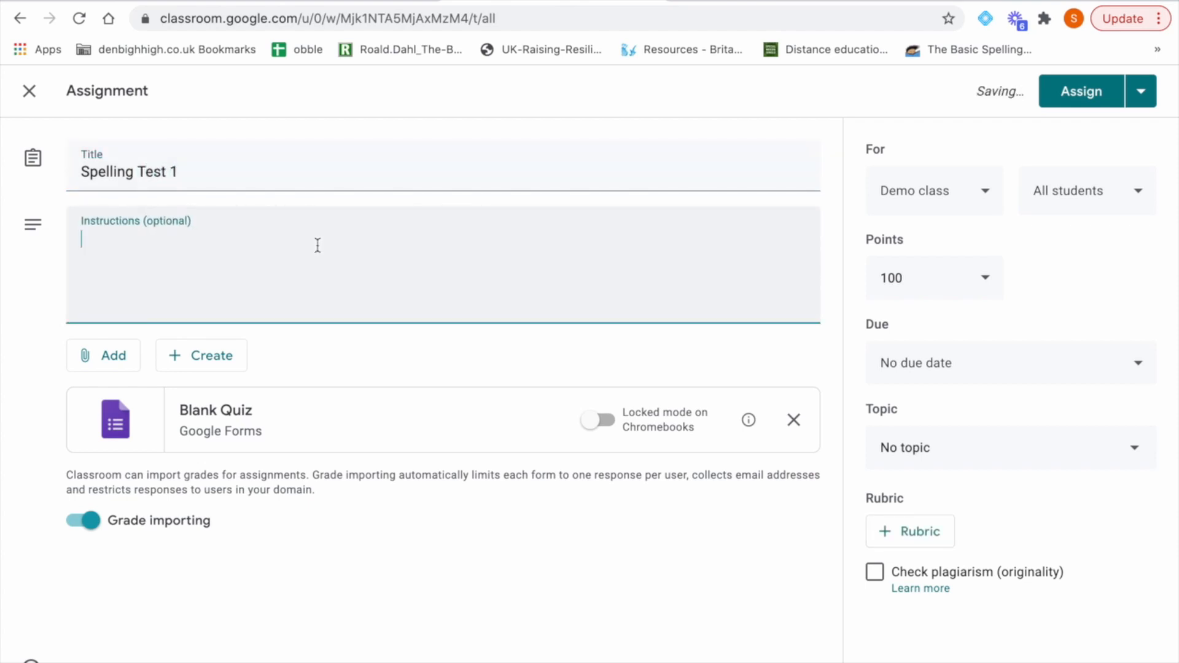
pyautogui.write('C')
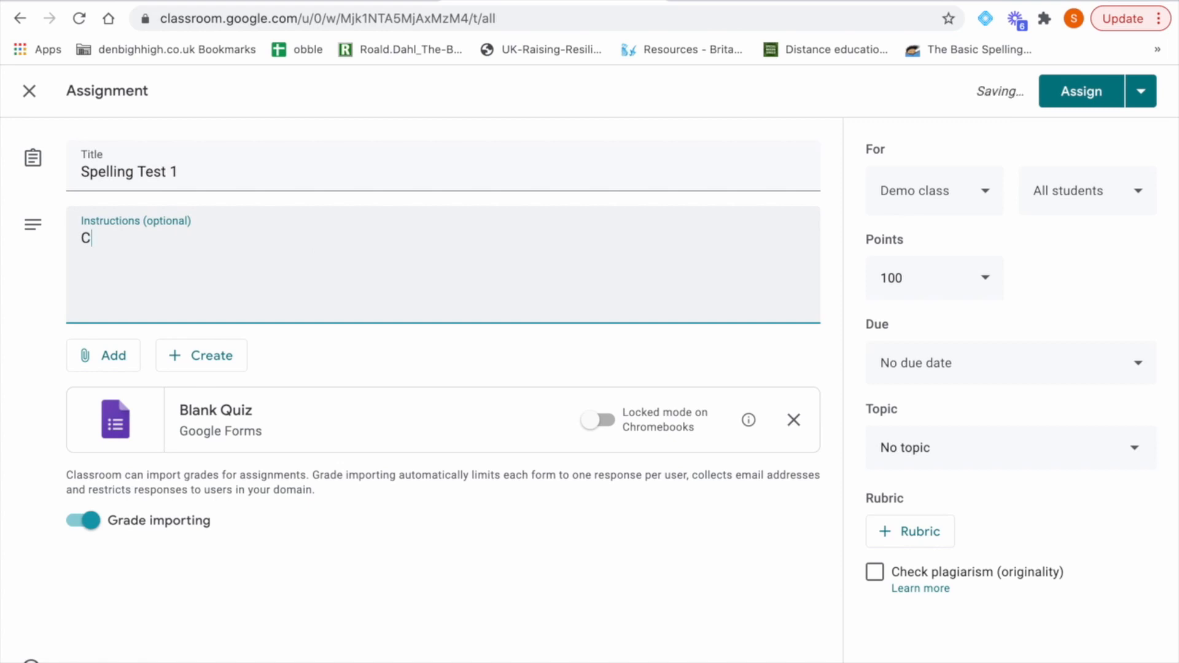
pyautogui.write('ompl')
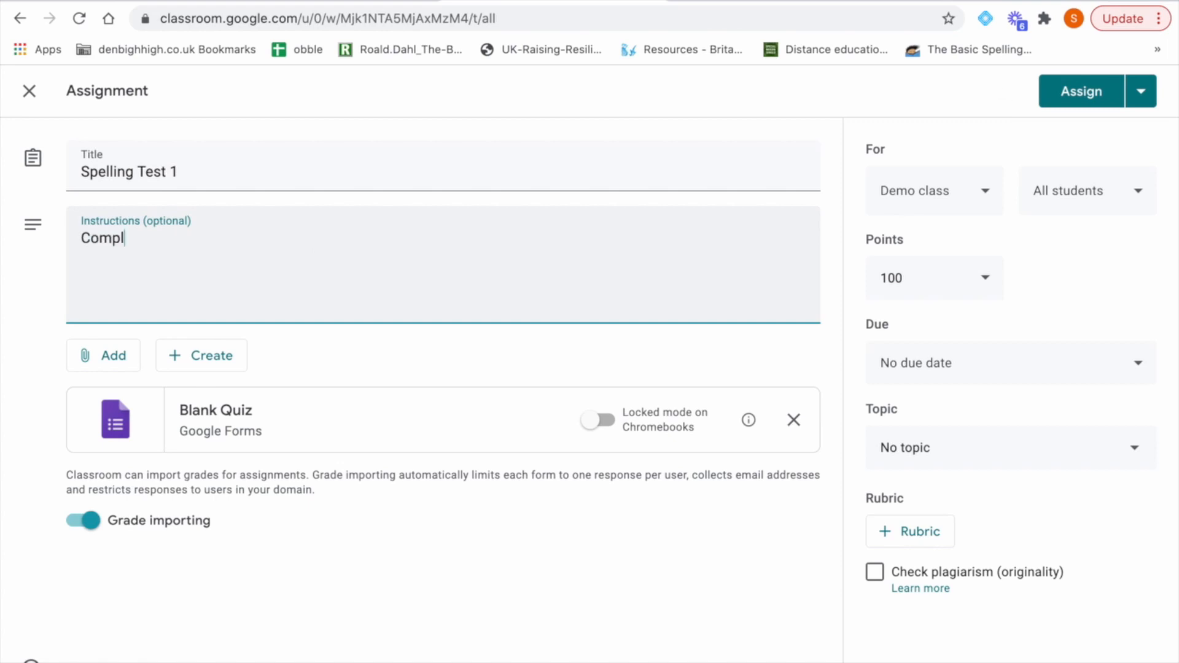
pyautogui.write('ete the tes')
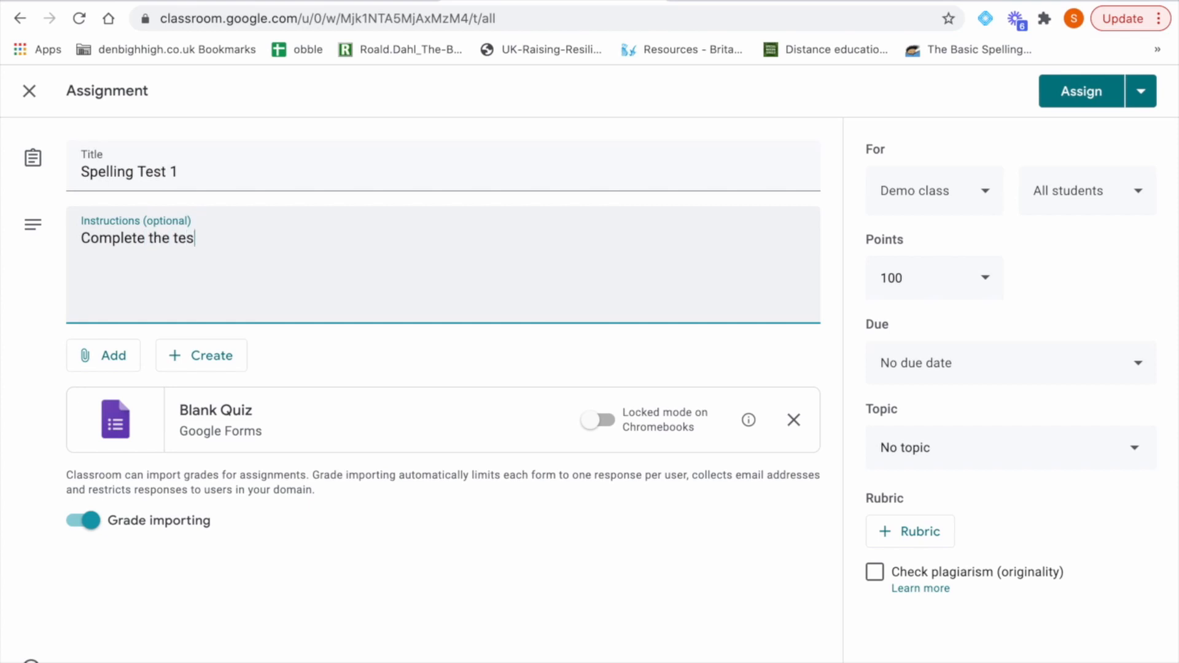
pyautogui.write('t.')
pyautogui.click(934, 278)
pyautogui.write('10')
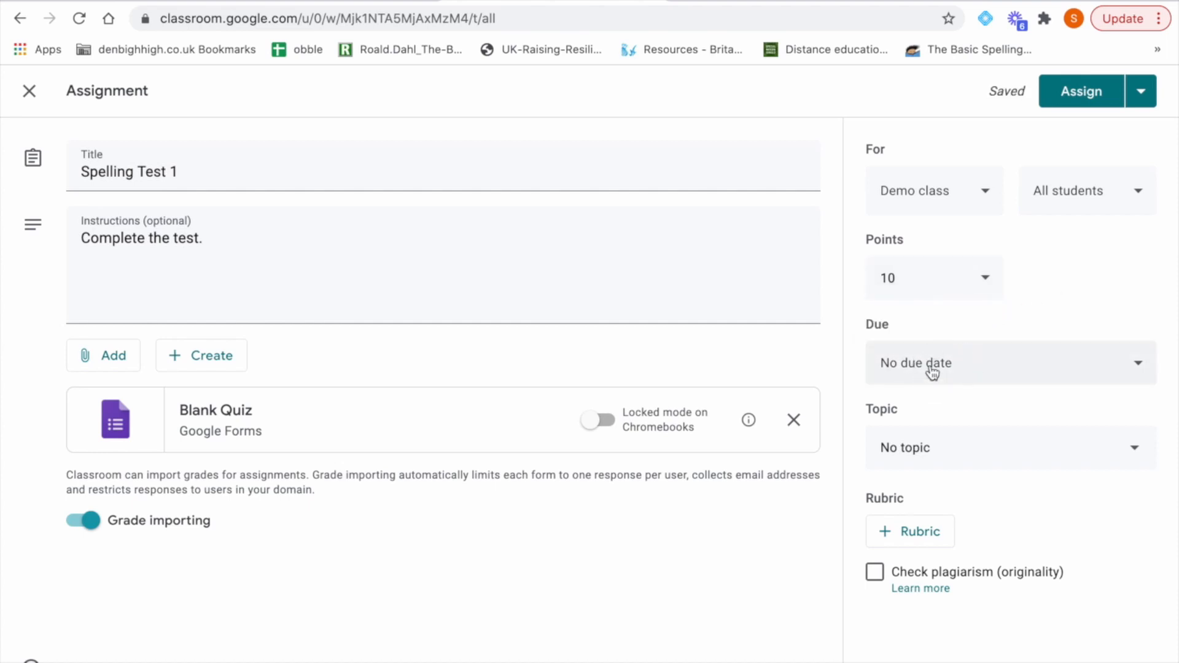
pyautogui.click(1009, 448)
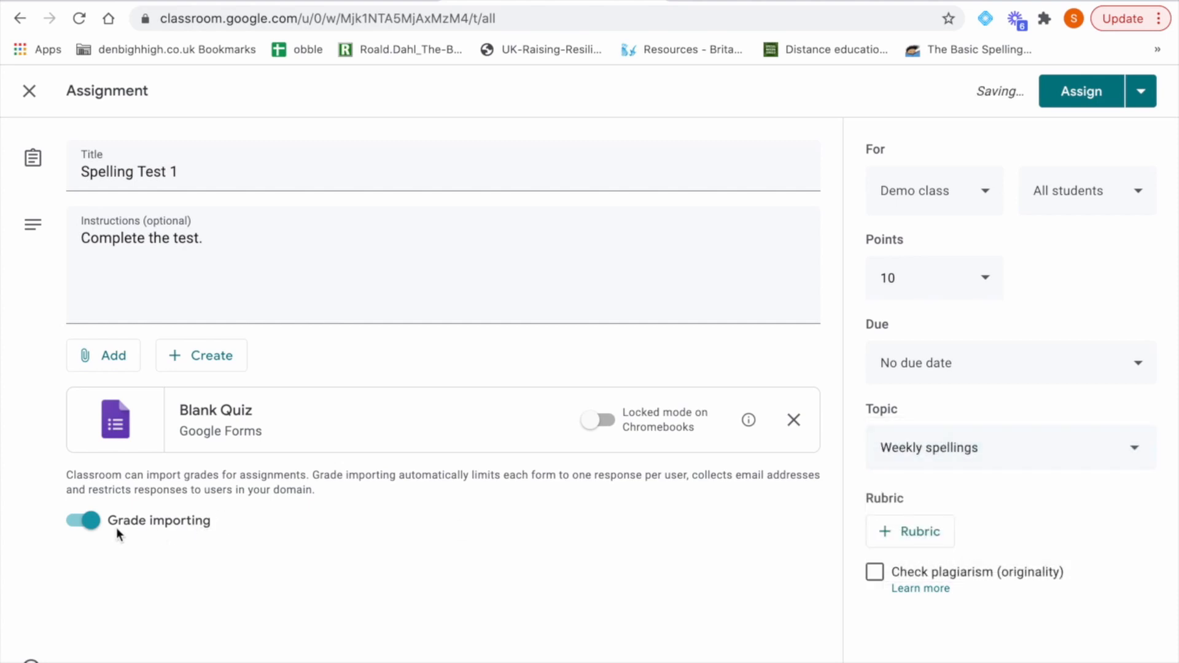
pyautogui.moveTo(159, 503)
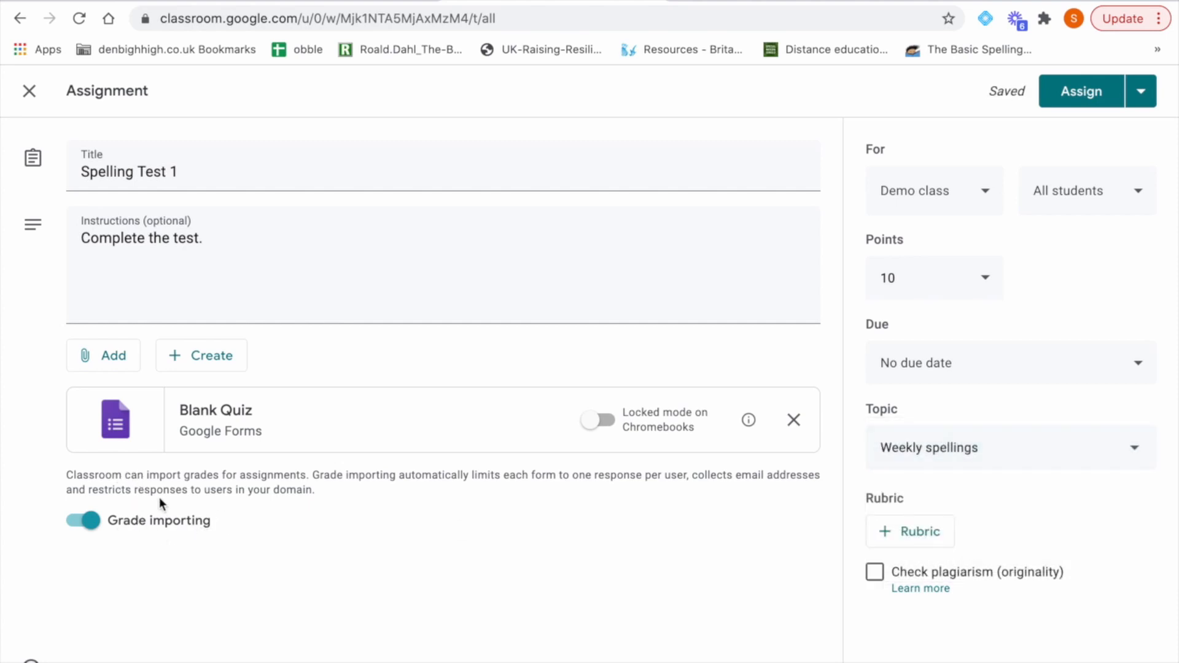
pyautogui.moveTo(158, 526)
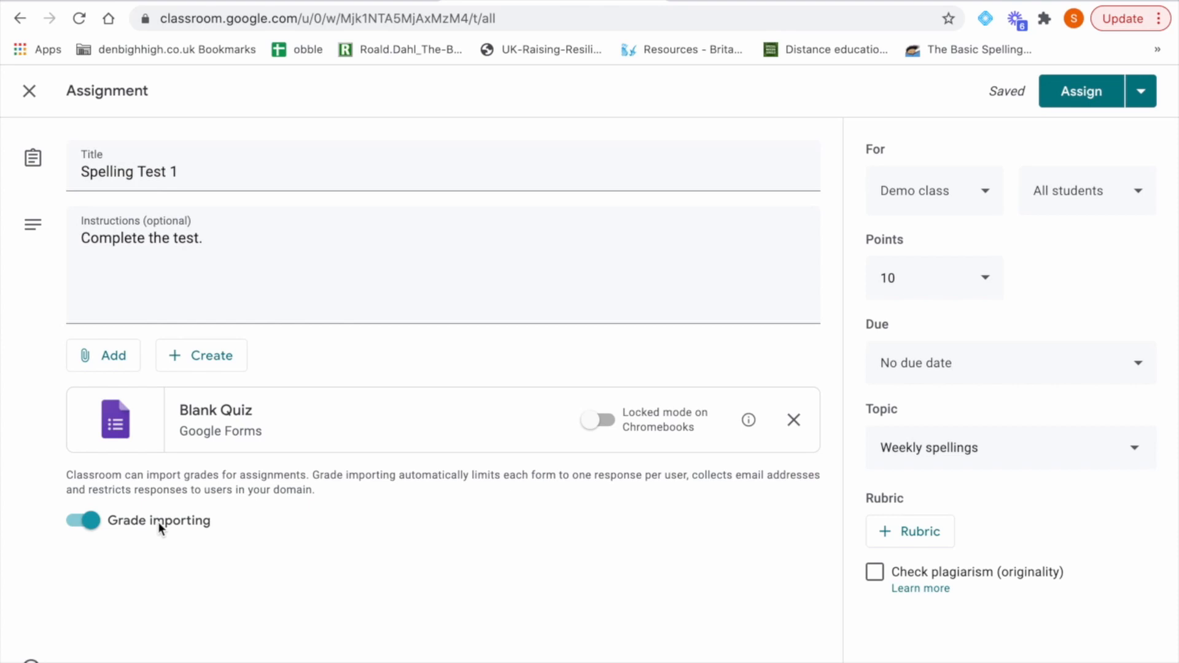
pyautogui.moveTo(89, 542)
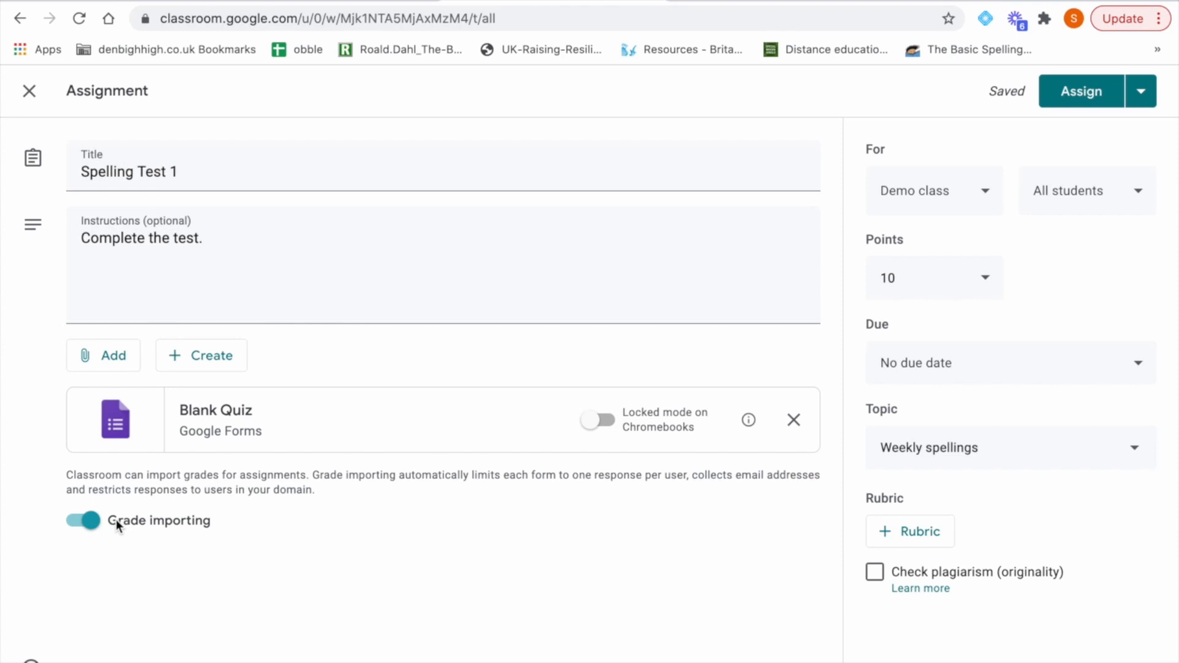
pyautogui.moveTo(215, 410)
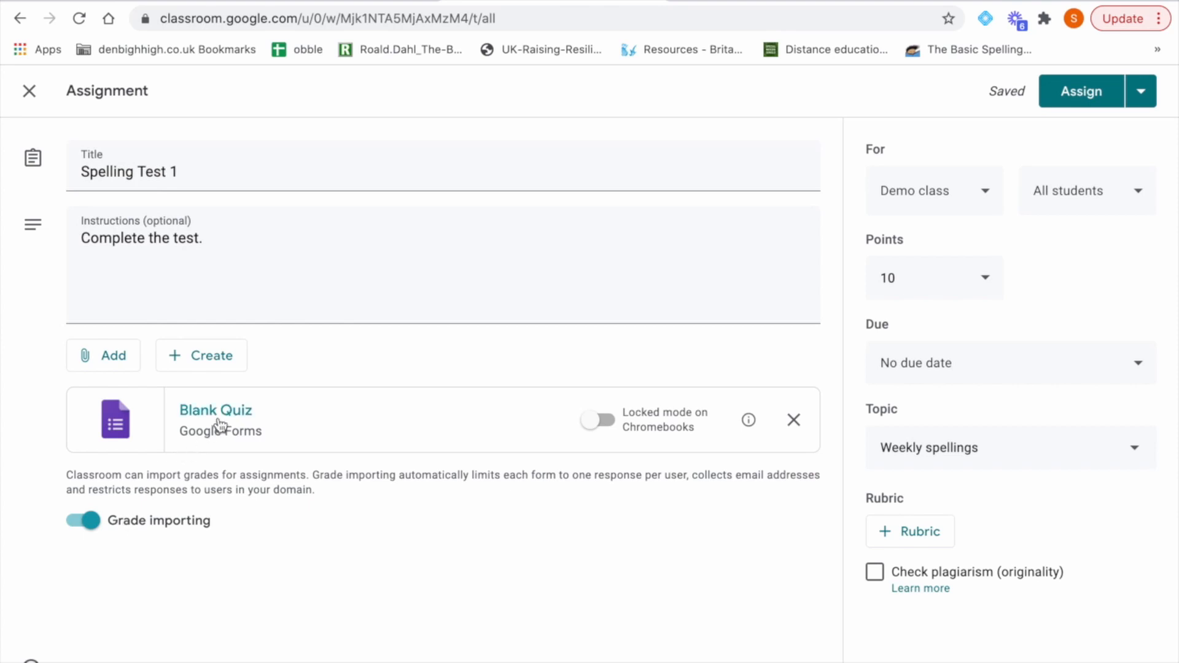
# Step: Open the attached quiz and title the form 'Spelling test 1'
pyautogui.click(216, 409)
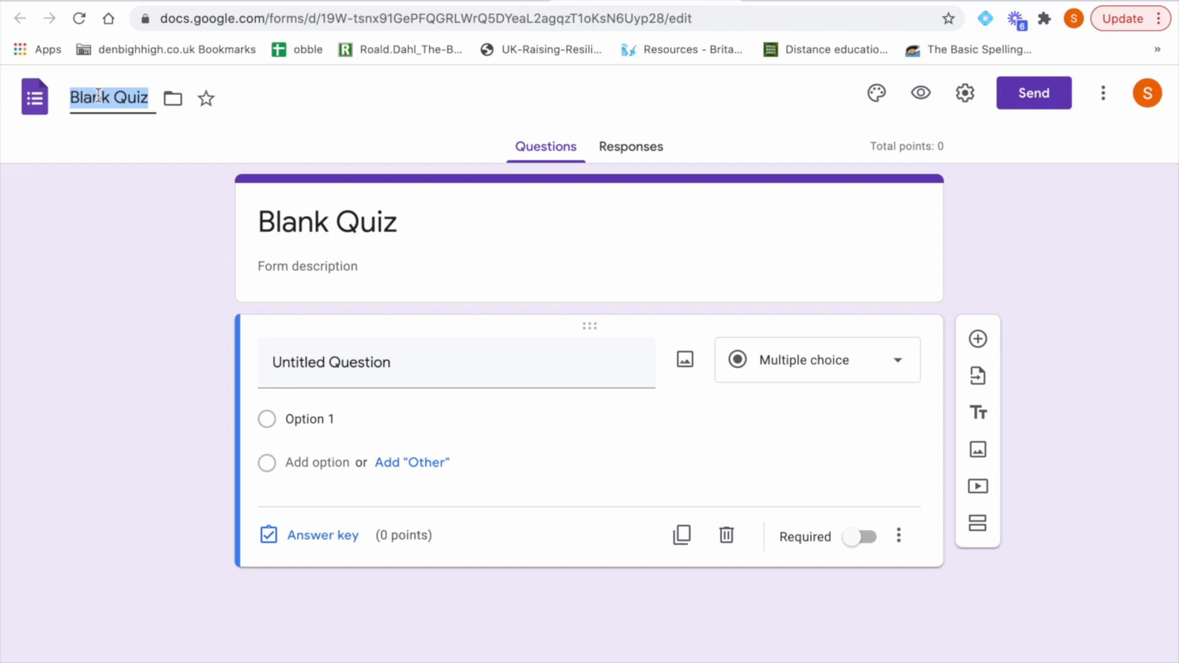
pyautogui.write('Spelling test')
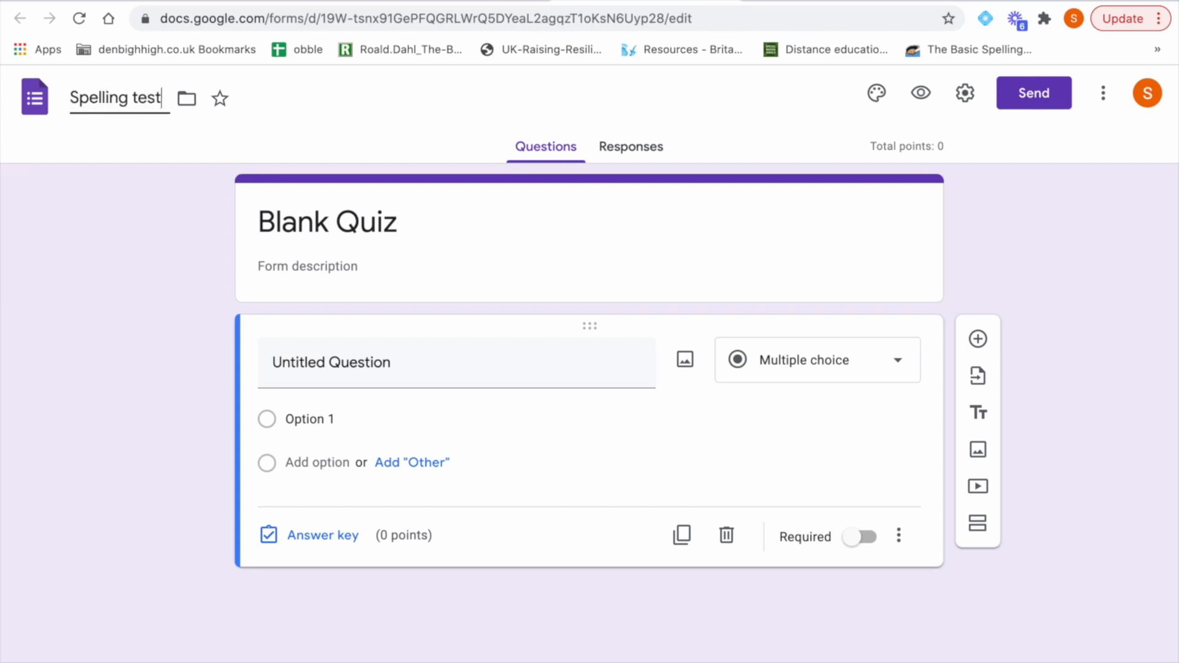
pyautogui.write('1')
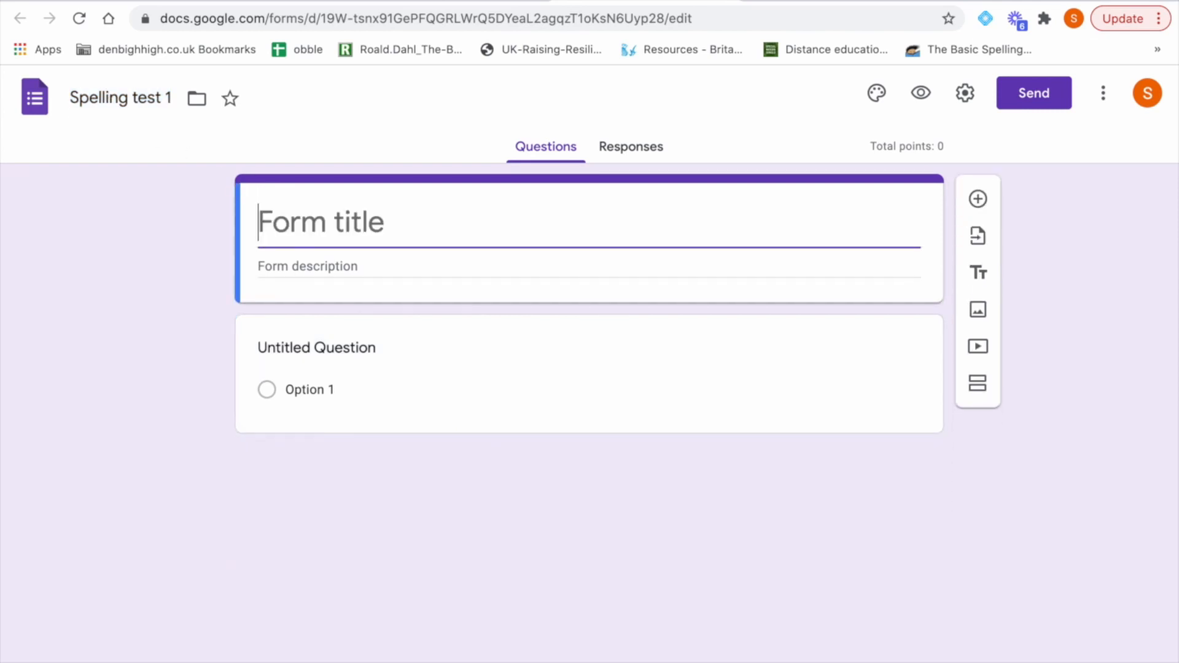
pyautogui.write('Spelling test 1')
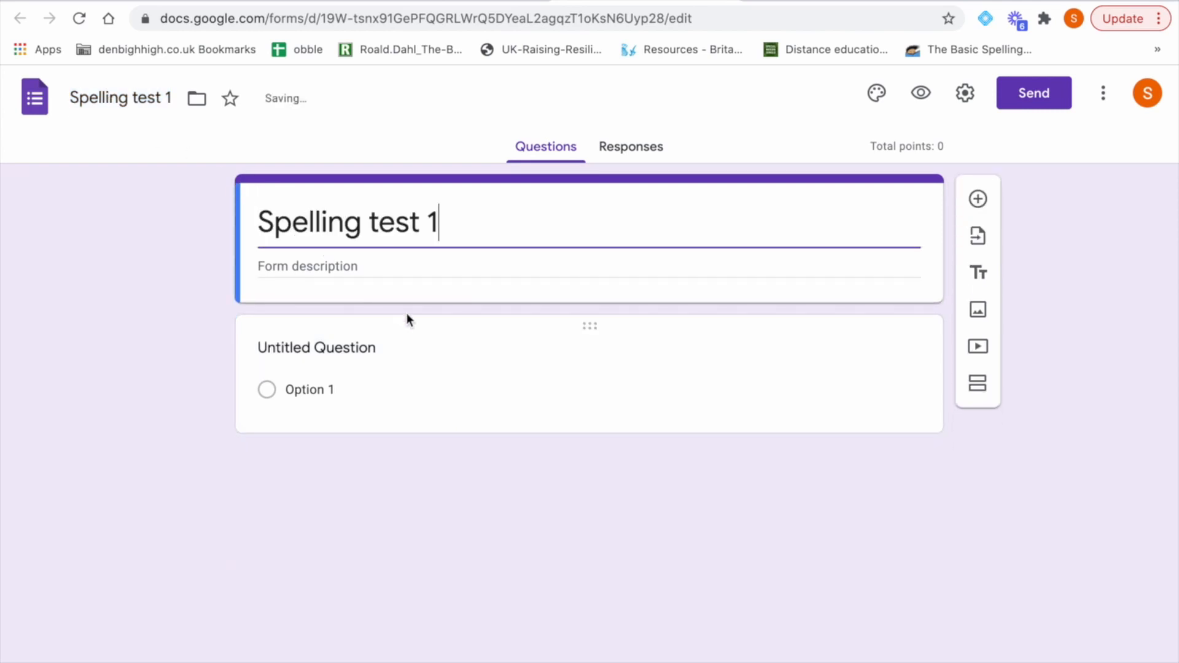
# Step: Make the first question 'Full name' with the Short answer type
pyautogui.click(315, 346)
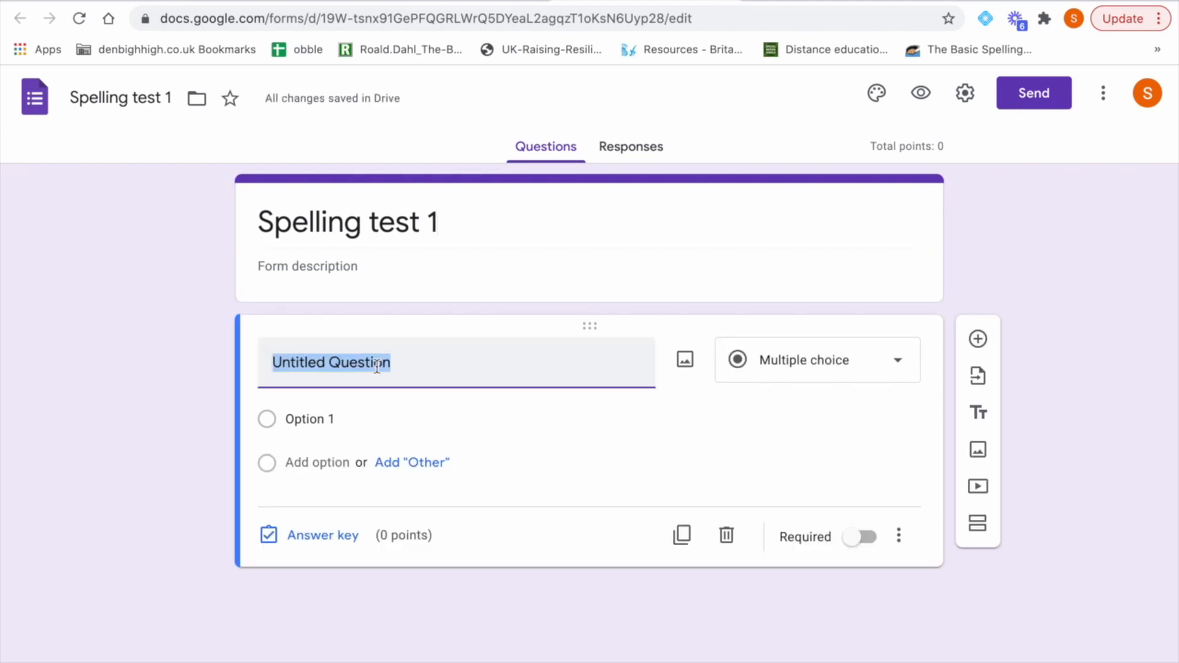
pyautogui.write('F')
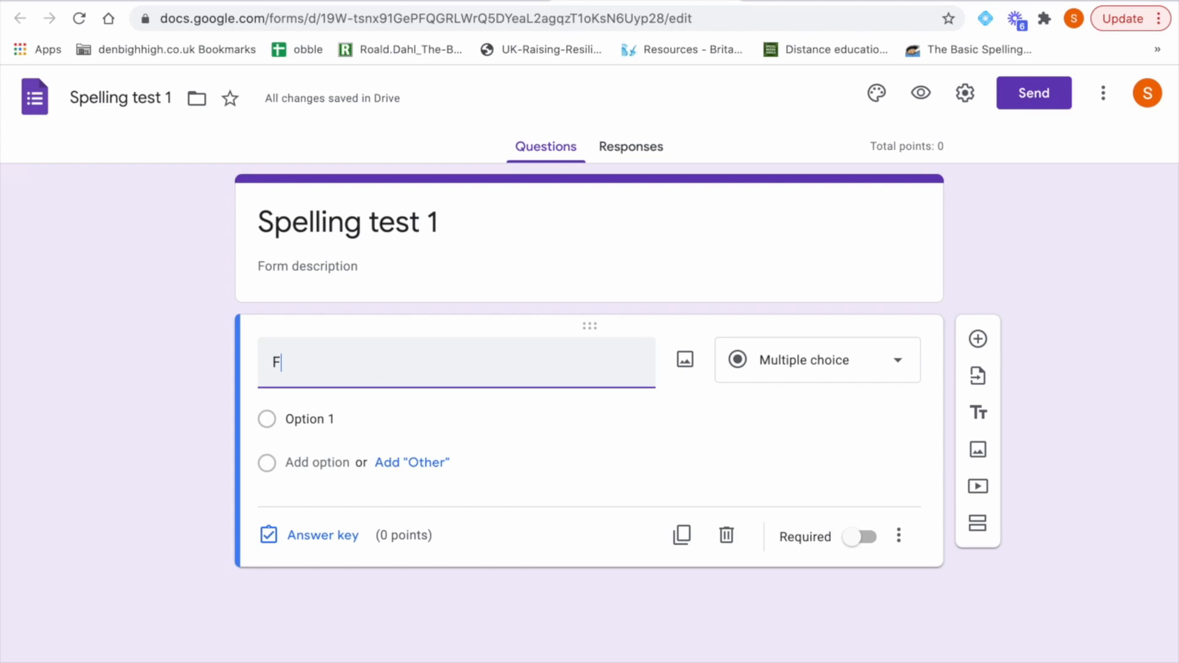
pyautogui.write('ull n')
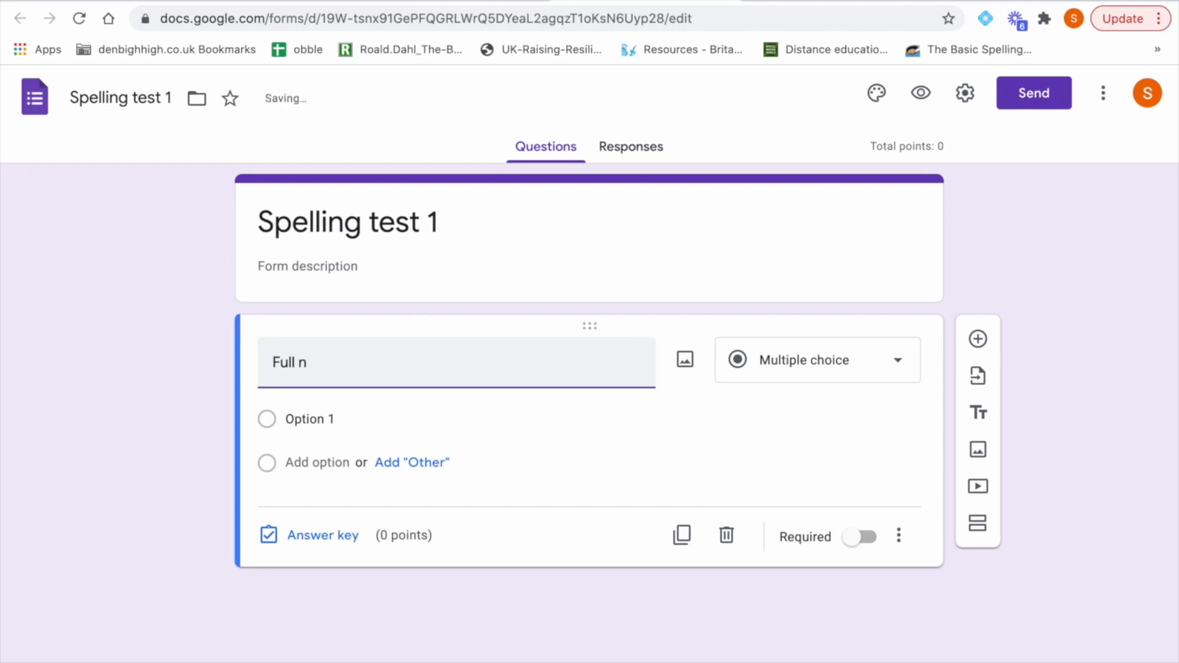
pyautogui.write('ame')
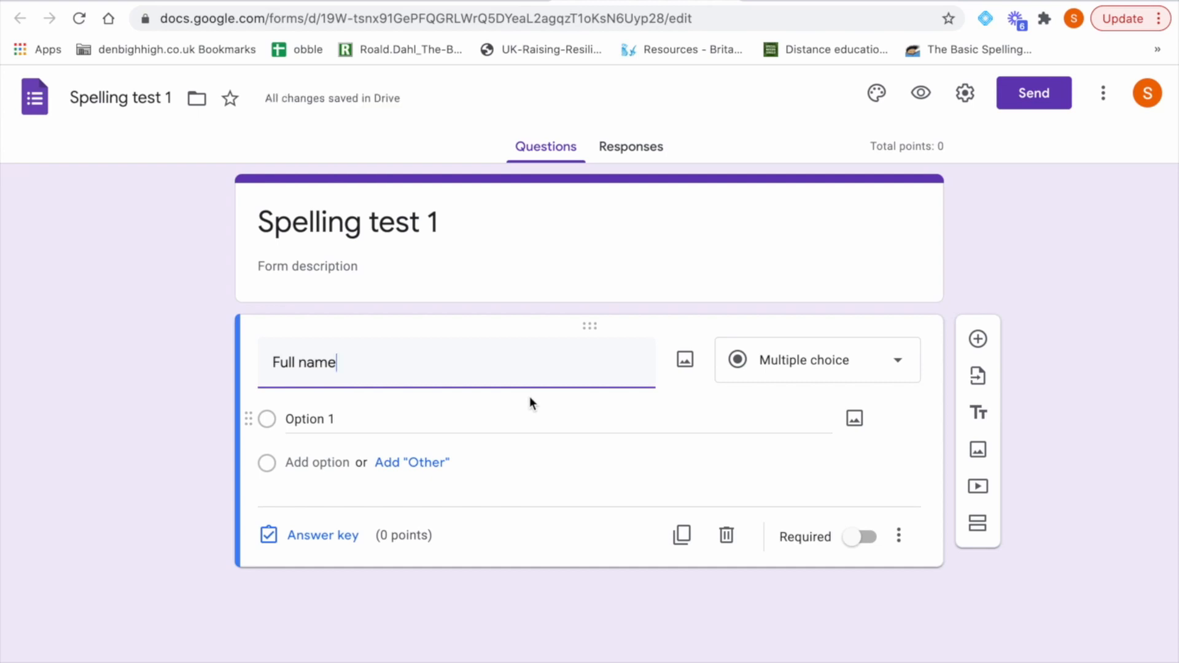
pyautogui.moveTo(644, 399)
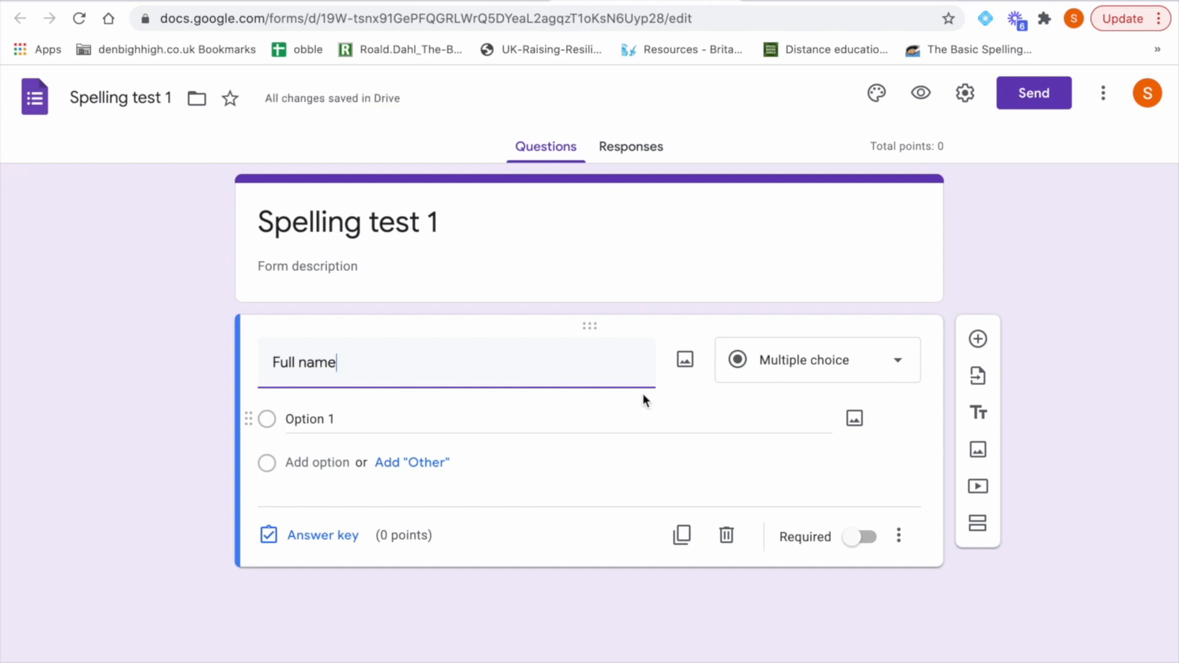
pyautogui.click(816, 359)
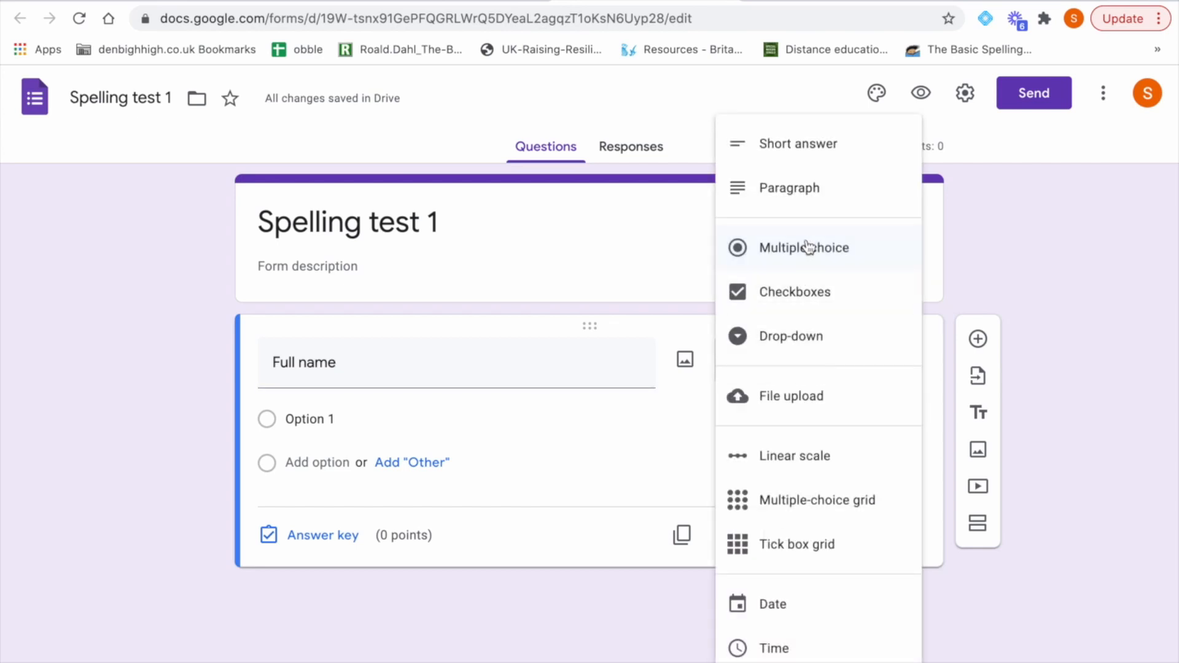
pyautogui.click(797, 143)
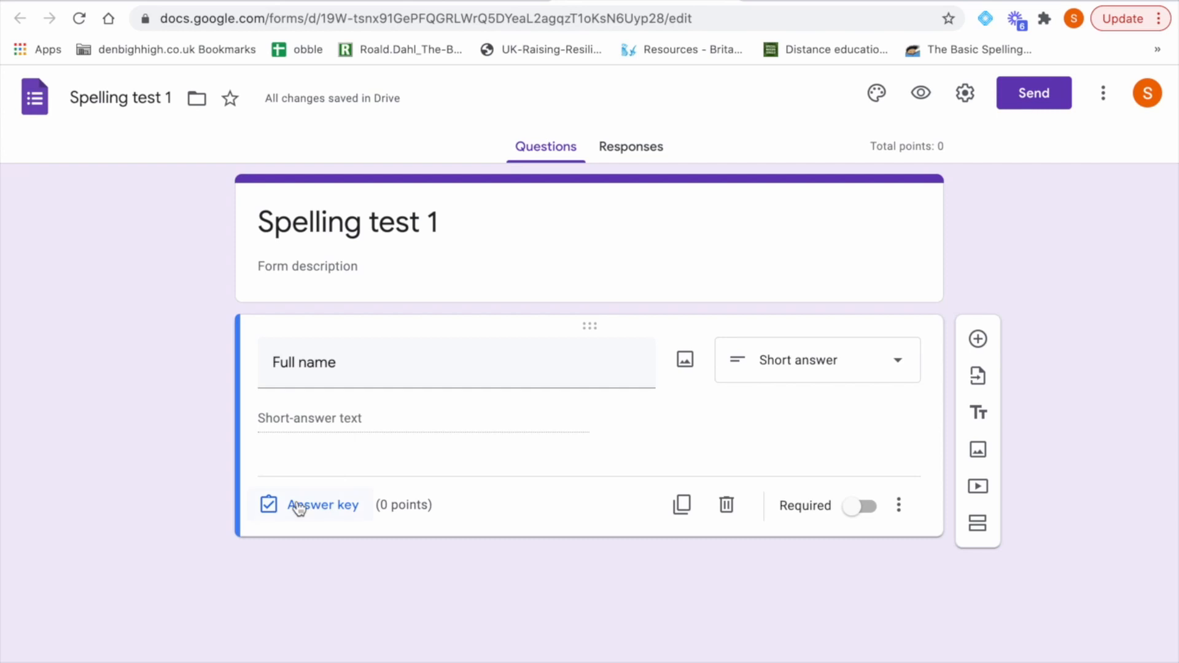
pyautogui.moveTo(831, 485)
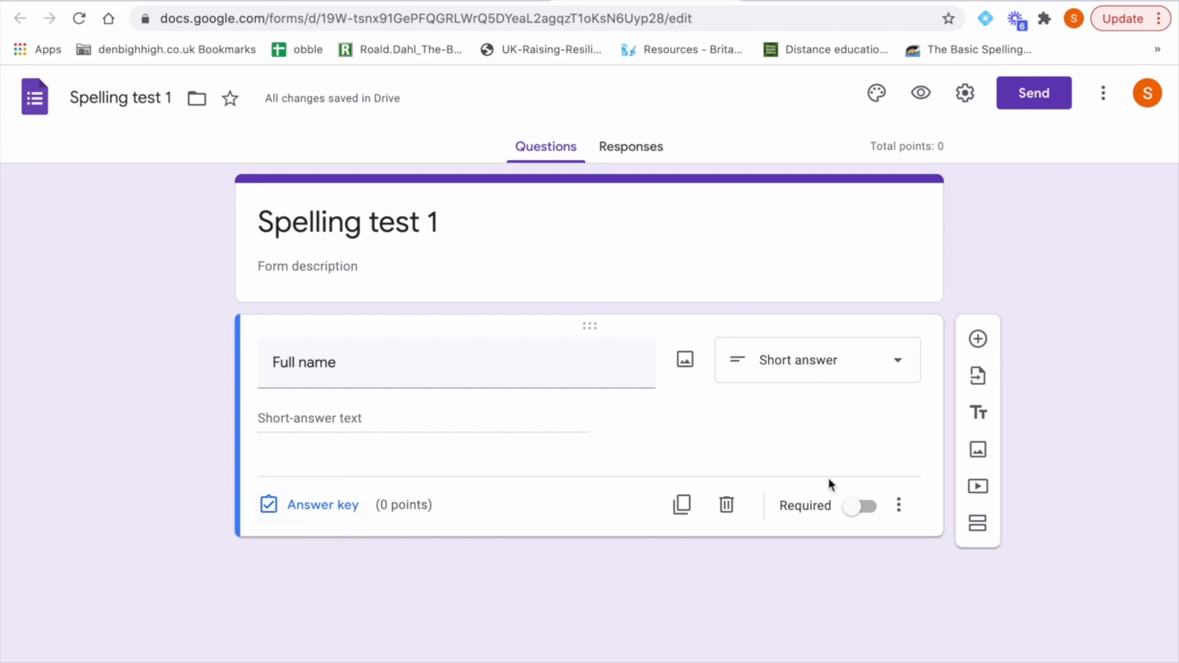
pyautogui.moveTo(1053, 413)
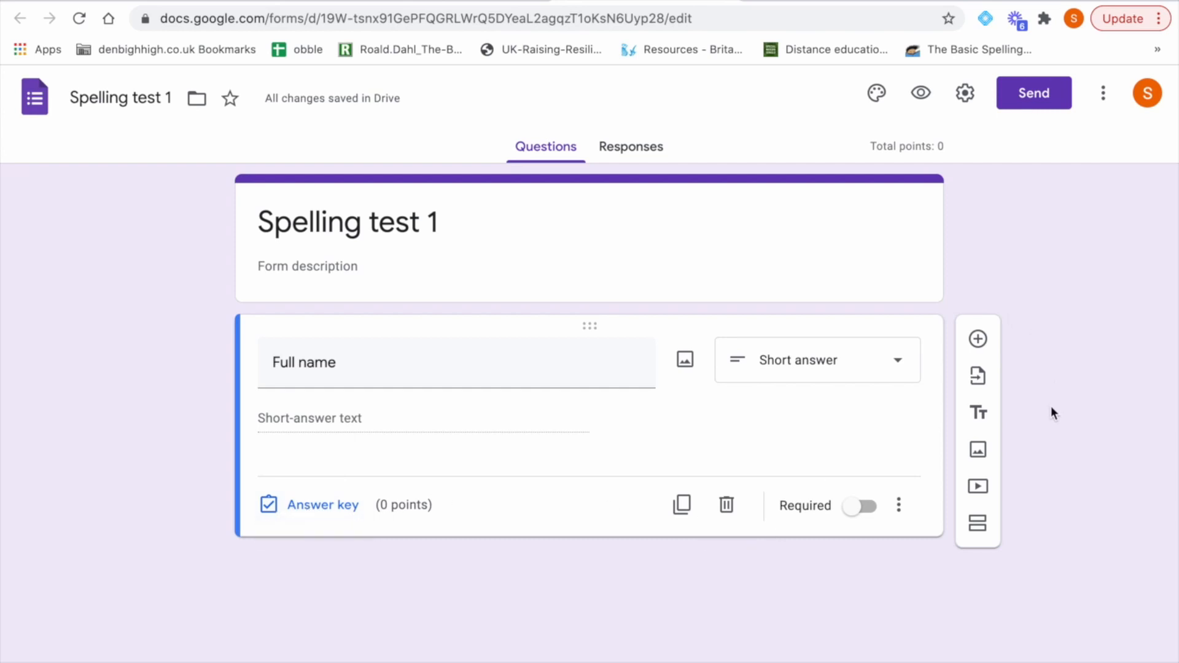
pyautogui.moveTo(1010, 450)
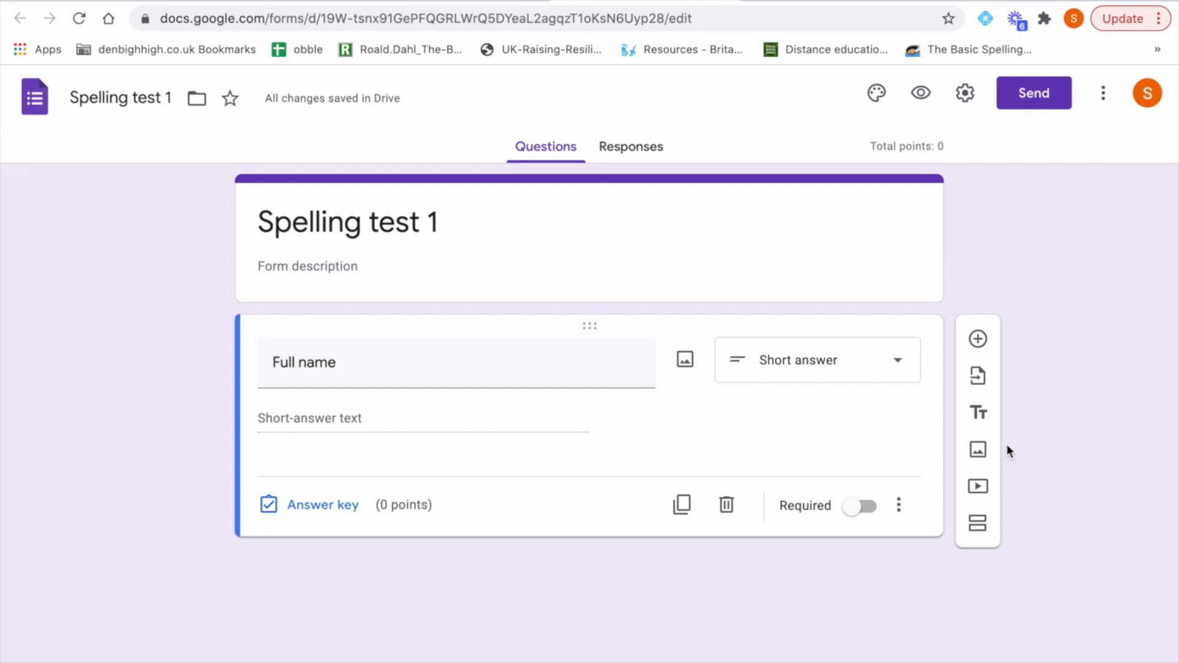
pyautogui.moveTo(1003, 451)
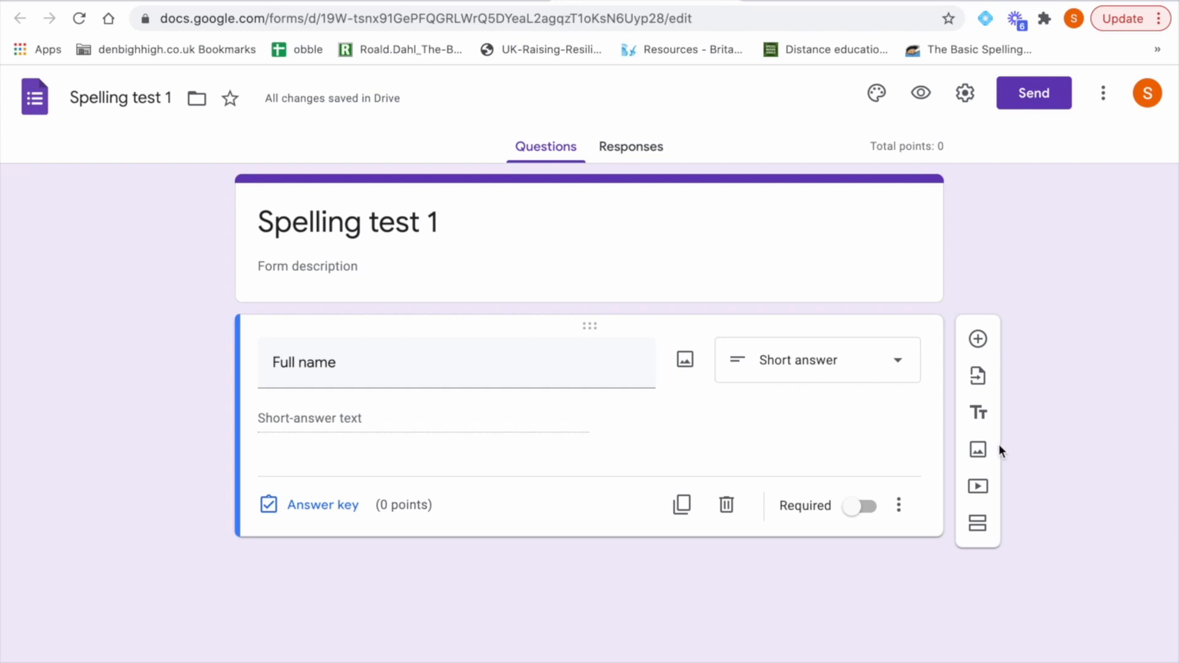
pyautogui.moveTo(977, 486)
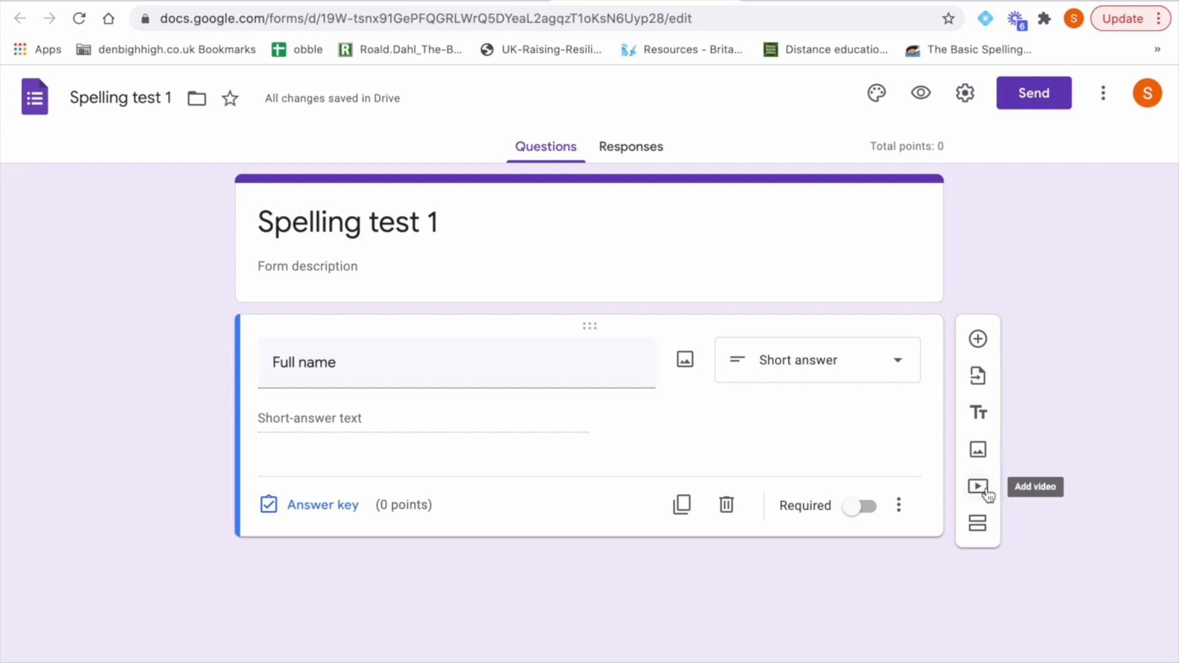
# Step: Open the Select video dialog from the form's floating toolbar
pyautogui.click(978, 486)
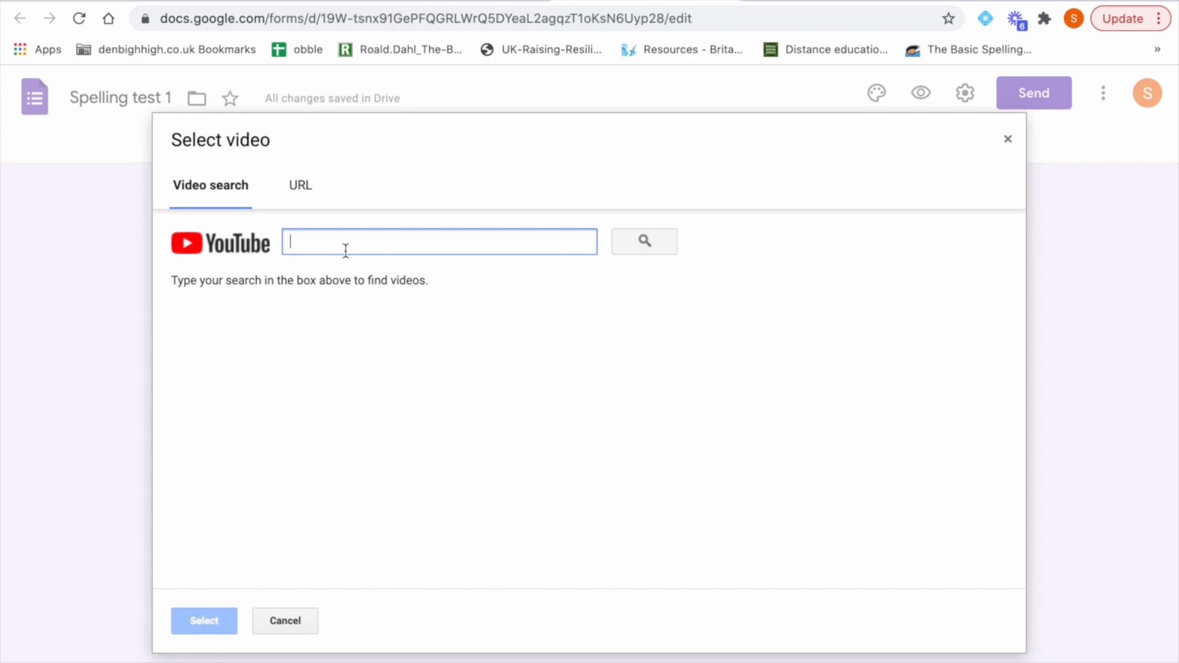
pyautogui.moveTo(495, 215)
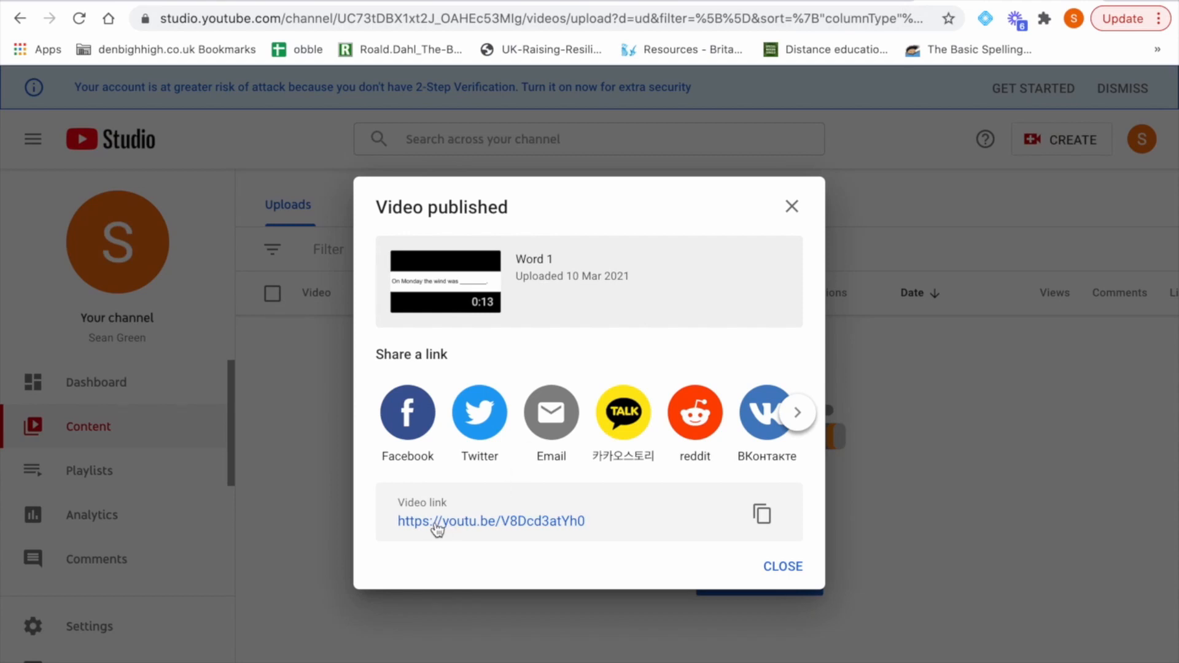
pyautogui.moveTo(480, 524)
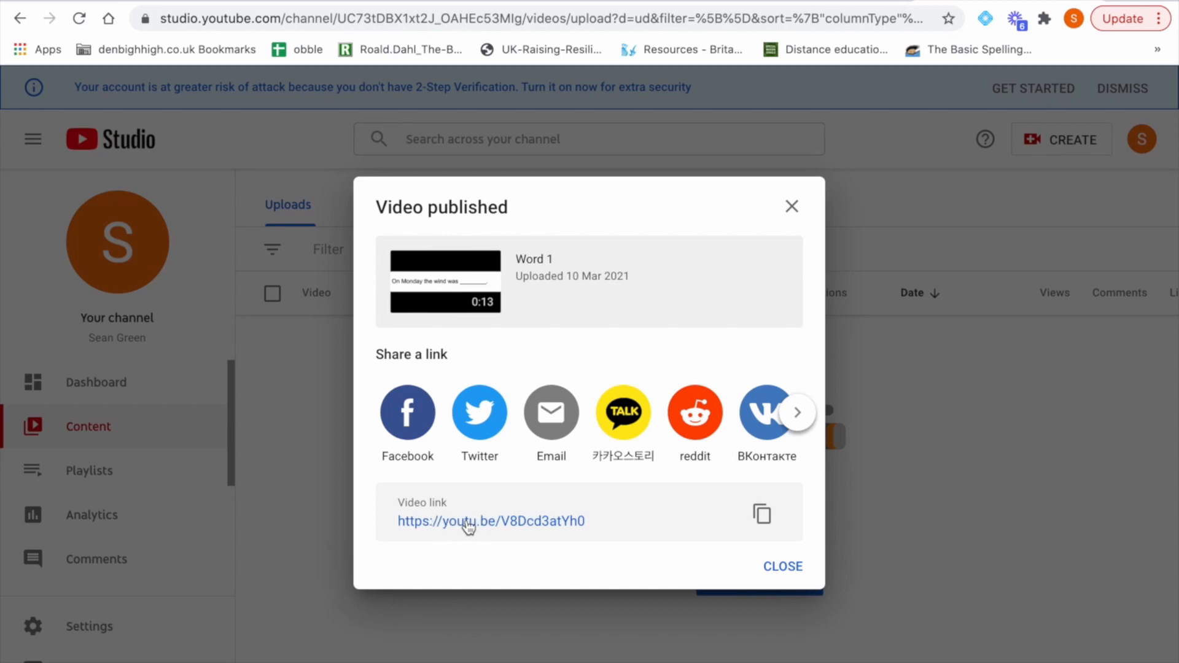
pyautogui.moveTo(496, 528)
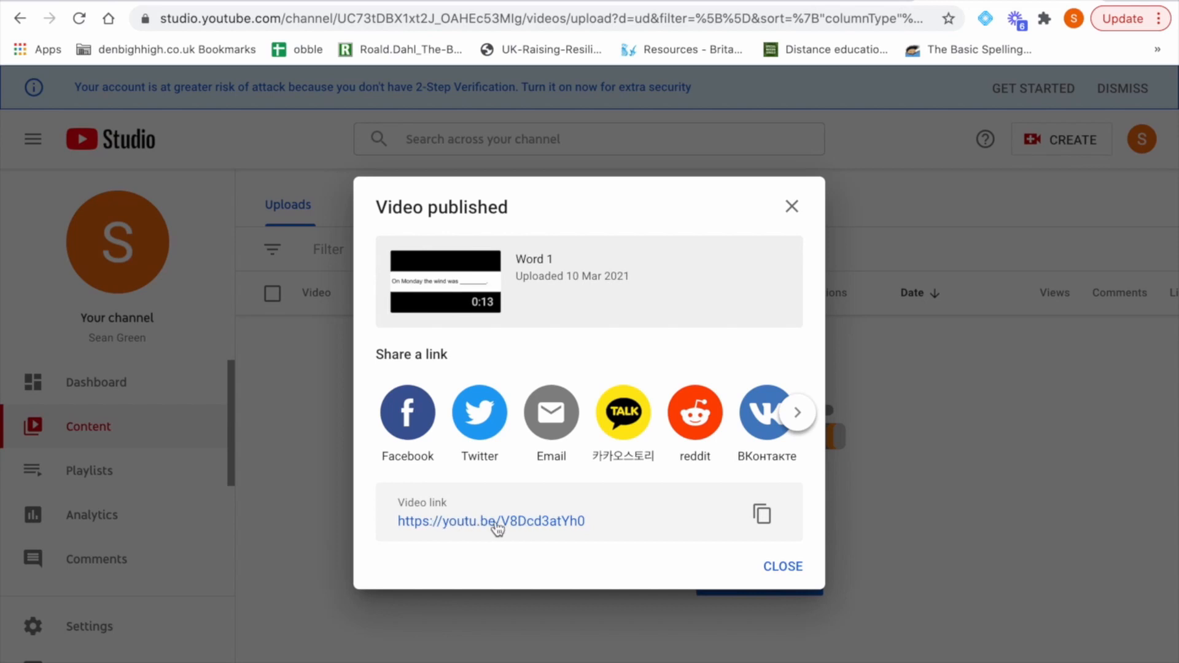
pyautogui.moveTo(761, 516)
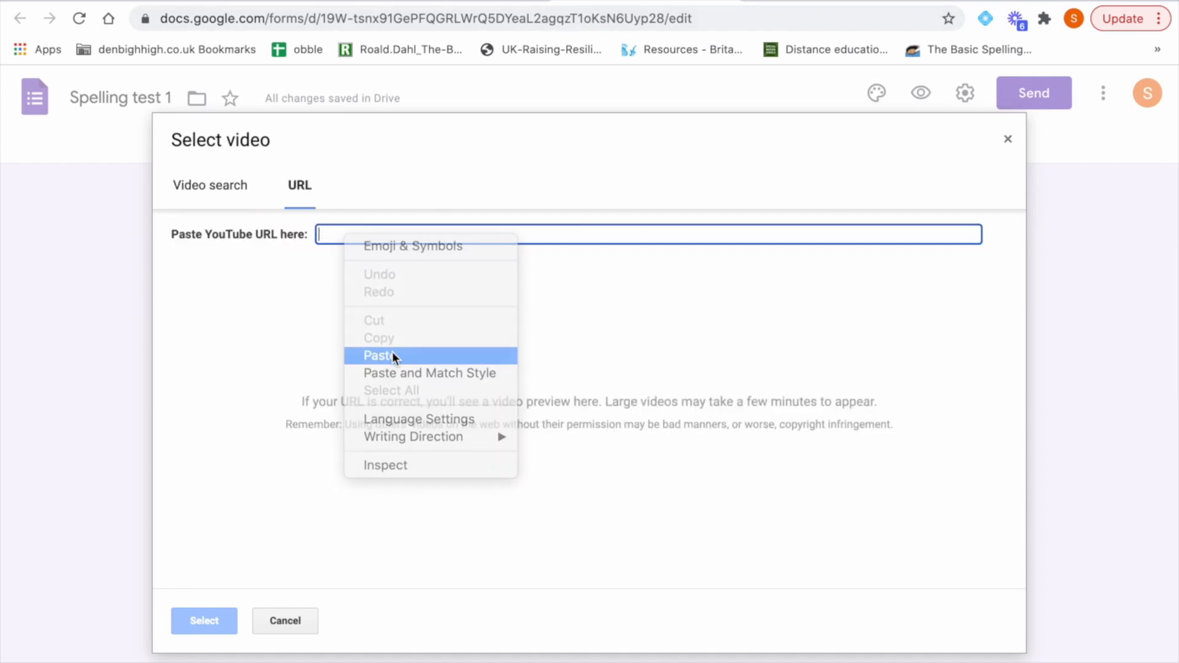
# Step: Paste the Word 1 YouTube link, insert the video, and title it 'Word 1'
pyautogui.click(382, 355)
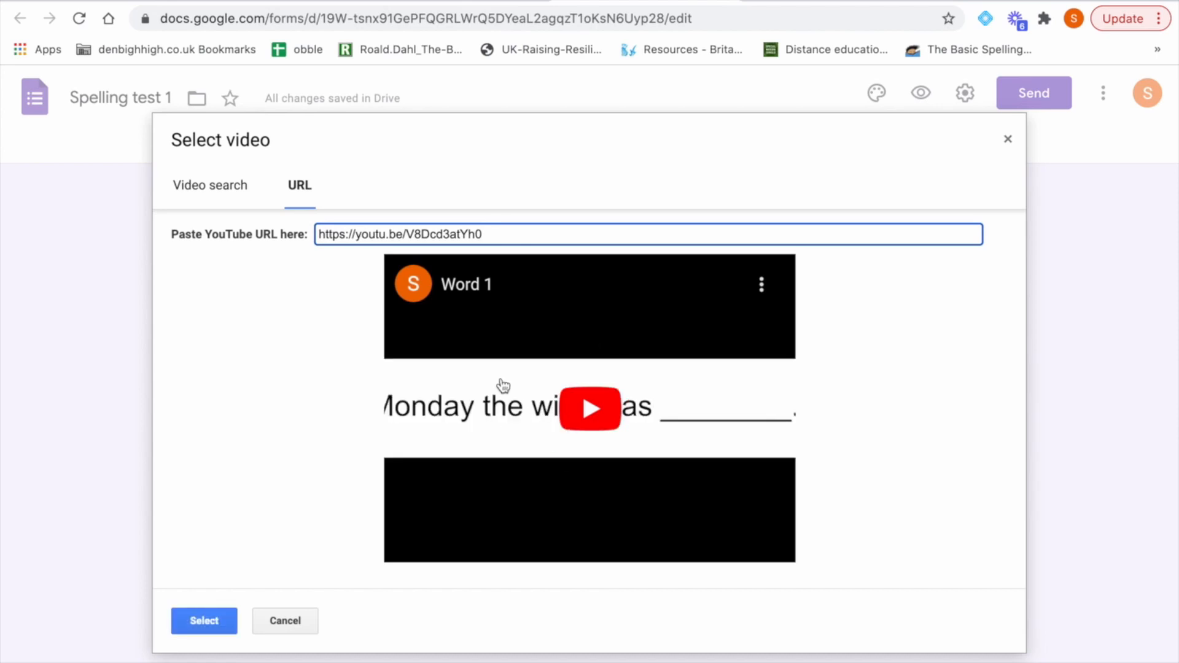
pyautogui.click(204, 620)
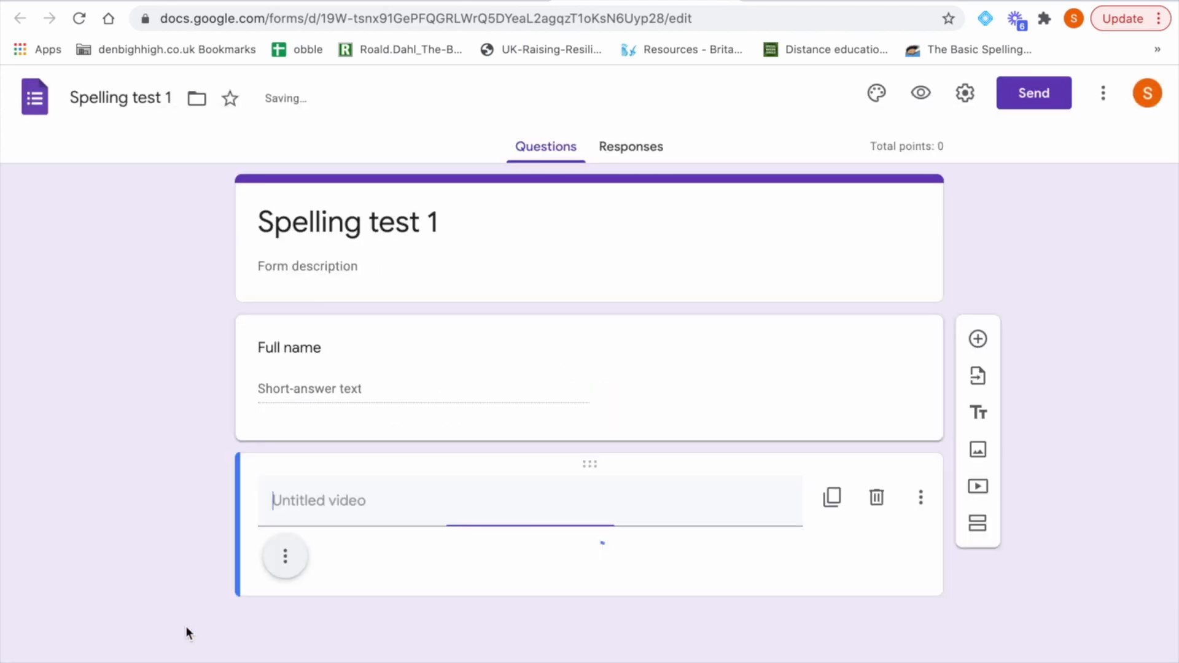
pyautogui.scroll(-3)
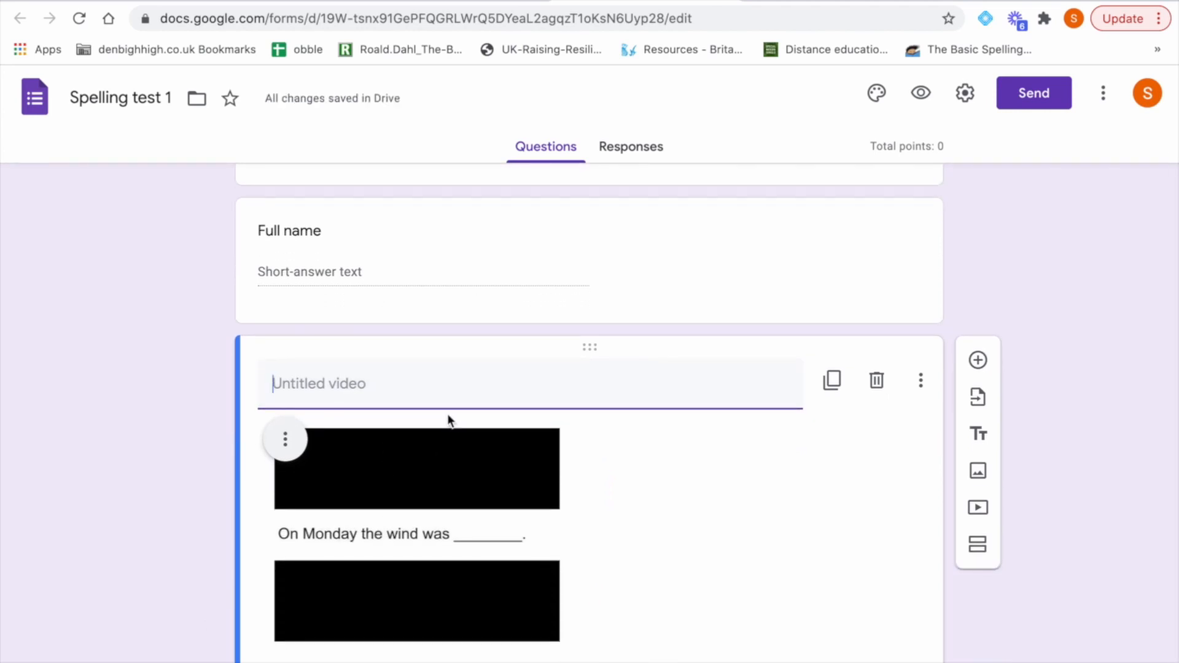
pyautogui.scroll(-3)
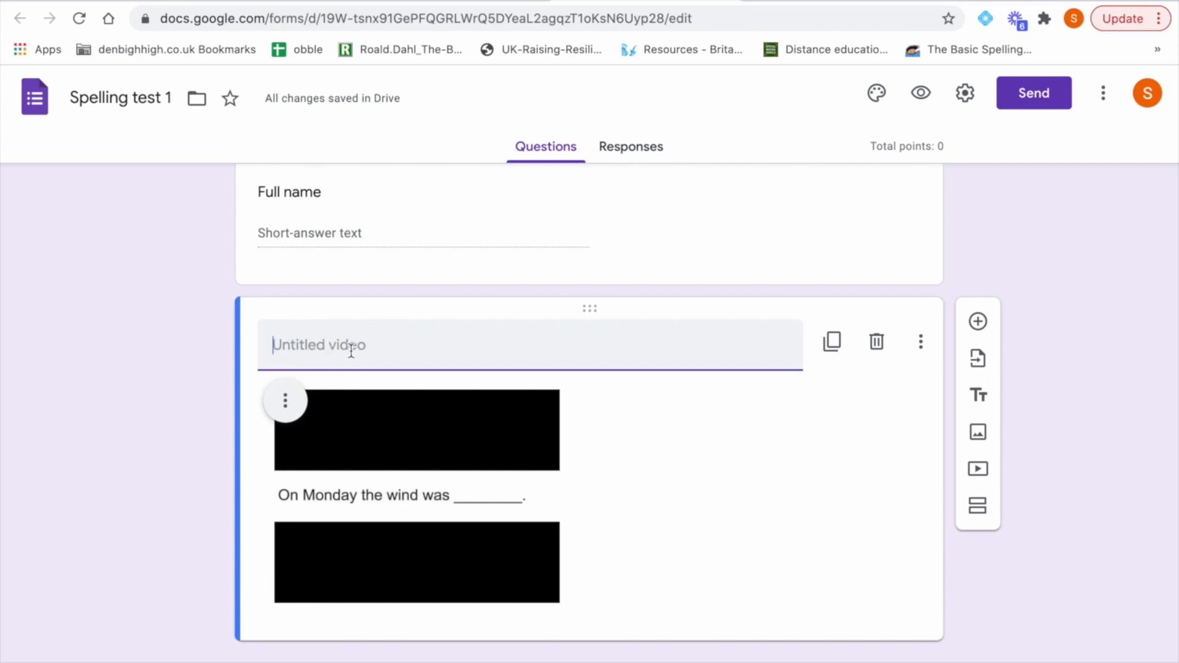
pyautogui.write('Wo')
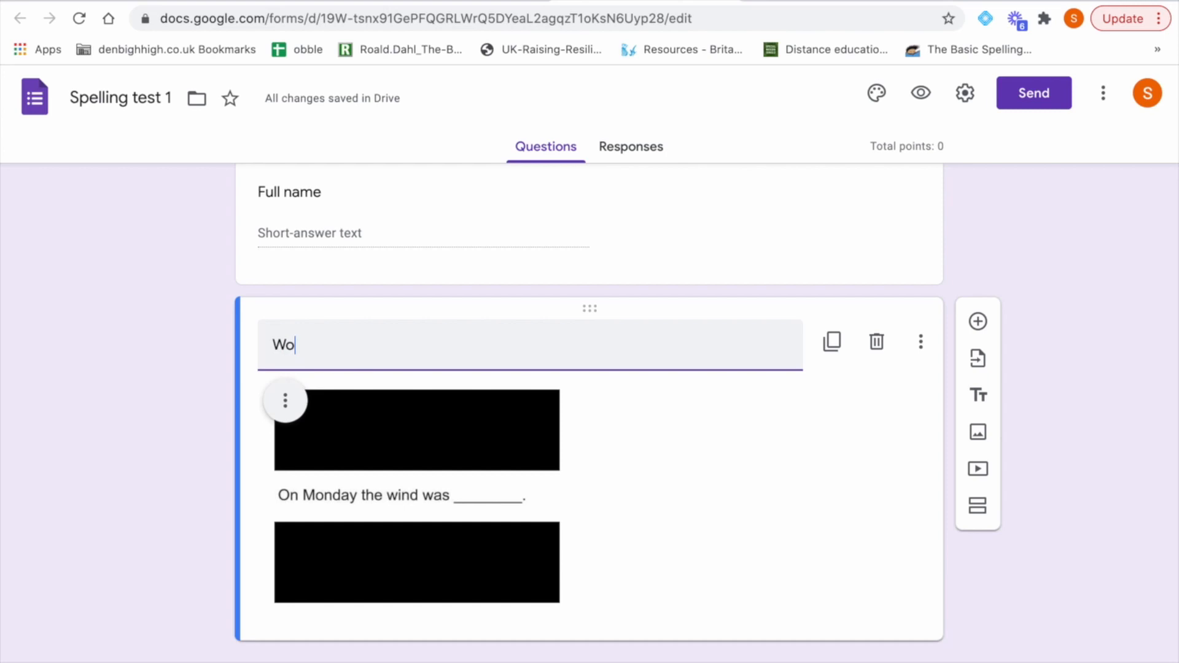
pyautogui.write('rd')
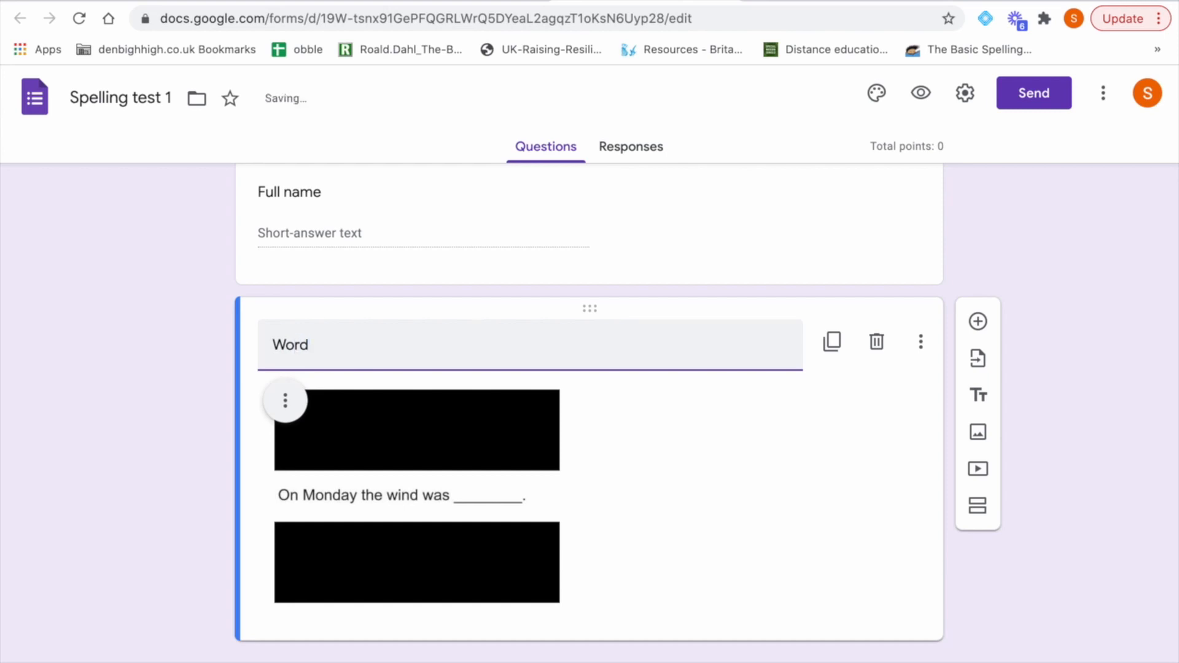
pyautogui.write('1')
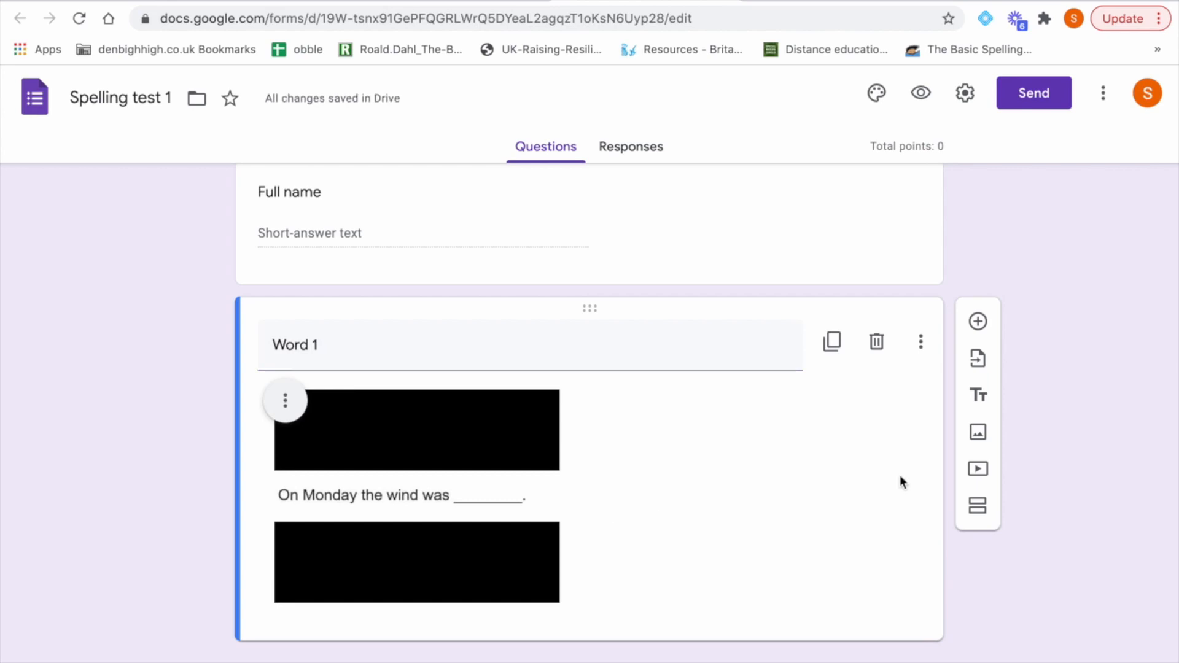
pyautogui.moveTo(978, 452)
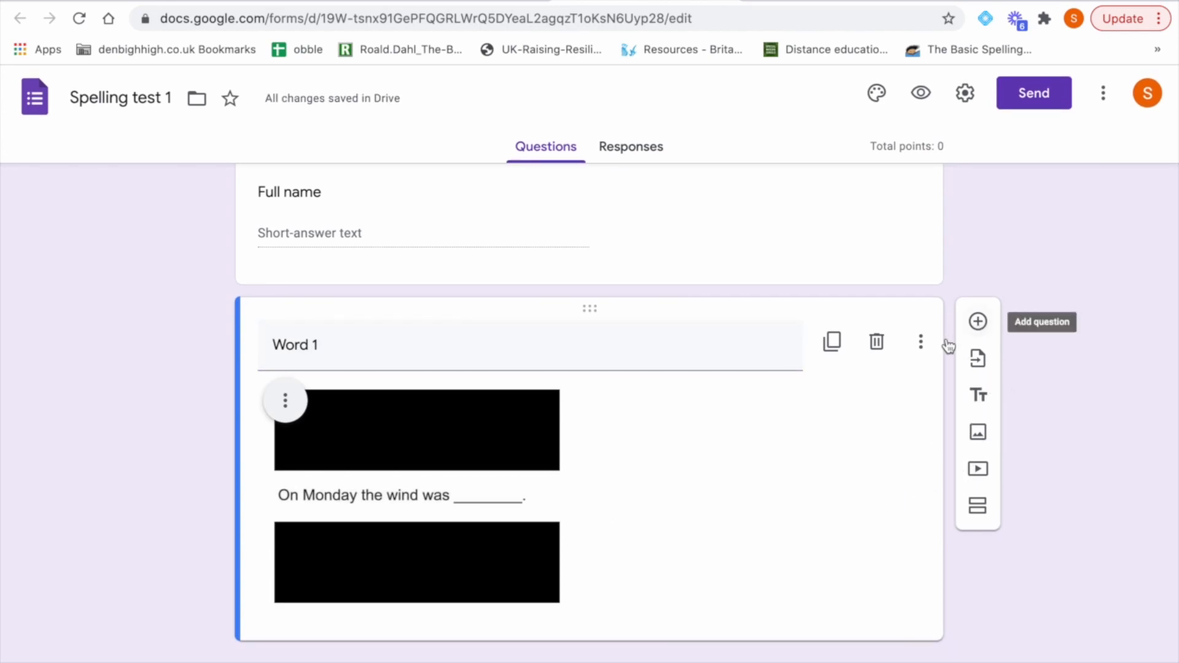
pyautogui.moveTo(524, 573)
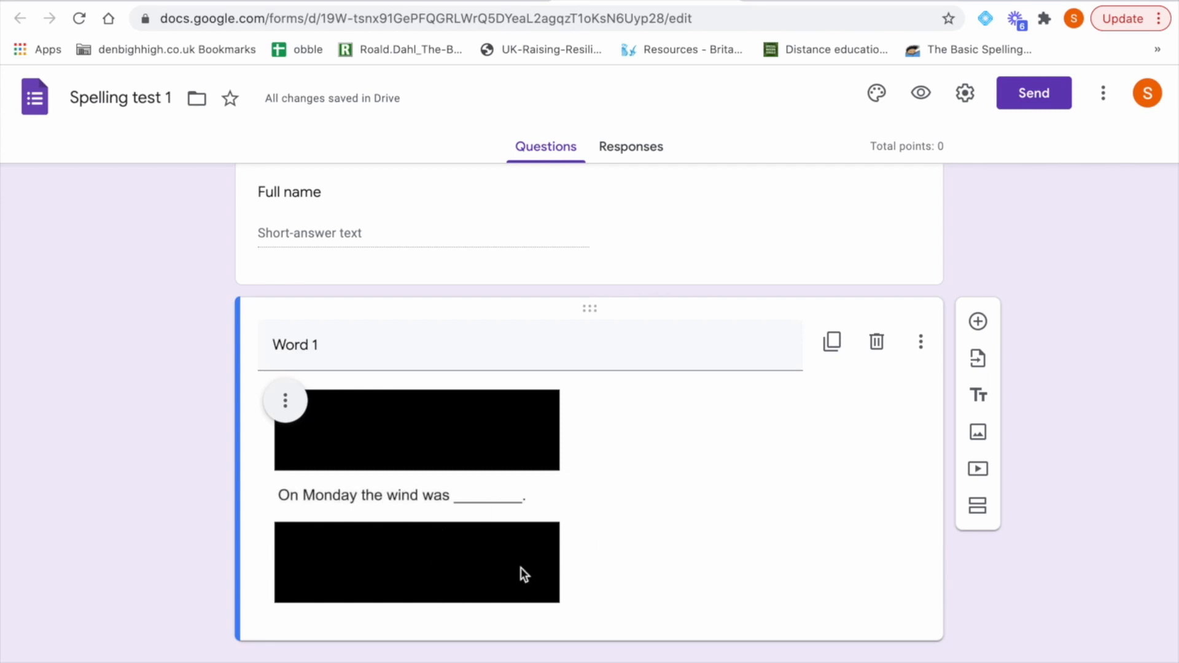
pyautogui.moveTo(468, 534)
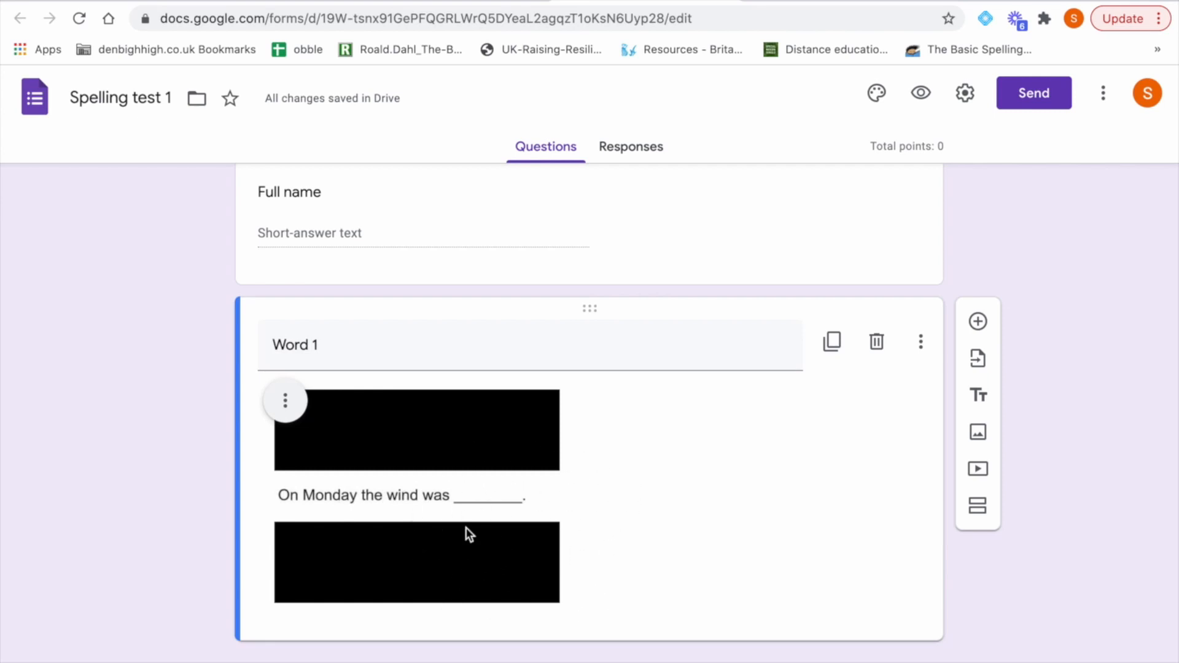
pyautogui.moveTo(505, 513)
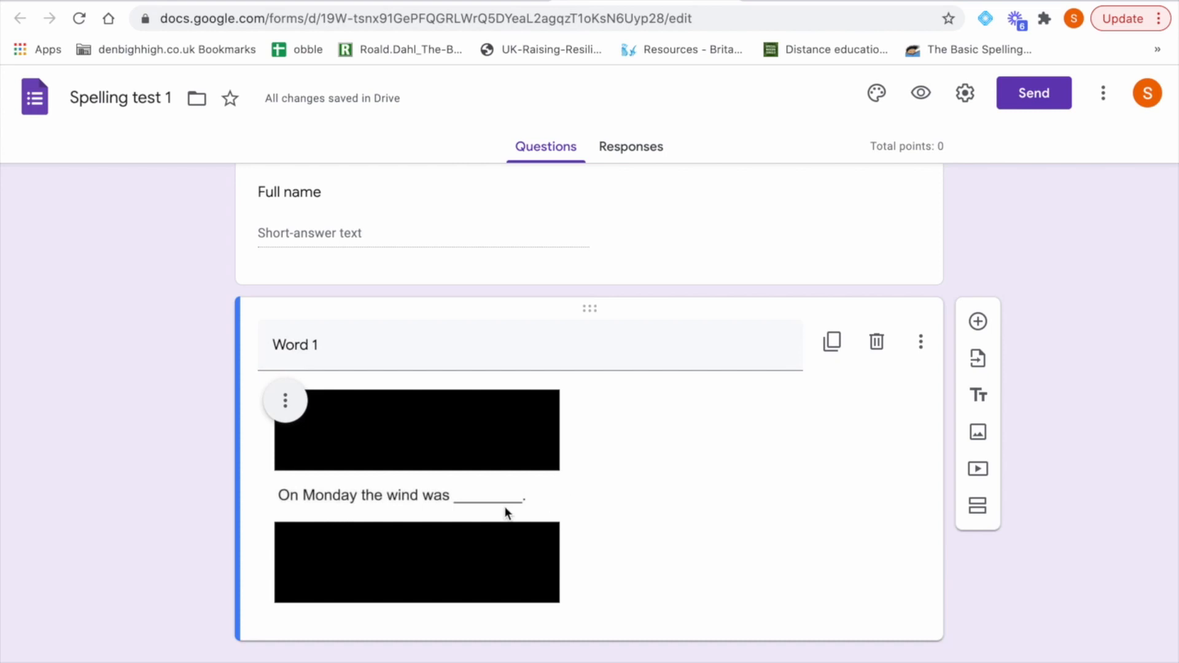
pyautogui.moveTo(978, 358)
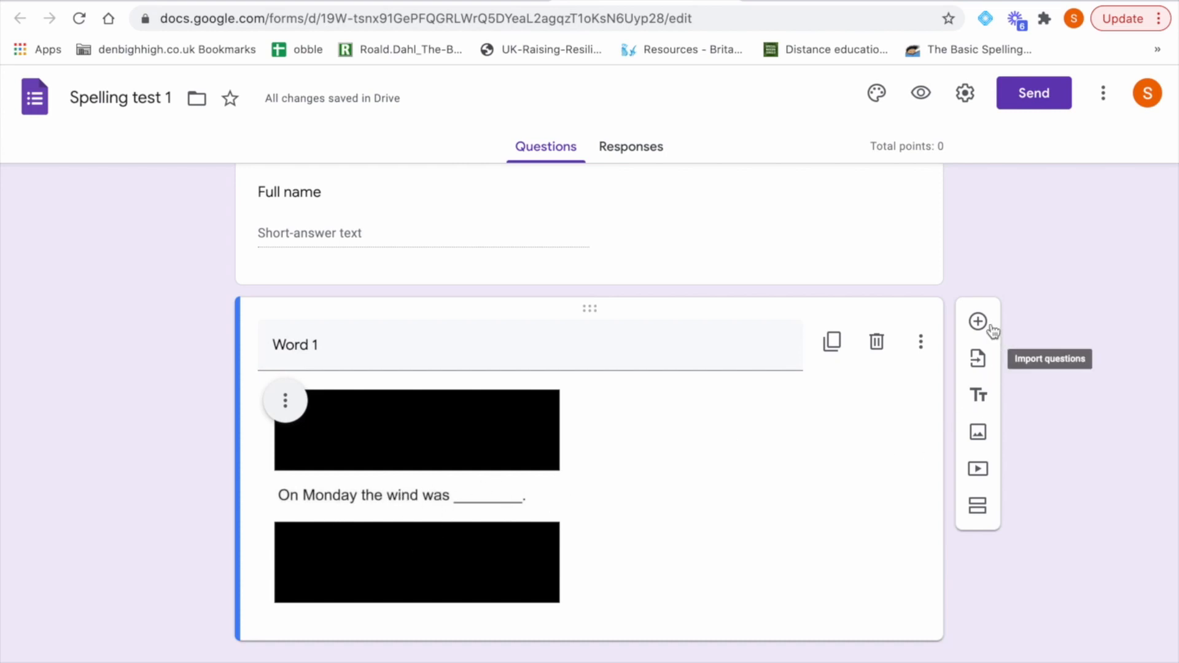
# Step: Add a new question 'Spell word 1 here.' below the video
pyautogui.click(978, 321)
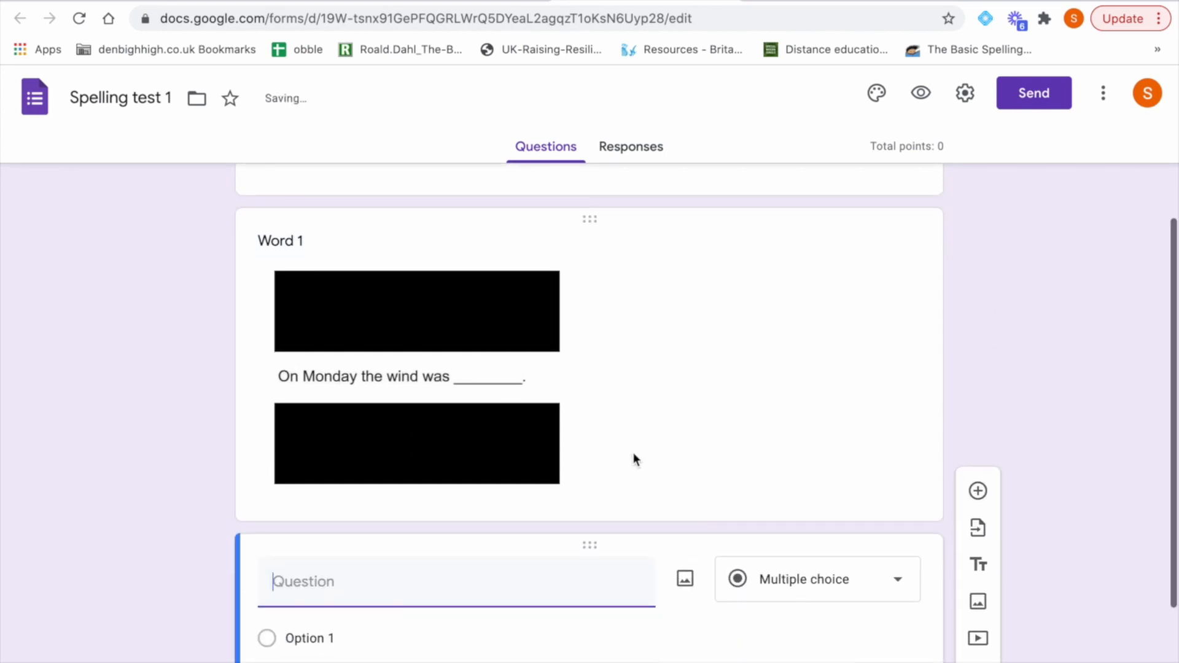
pyautogui.write('Spell wor')
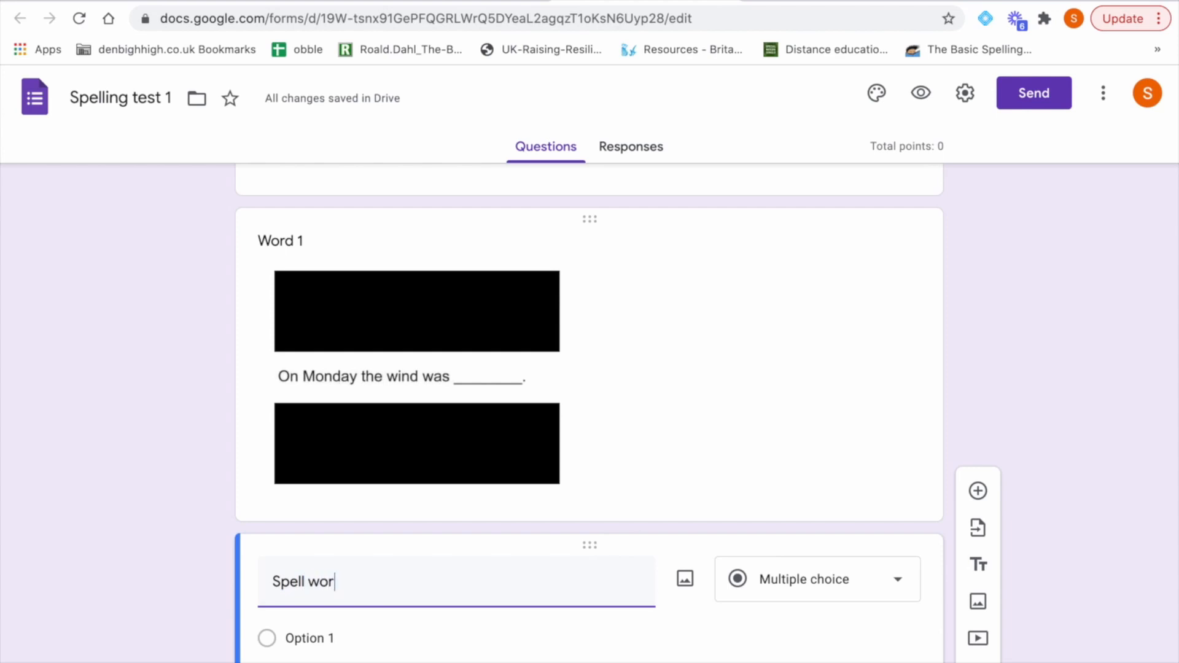
pyautogui.write('d 1 here.')
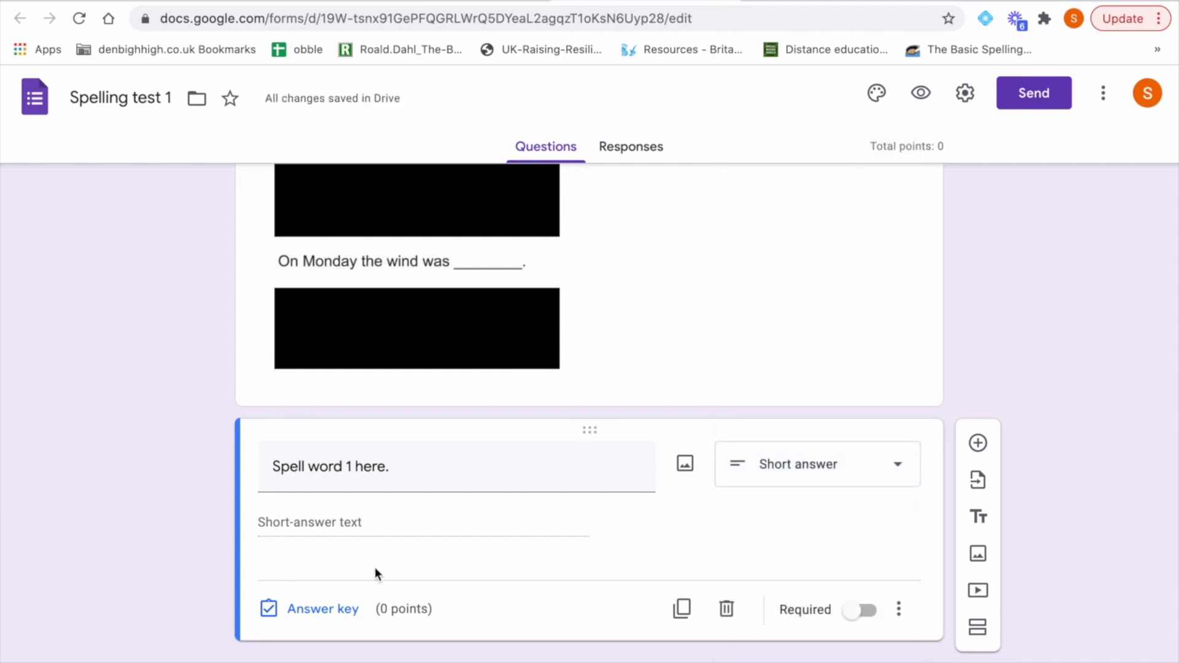
# Step: Set the answer key to accept 'Stronger' or 'stronger', marking all other answers incorrect
pyautogui.click(322, 608)
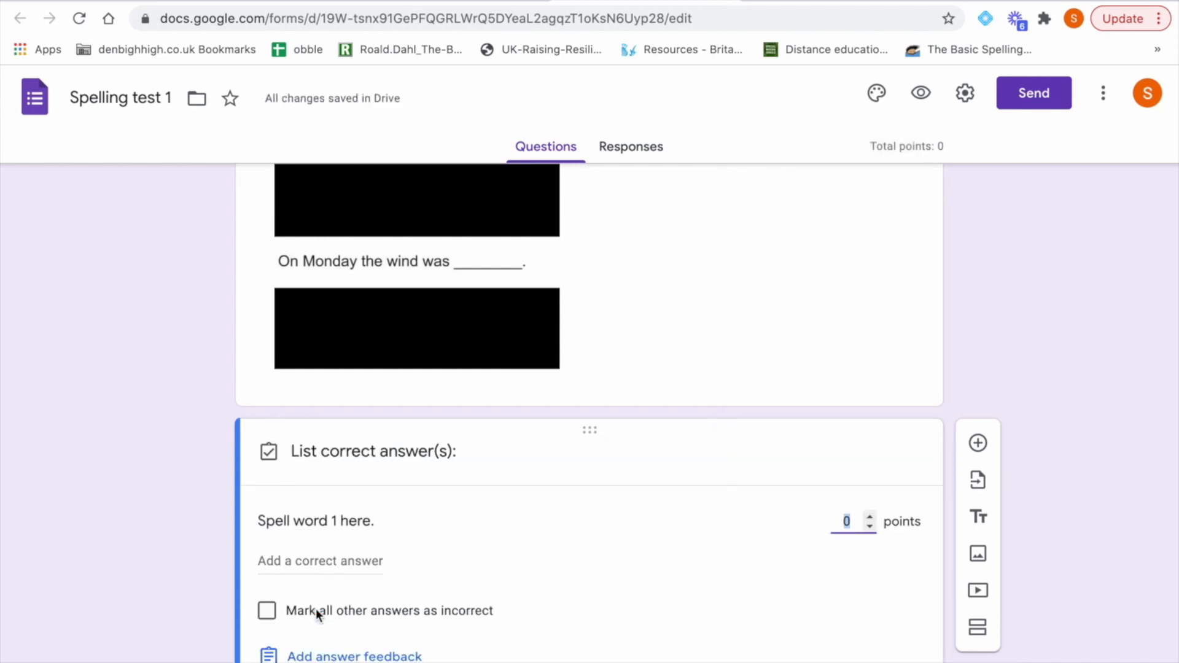
pyautogui.click(319, 560)
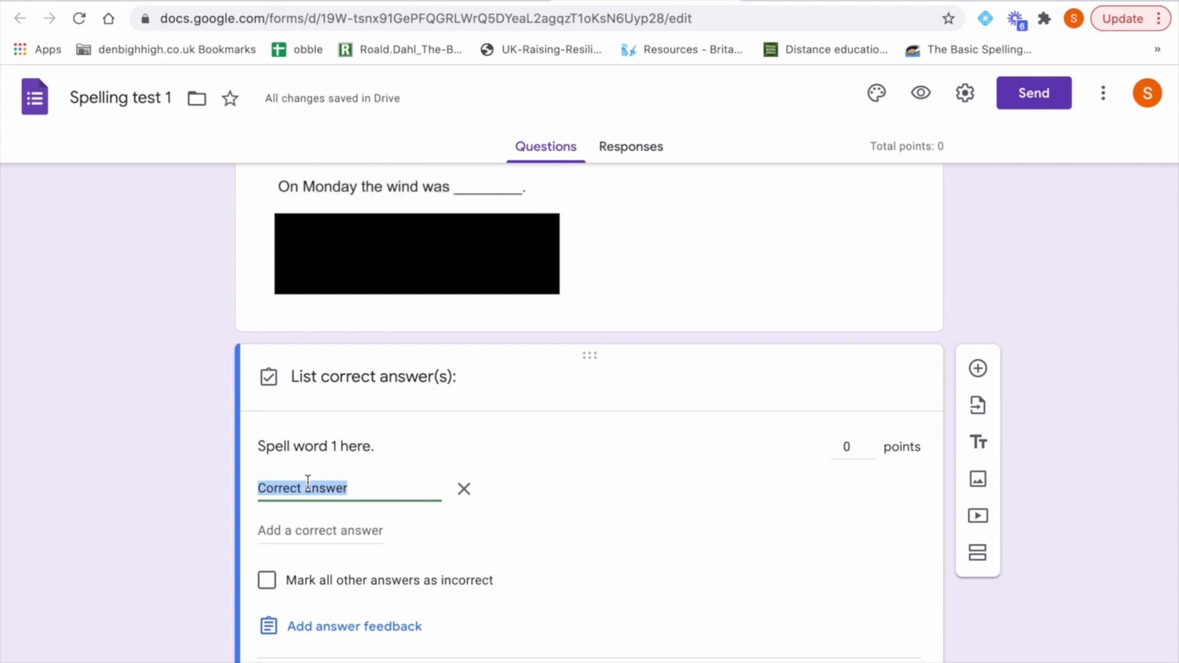
pyautogui.write('Str')
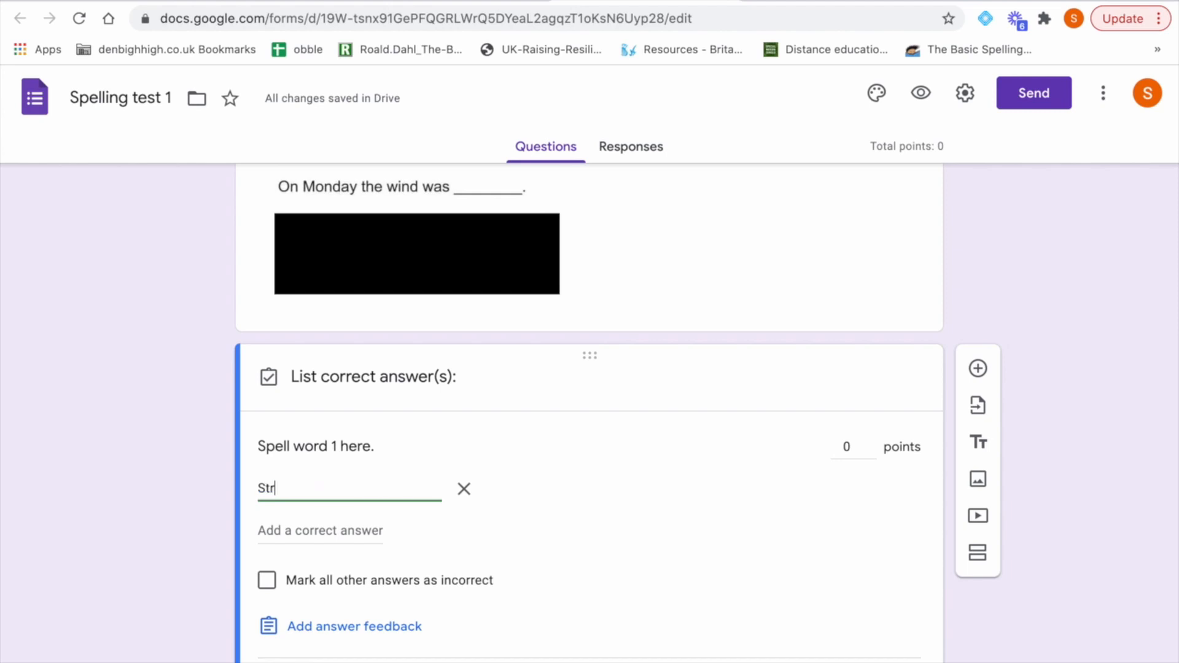
pyautogui.write('onger')
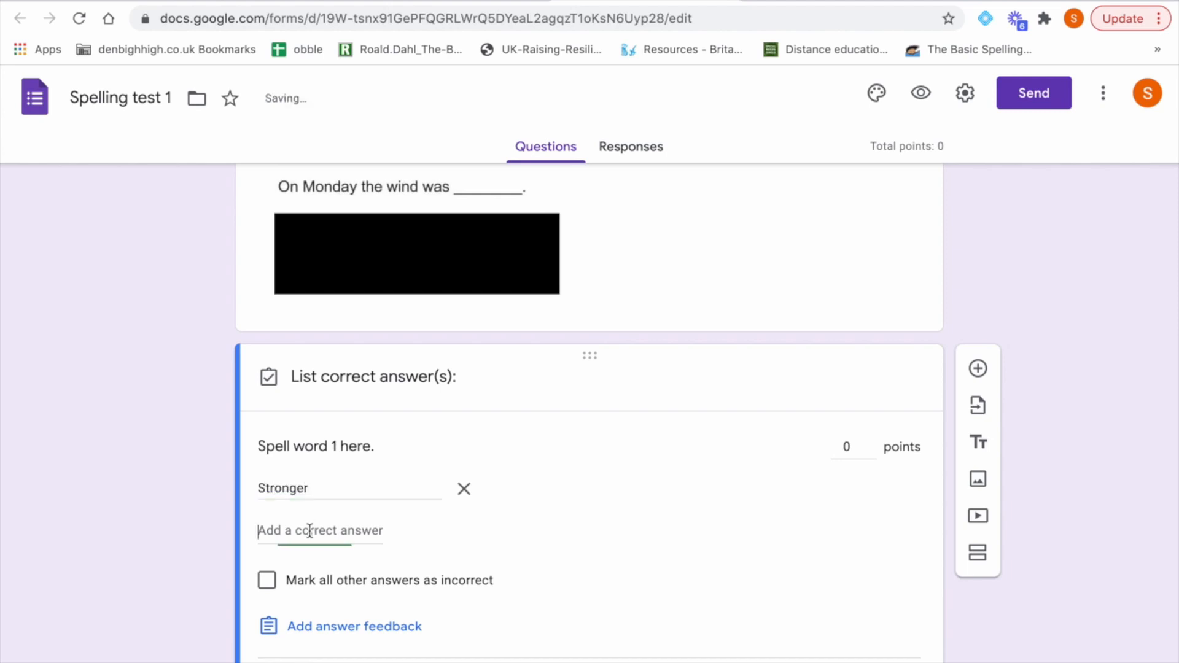
pyautogui.write('s')
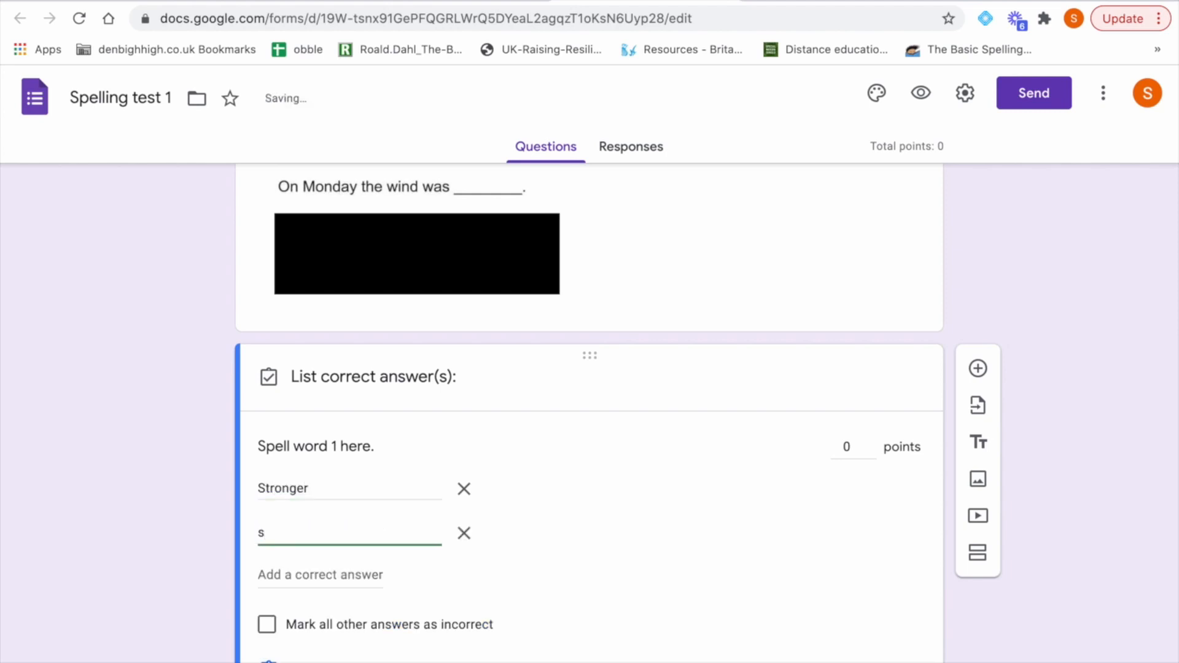
pyautogui.write('tronger')
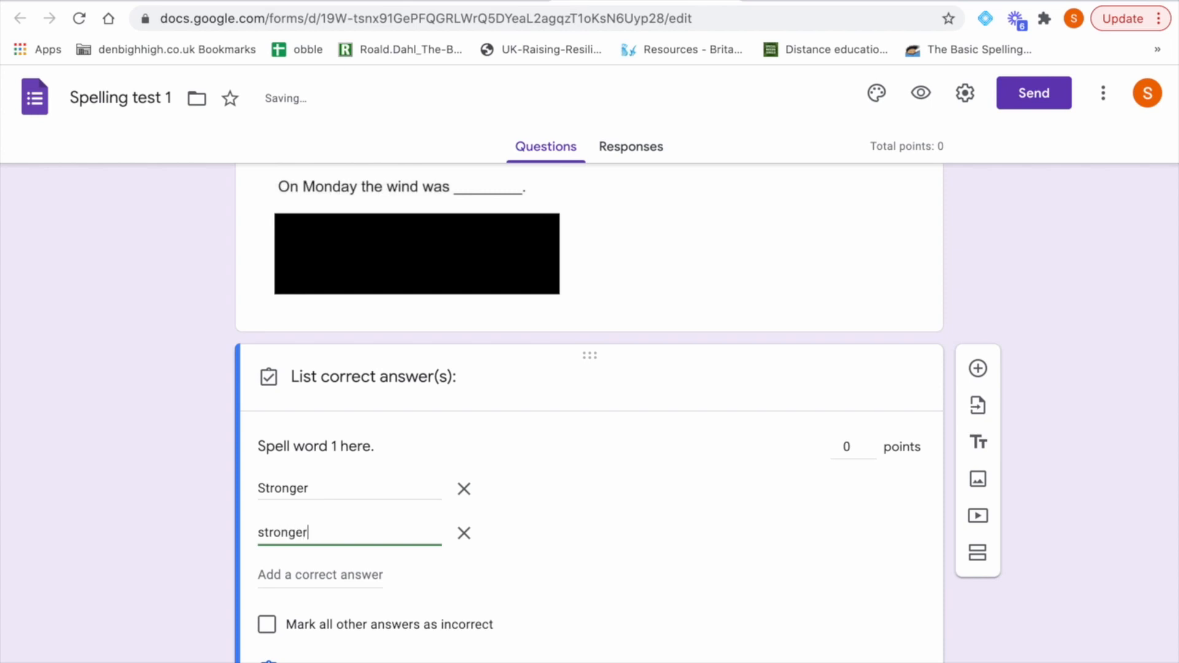
pyautogui.moveTo(848, 468)
pyautogui.write('1')
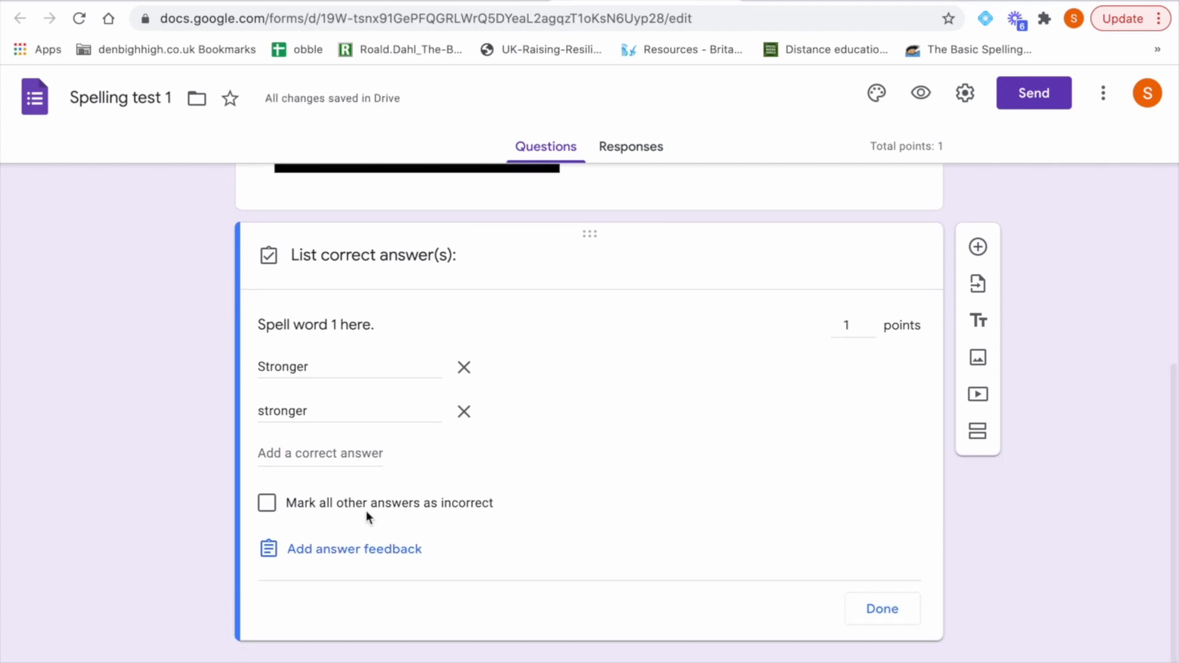
pyautogui.moveTo(267, 503)
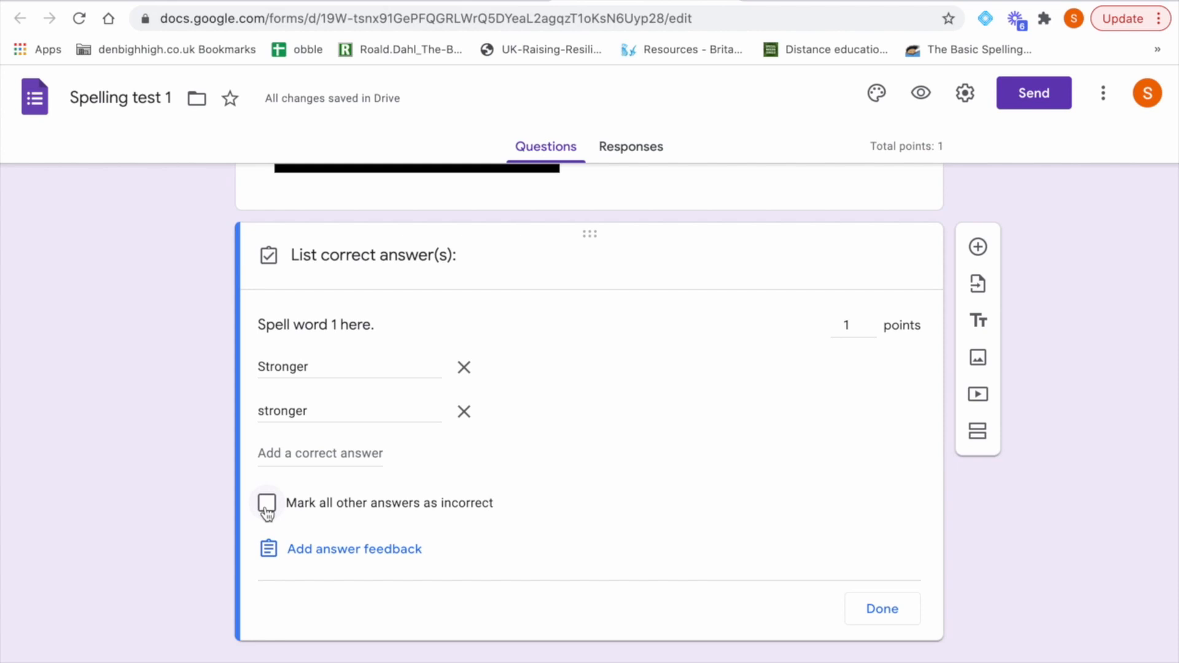
pyautogui.click(267, 503)
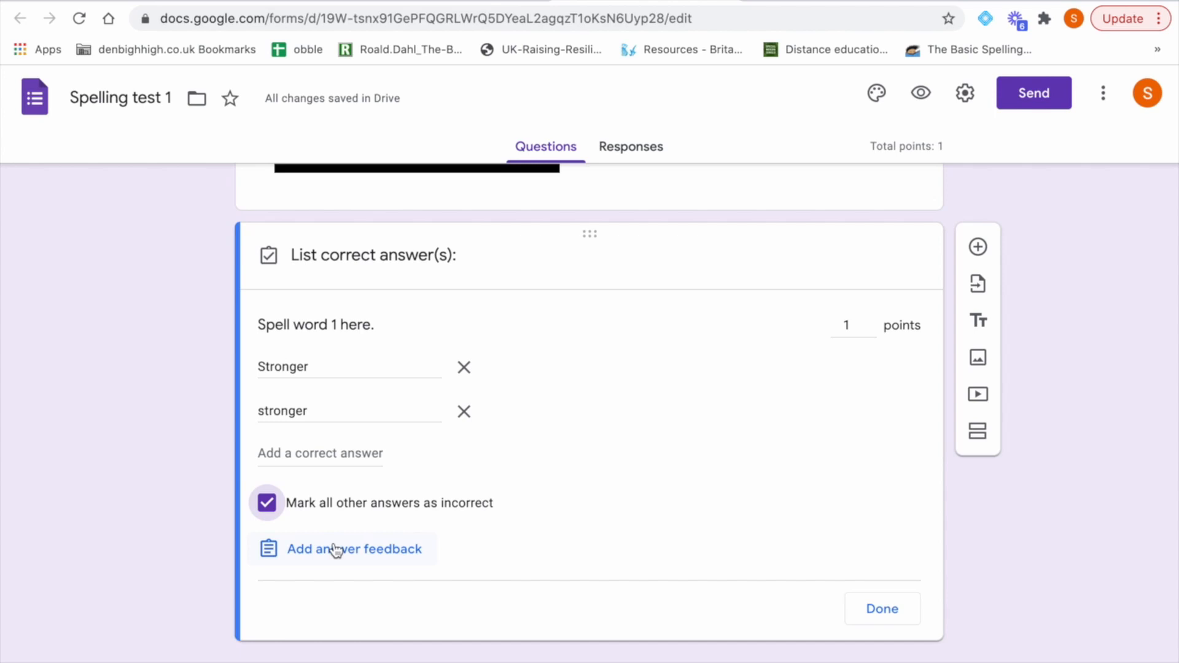
pyautogui.moveTo(891, 615)
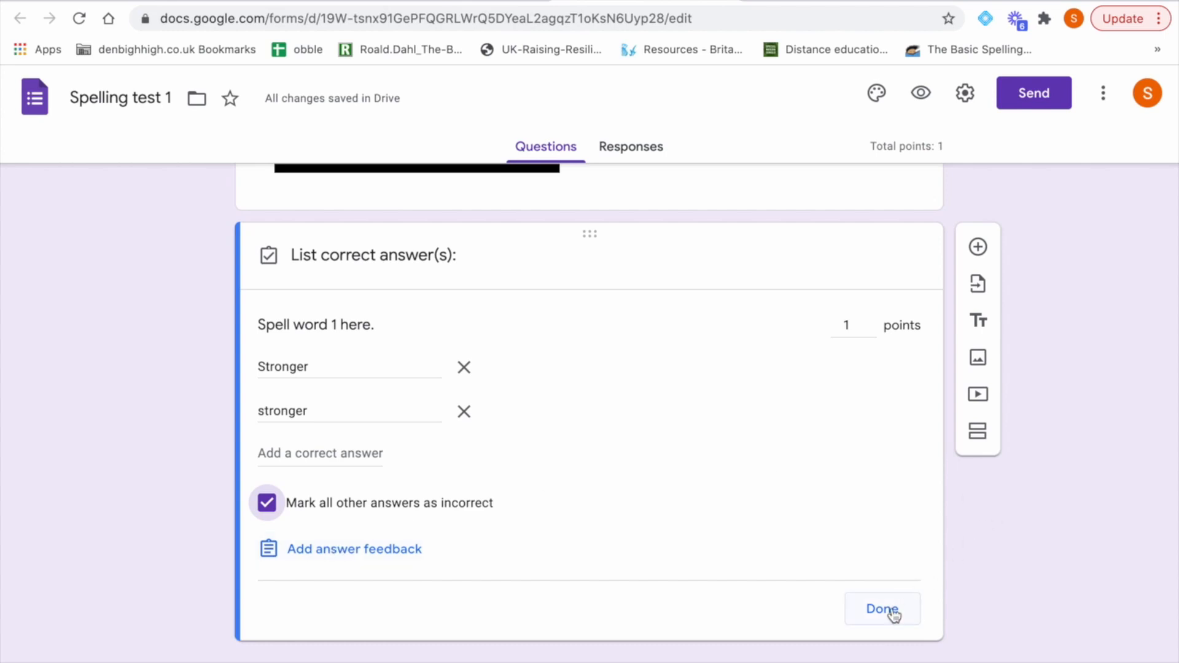
pyautogui.click(881, 609)
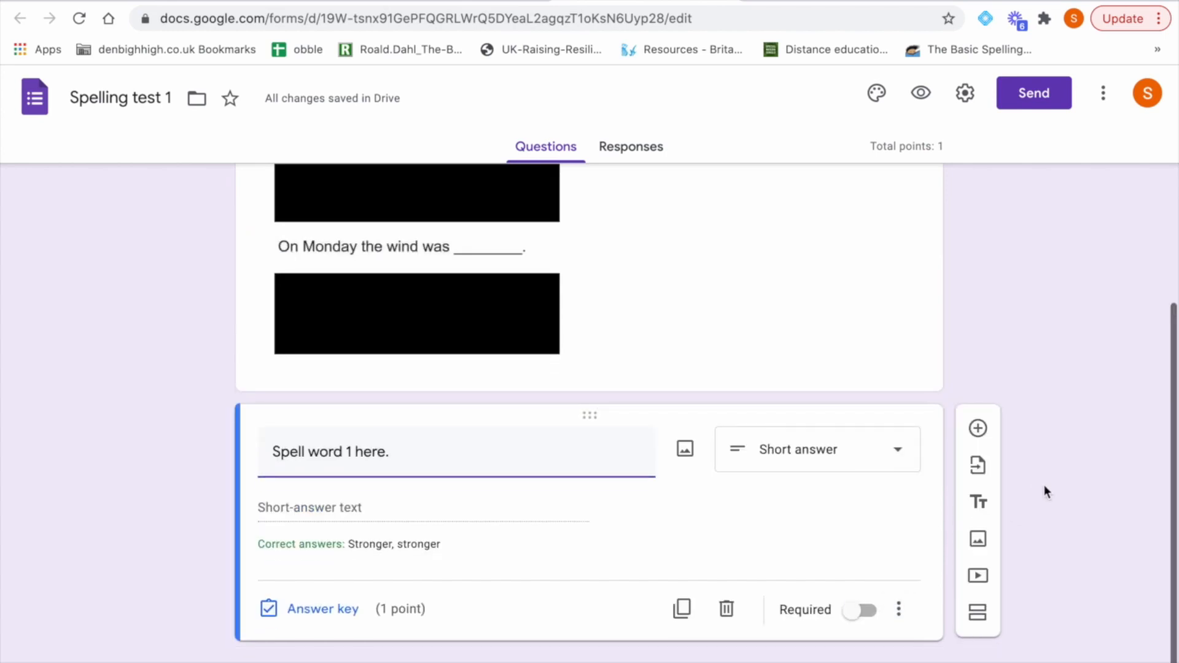
pyautogui.scroll(3)
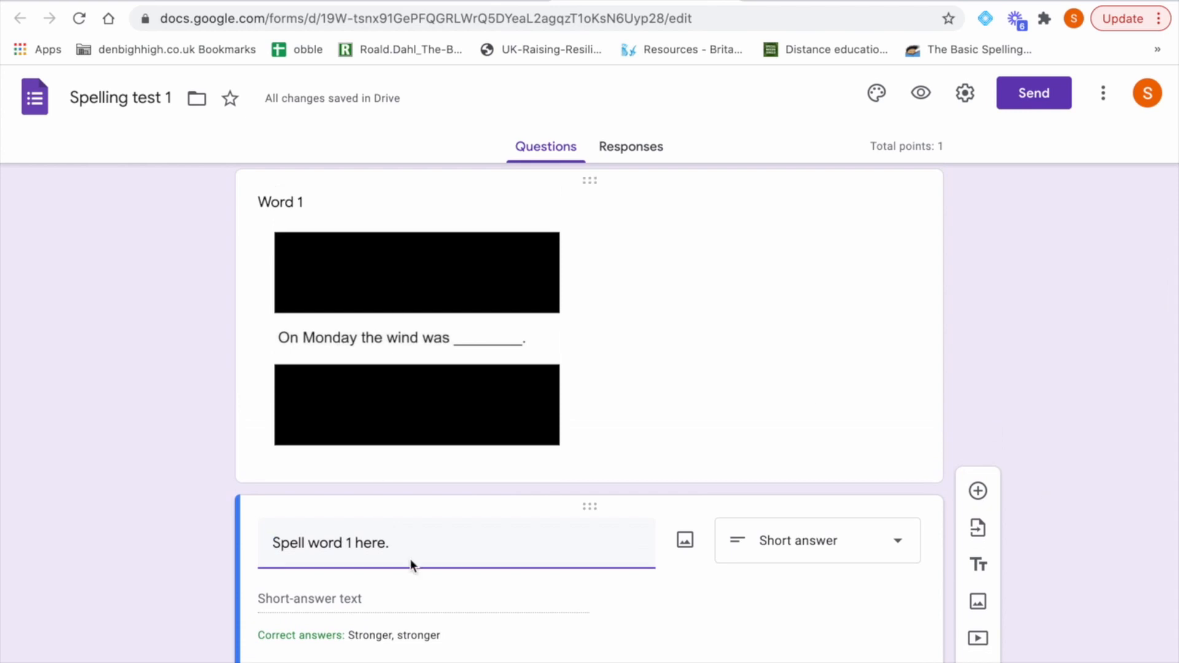
pyautogui.scroll(-3)
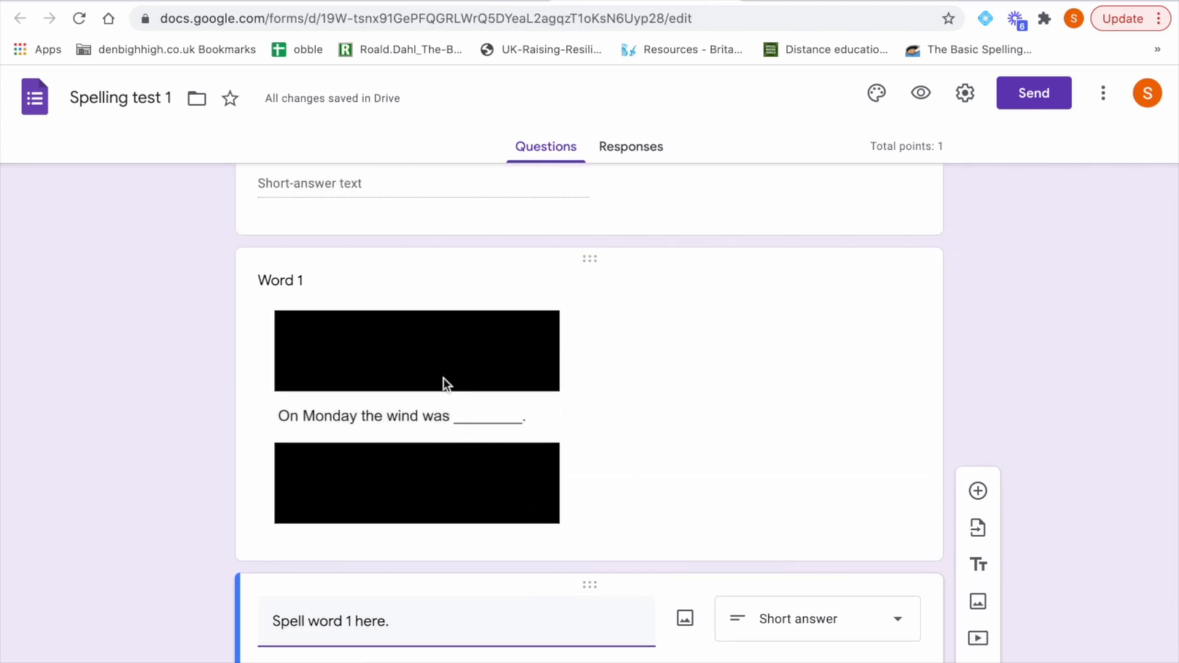
pyautogui.moveTo(320, 435)
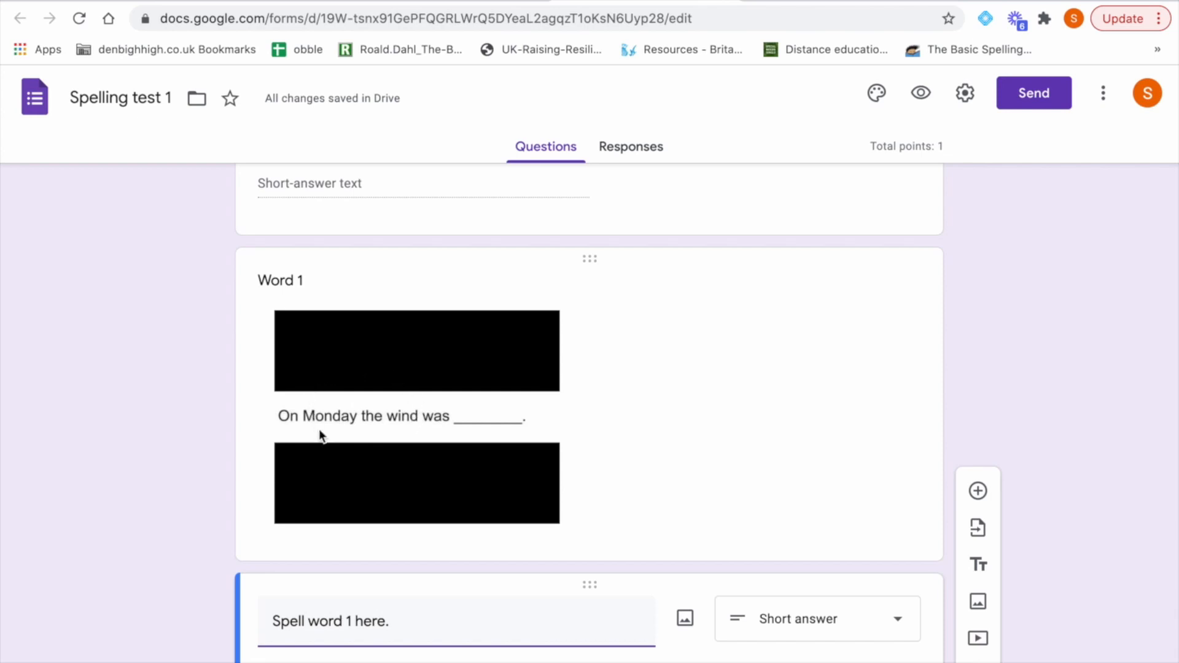
pyautogui.moveTo(439, 387)
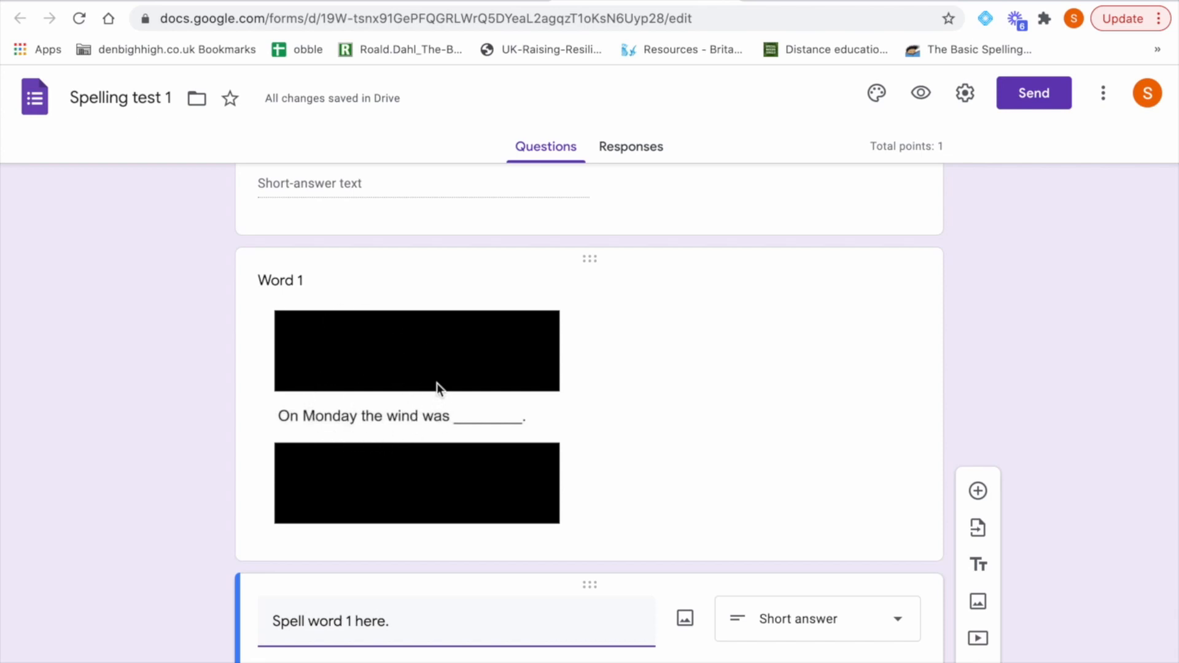
pyautogui.scroll(-3)
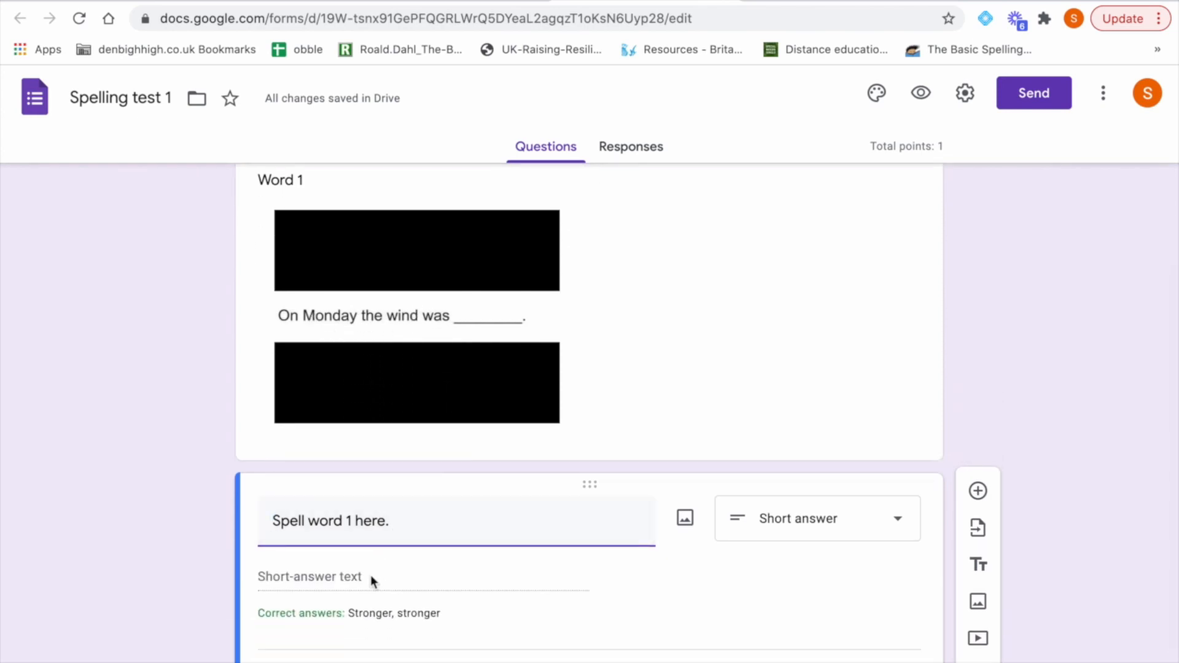
pyautogui.moveTo(342, 575)
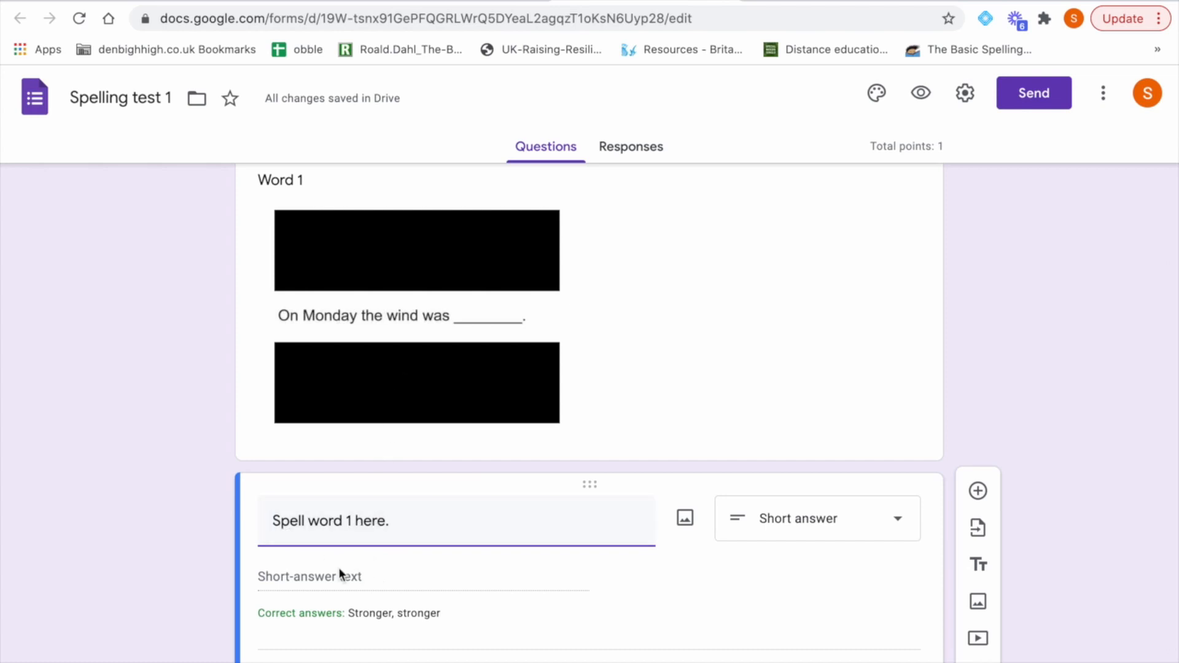
pyautogui.moveTo(309, 586)
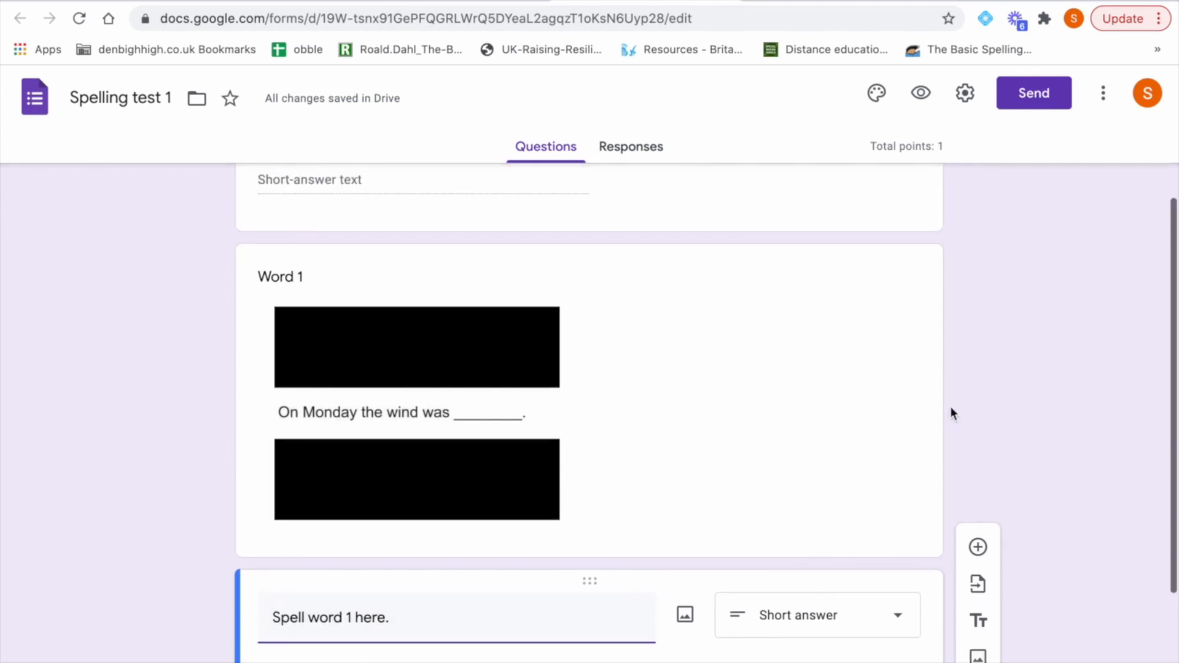
pyautogui.scroll(3)
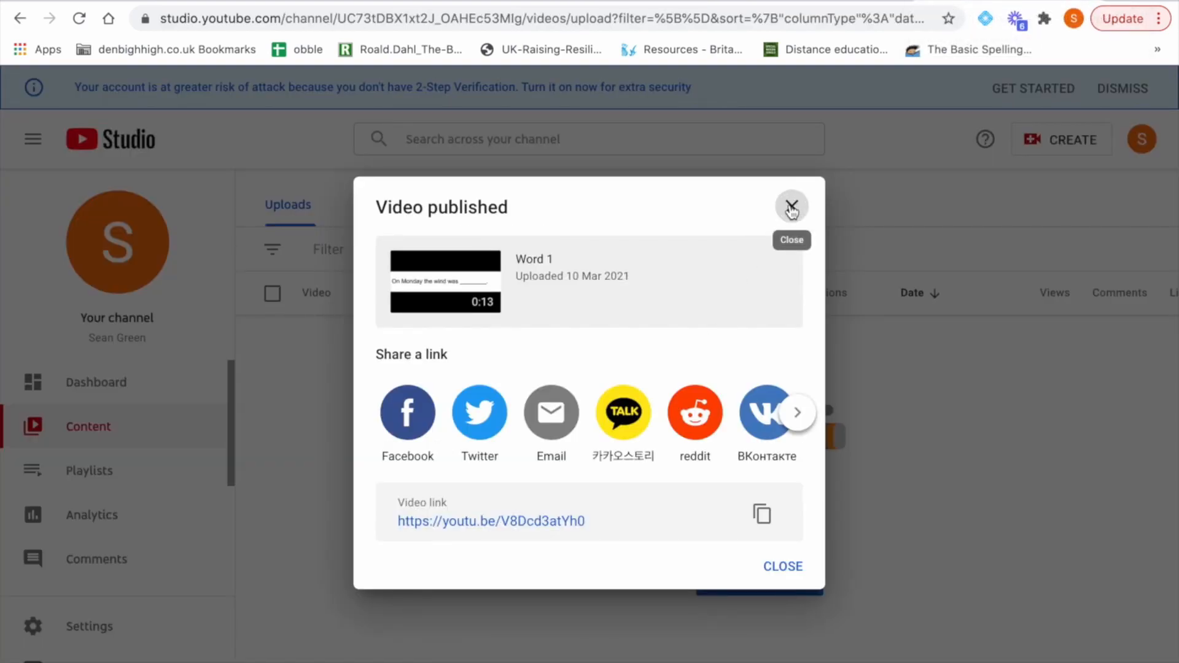
# Step: Close the 'Video published' confirmation dialog
pyautogui.click(790, 207)
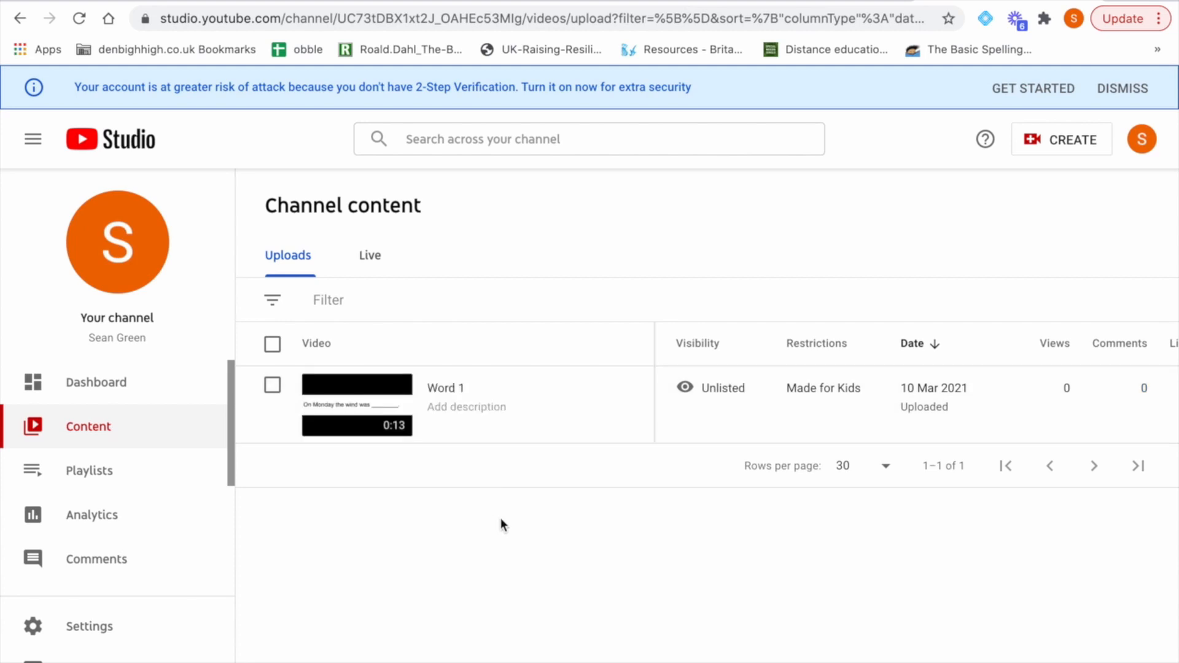
pyautogui.moveTo(543, 478)
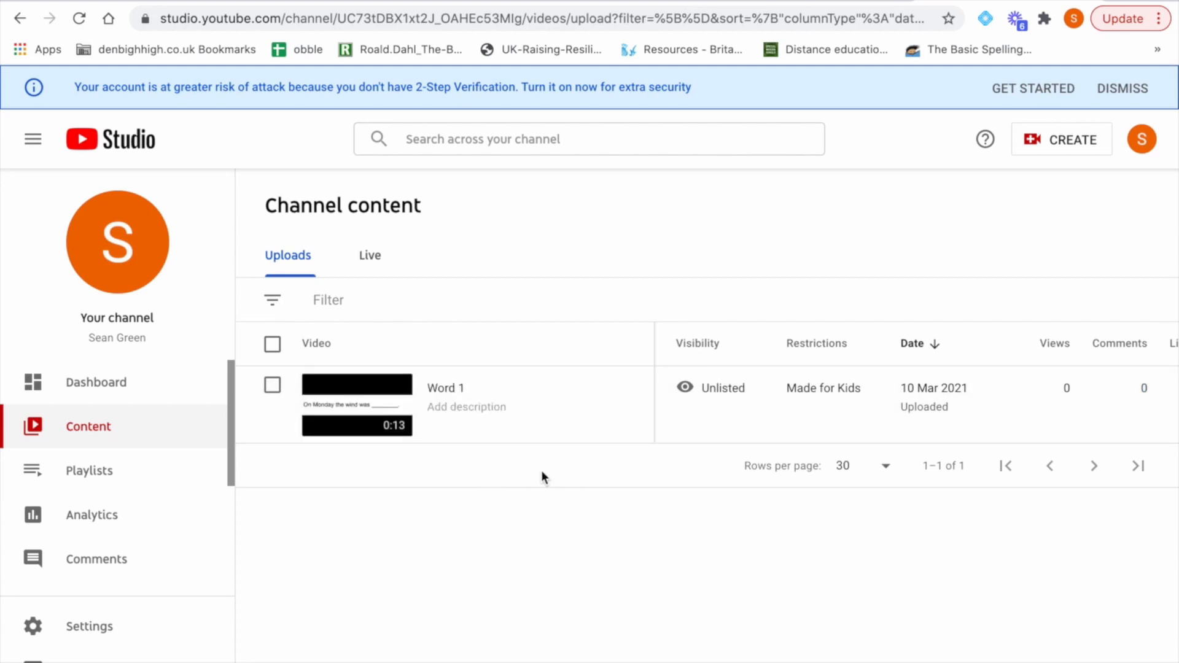
pyautogui.moveTo(527, 509)
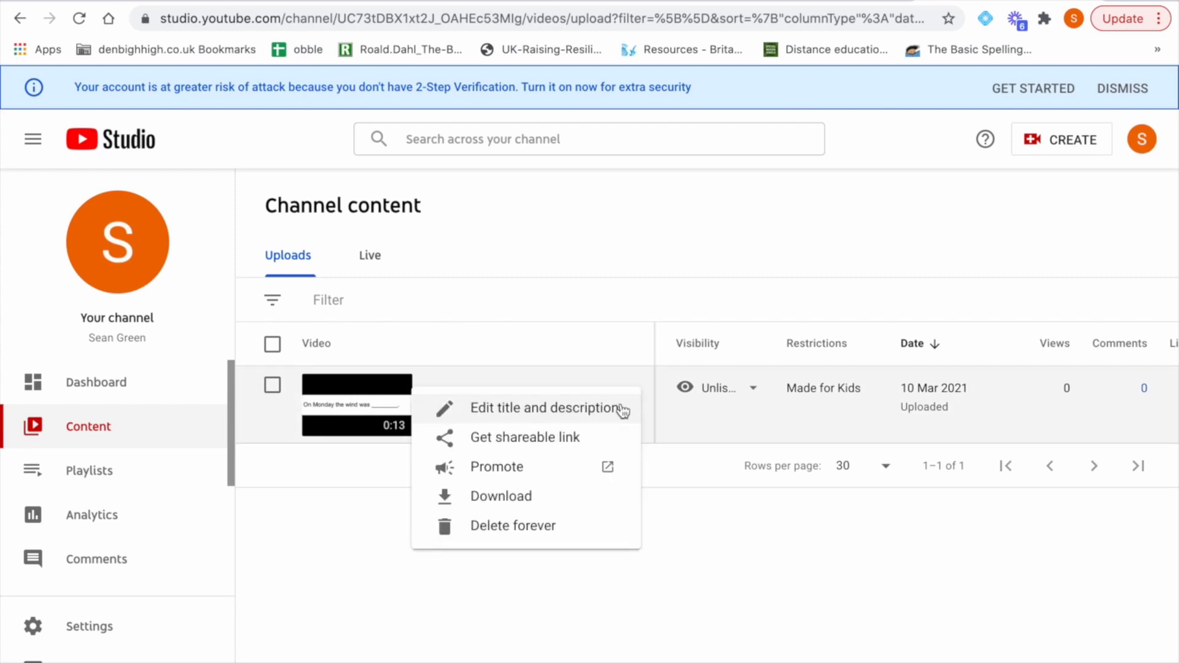
# Step: Open the Word 1 video's Details page and review its link, Unlisted visibility and Made for Kids setting
pyautogui.click(550, 408)
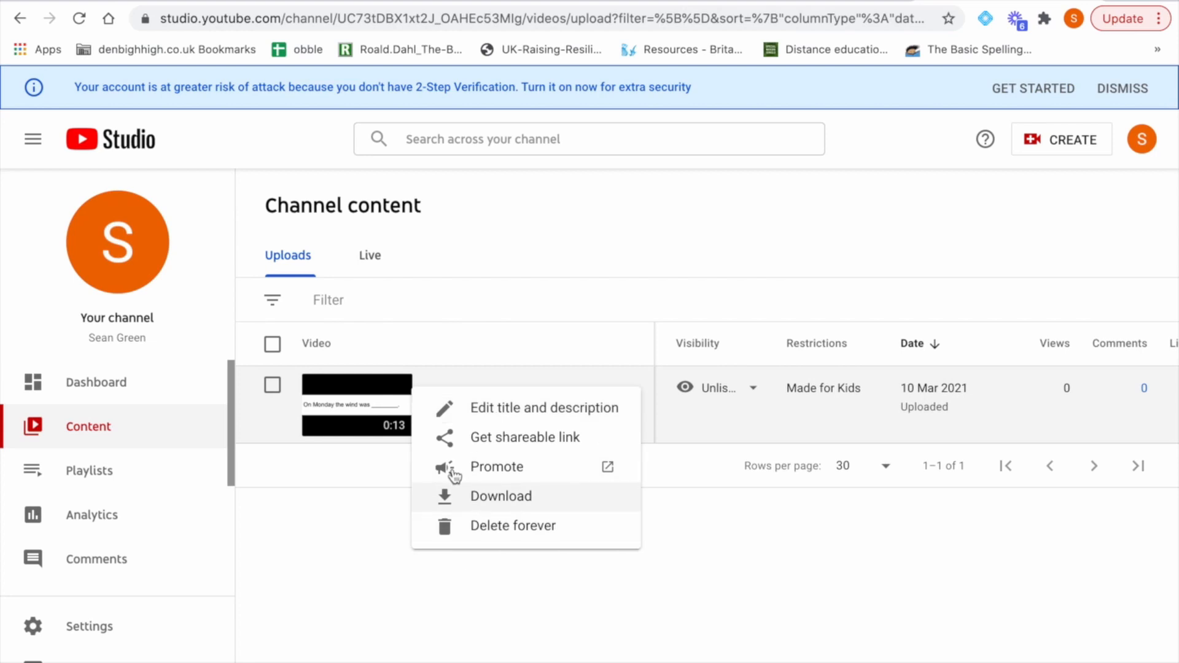
pyautogui.click(544, 406)
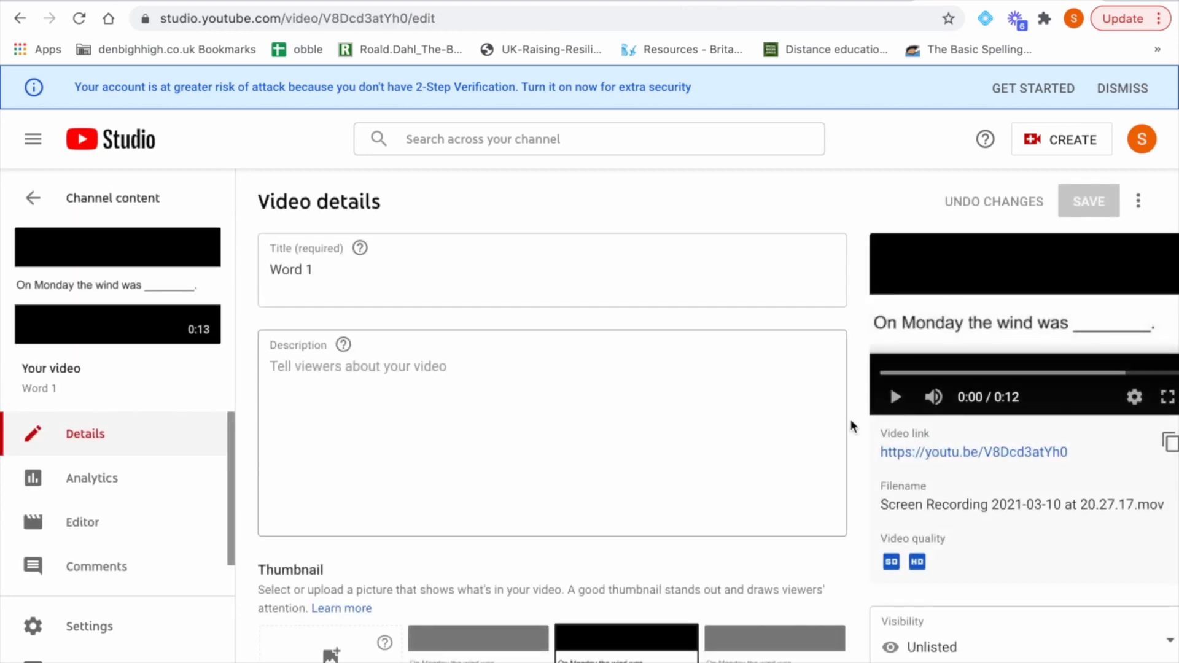
pyautogui.moveTo(932, 458)
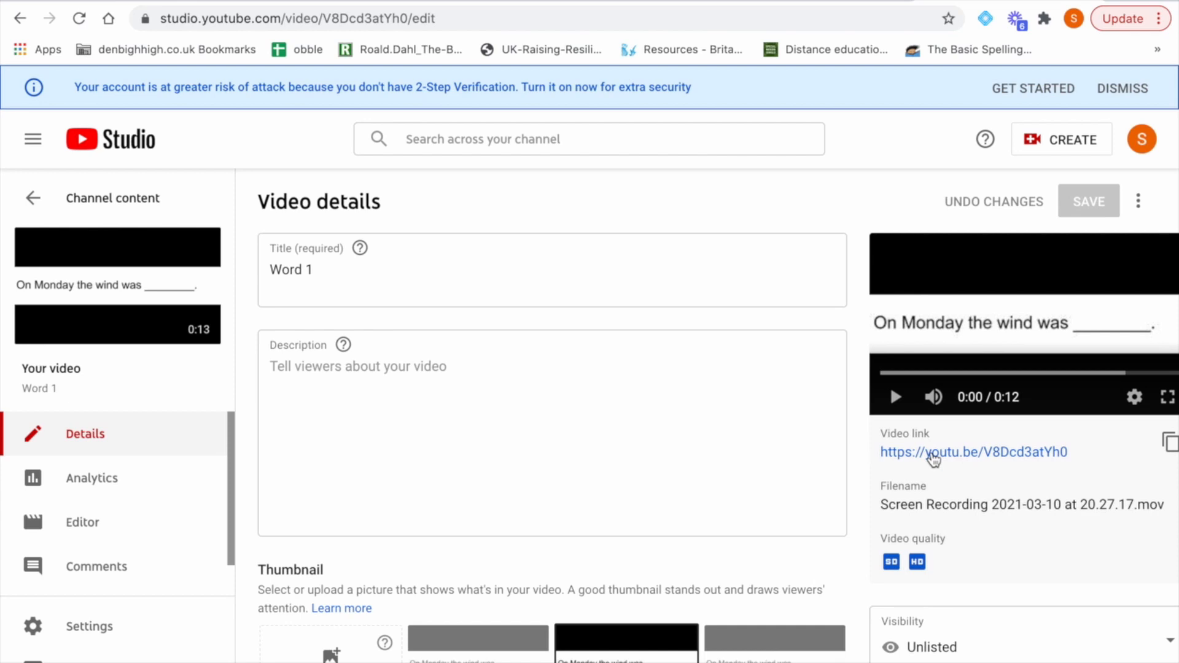
pyautogui.scroll(-3)
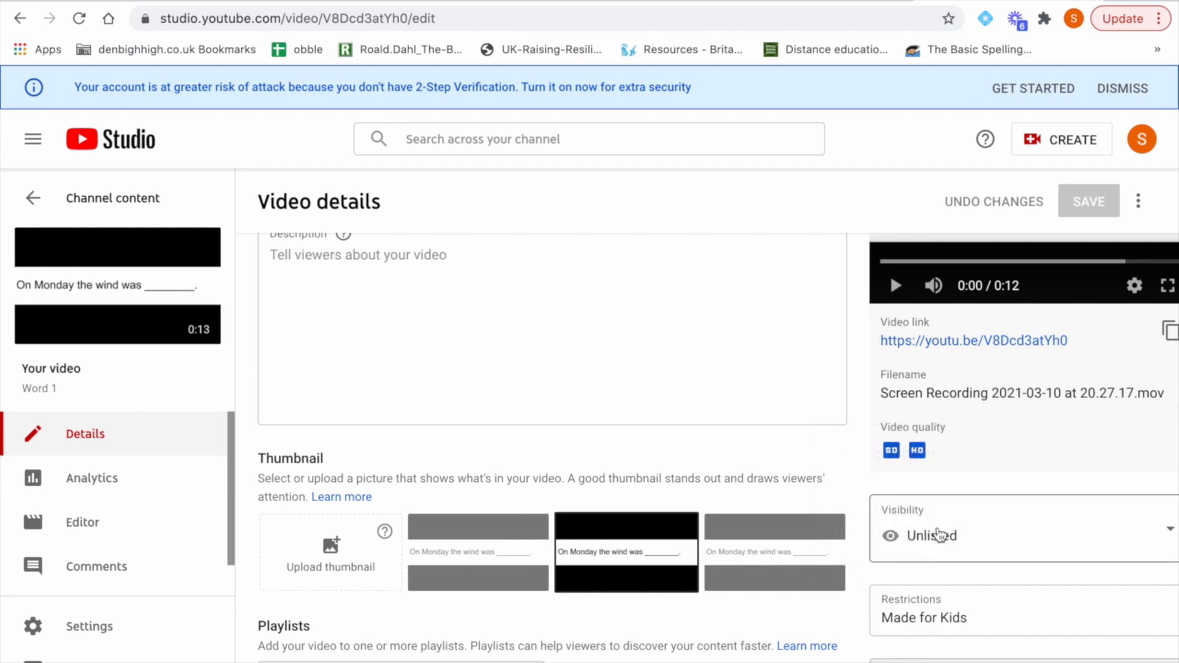
pyautogui.scroll(-3)
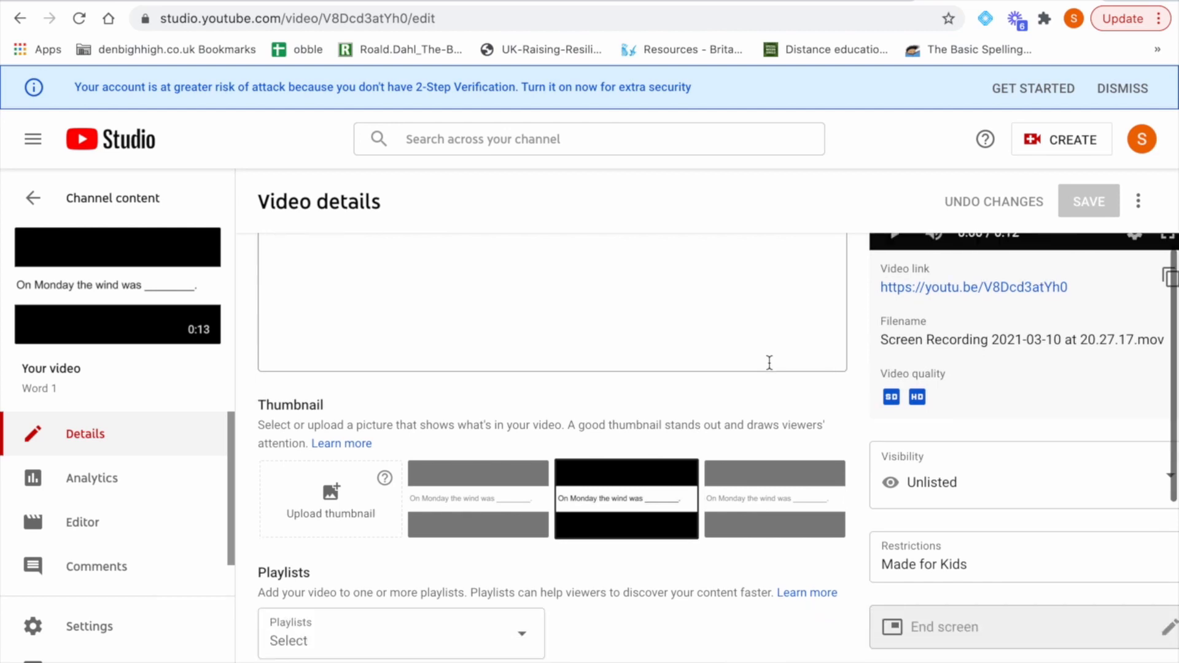
pyautogui.scroll(-3)
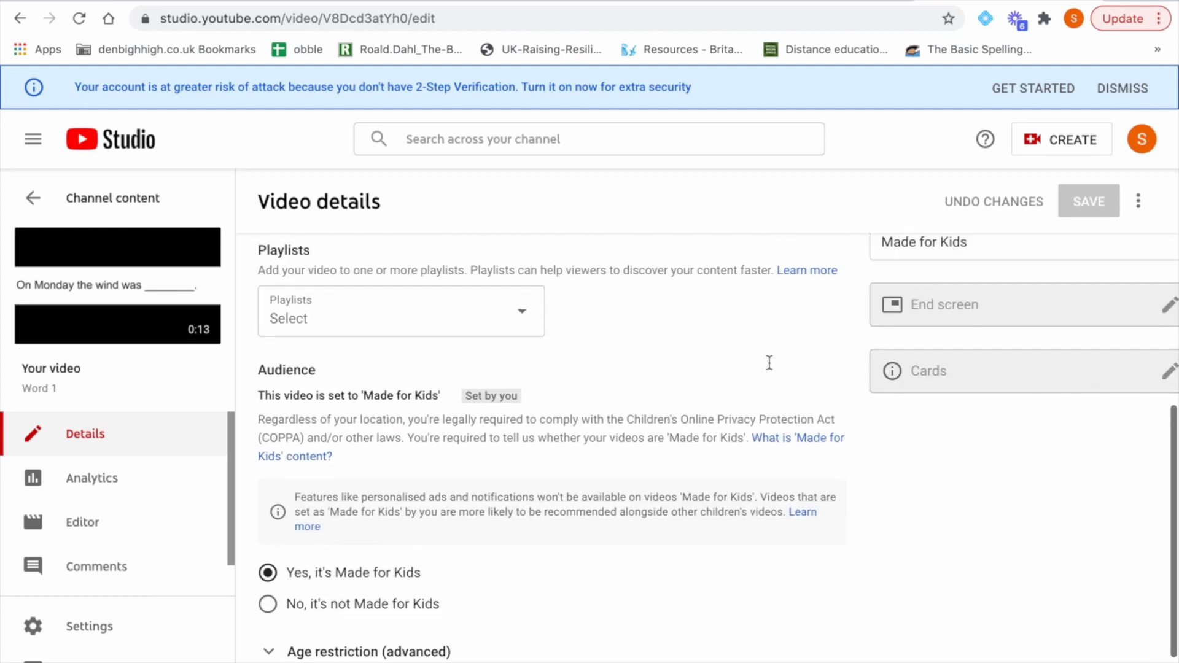
pyautogui.scroll(3)
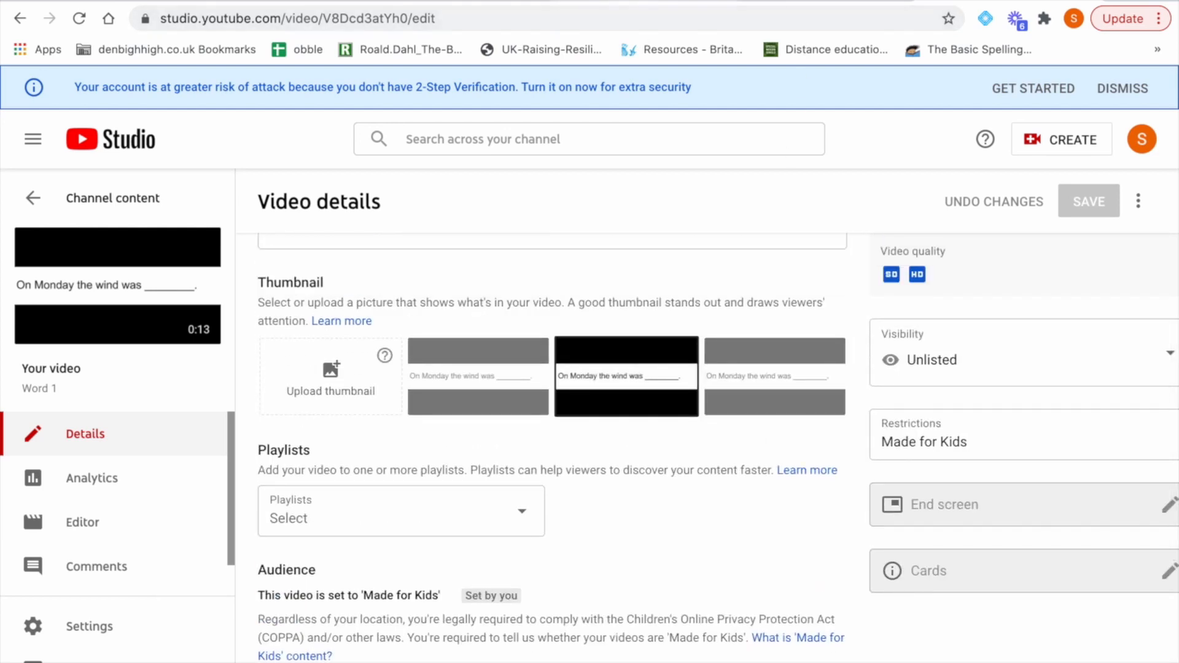
# Step: Review the Spelling test 1 form's Full name field, Word 1 video and spelling question
pyautogui.click(297, 18)
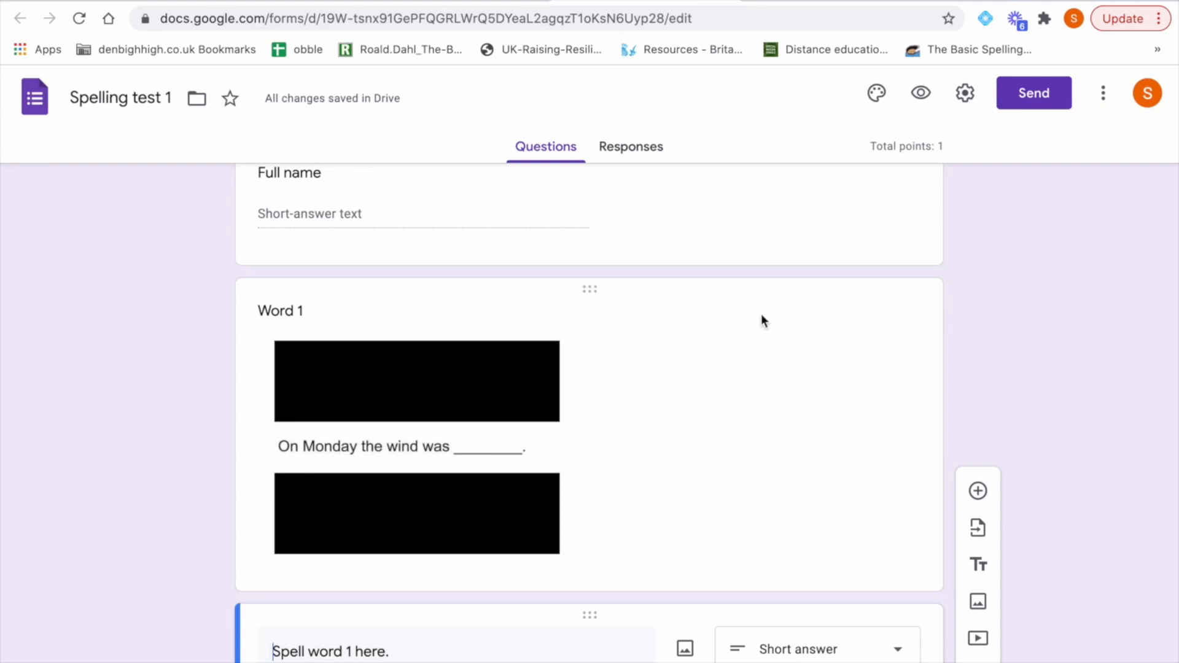
pyautogui.moveTo(995, 337)
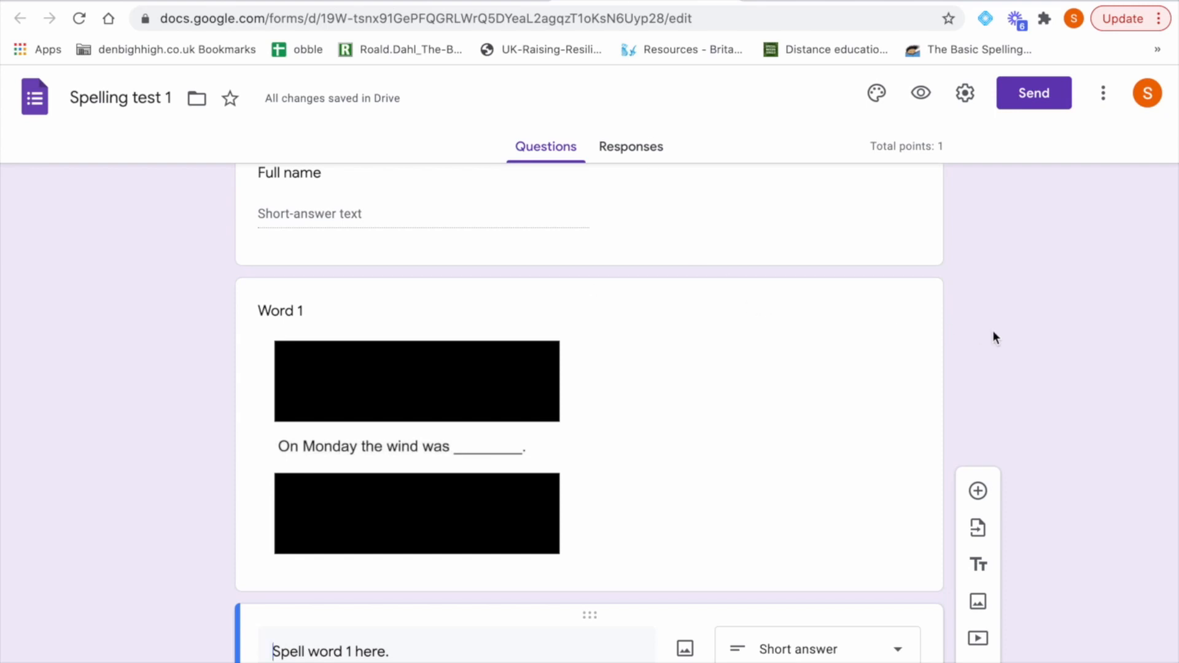
pyautogui.scroll(-3)
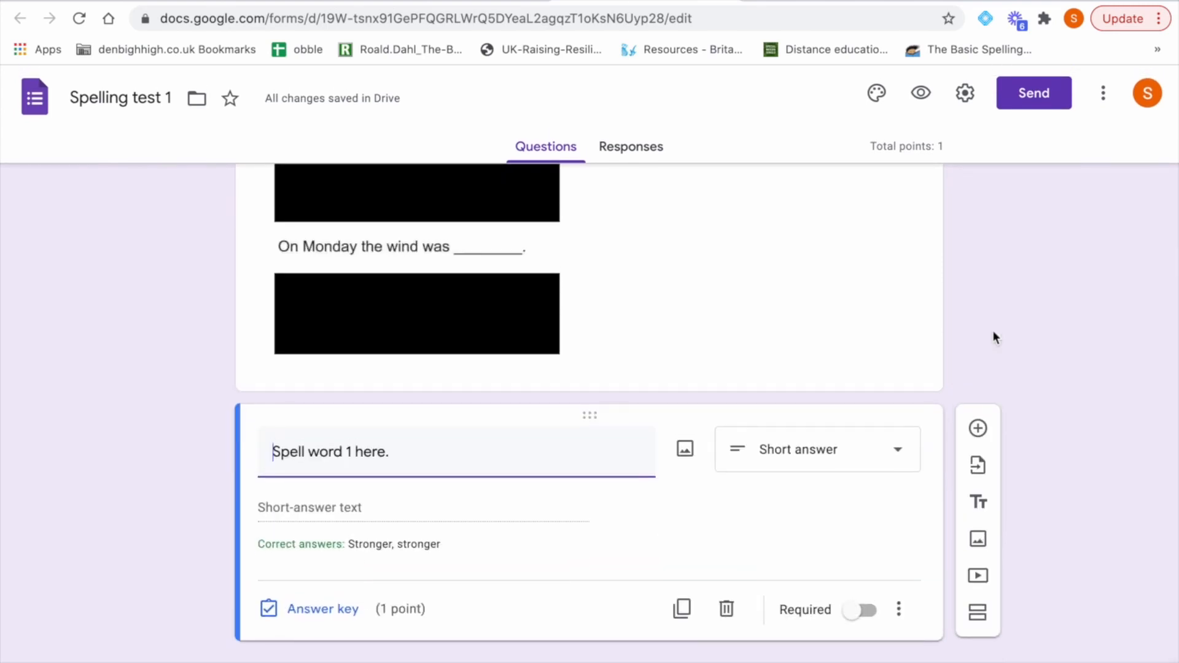
pyautogui.scroll(3)
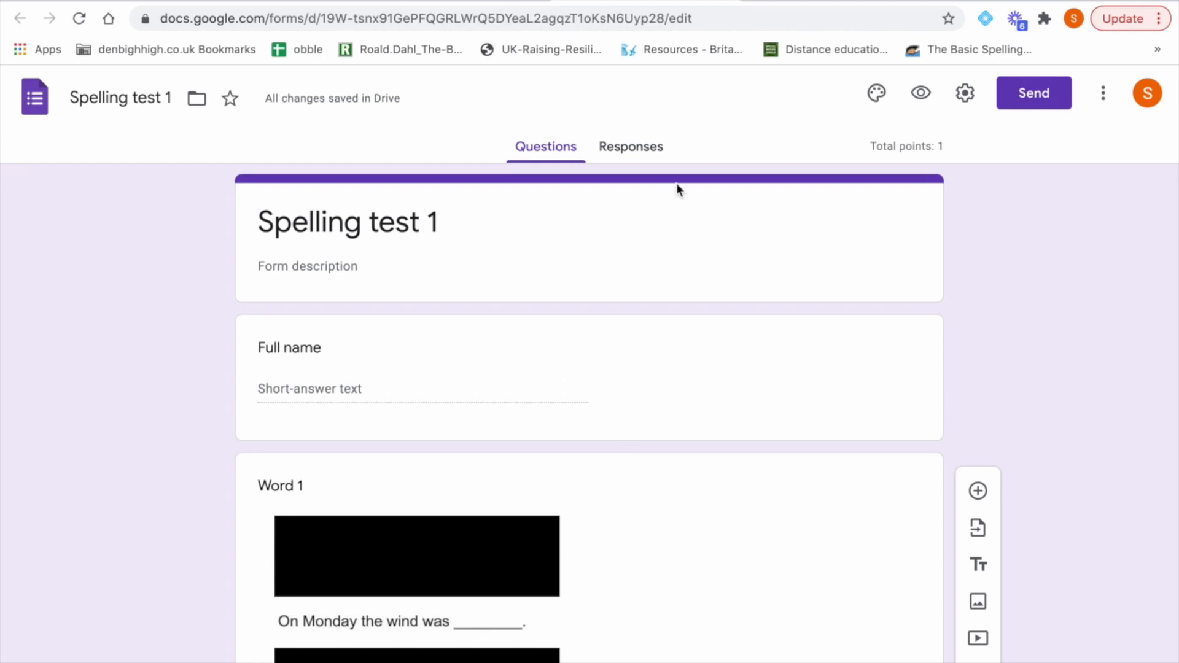
pyautogui.moveTo(485, 8)
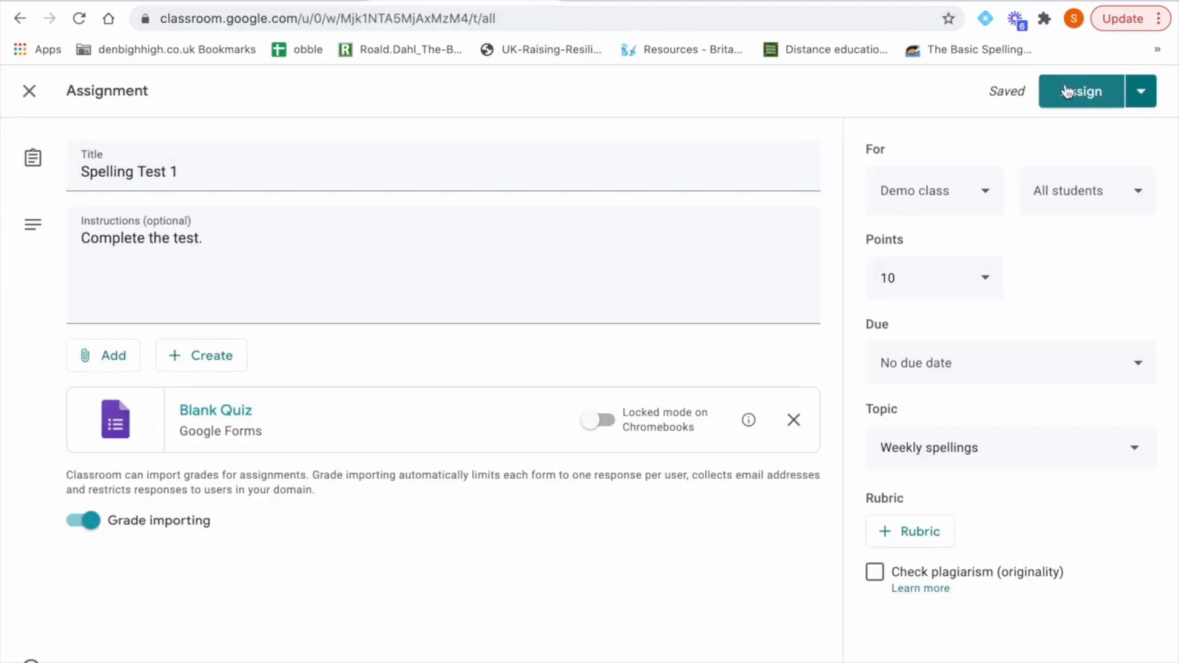
# Step: Assign Spelling Test 1 and expand its posted entry under Weekly spellings
pyautogui.click(1080, 90)
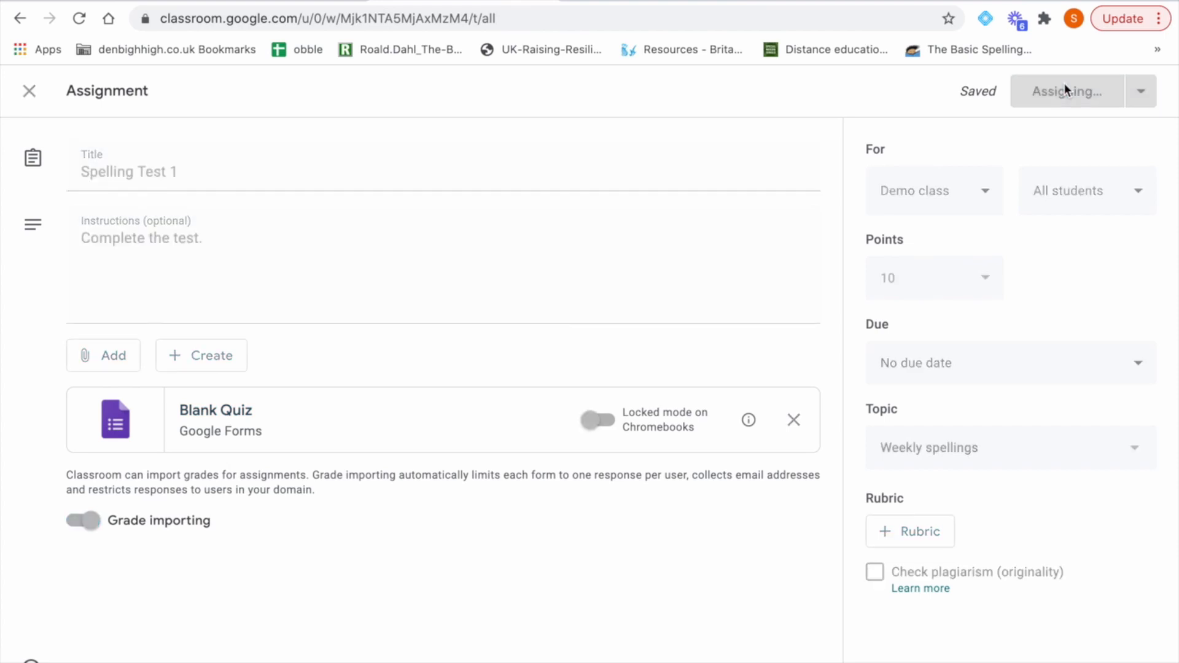
pyautogui.click(1065, 91)
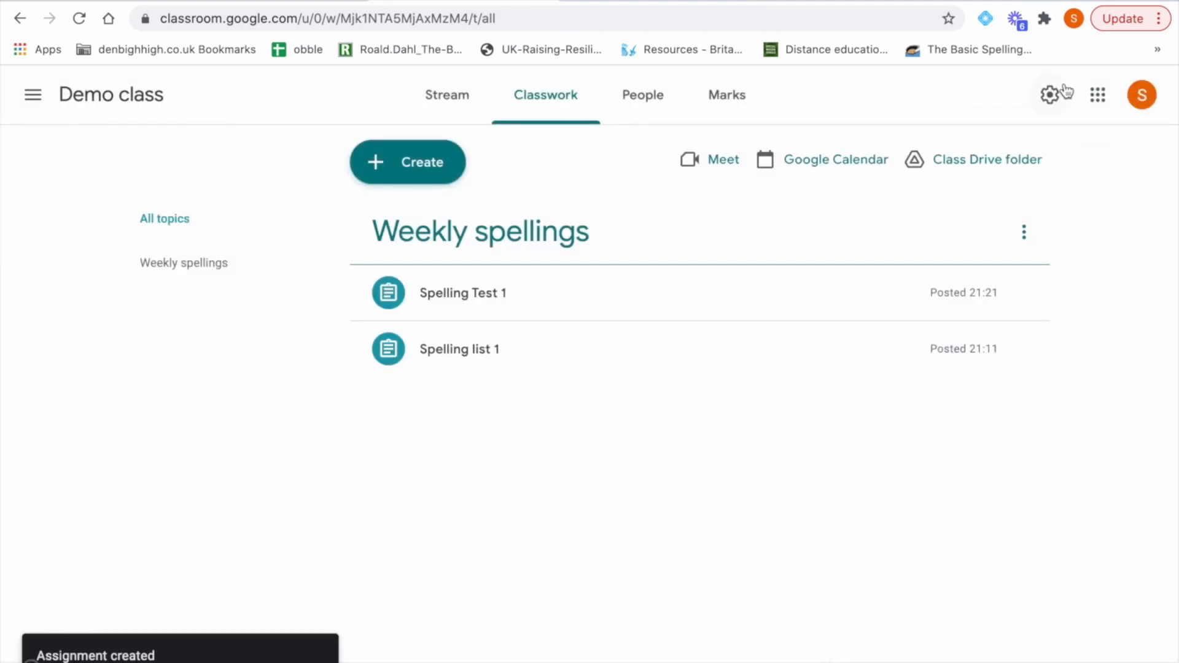
pyautogui.click(462, 293)
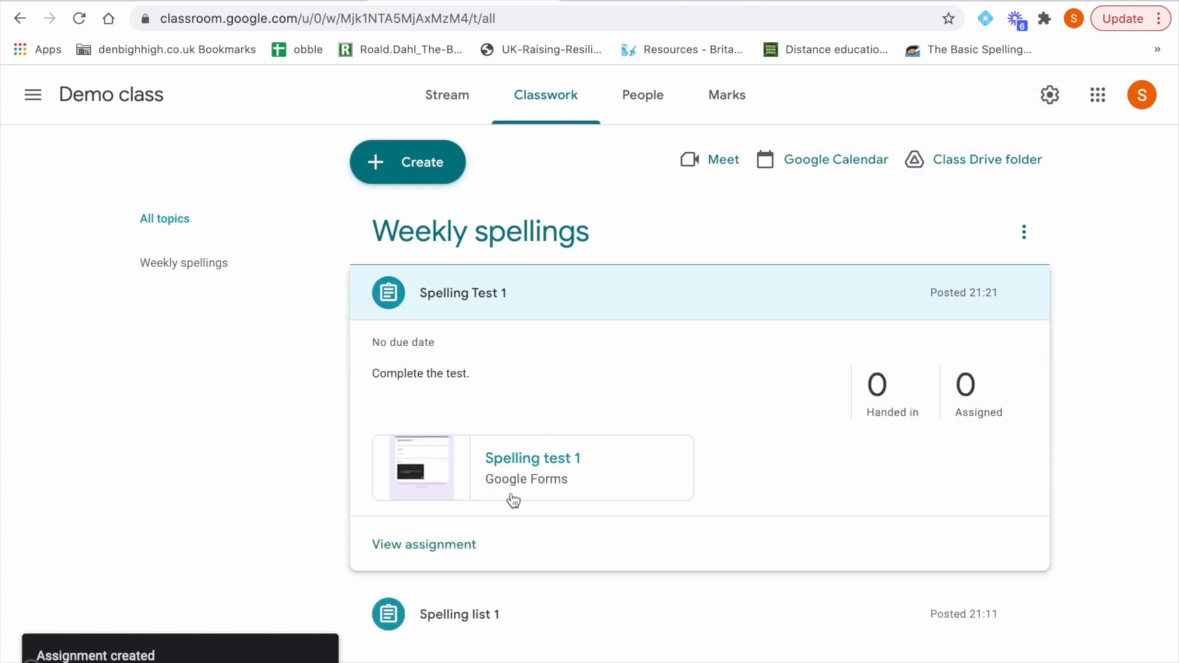
# Step: View the Spelling Test 1 student work, then its 10-point instructions with the attached form
pyautogui.click(422, 545)
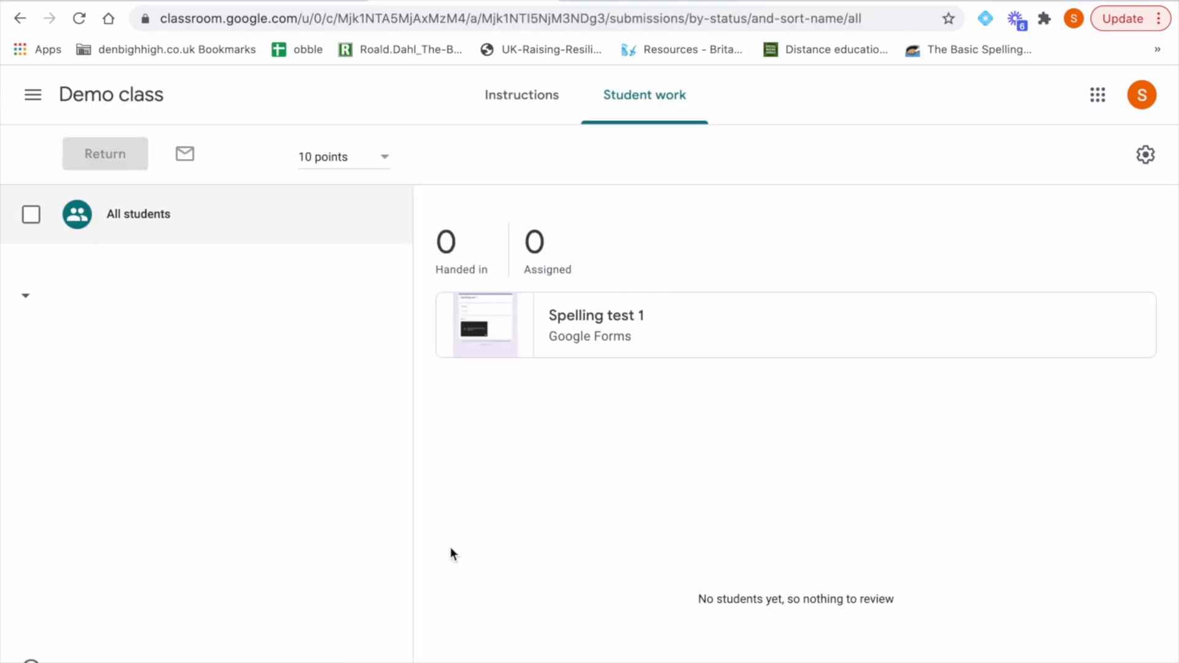
pyautogui.click(31, 214)
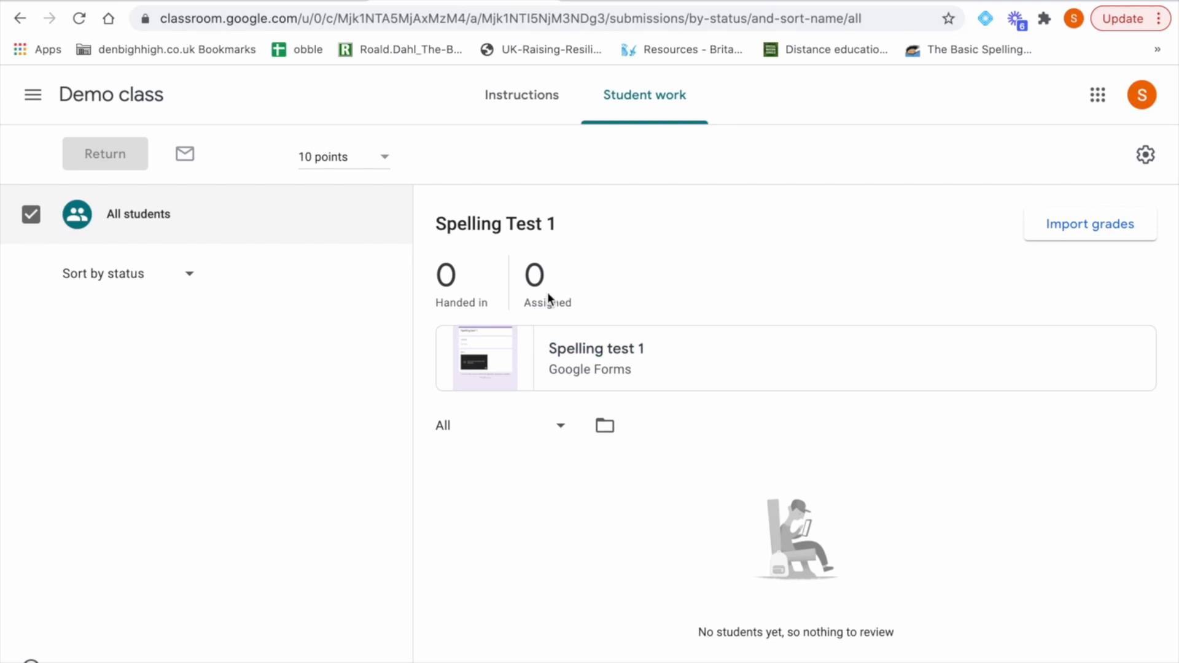
pyautogui.moveTo(566, 154)
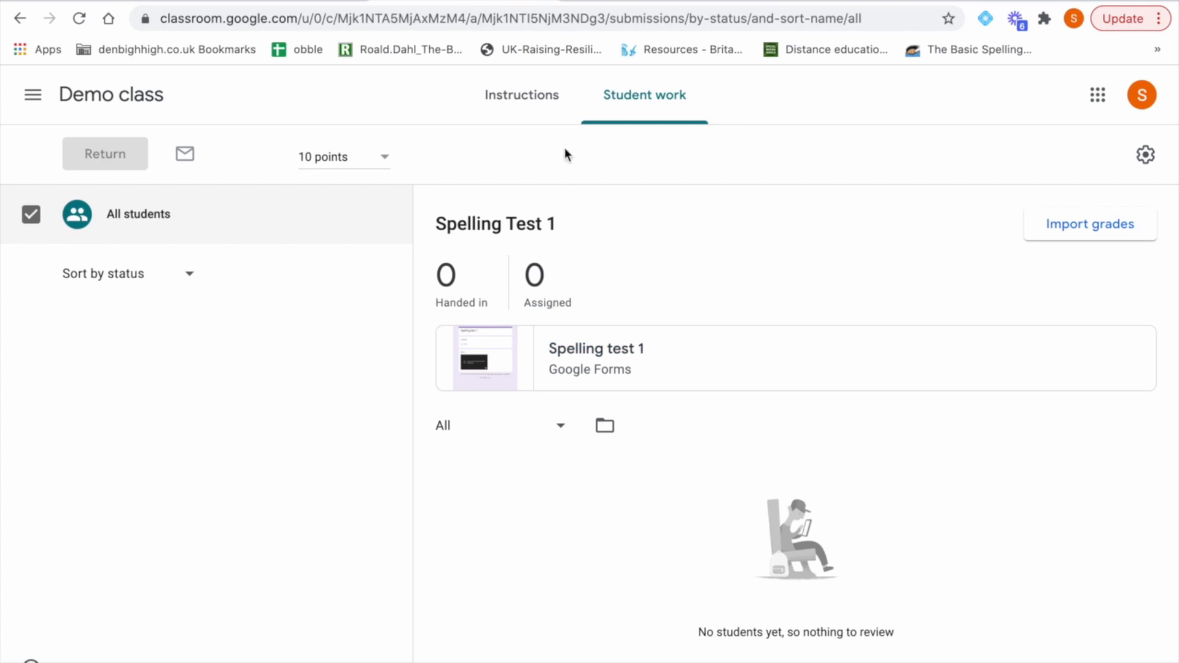
pyautogui.moveTo(643, 507)
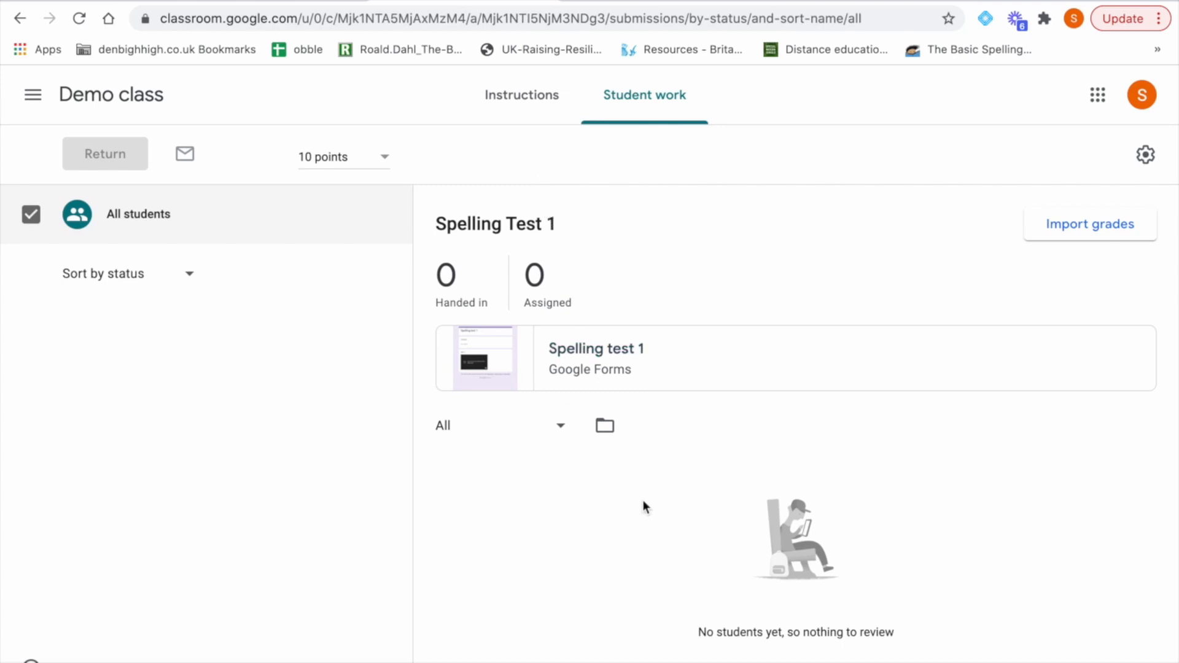
pyautogui.moveTo(631, 477)
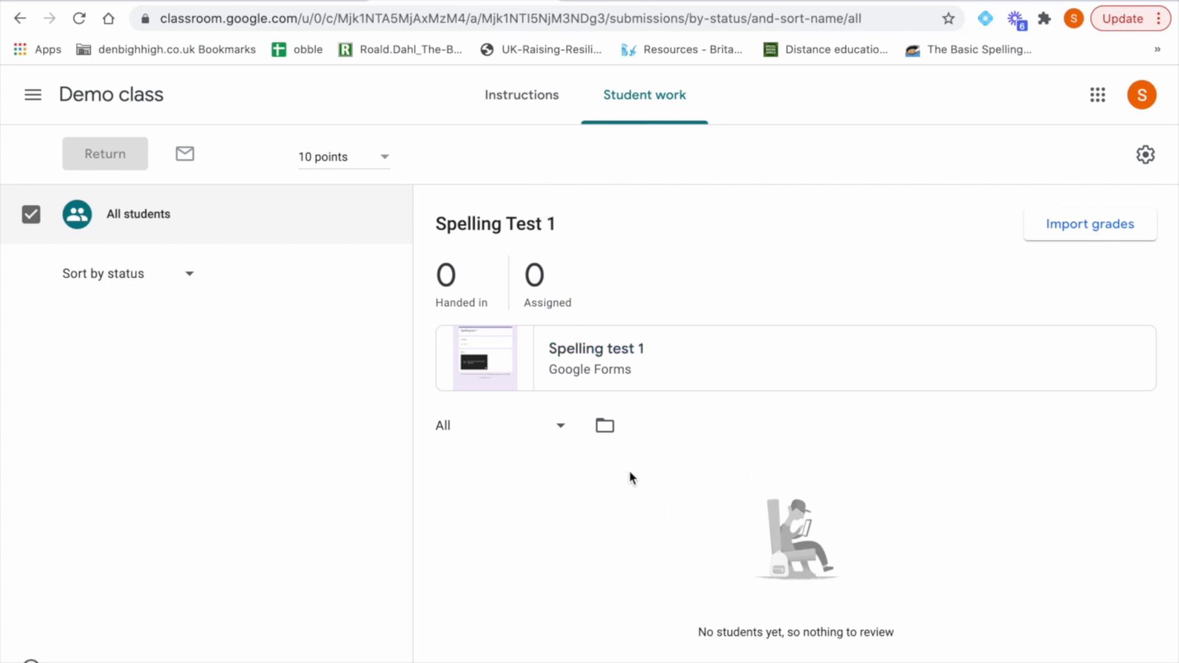
pyautogui.moveTo(602, 427)
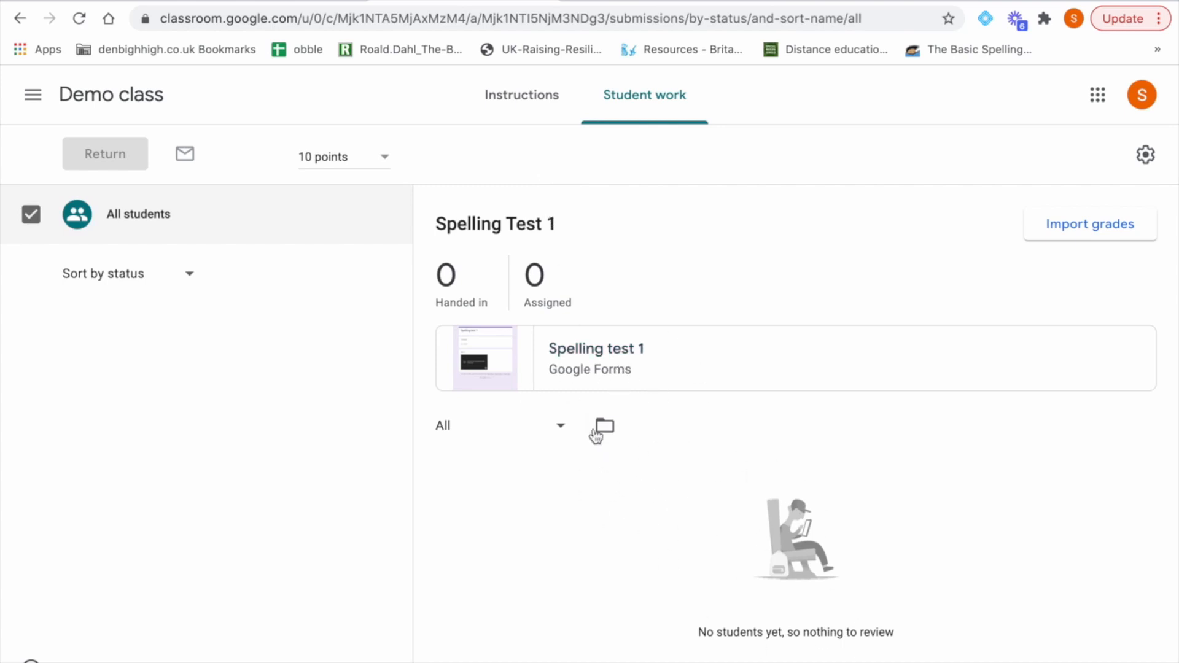
pyautogui.moveTo(1067, 235)
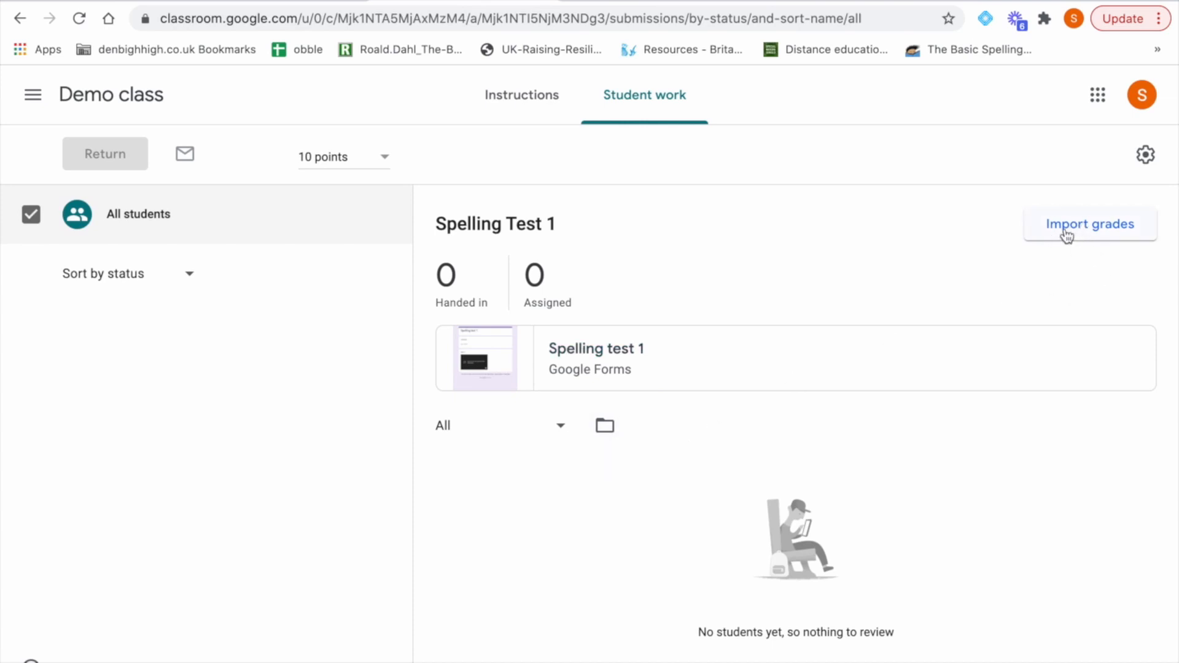
pyautogui.click(521, 94)
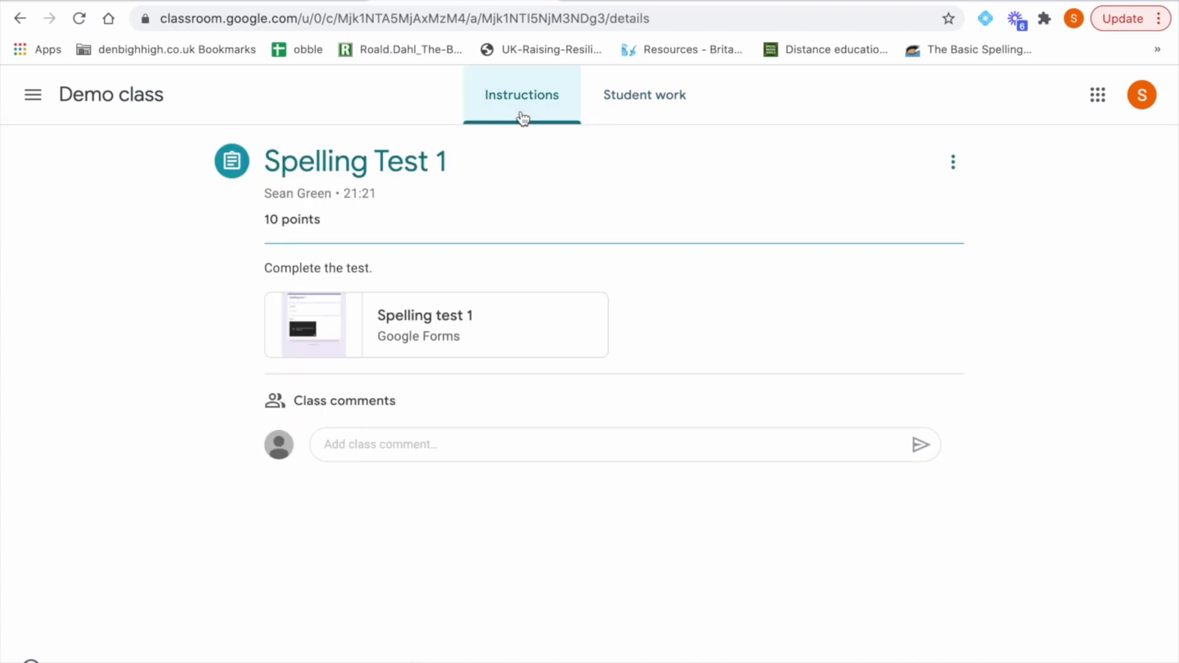
# Step: Open the attached Spelling test 1 quiz and view its Responses tab showing 0 responses
pyautogui.click(435, 324)
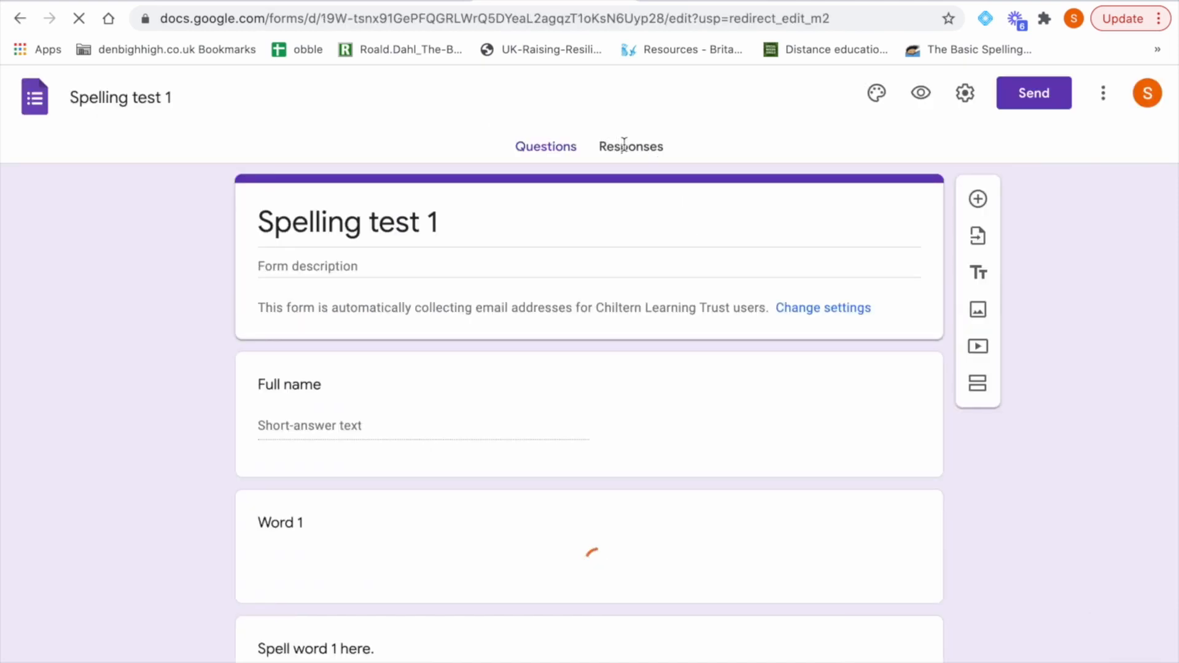
pyautogui.click(630, 146)
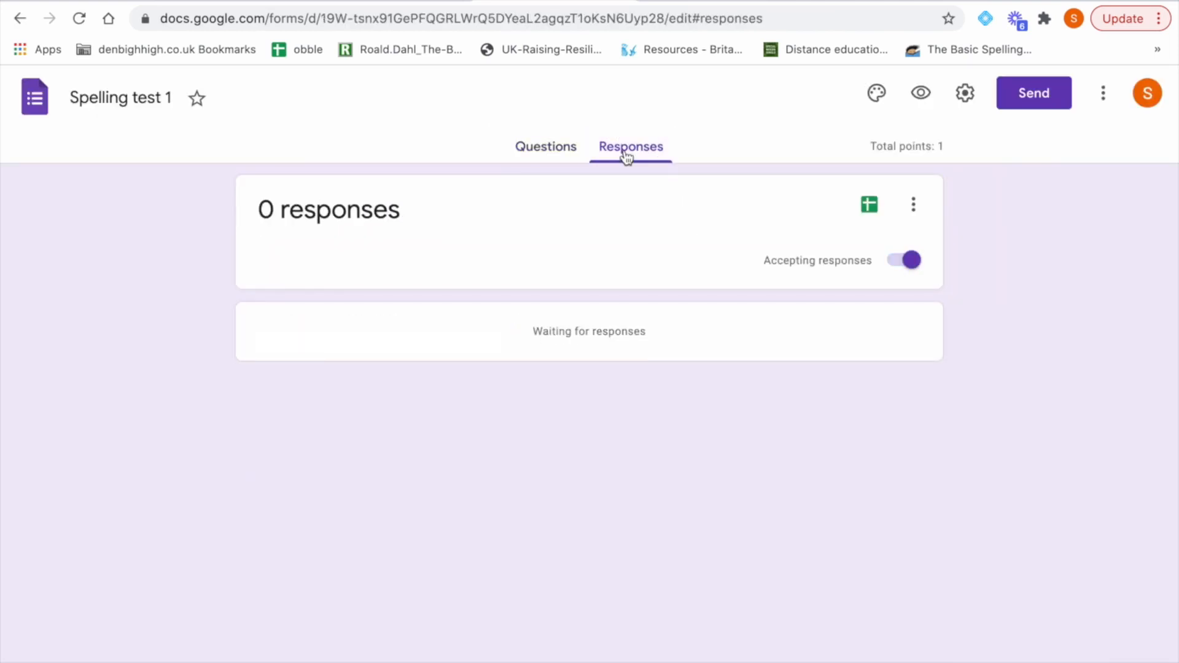
pyautogui.moveTo(449, 293)
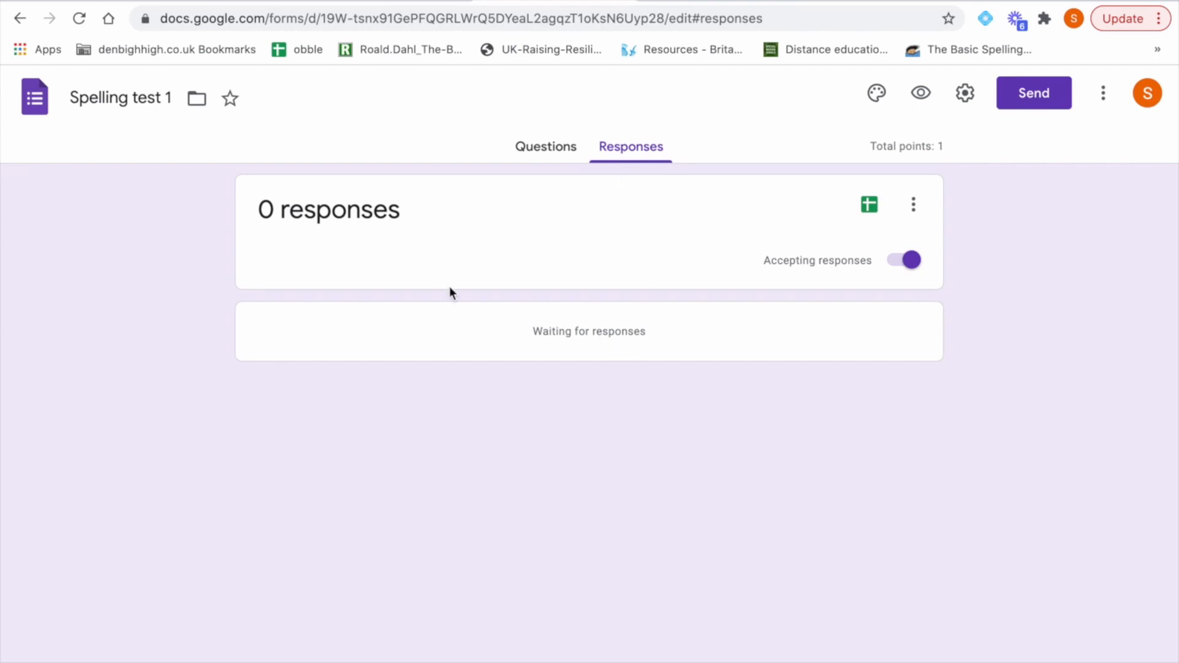
pyautogui.moveTo(848, 338)
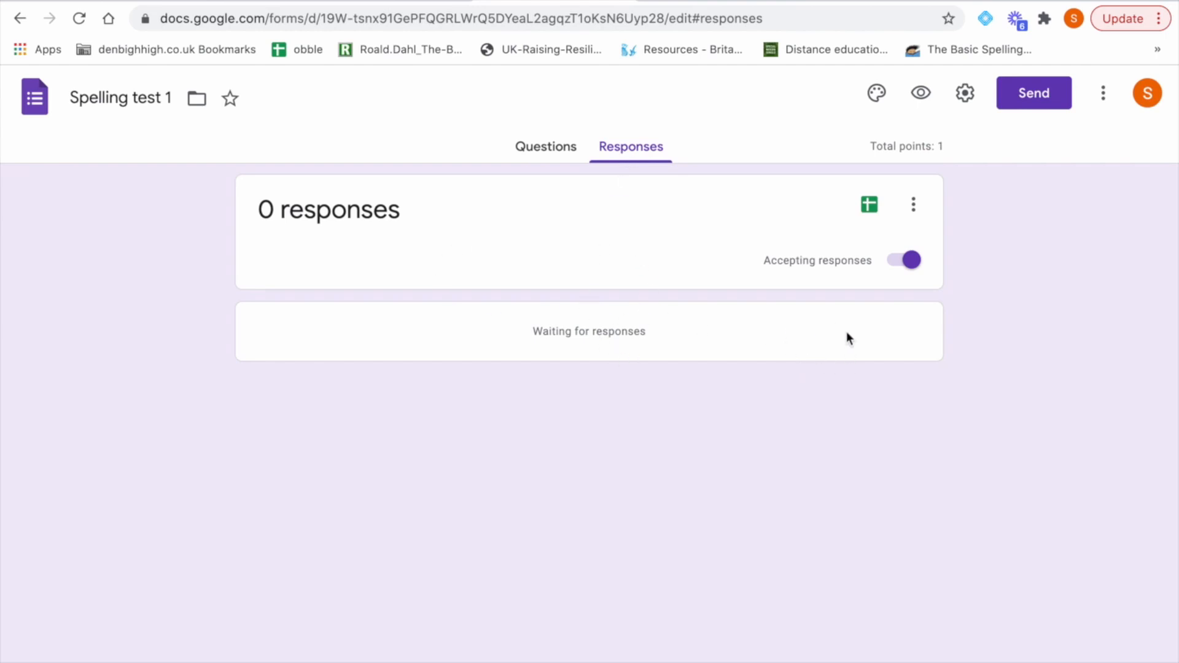
pyautogui.moveTo(827, 344)
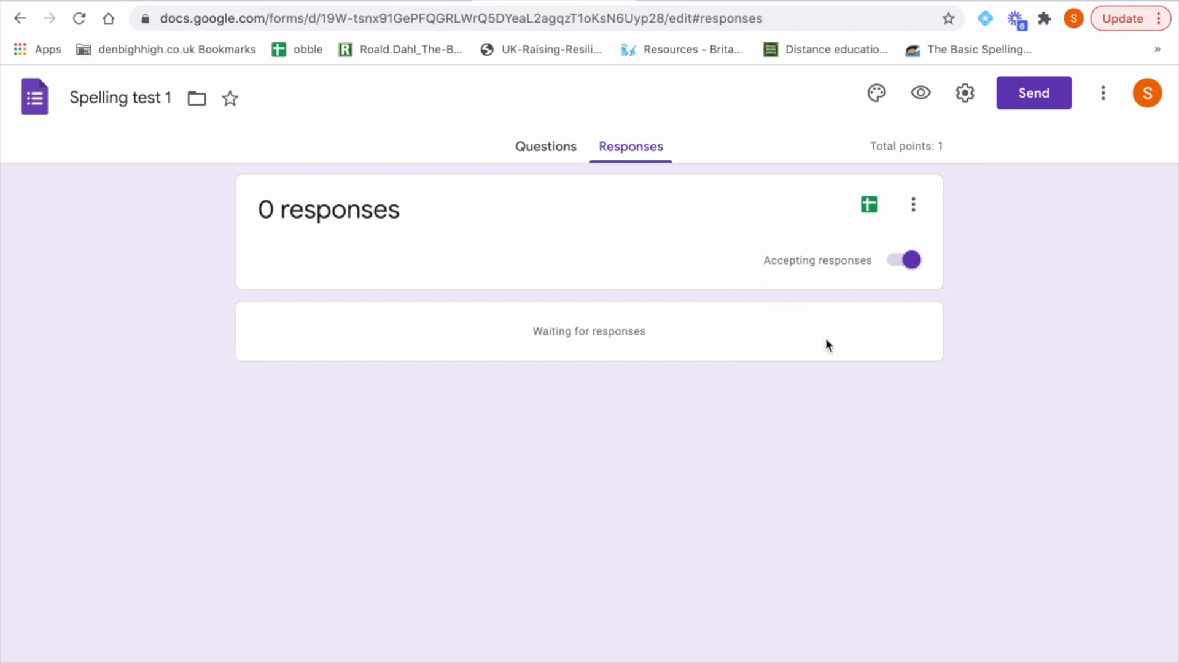
pyautogui.moveTo(868, 204)
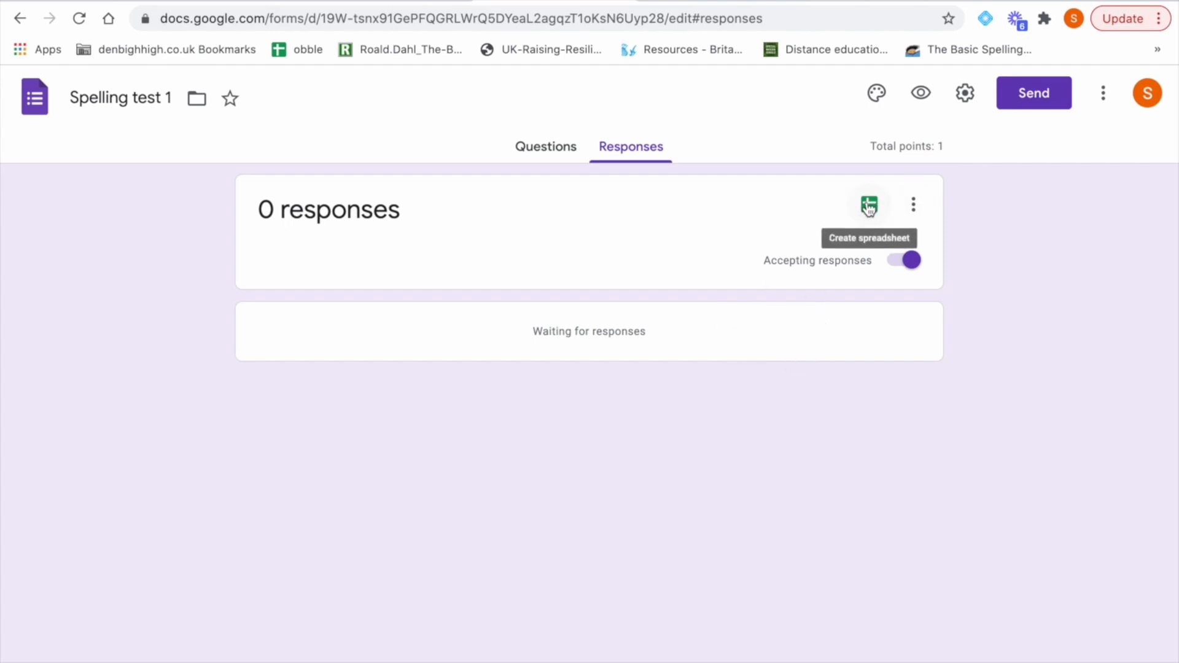
pyautogui.moveTo(882, 233)
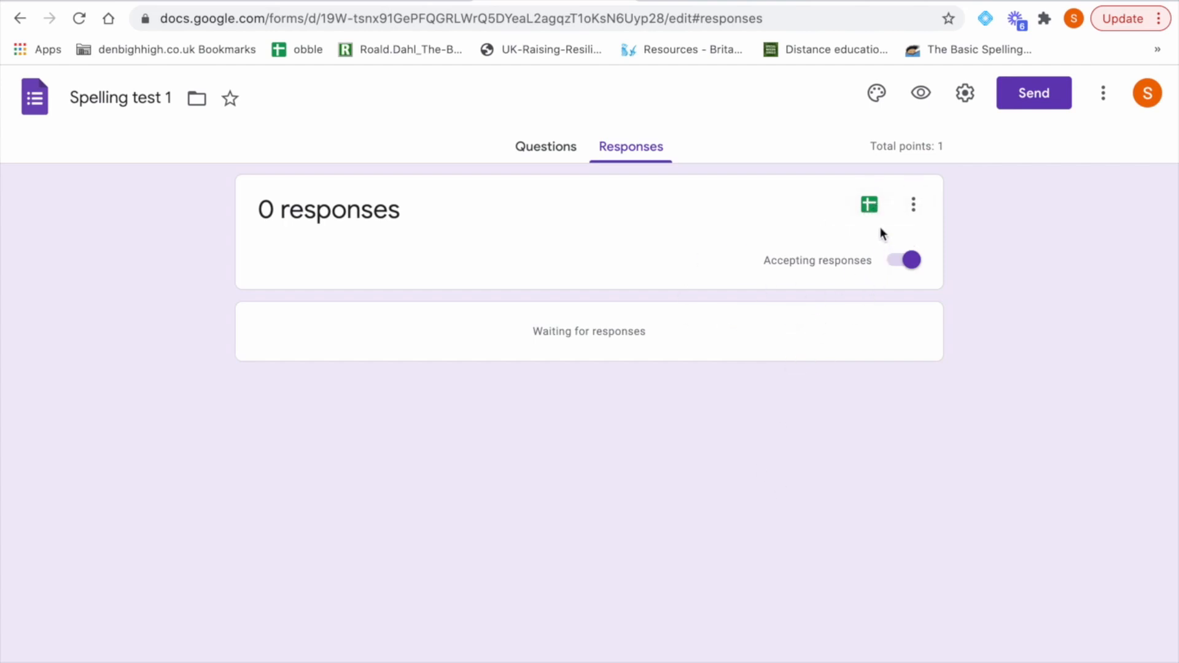
pyautogui.moveTo(868, 204)
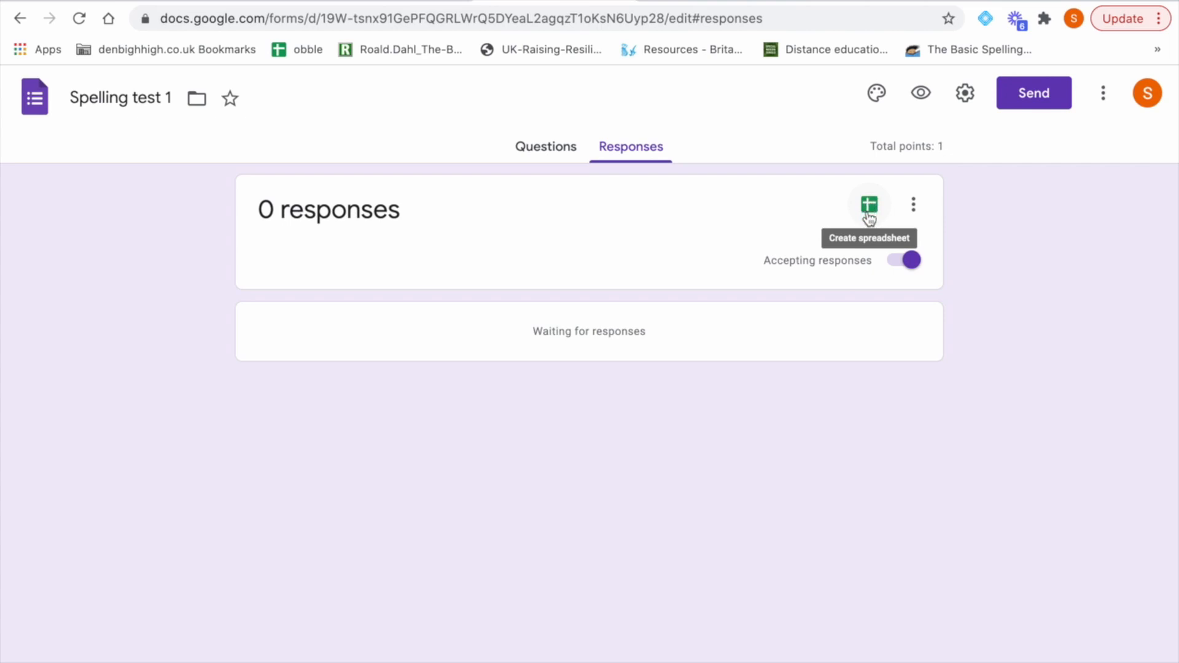
pyautogui.moveTo(446, 159)
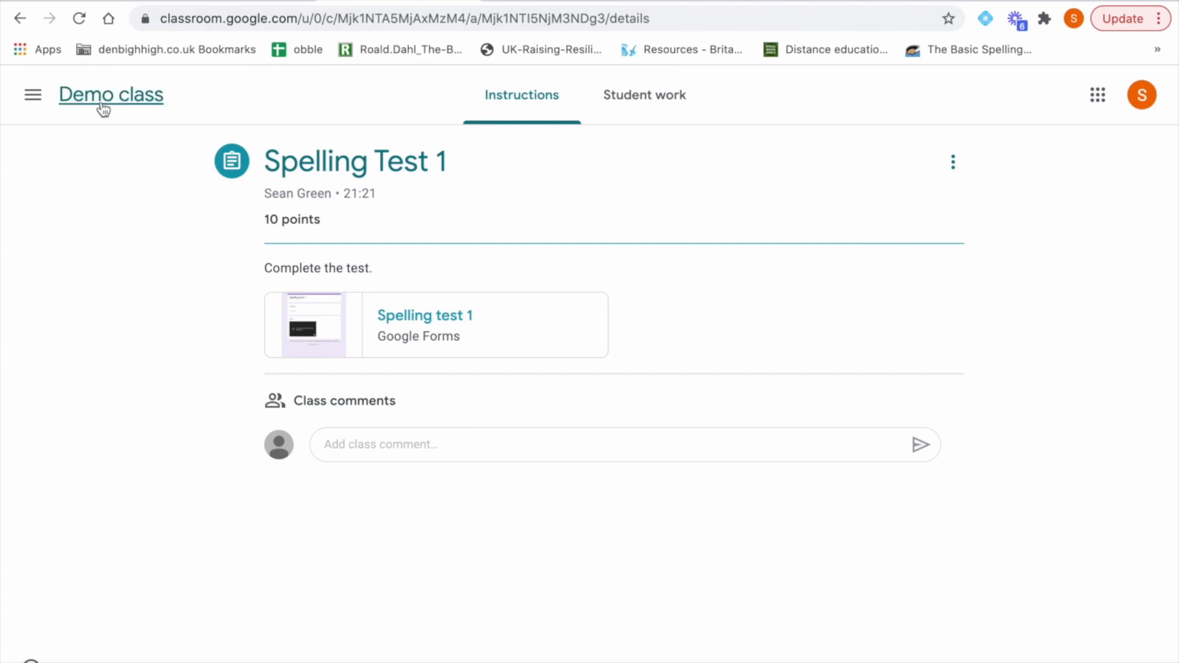
# Step: Go back to Demo class and view its Marks page, which has no students yet
pyautogui.click(111, 94)
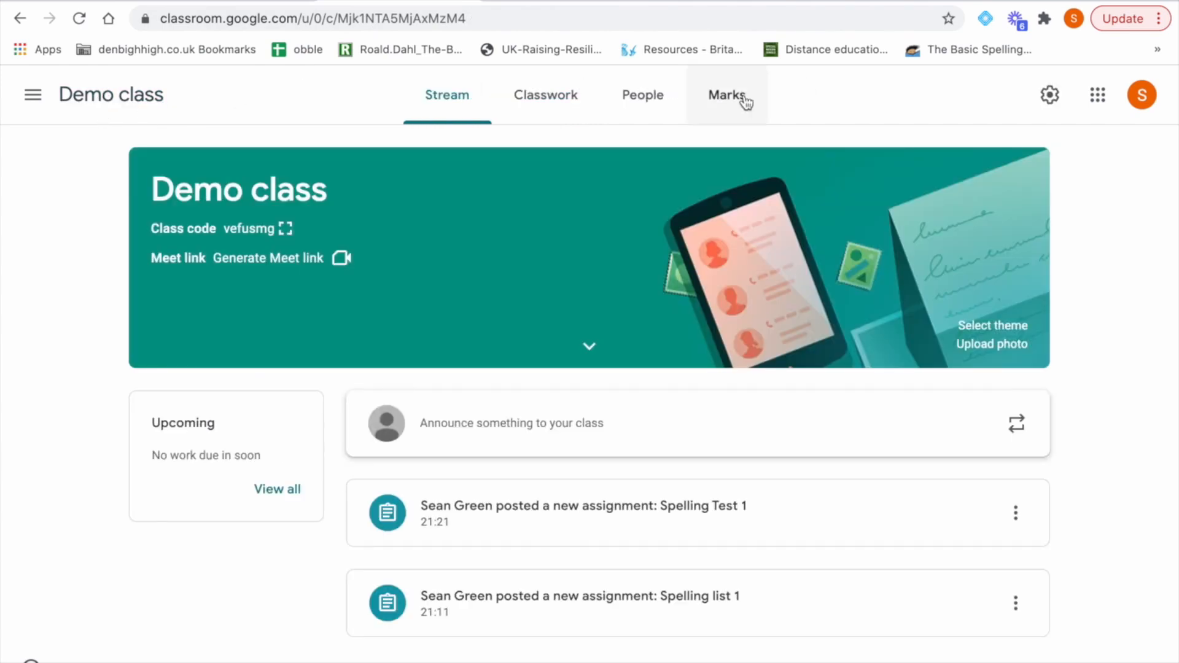
pyautogui.click(727, 94)
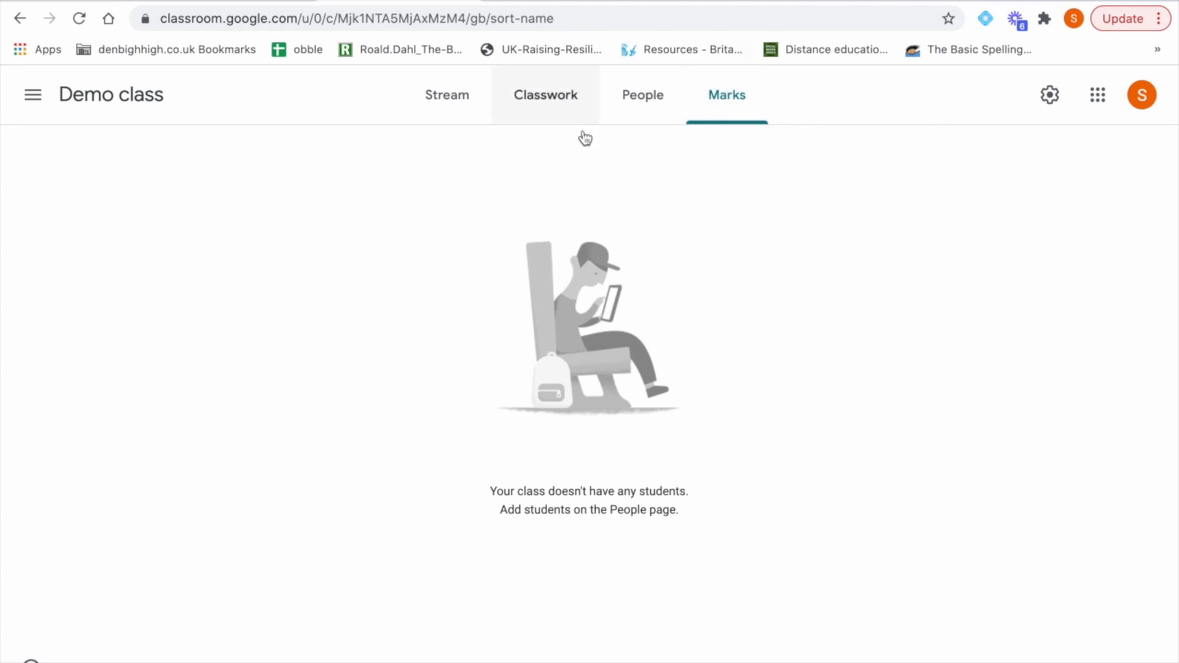
pyautogui.moveTo(654, 383)
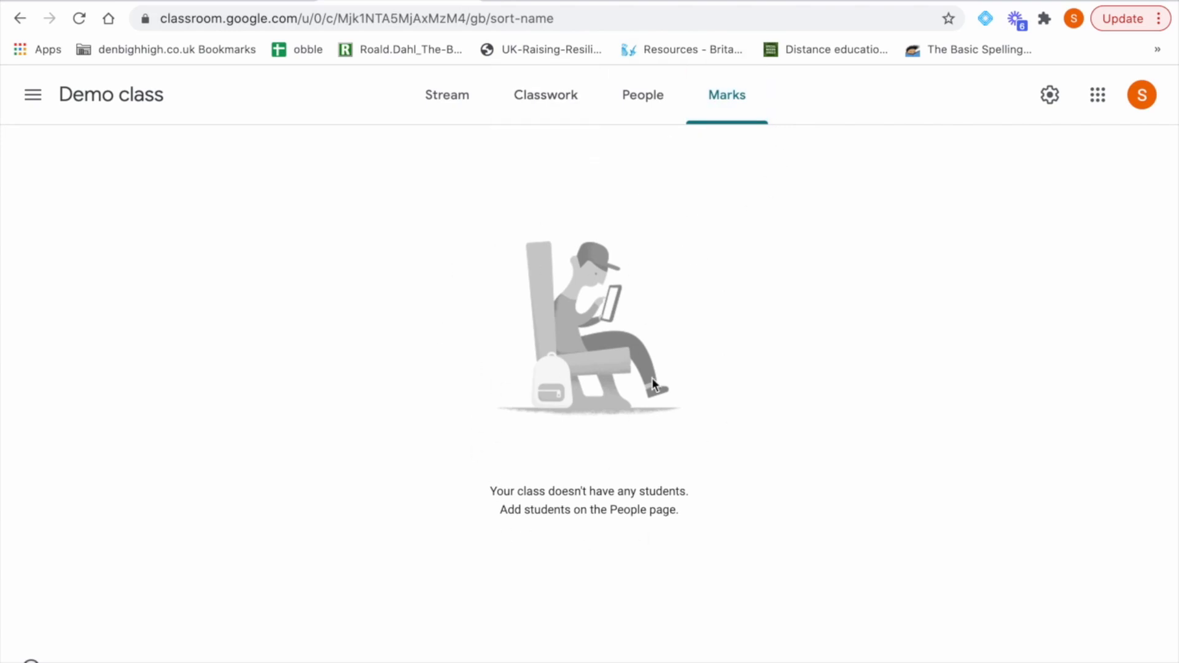
pyautogui.moveTo(585, 253)
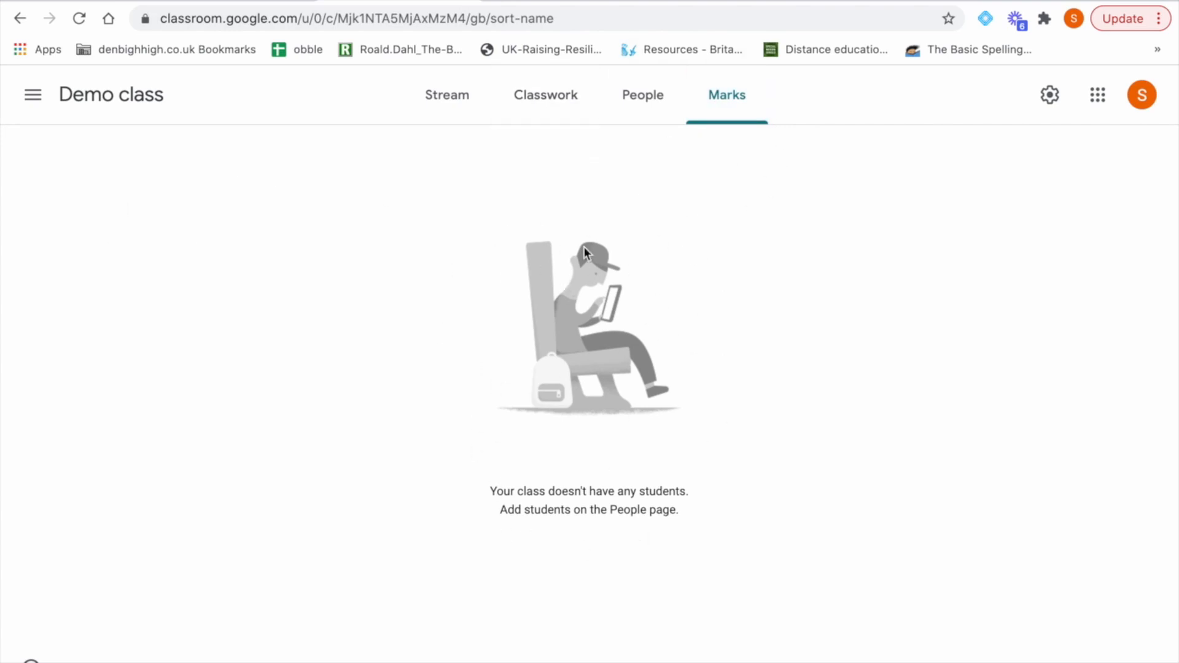
pyautogui.moveTo(402, 275)
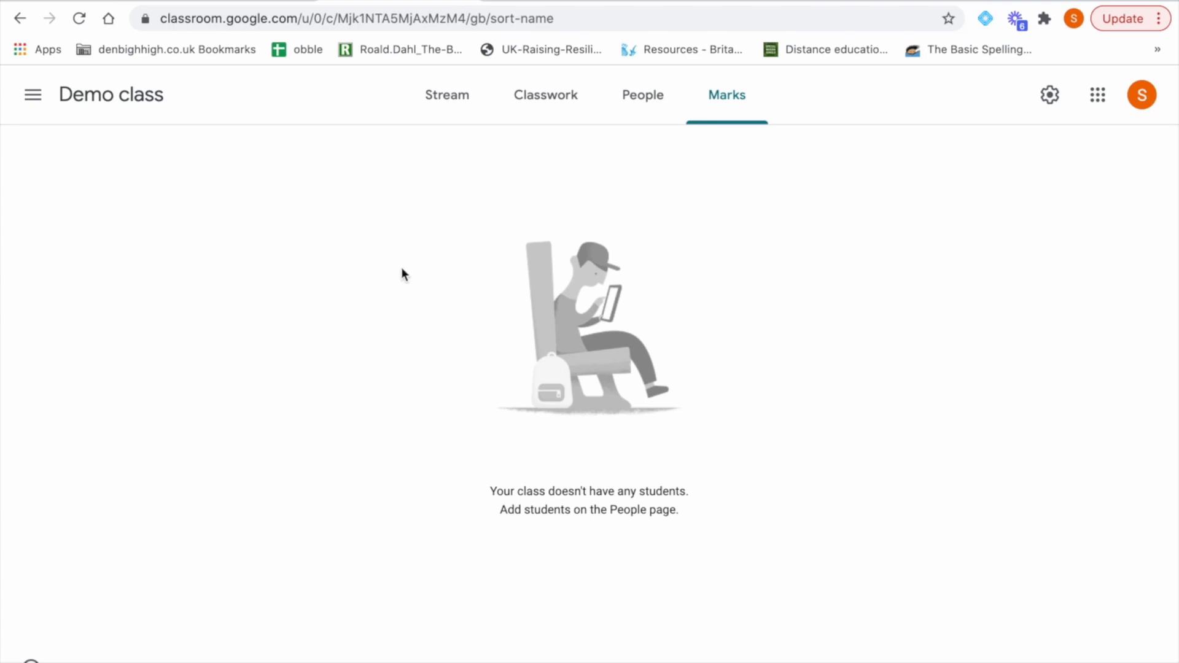
pyautogui.moveTo(417, 294)
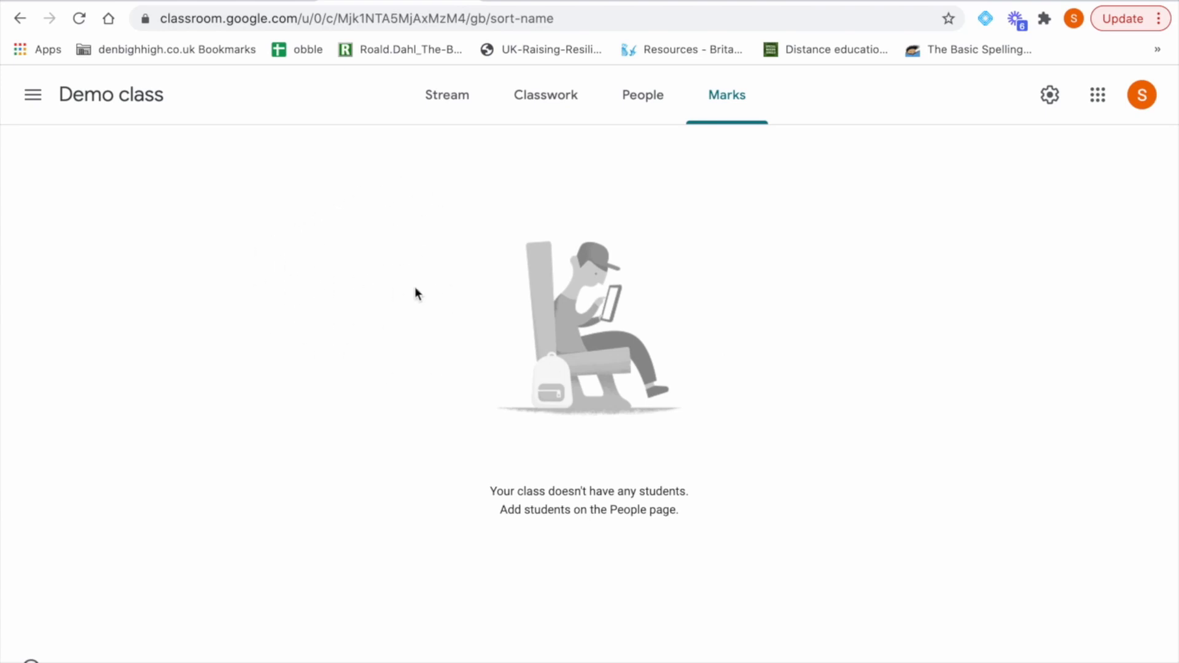